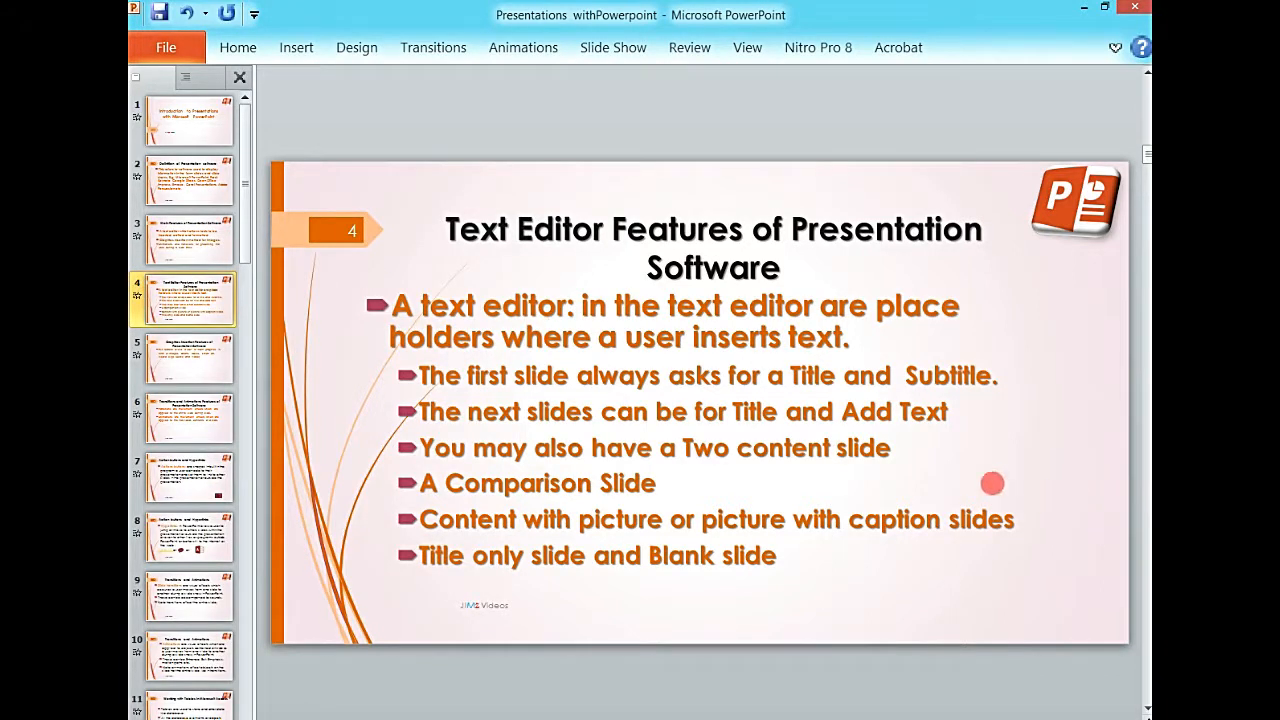
mouse_move(930, 480)
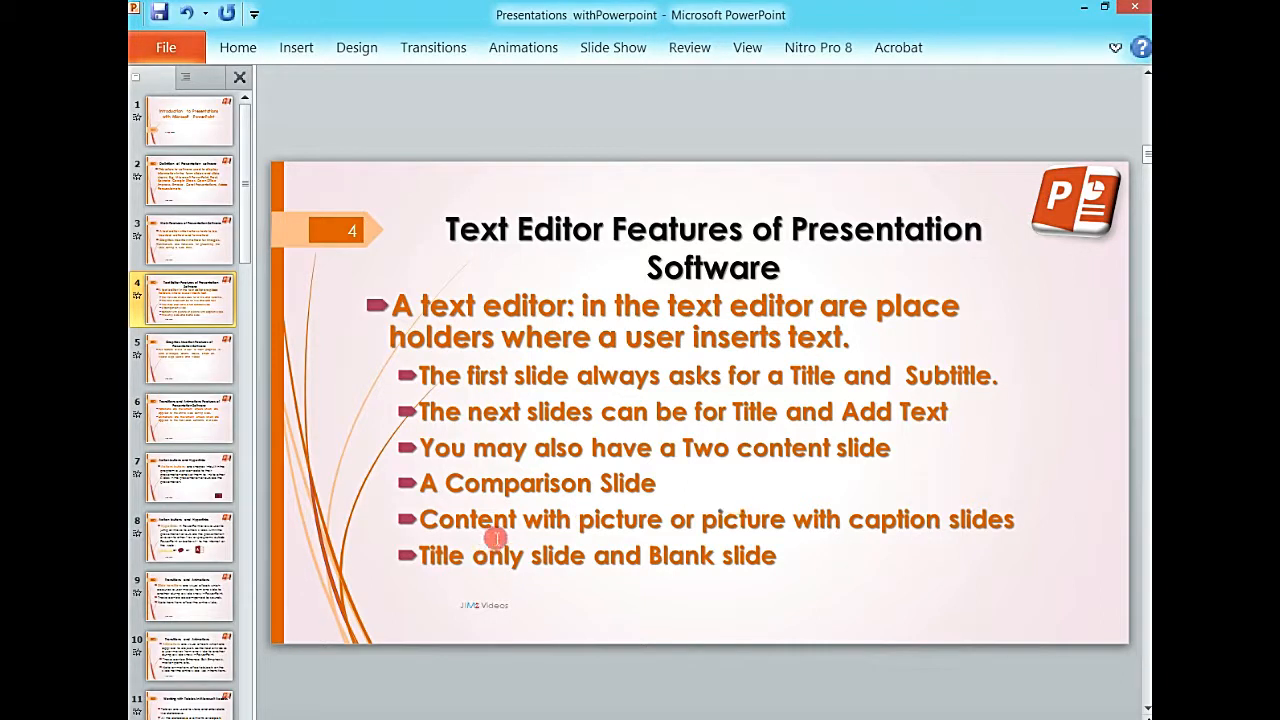
mouse_move(984, 452)
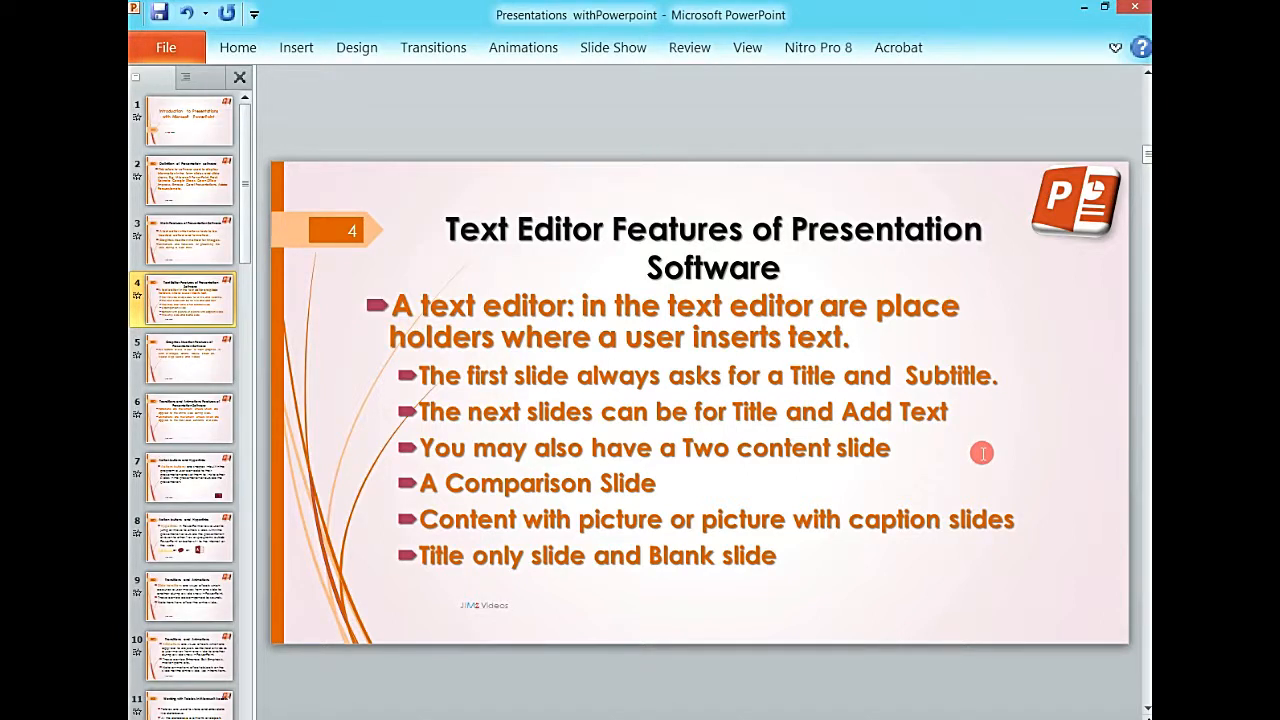
mouse_move(530, 470)
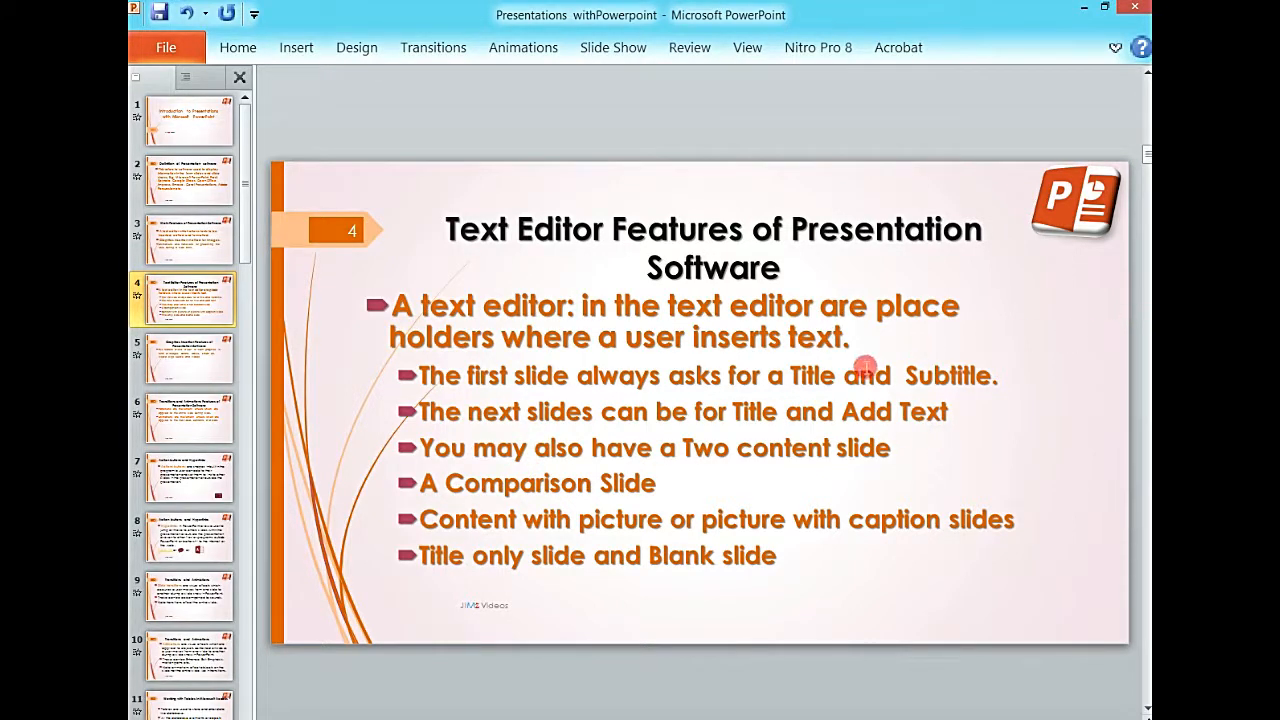
mouse_move(556, 400)
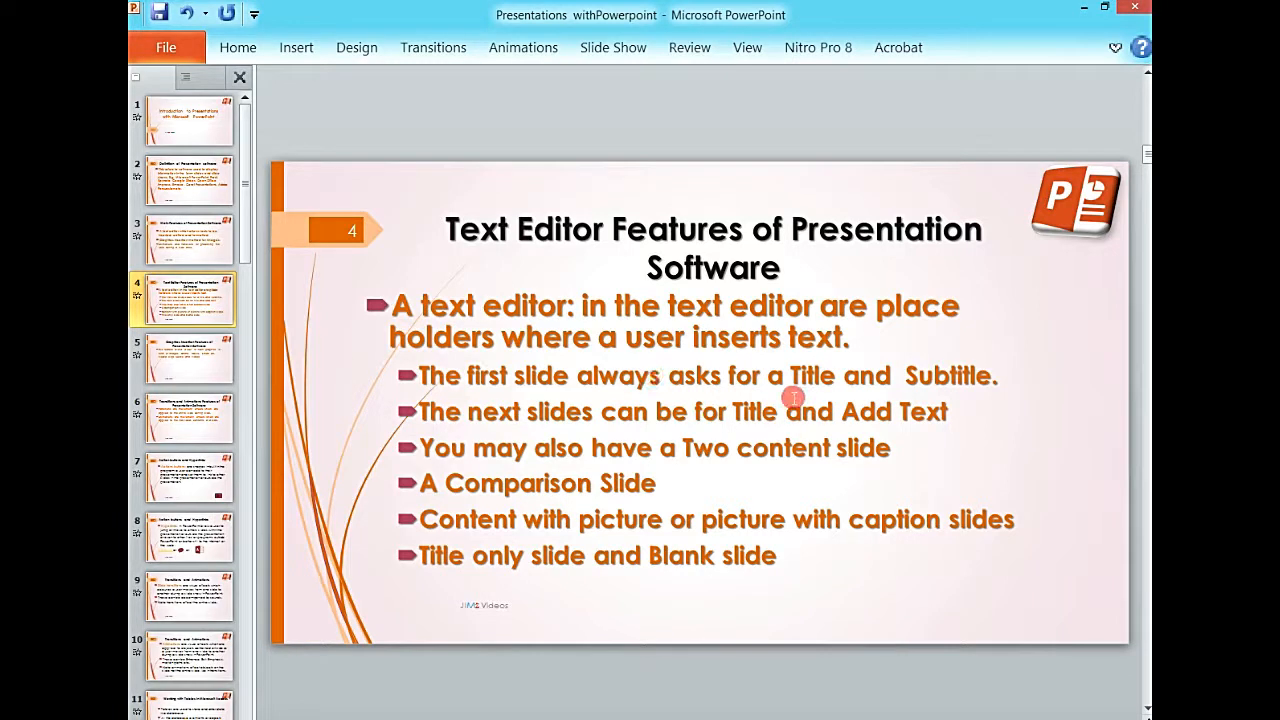
mouse_move(908, 388)
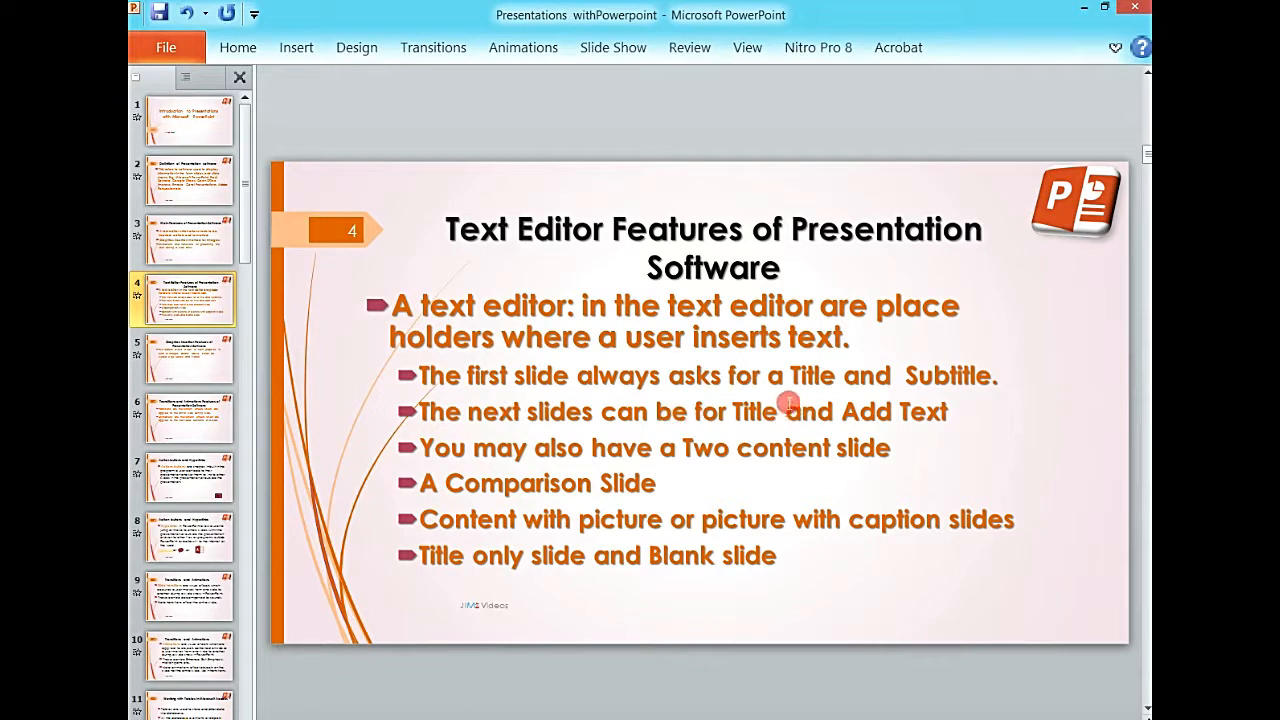
mouse_move(884, 364)
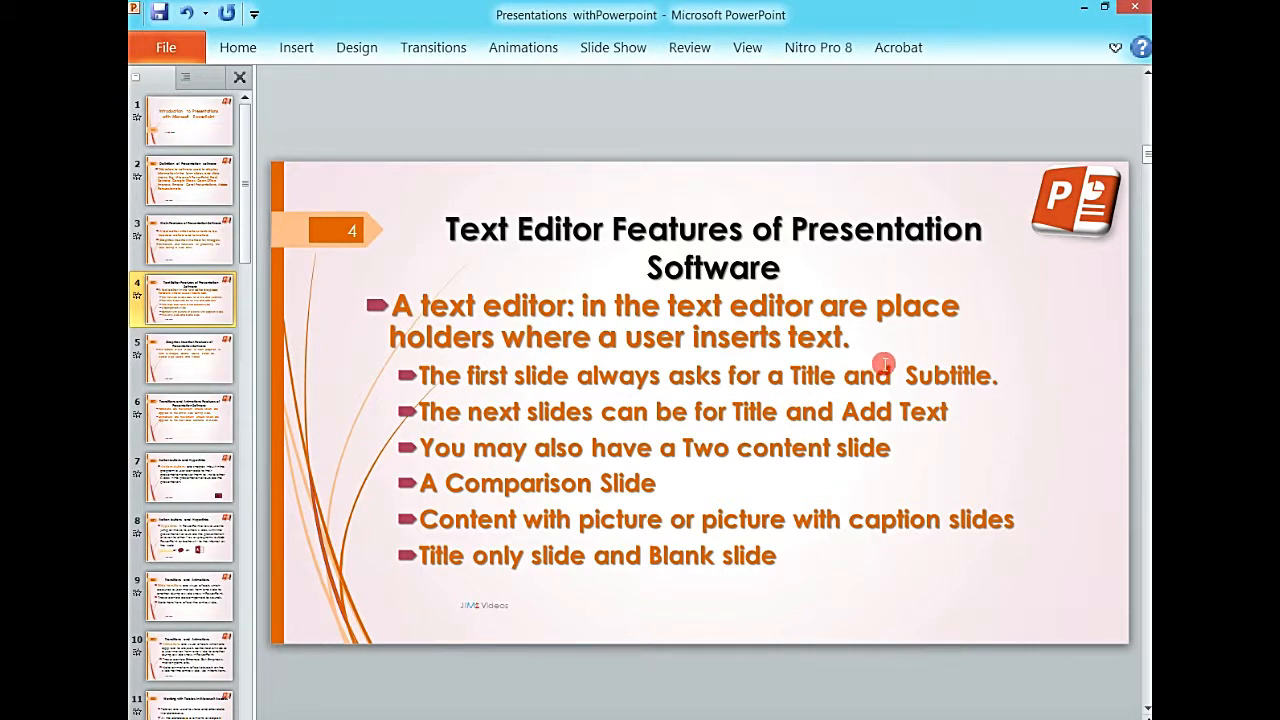
mouse_move(876, 364)
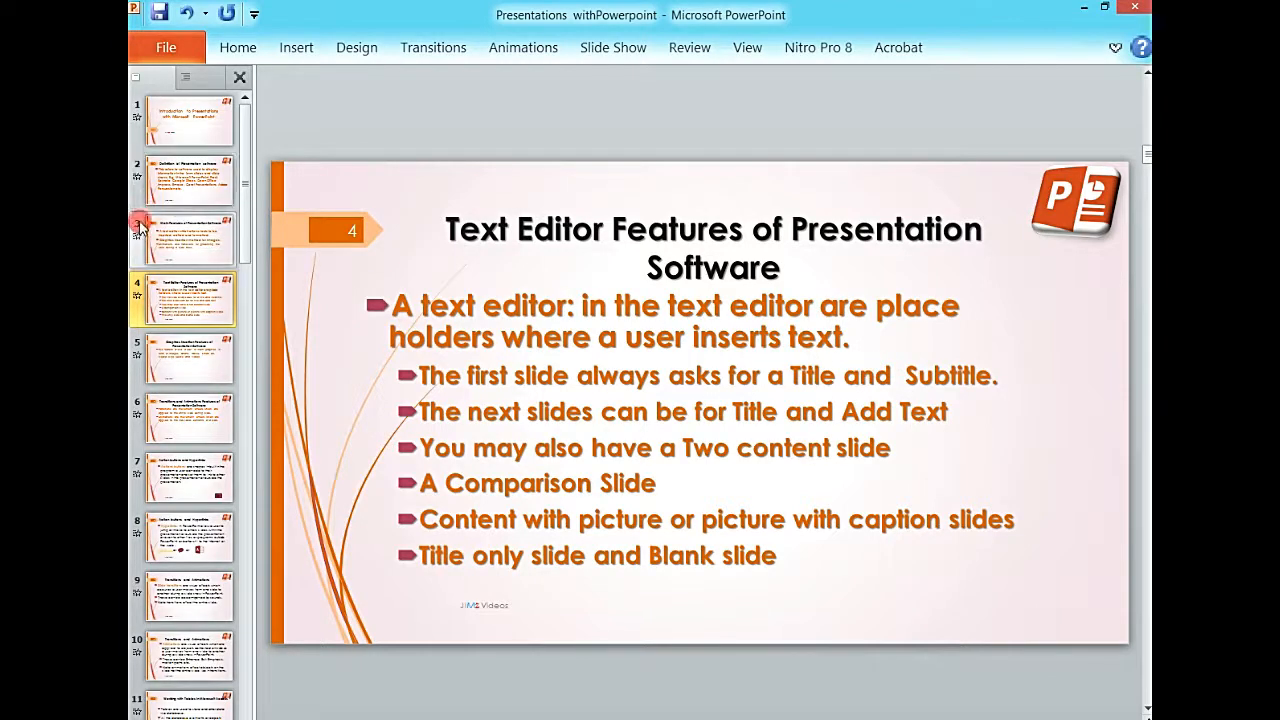
Create a new blank presentation (Presentation2) from File > New
left_click(166, 48)
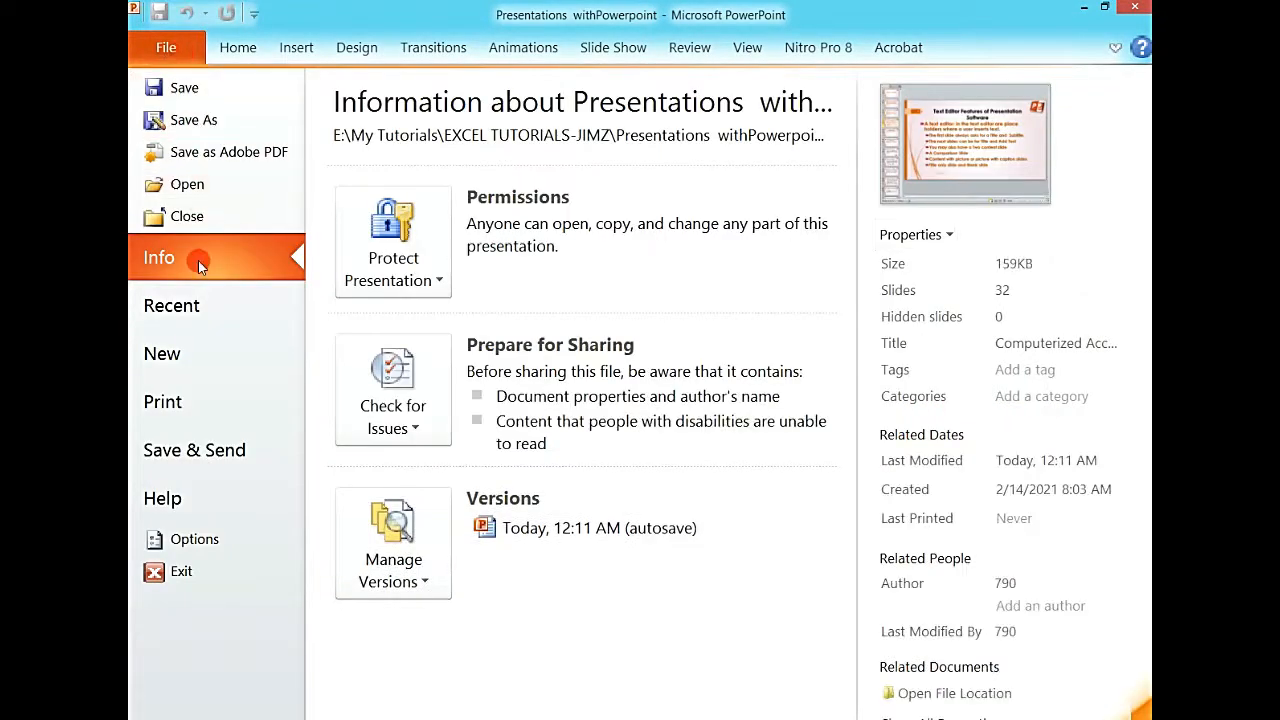
left_click(162, 352)
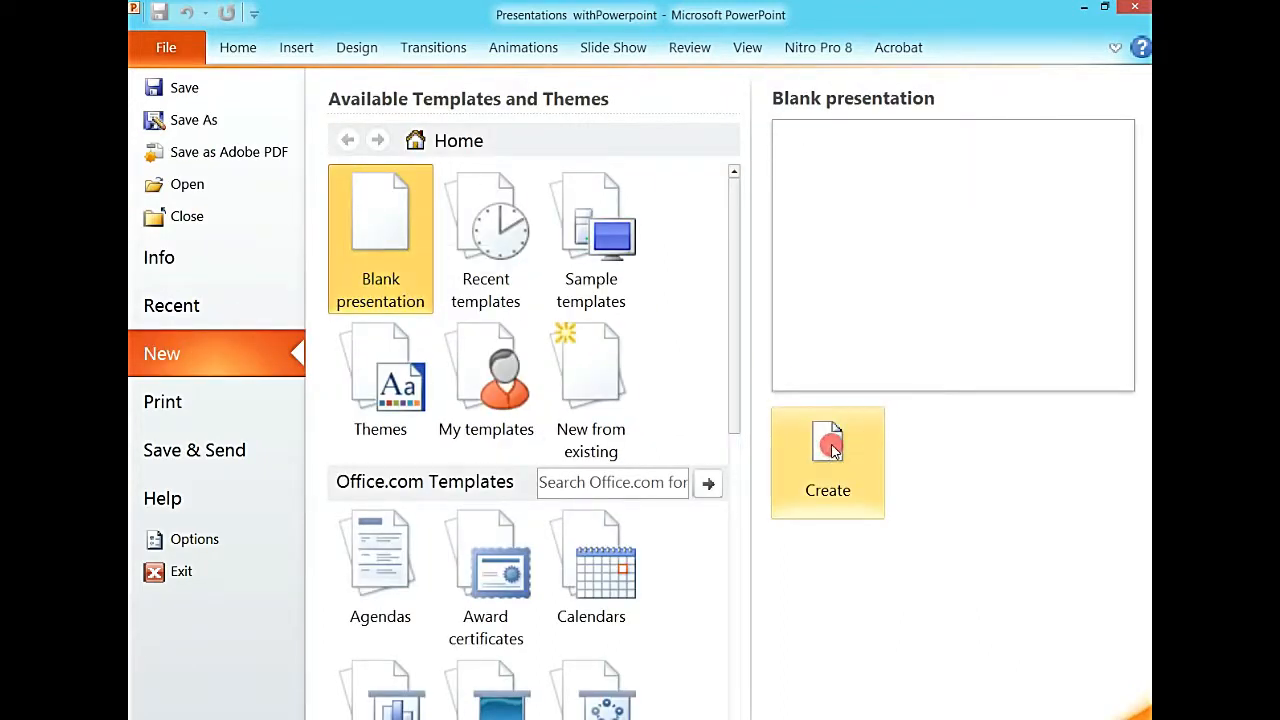
left_click(828, 462)
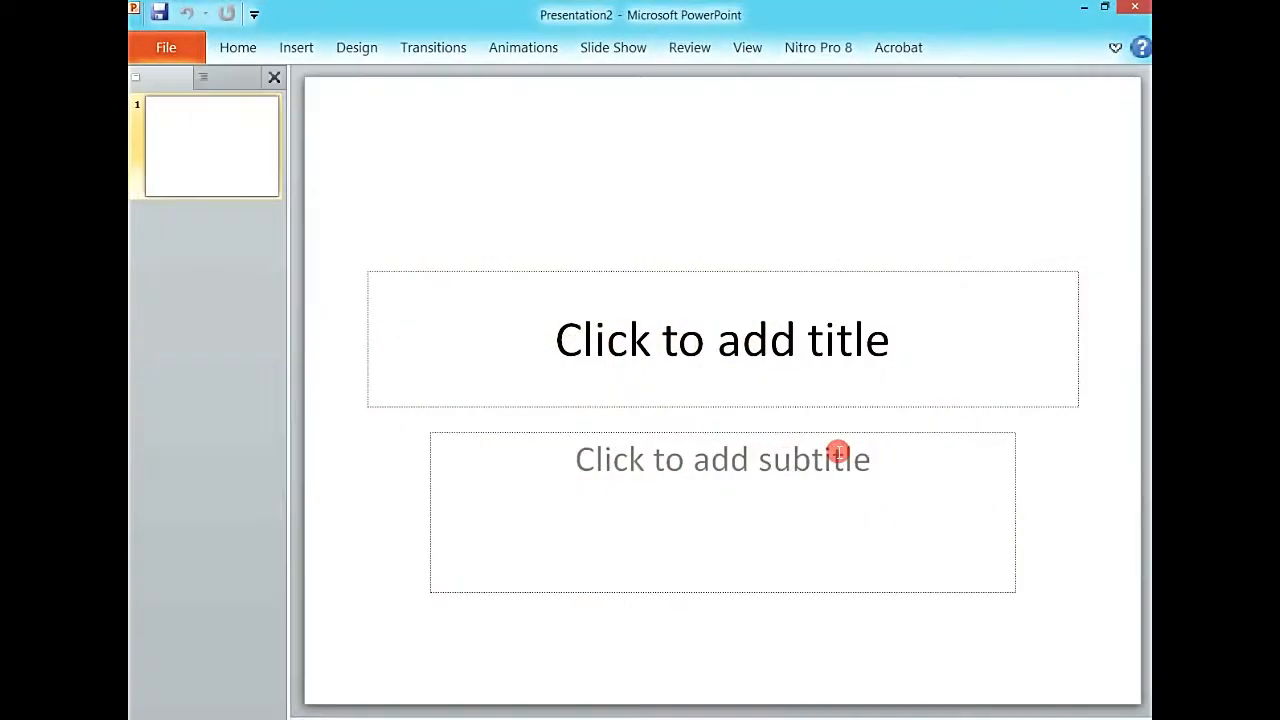
mouse_move(966, 256)
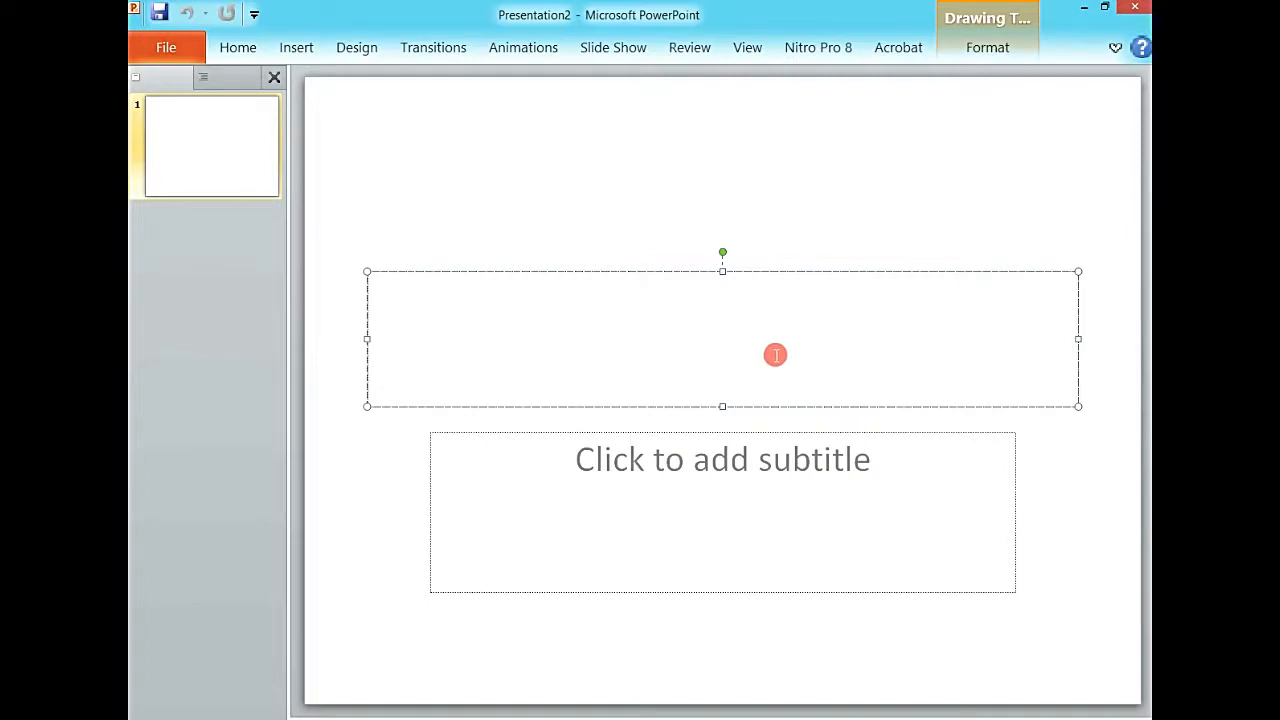
Enter the slide title COMPUTER HARDWARE
type("Compu")
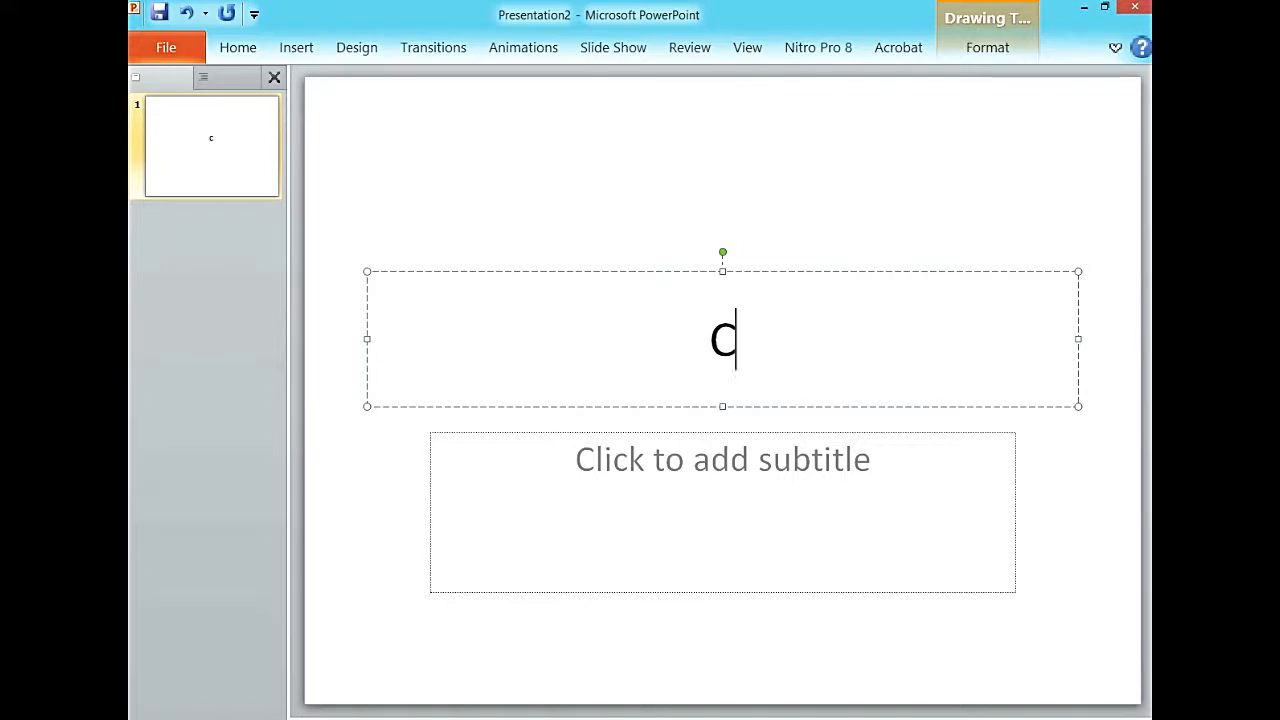
type("OM")
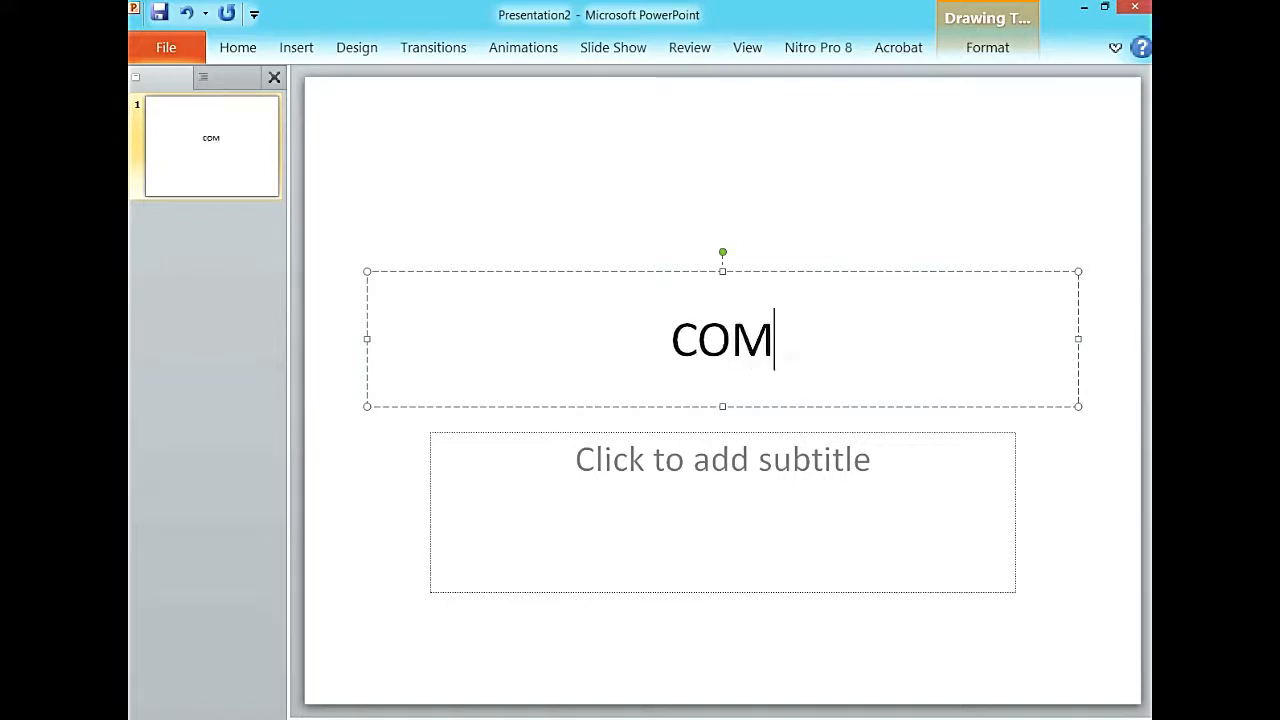
type("PUTER H")
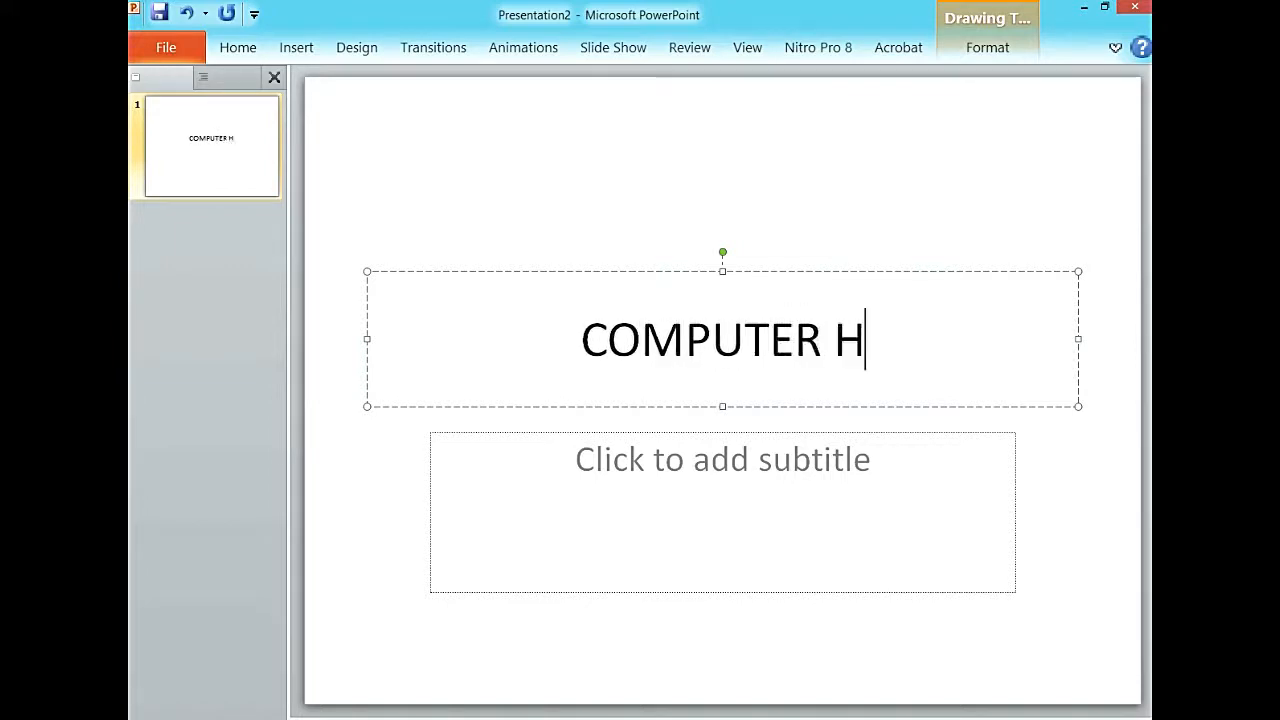
type("ARDWARE")
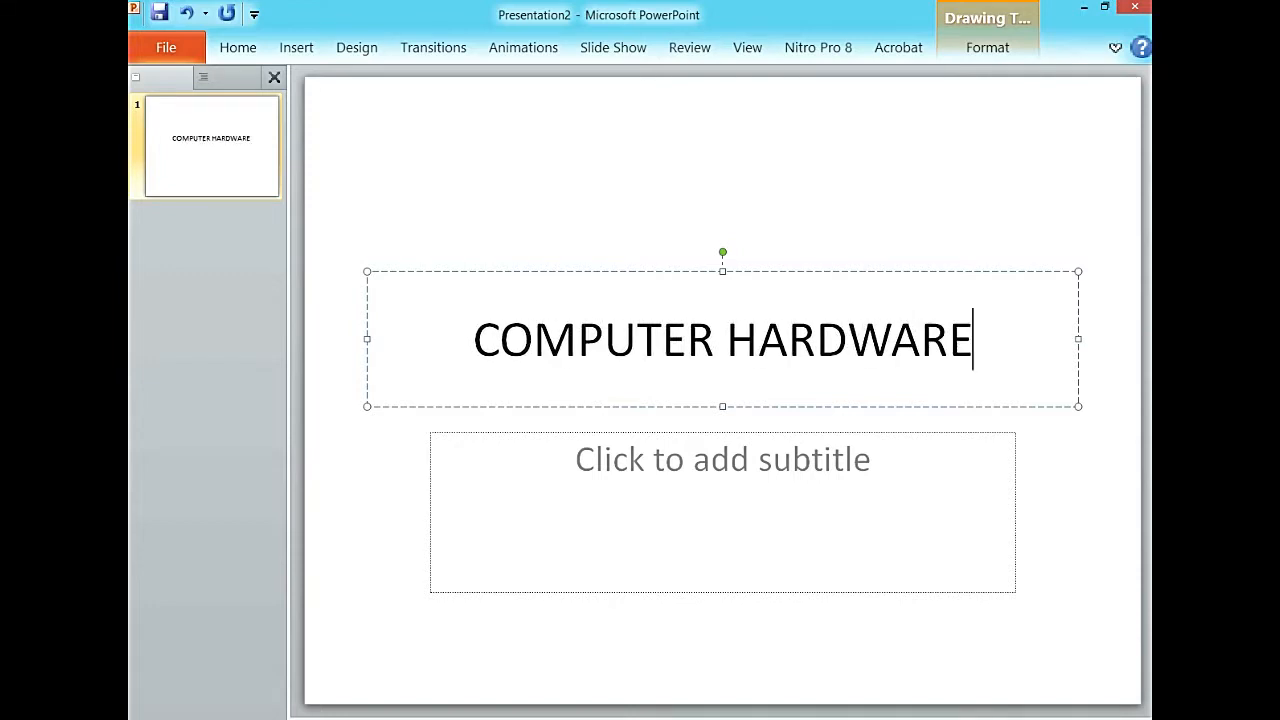
Enter the subtitle 'Presented by Jimz' beneath the title
left_click(722, 458)
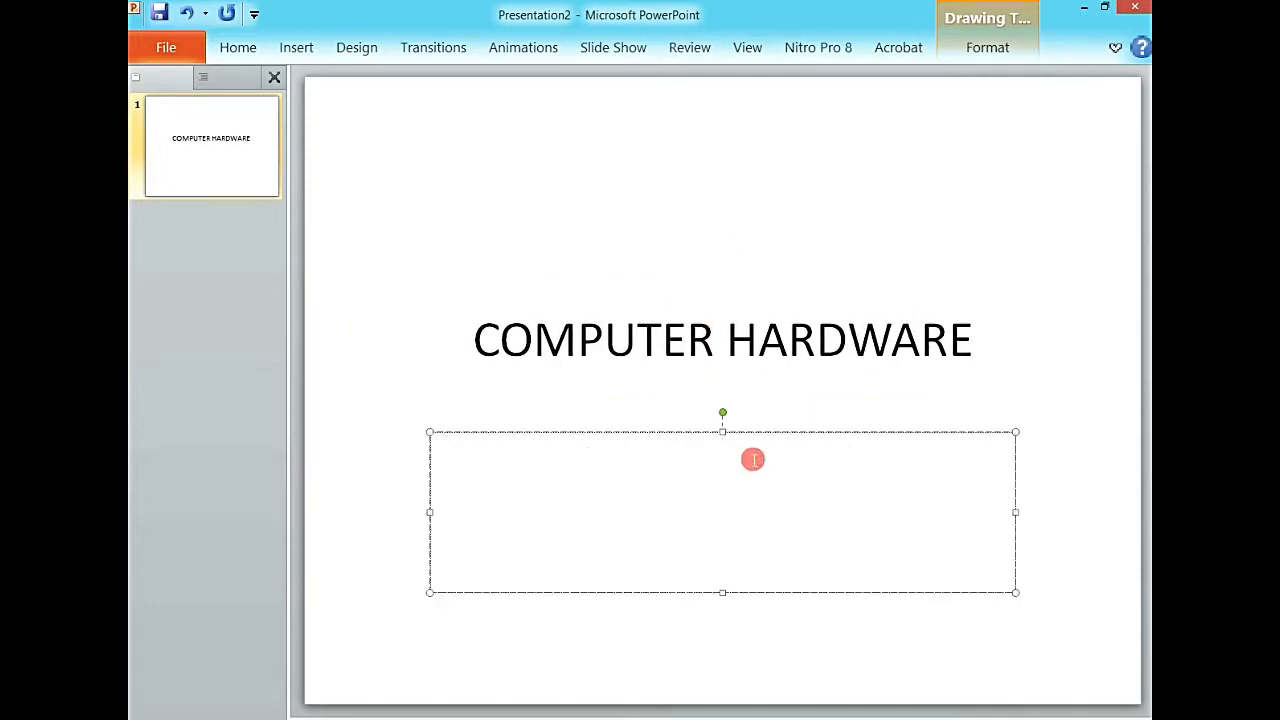
type("pRS")
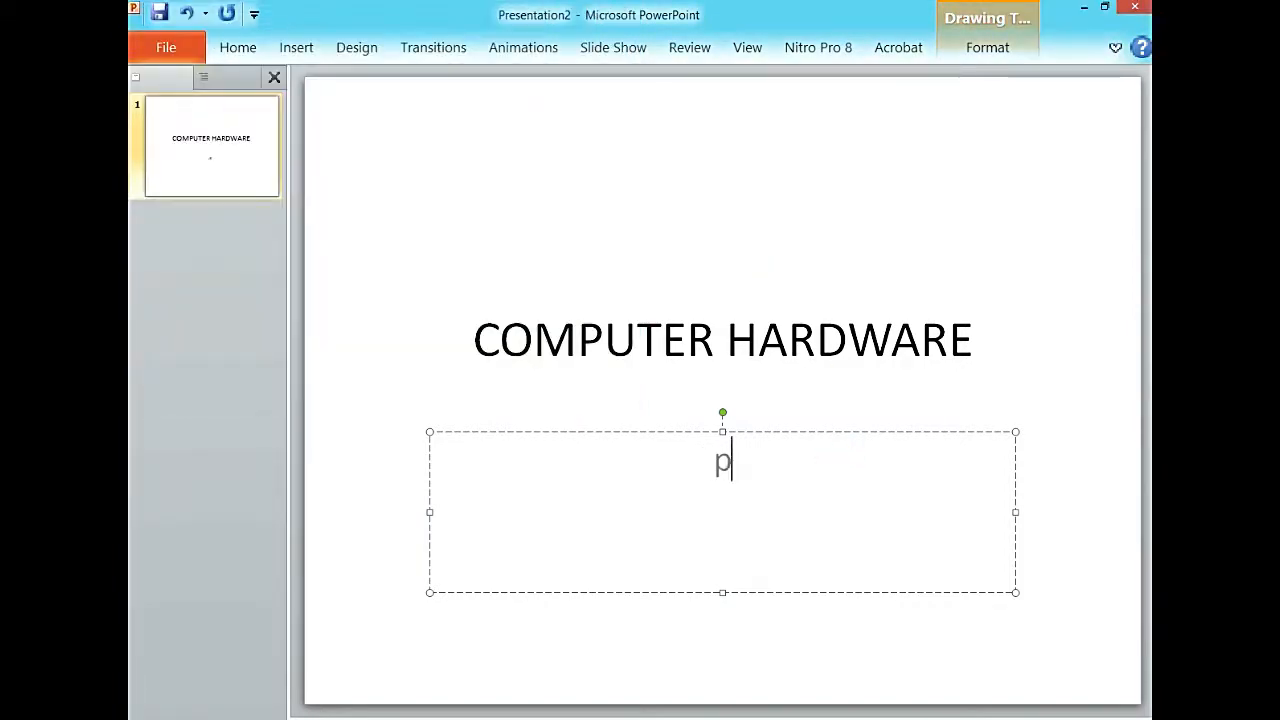
type("rs")
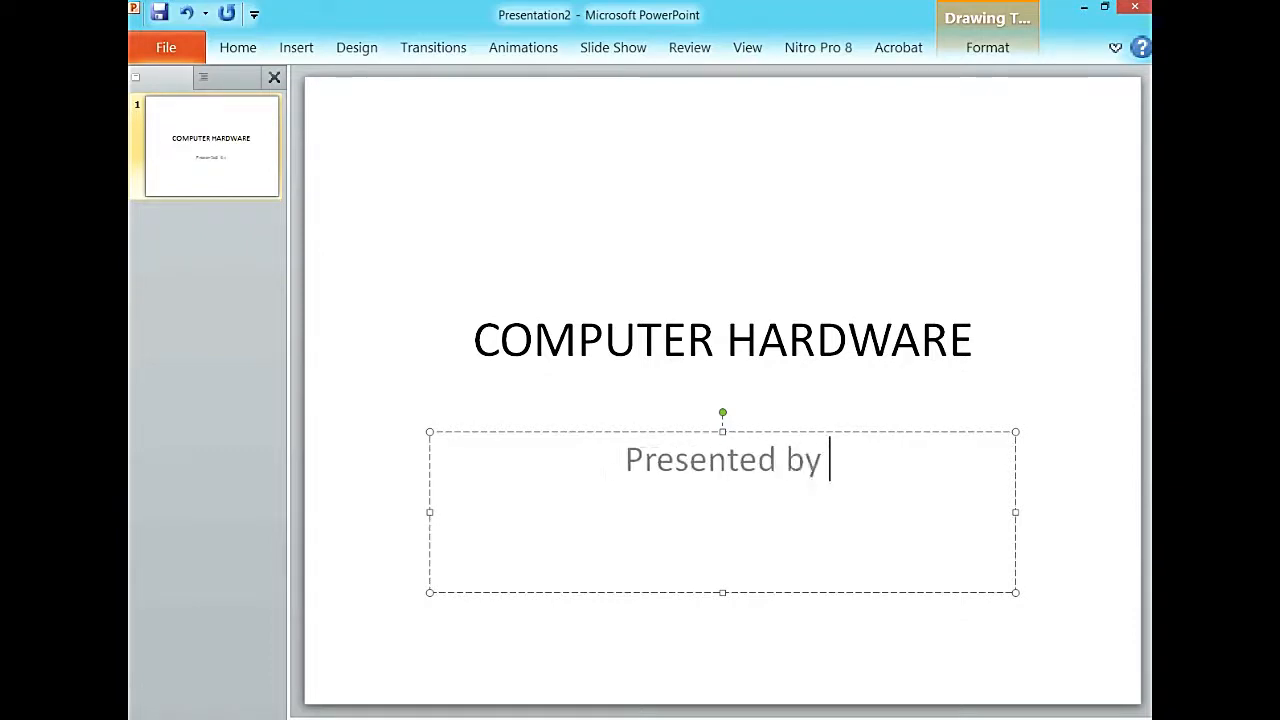
type("Jimz")
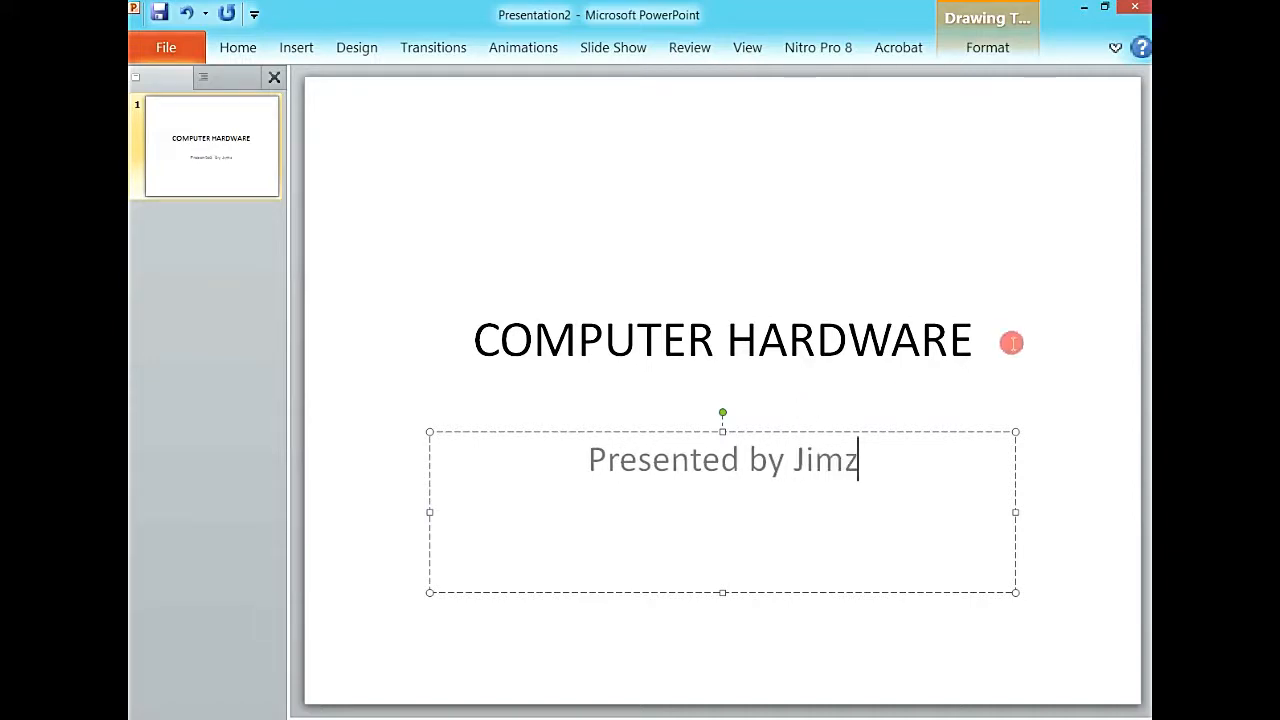
left_click(722, 340)
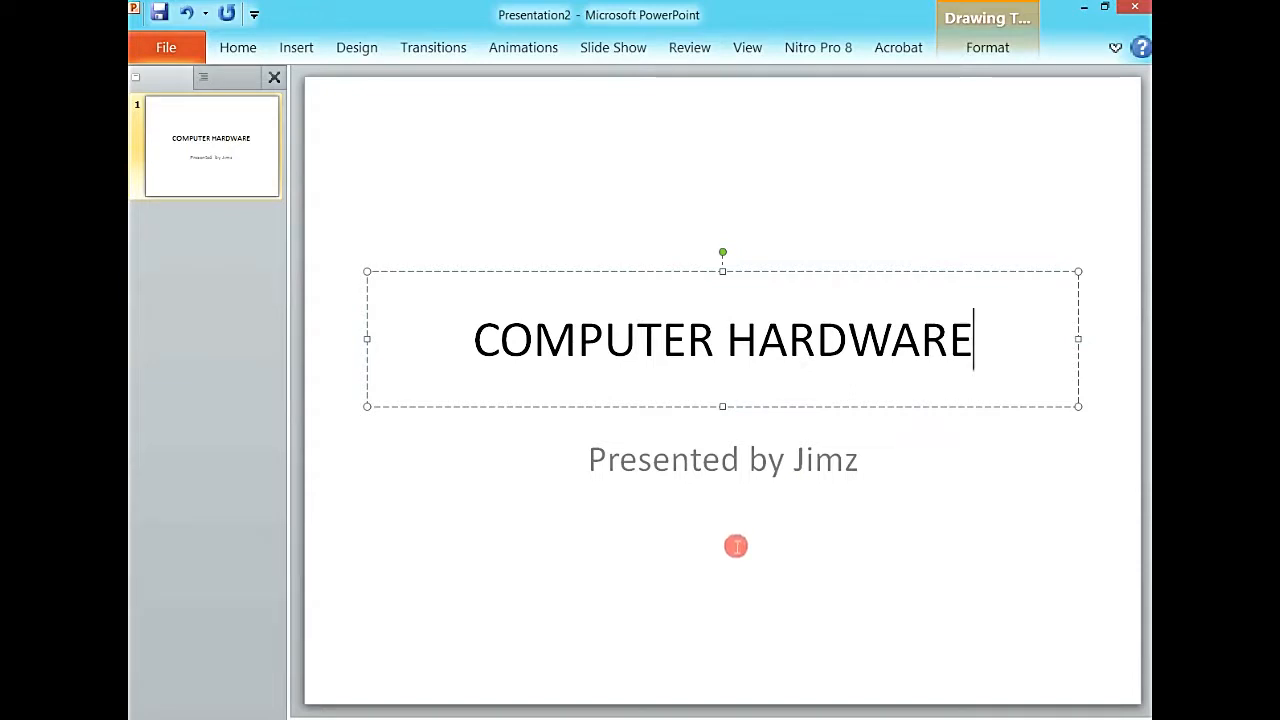
mouse_move(604, 508)
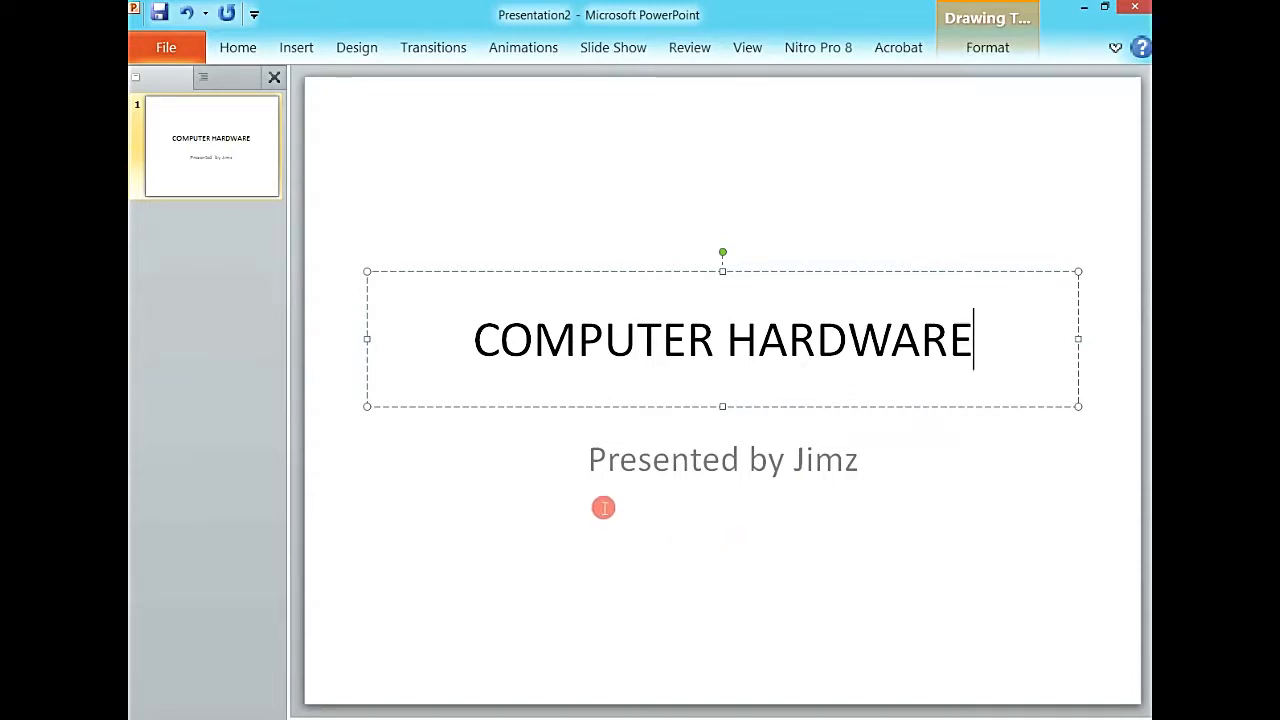
left_click(722, 458)
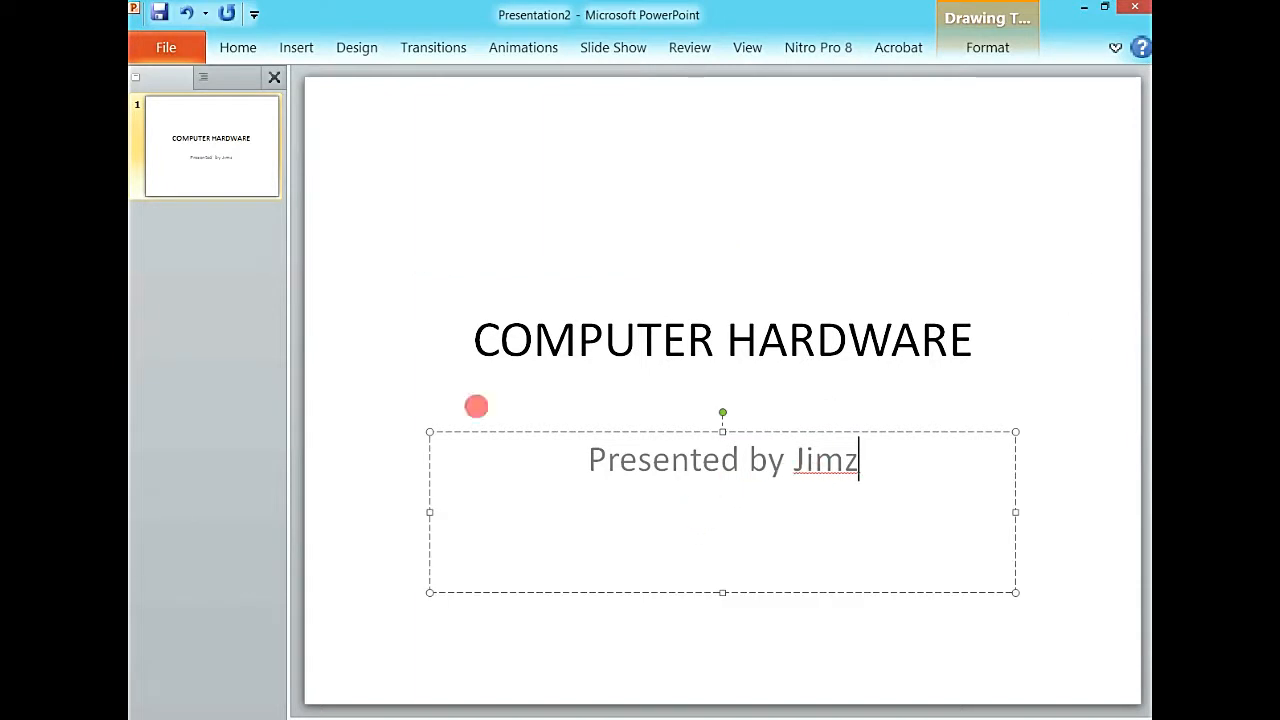
left_click(238, 48)
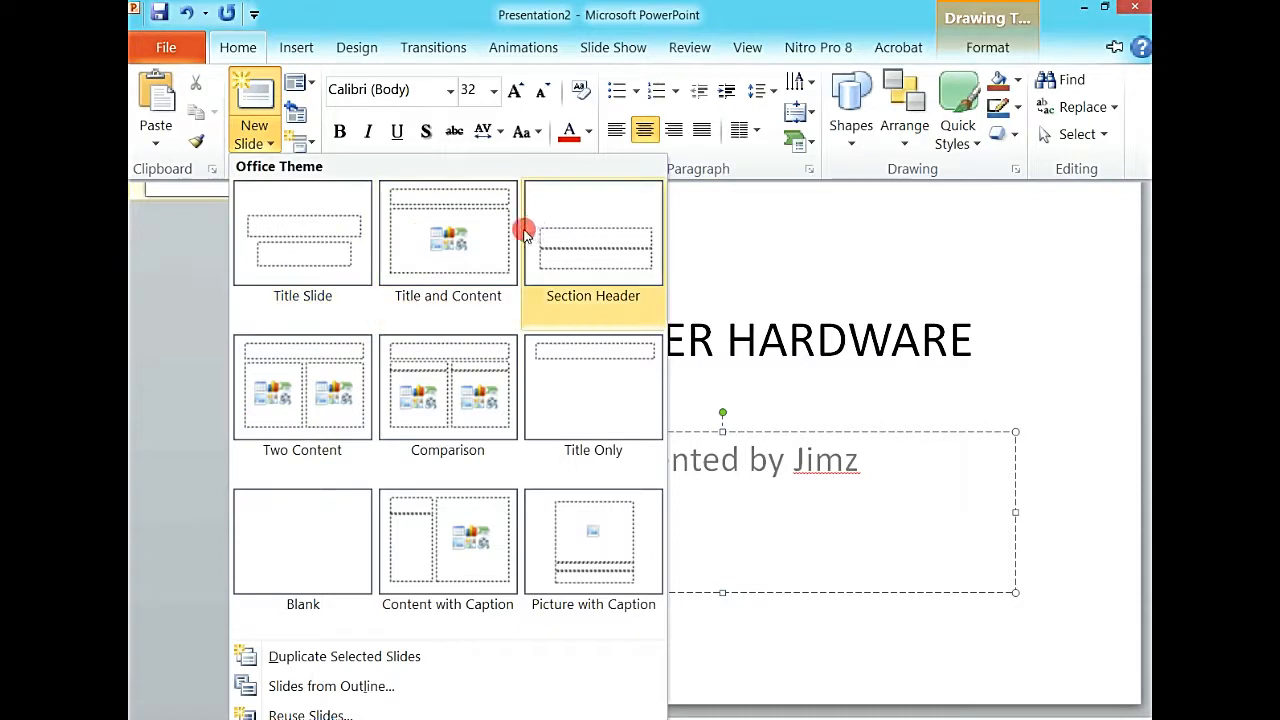
mouse_move(448, 232)
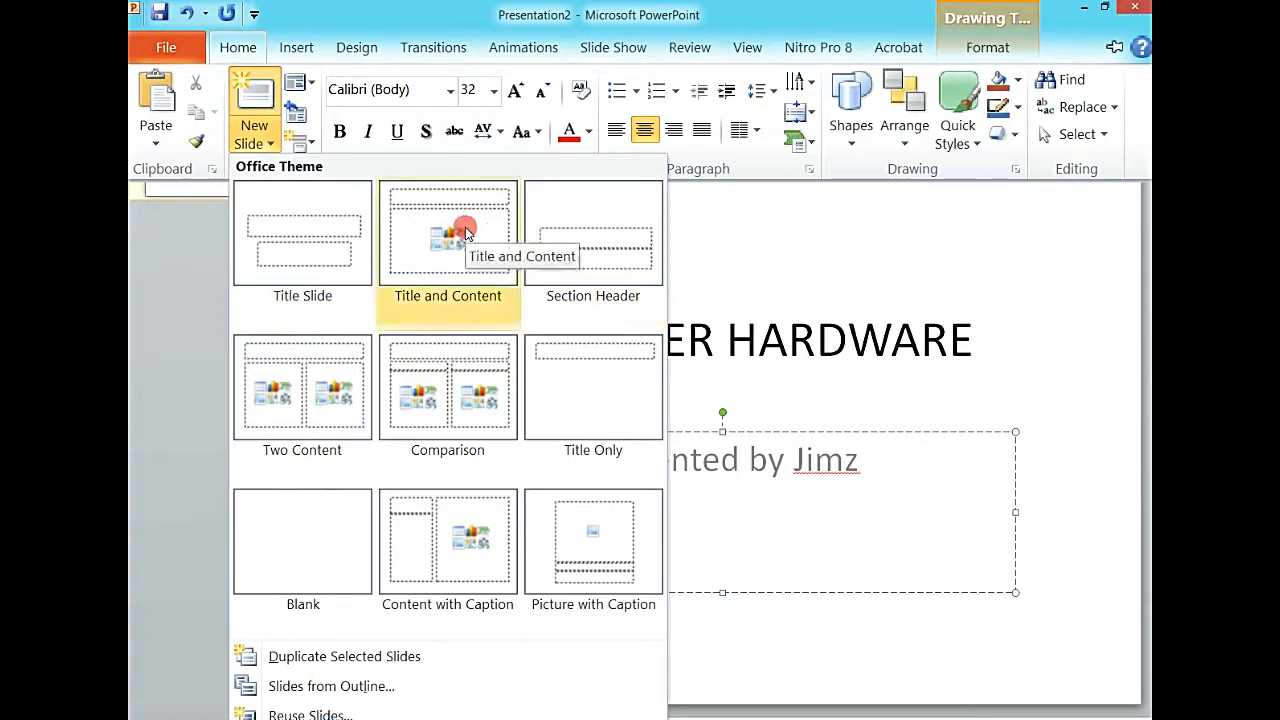
mouse_move(592, 232)
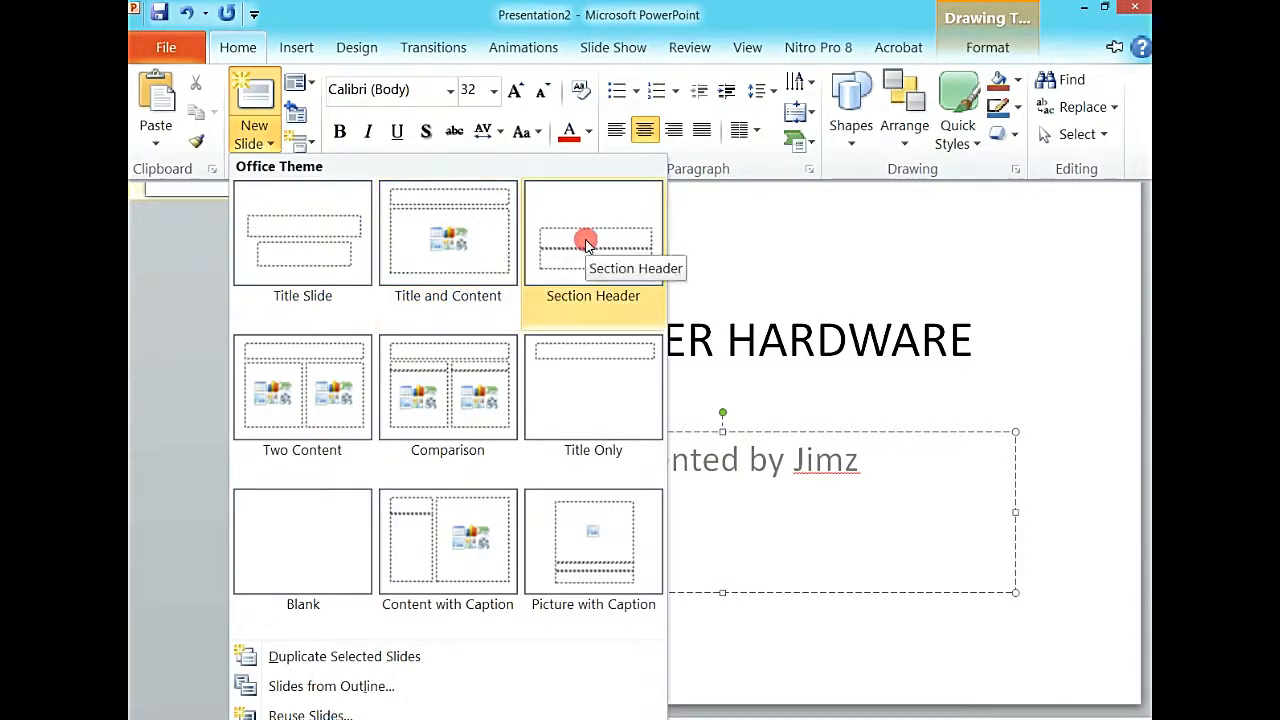
mouse_move(302, 388)
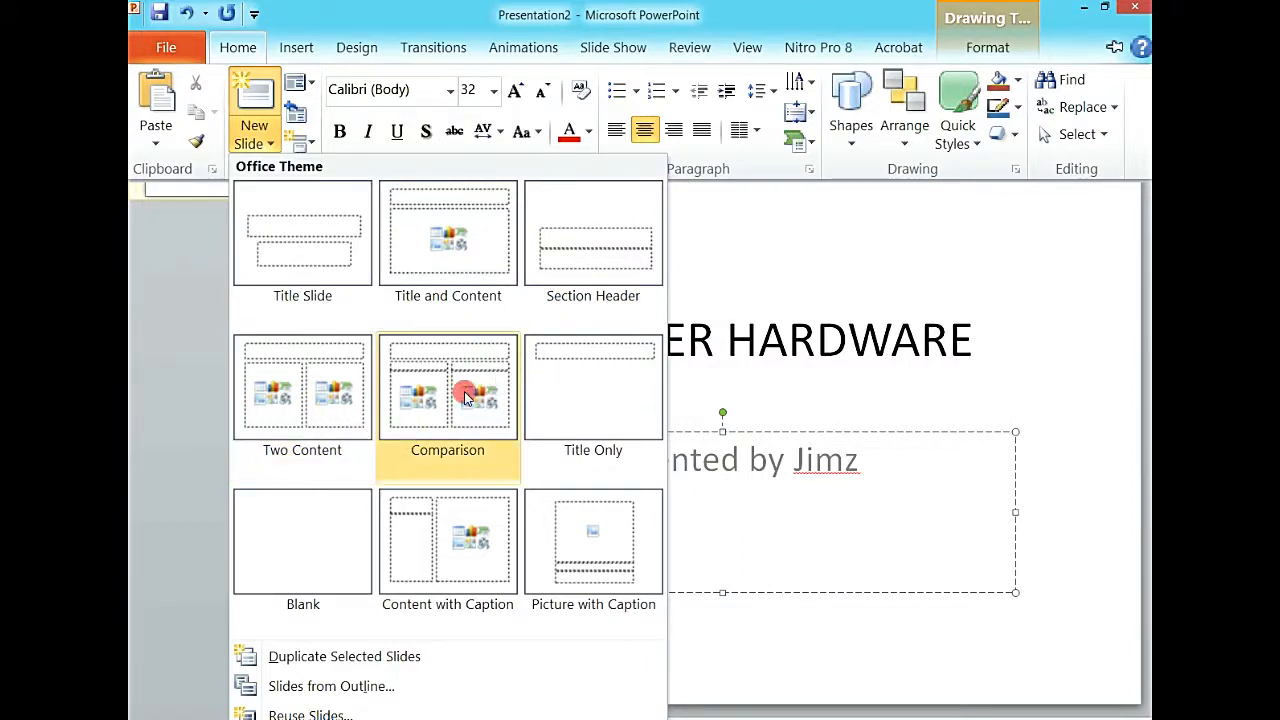
mouse_move(578, 390)
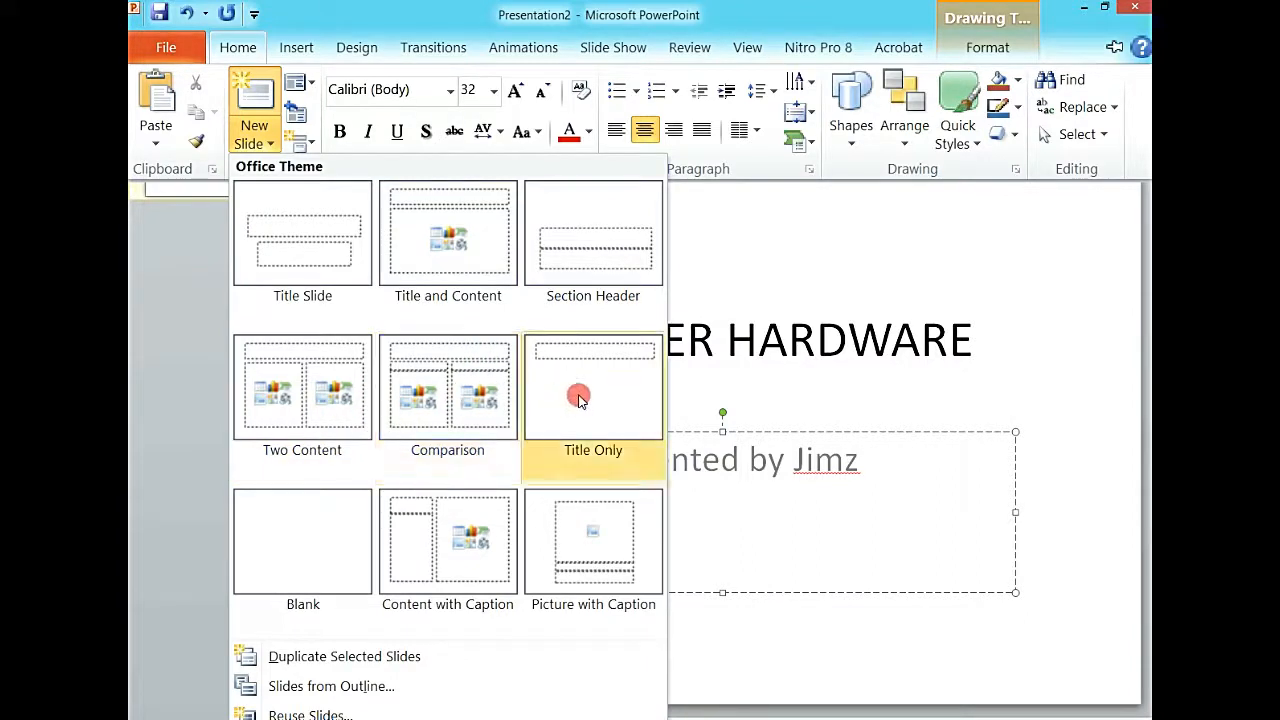
mouse_move(252, 530)
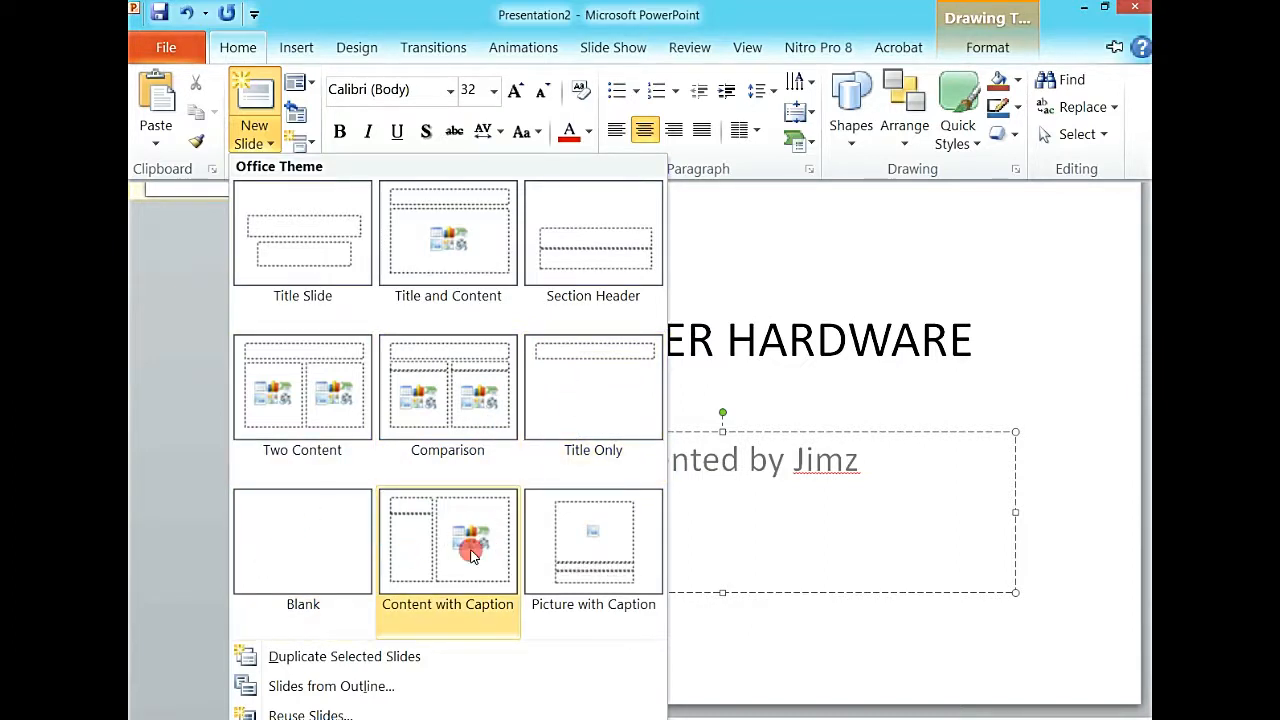
mouse_move(592, 540)
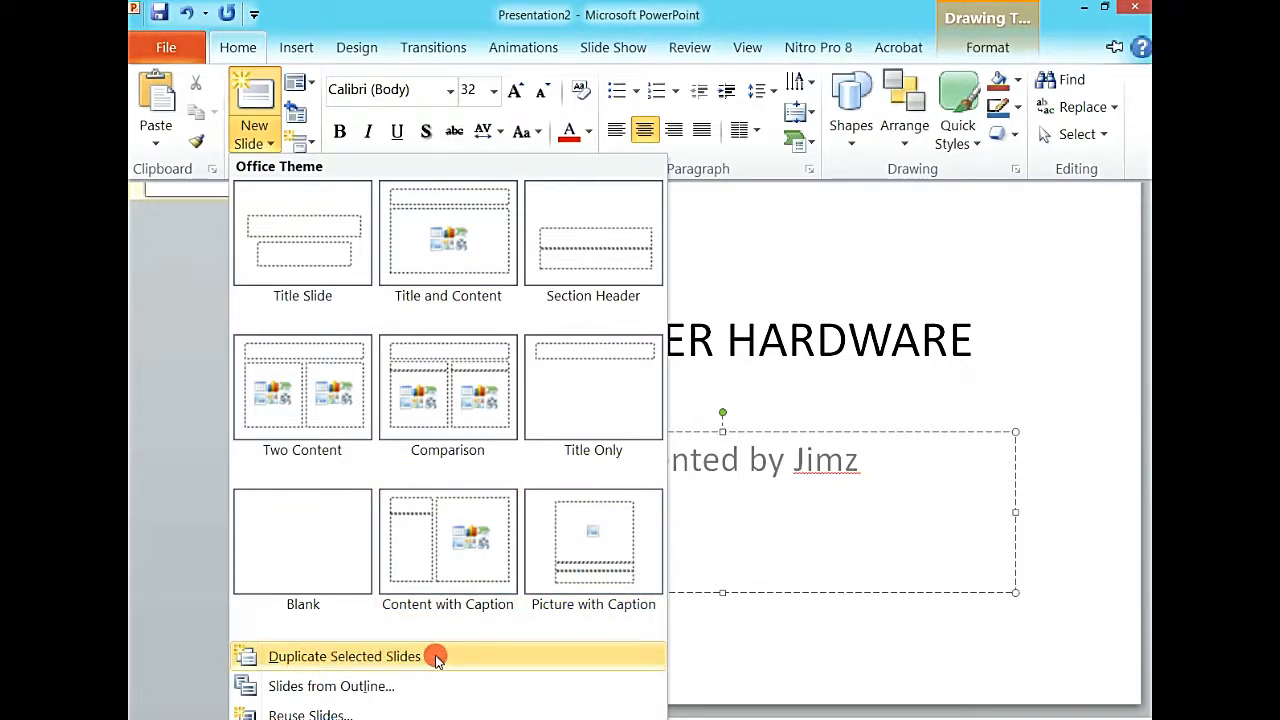
mouse_move(304, 686)
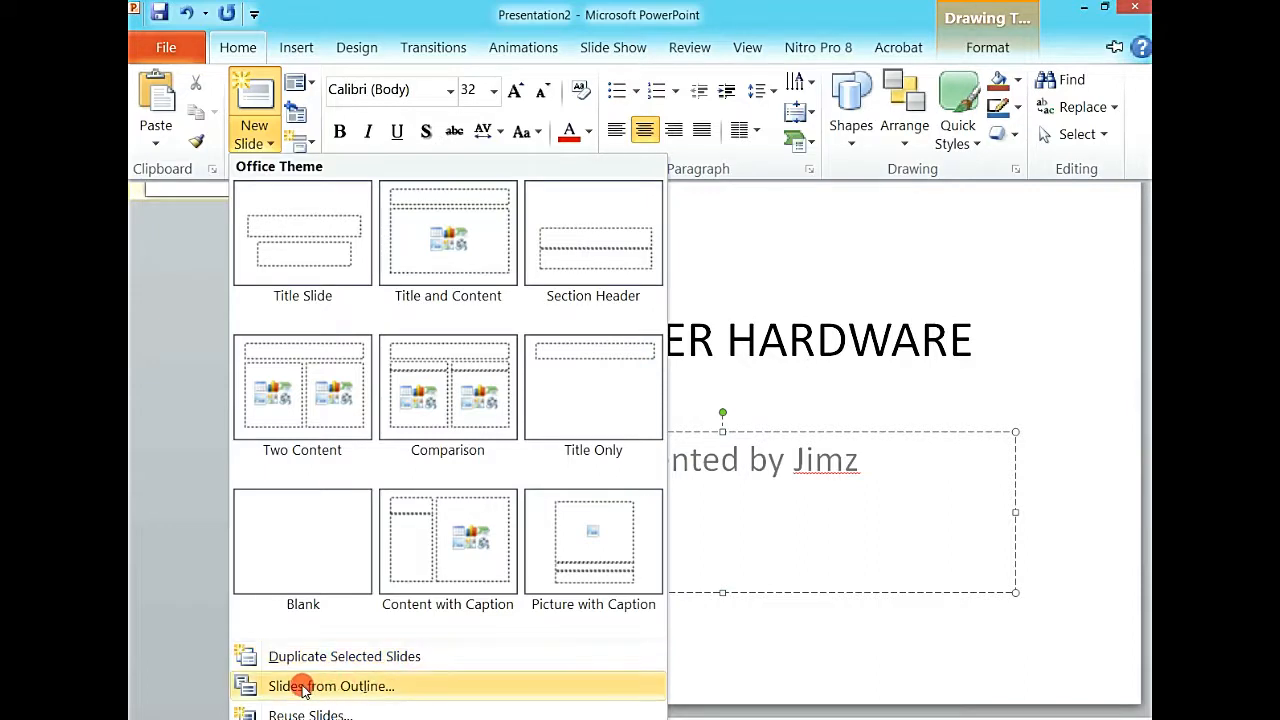
mouse_move(476, 684)
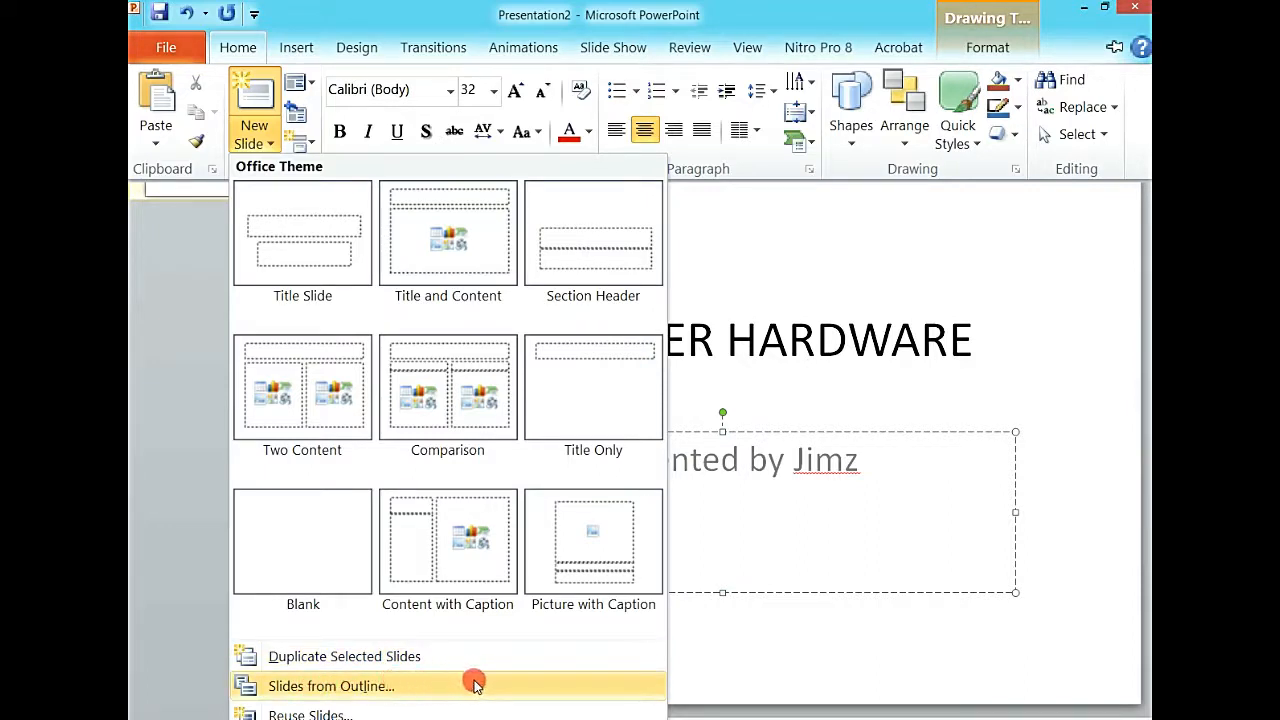
mouse_move(318, 714)
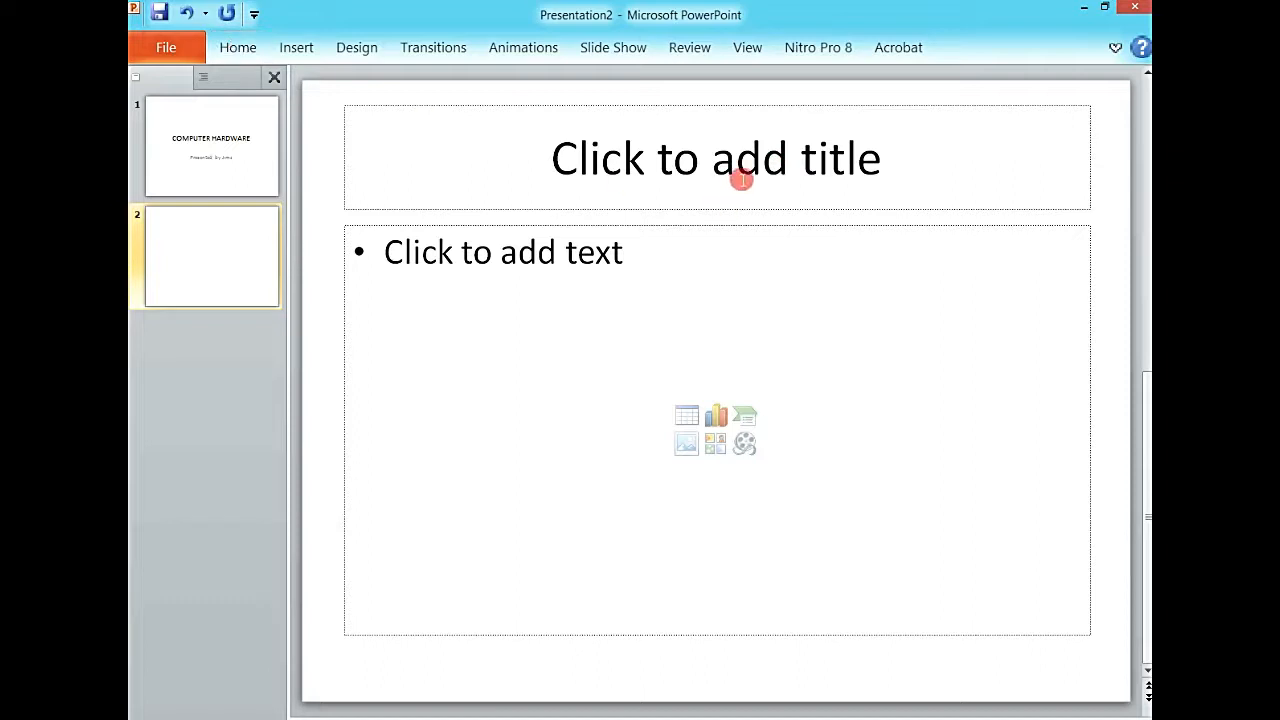
Enter 'Definition of Computer Hardware' as slide 2's title
left_click(740, 178)
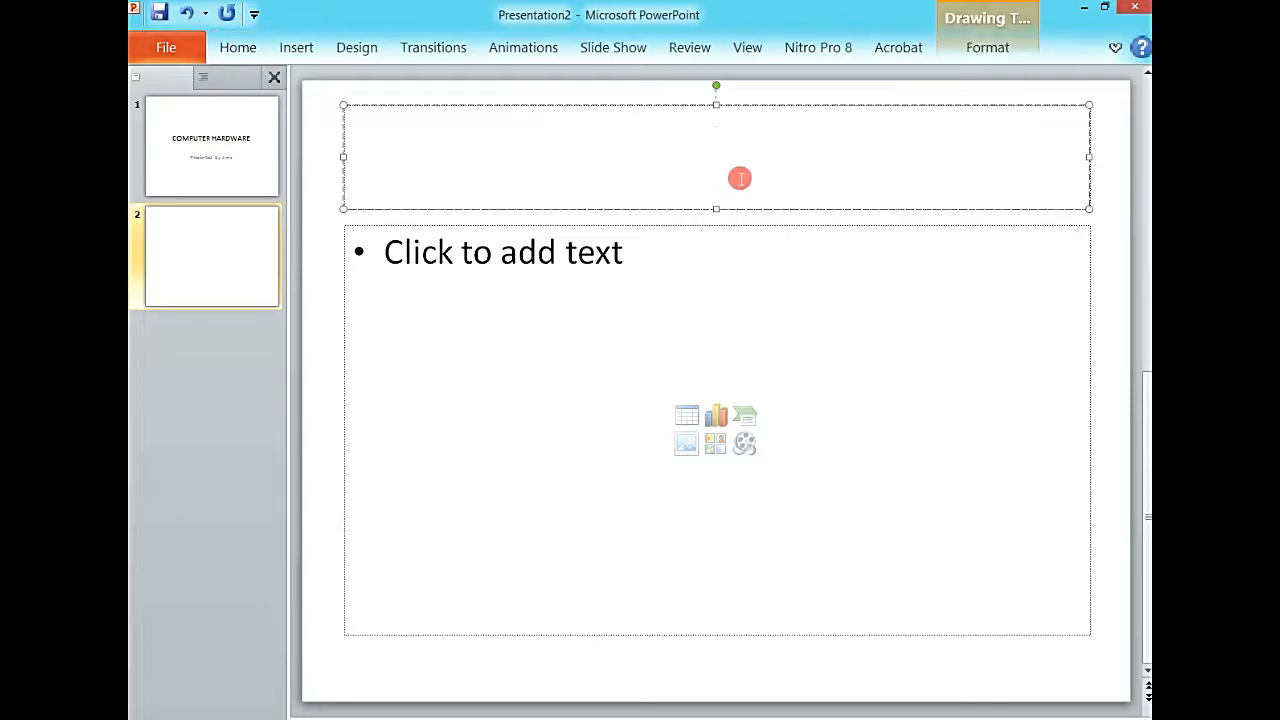
type("Definitio")
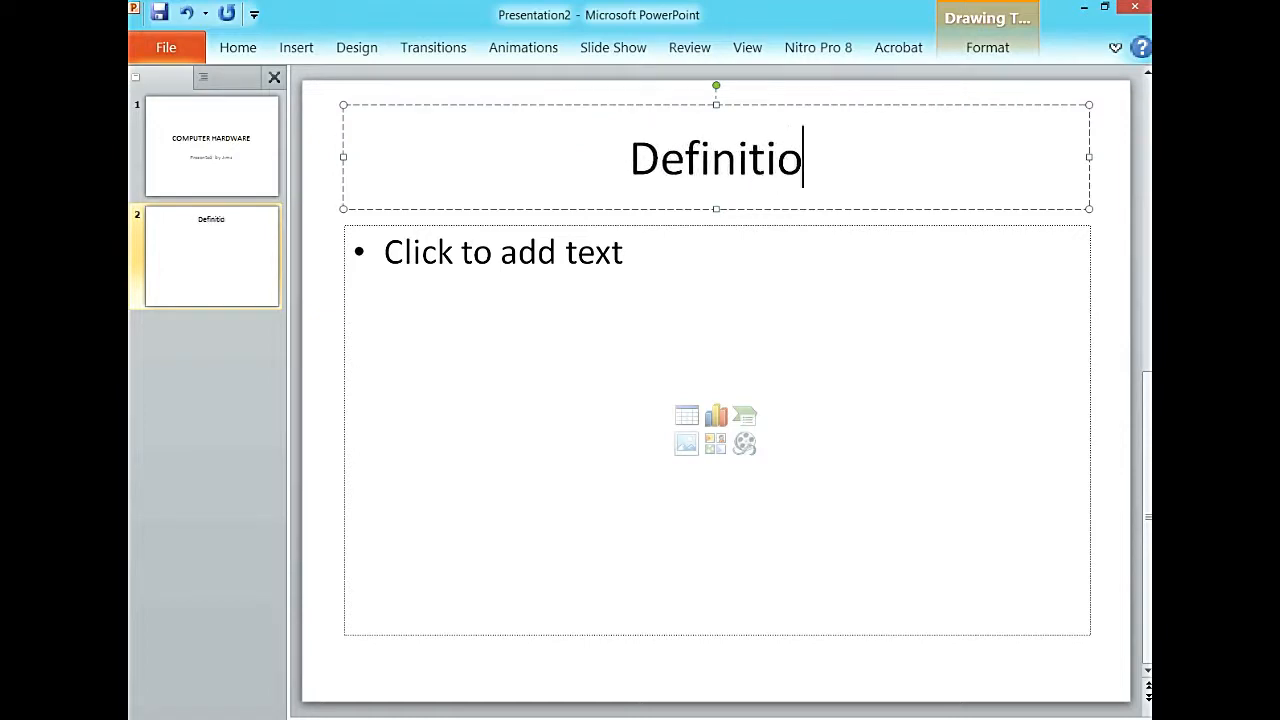
type("n of Comput")
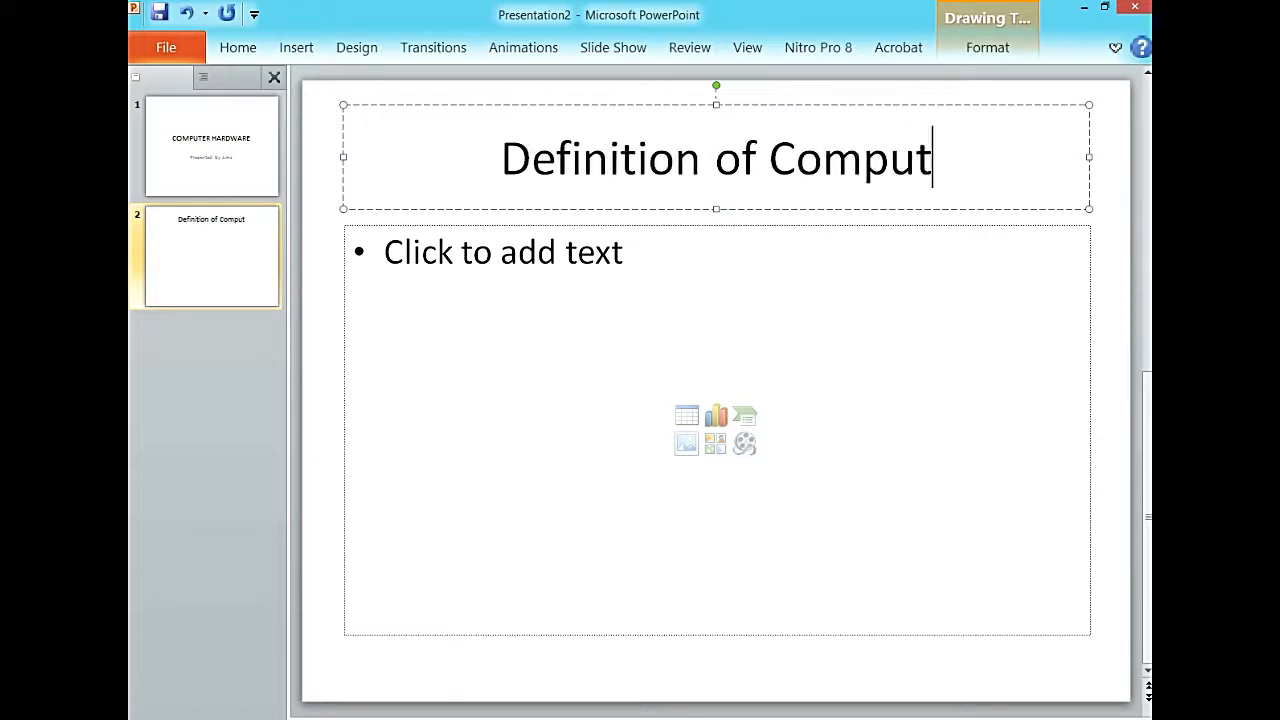
type("er Hardware")
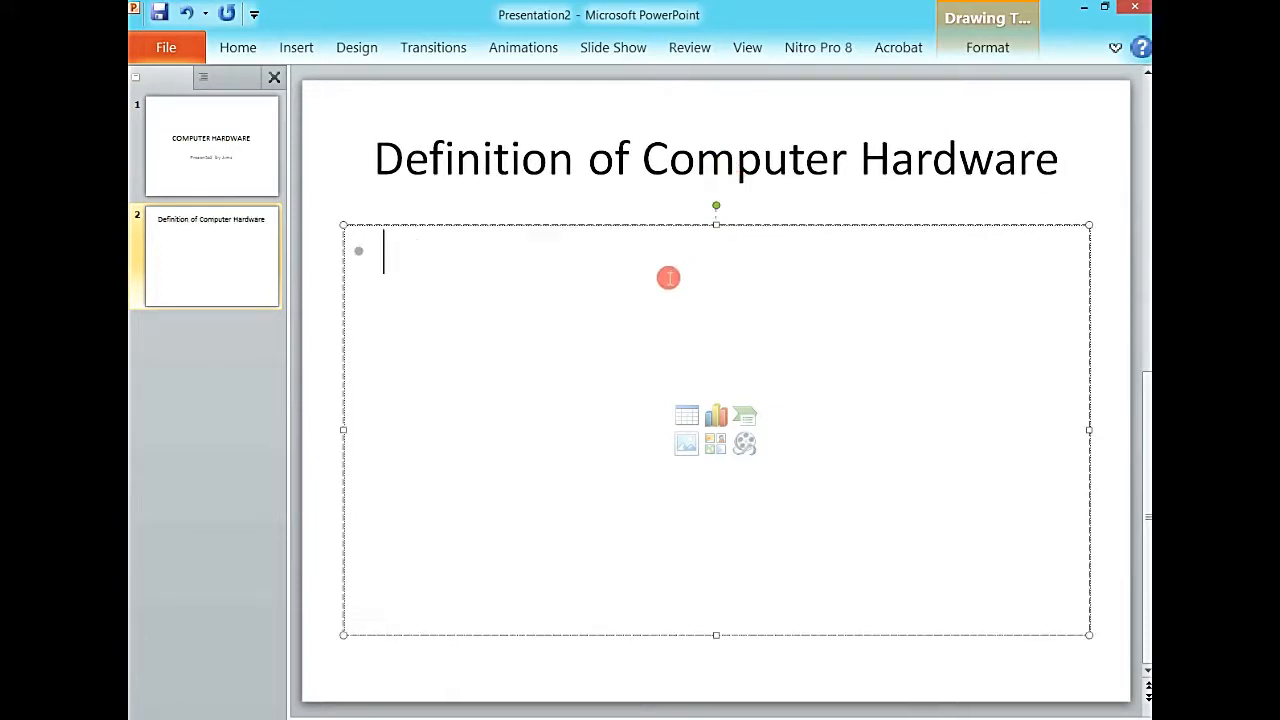
Enter the bullet 'These are the Tangible/physical parts of a computer.' on slide 2
type("Ths")
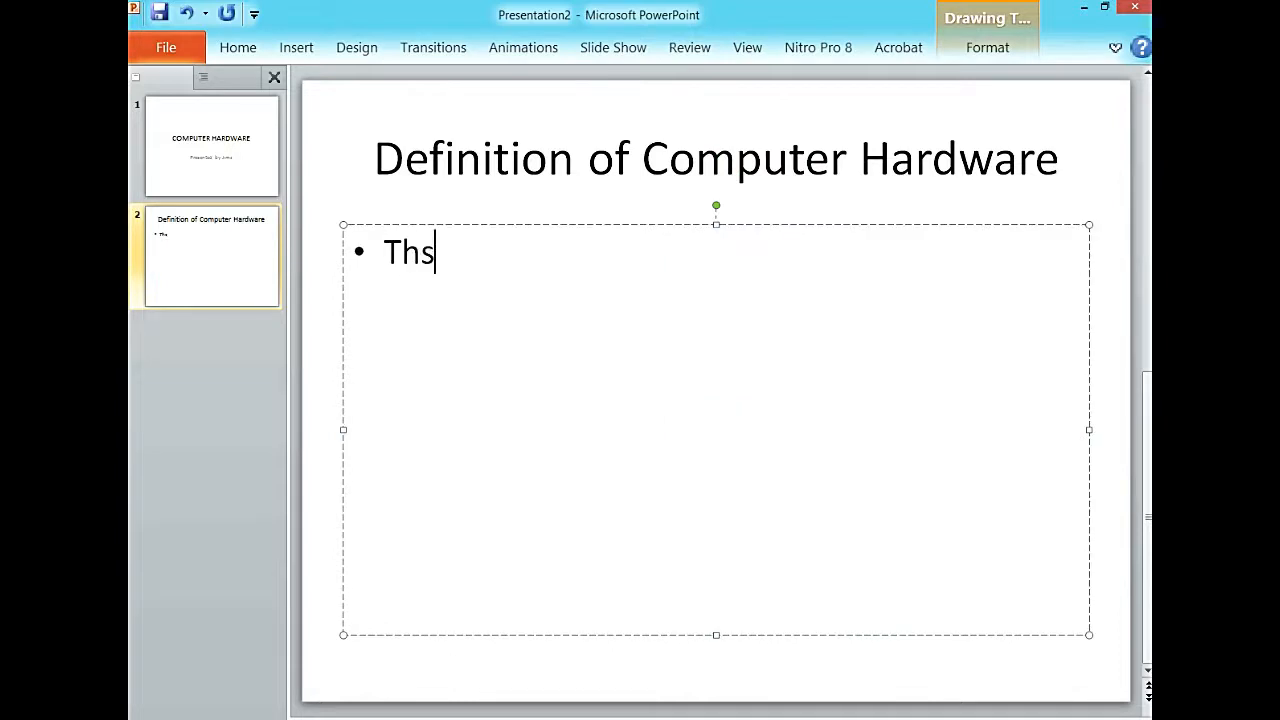
type("ese are th")
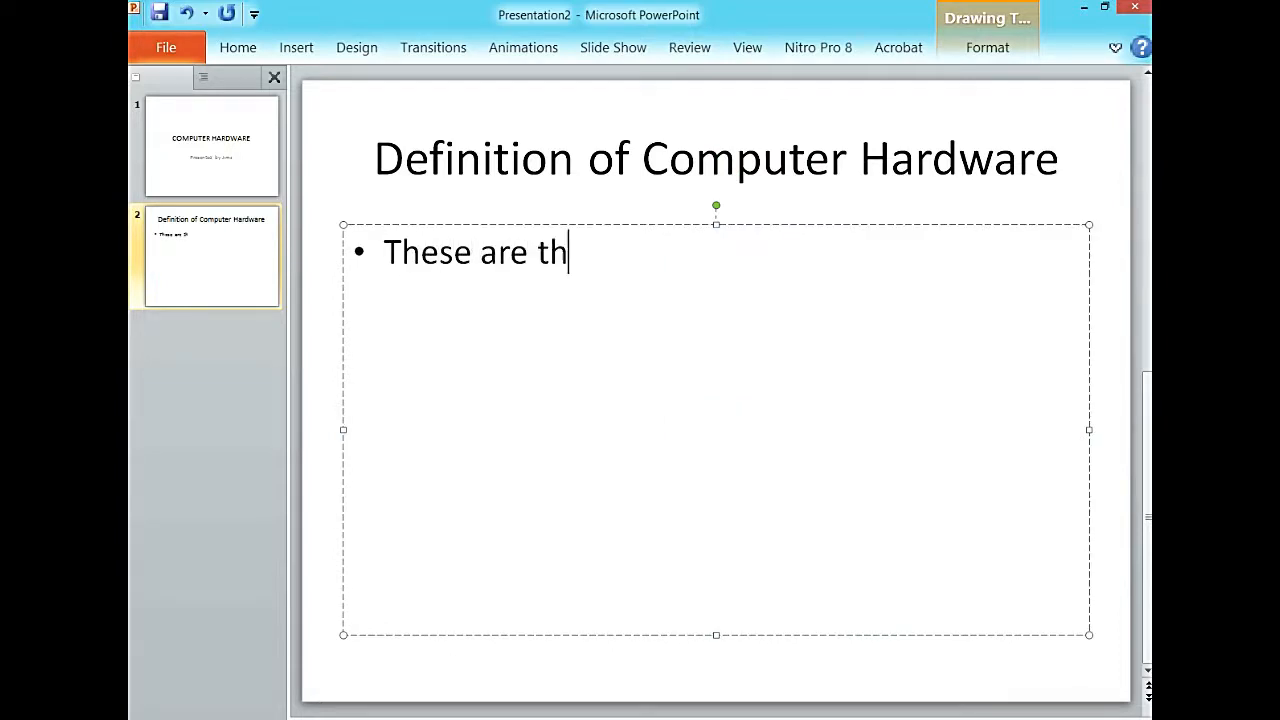
type("e Tang")
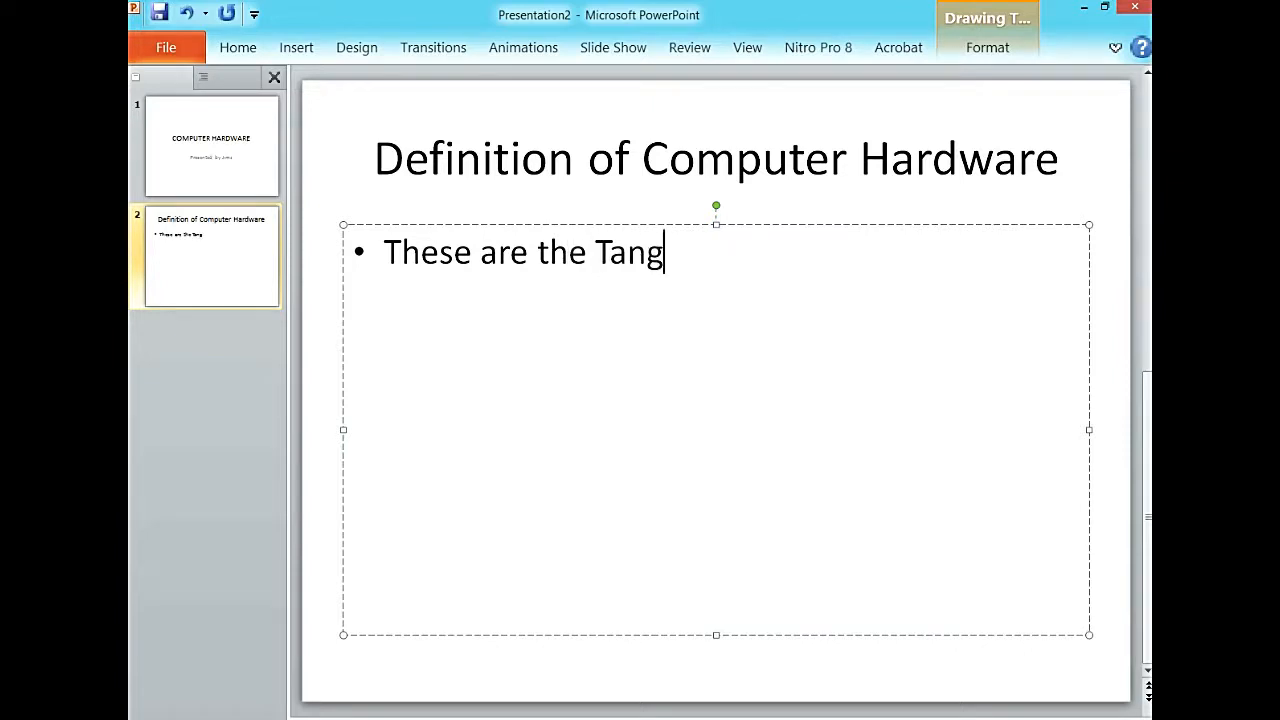
type("ibl")
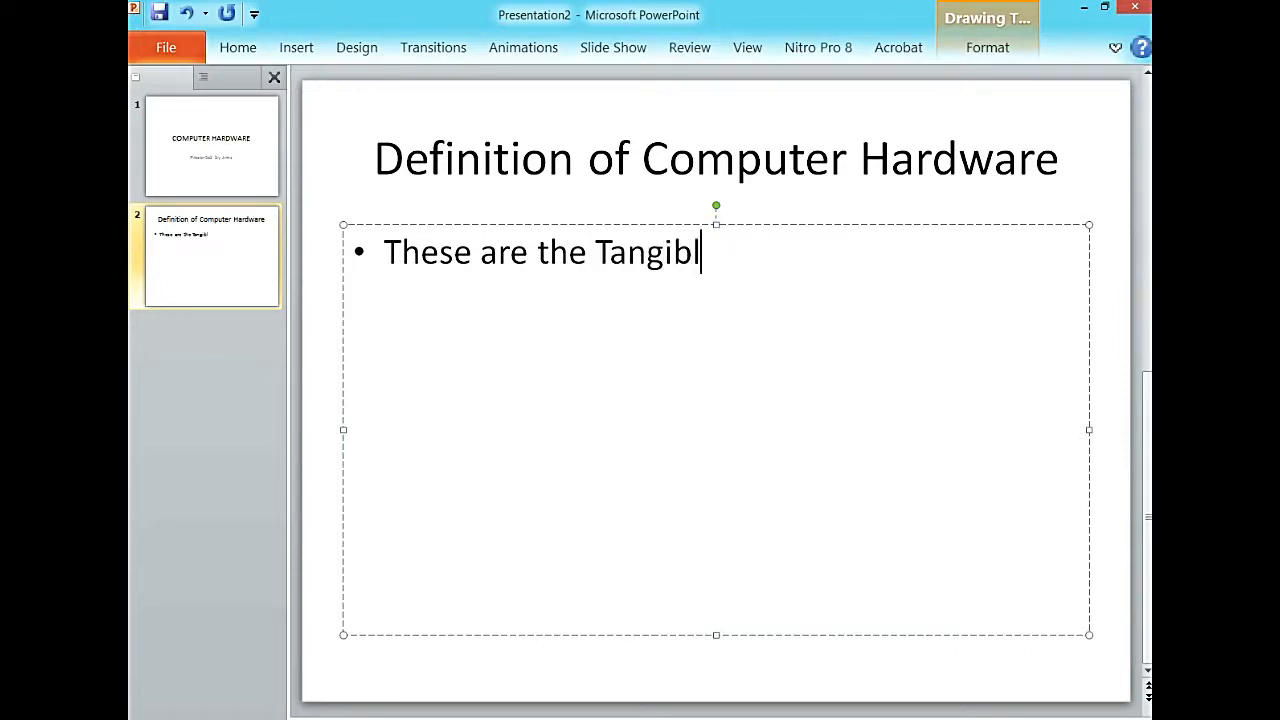
type("e/ph")
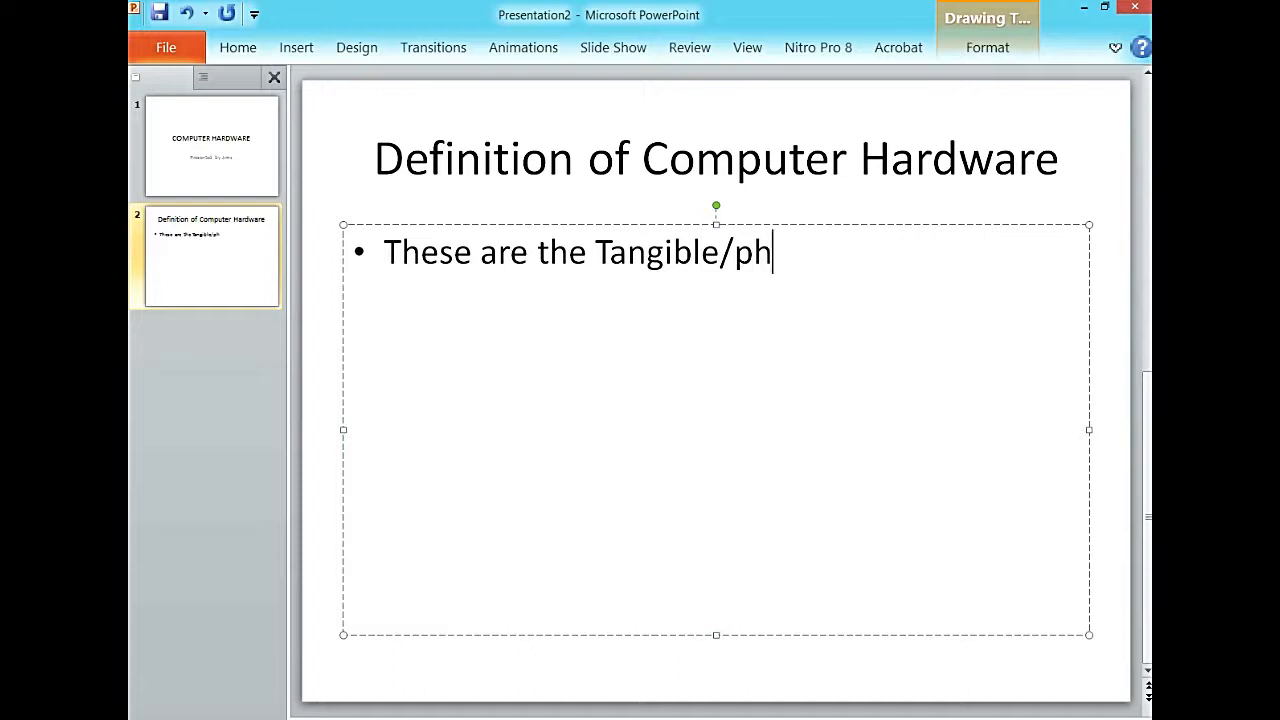
type("yscia")
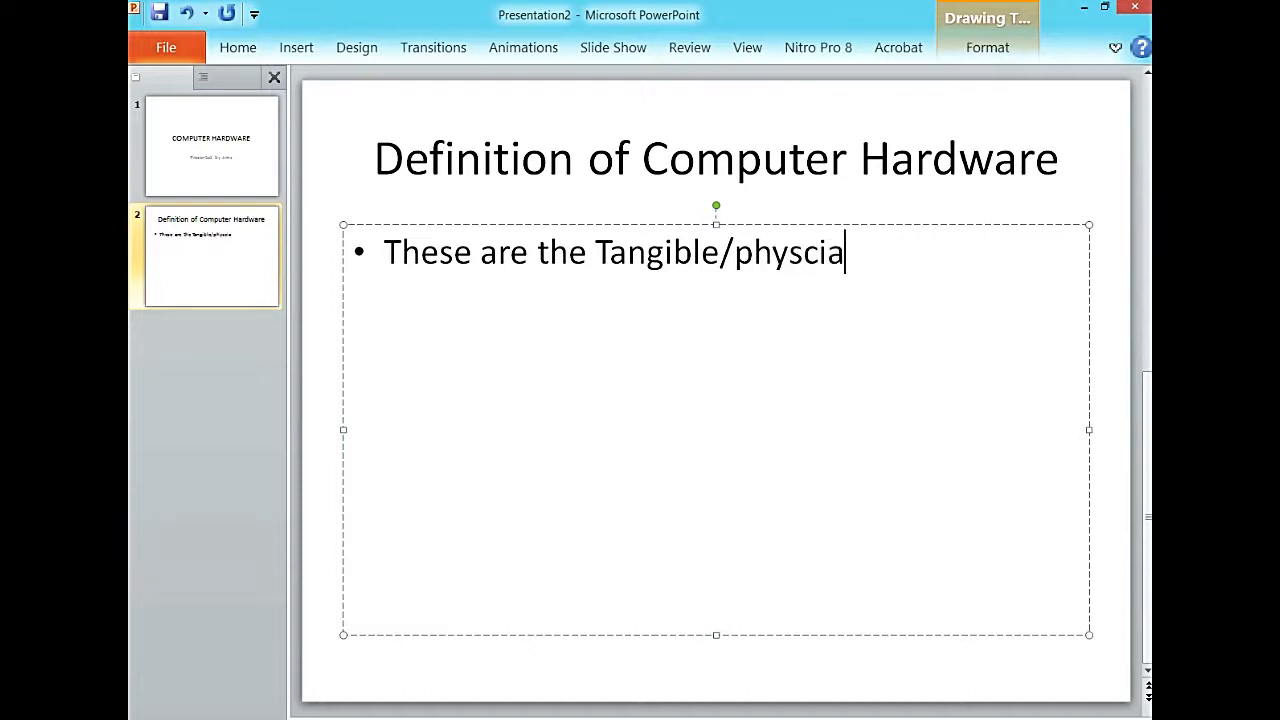
key("BackSpace")
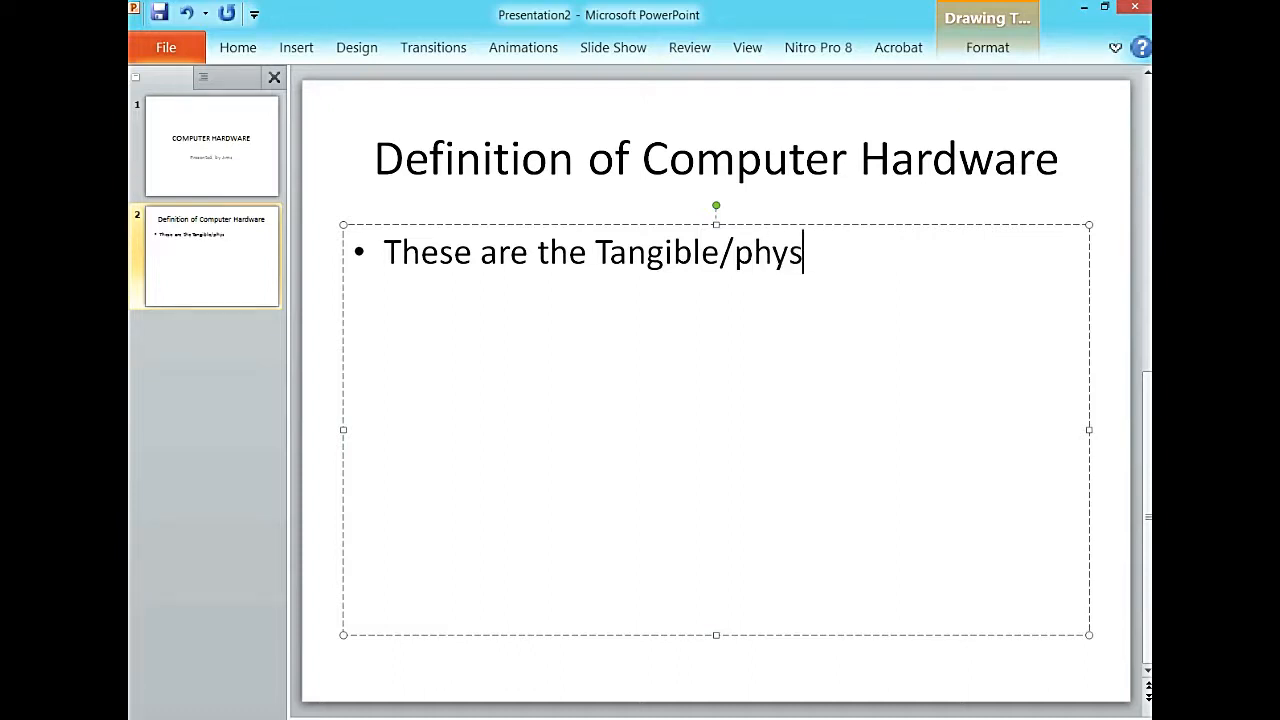
type("ical pa")
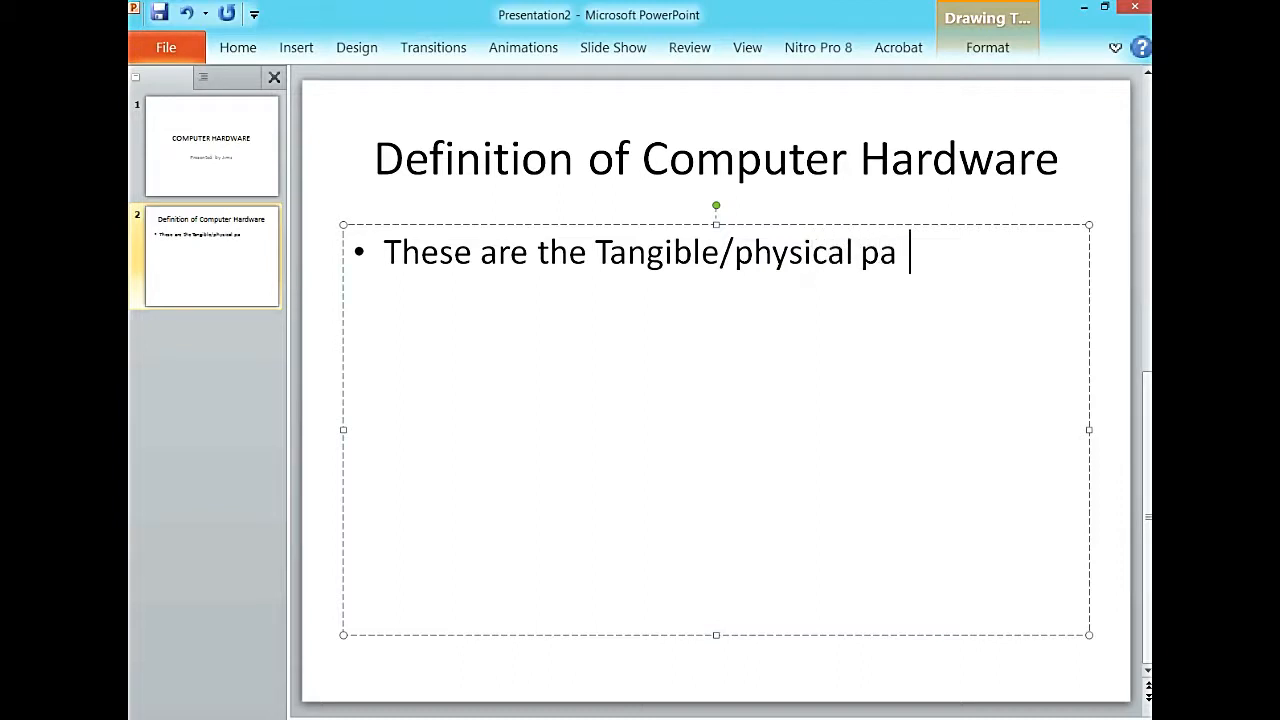
type("rts of a")
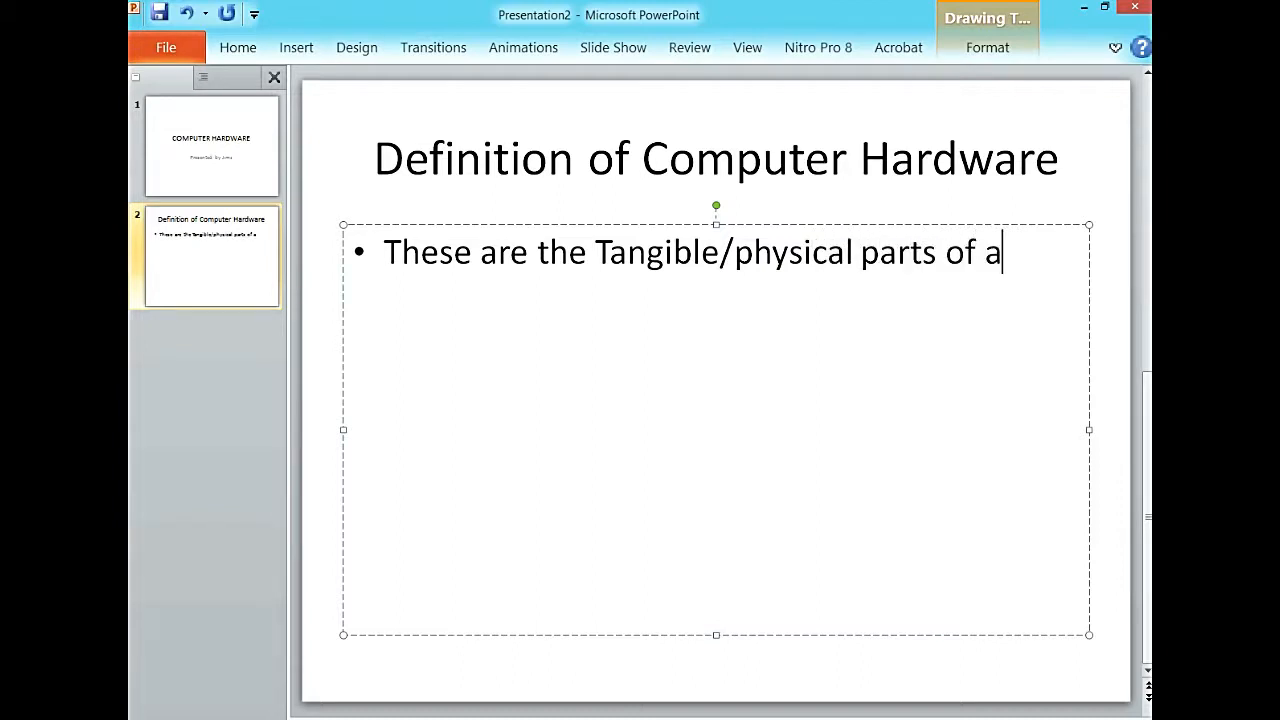
type("c")
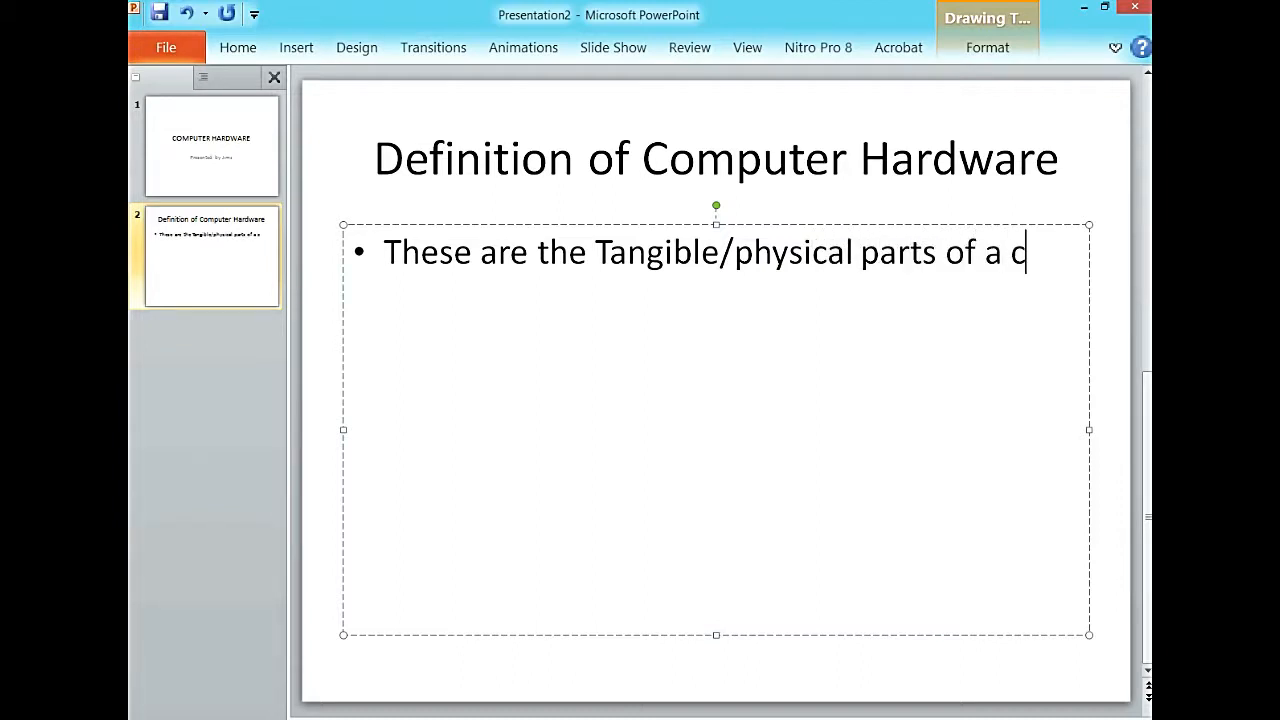
type("om")
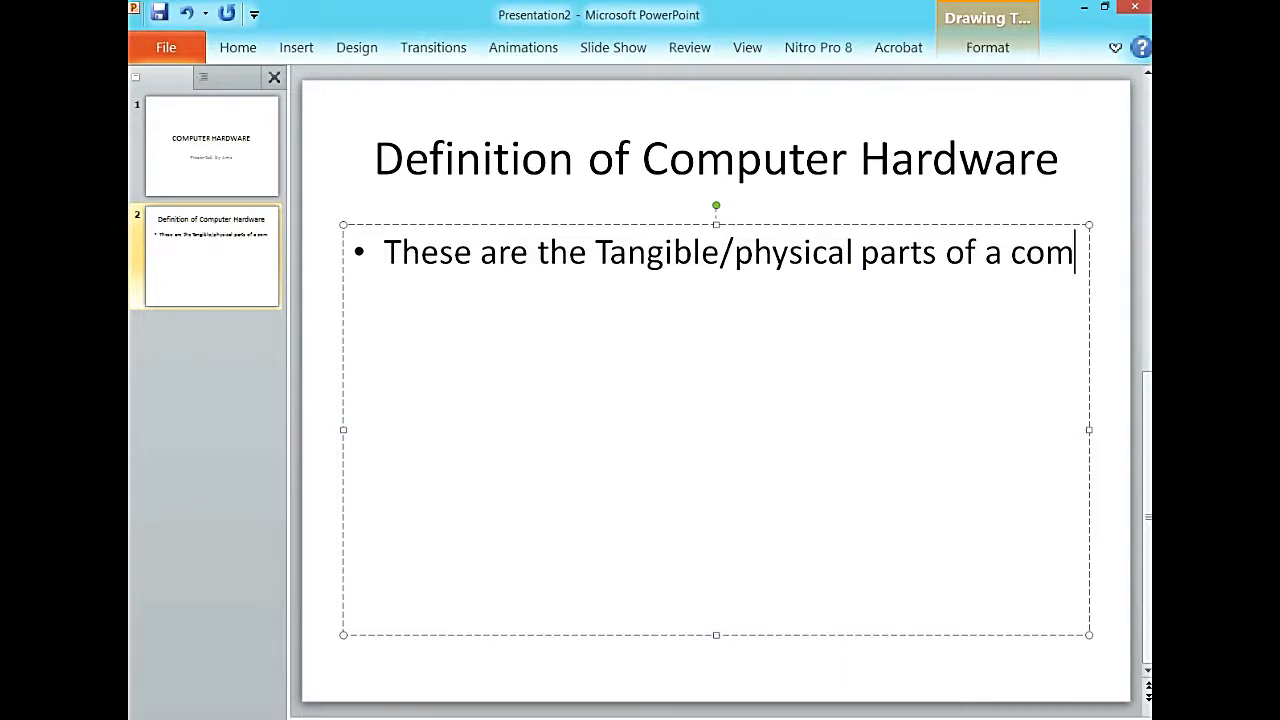
type("puter")
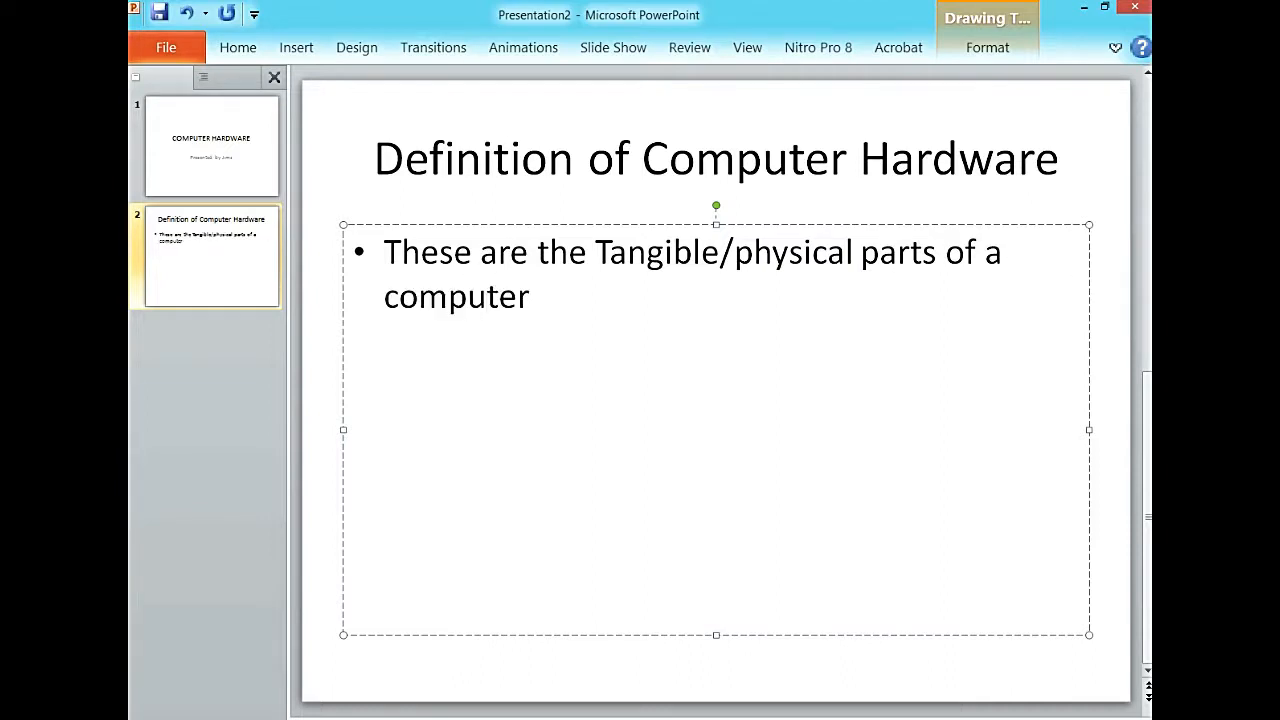
type(".")
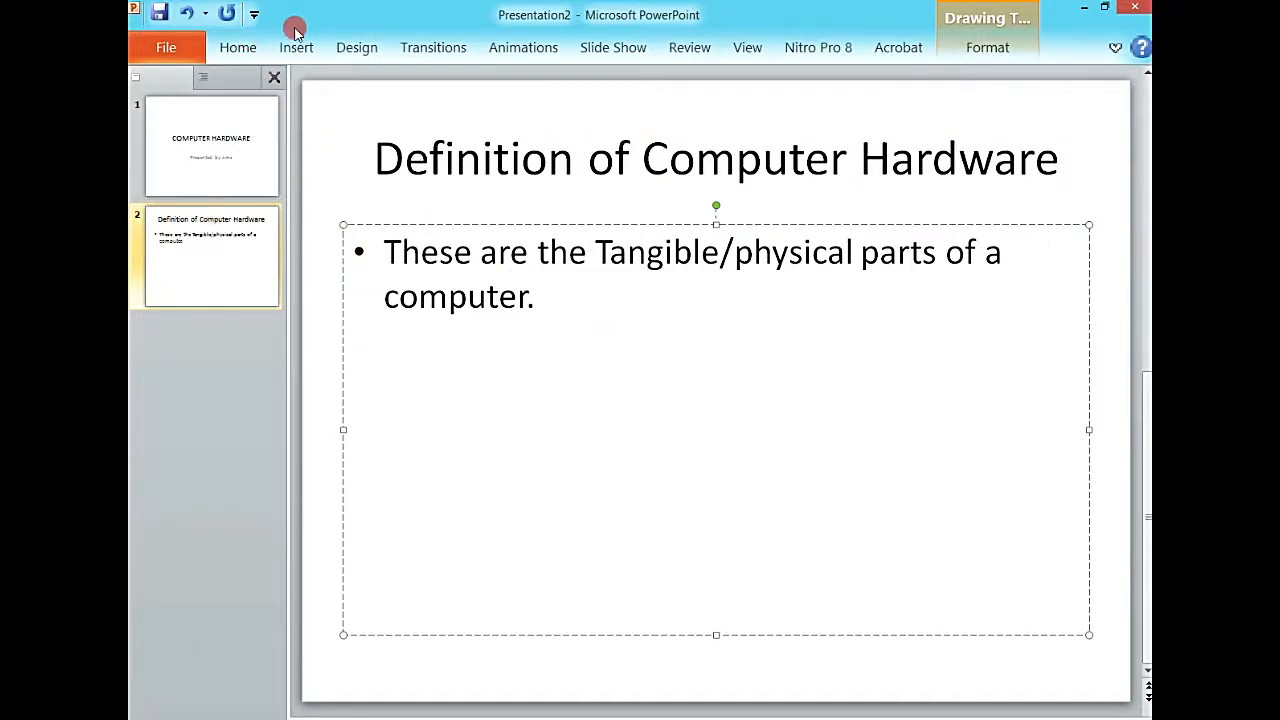
Insert a third slide using the Two Content layout
left_click(238, 48)
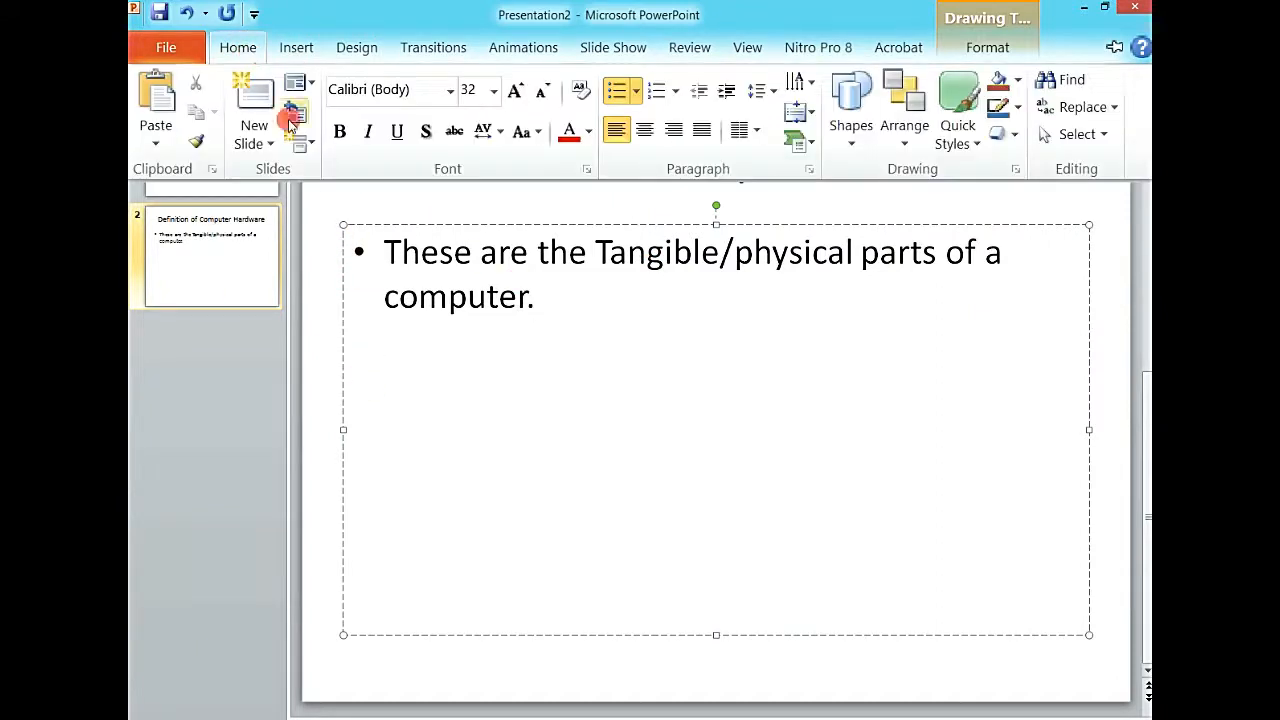
left_click(254, 144)
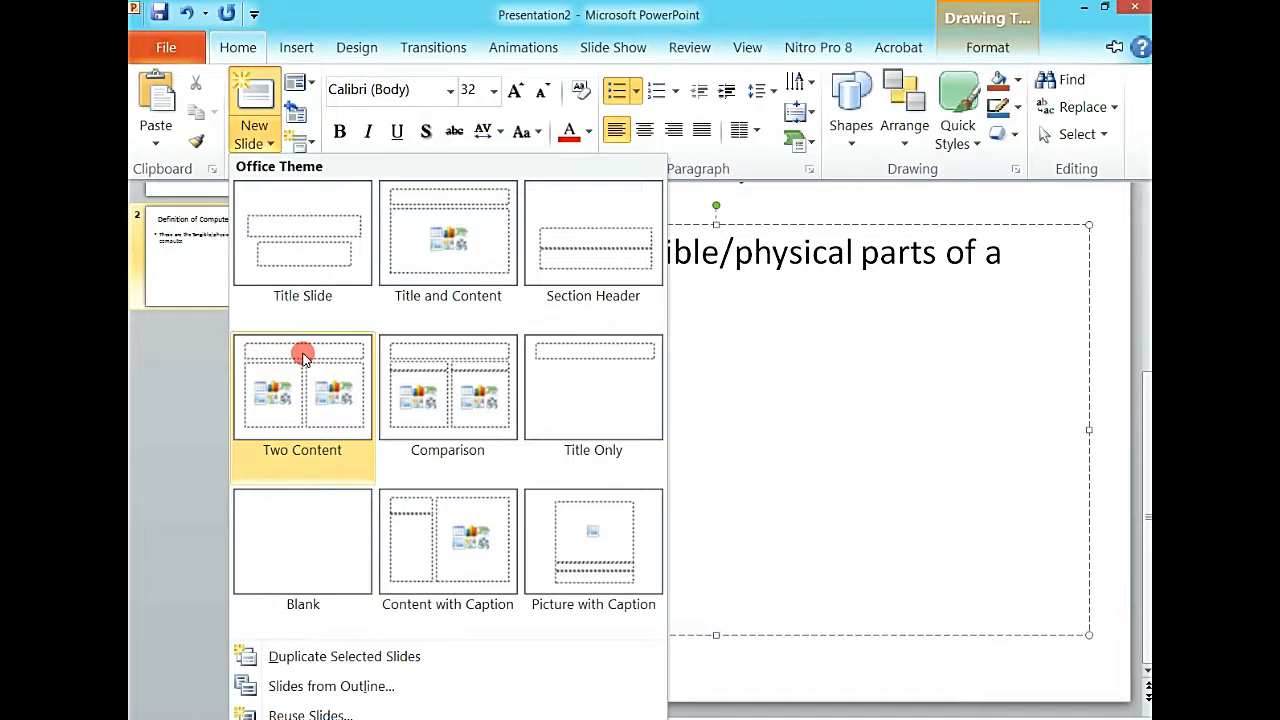
left_click(302, 388)
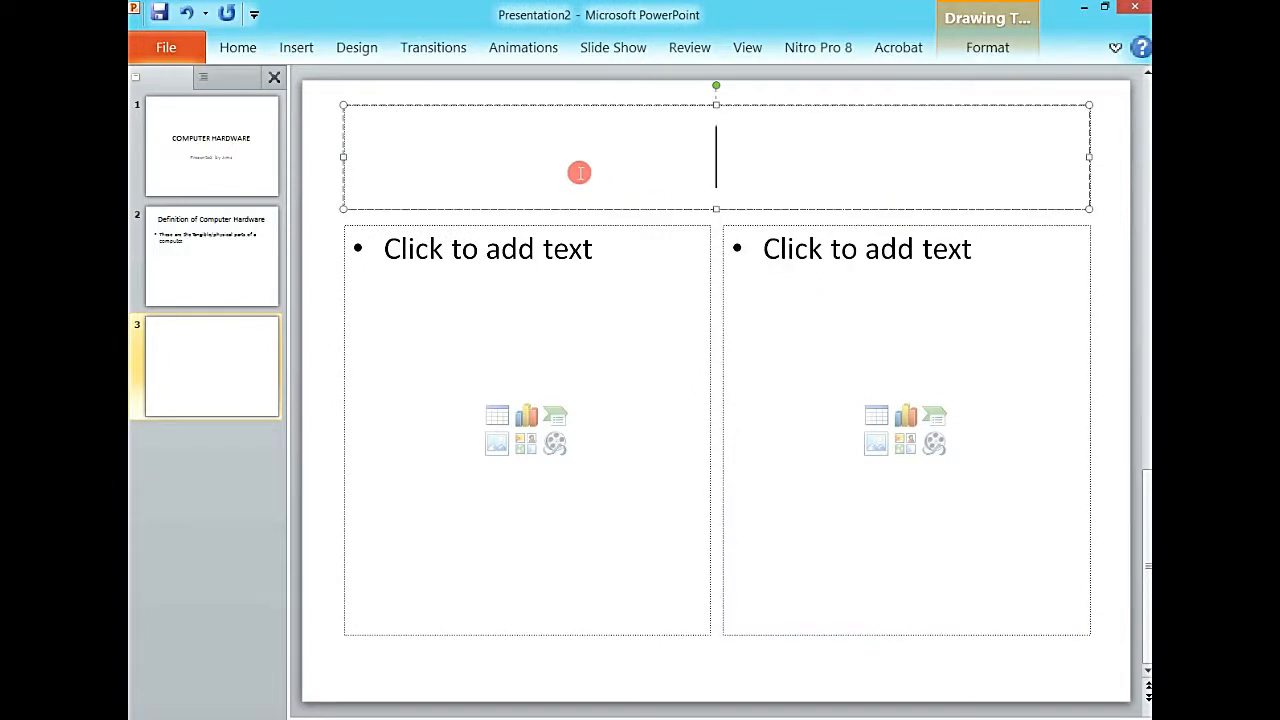
Enter slide 3's title 'The two parts of Computer Hardware', recapitalizing Computer Hardware
type("The")
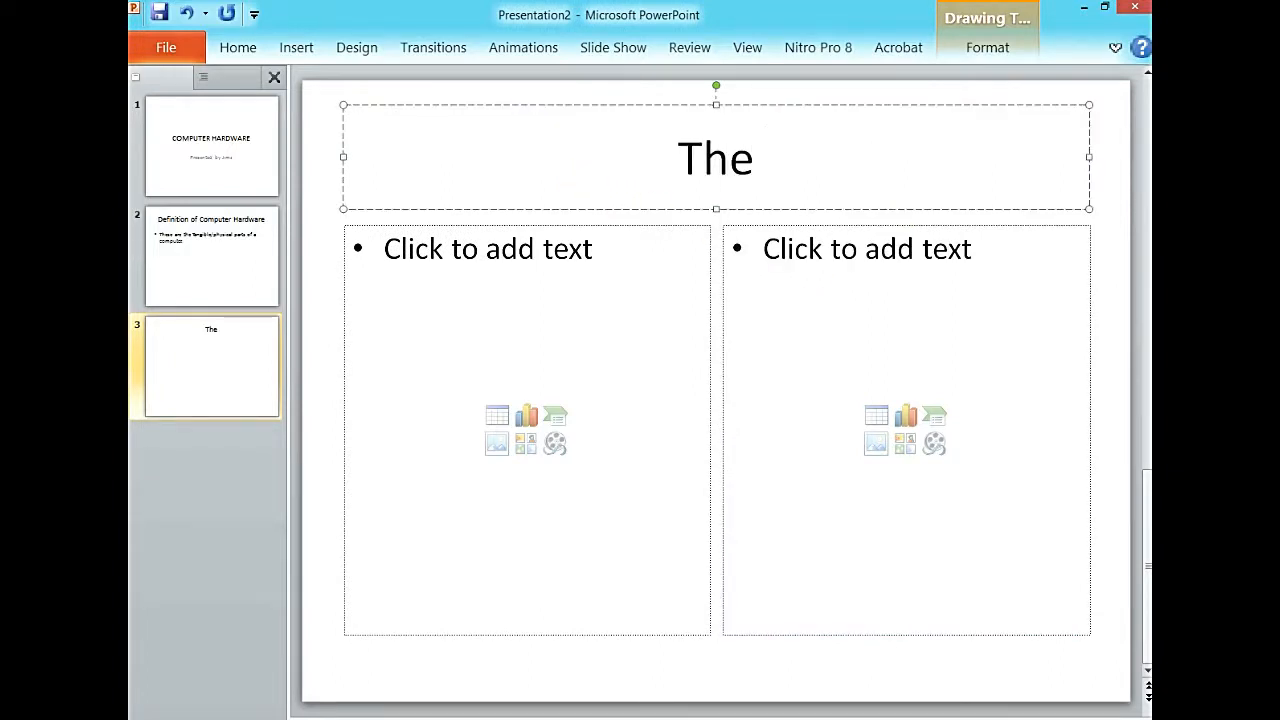
type("two")
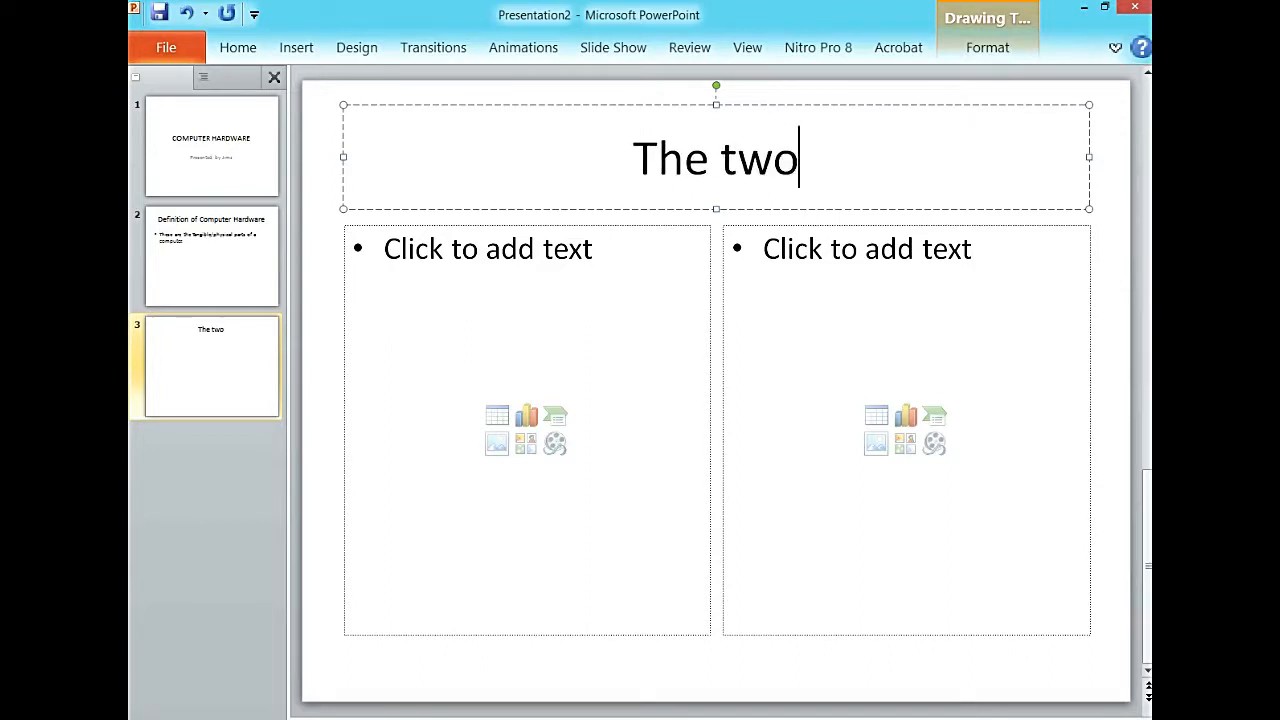
type("\" \"")
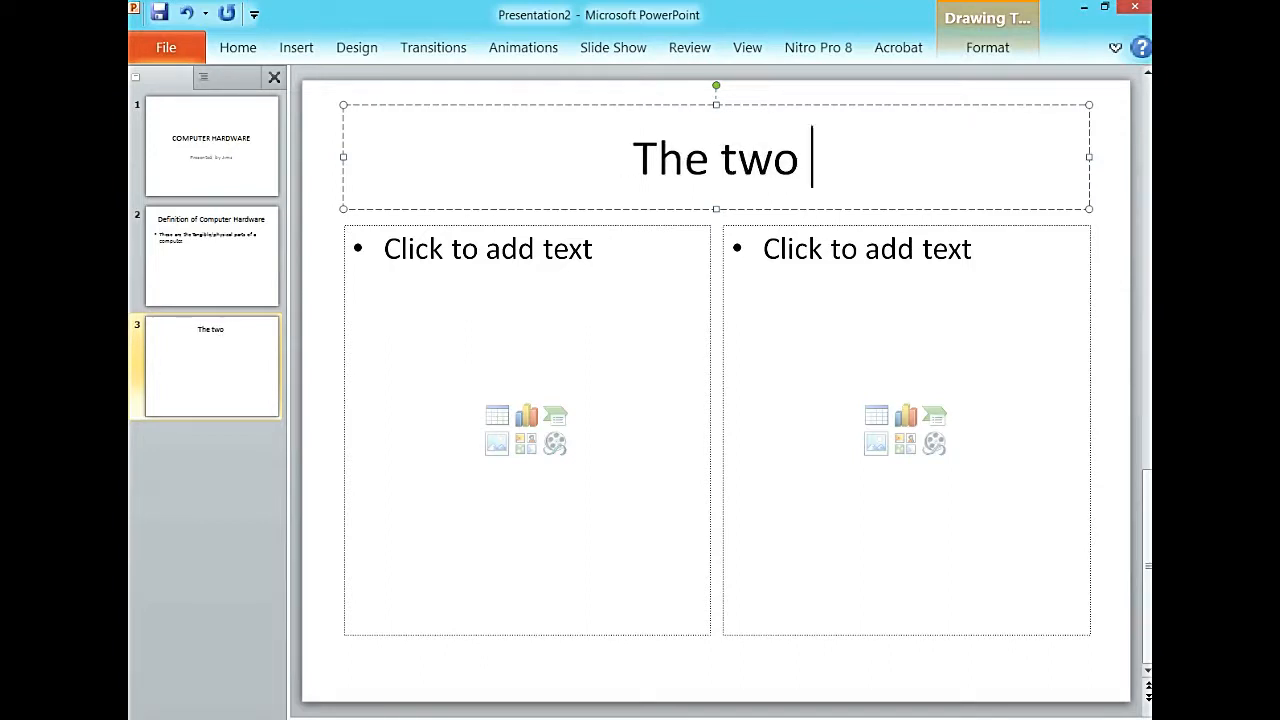
type("parts of")
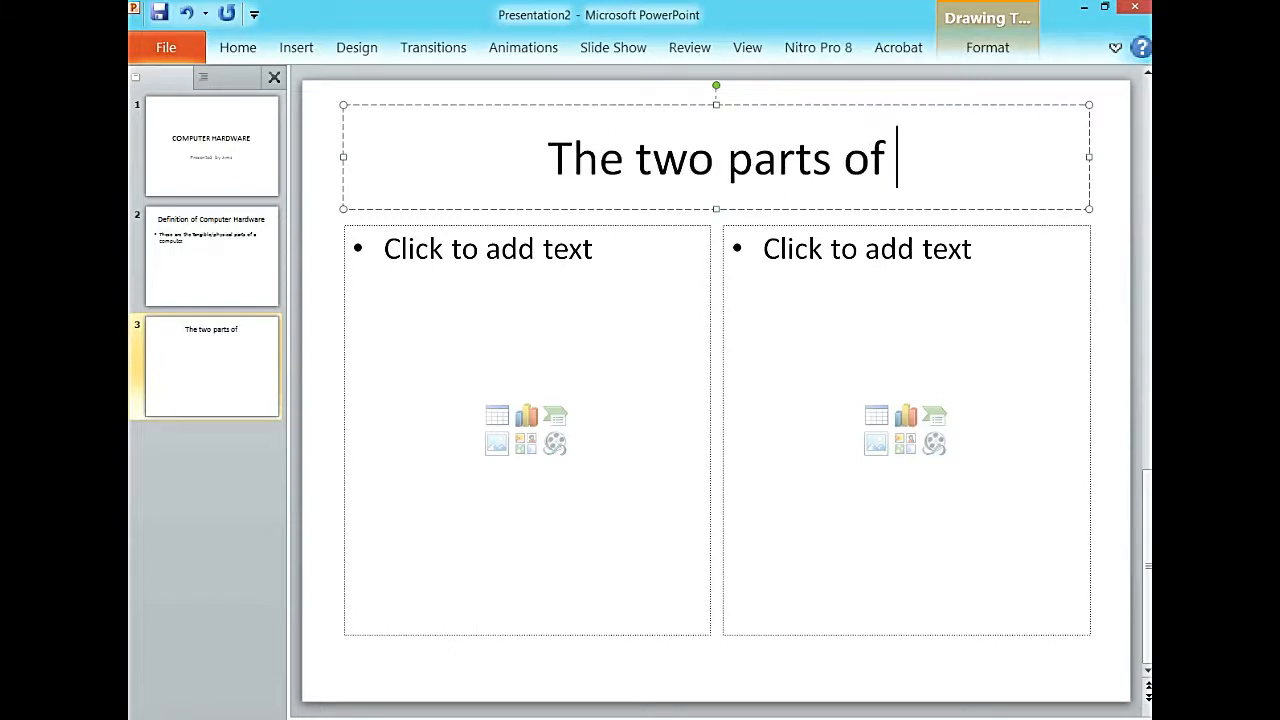
type("computer")
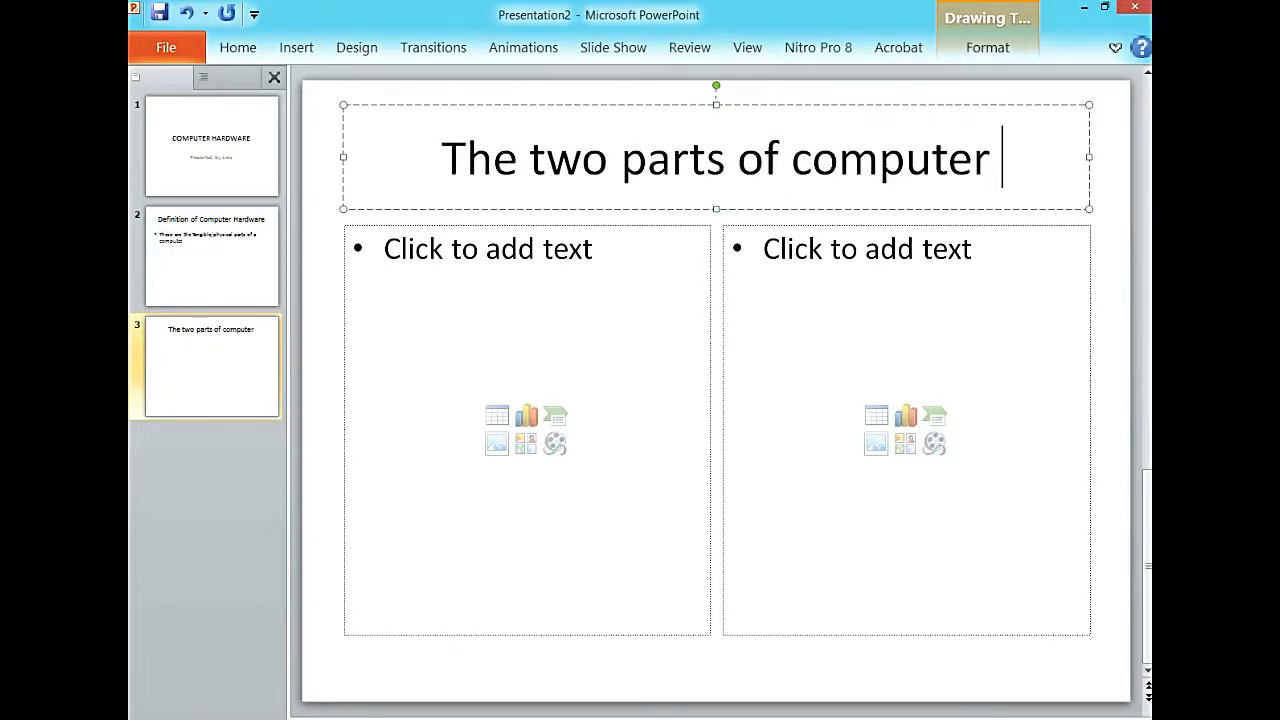
type("har")
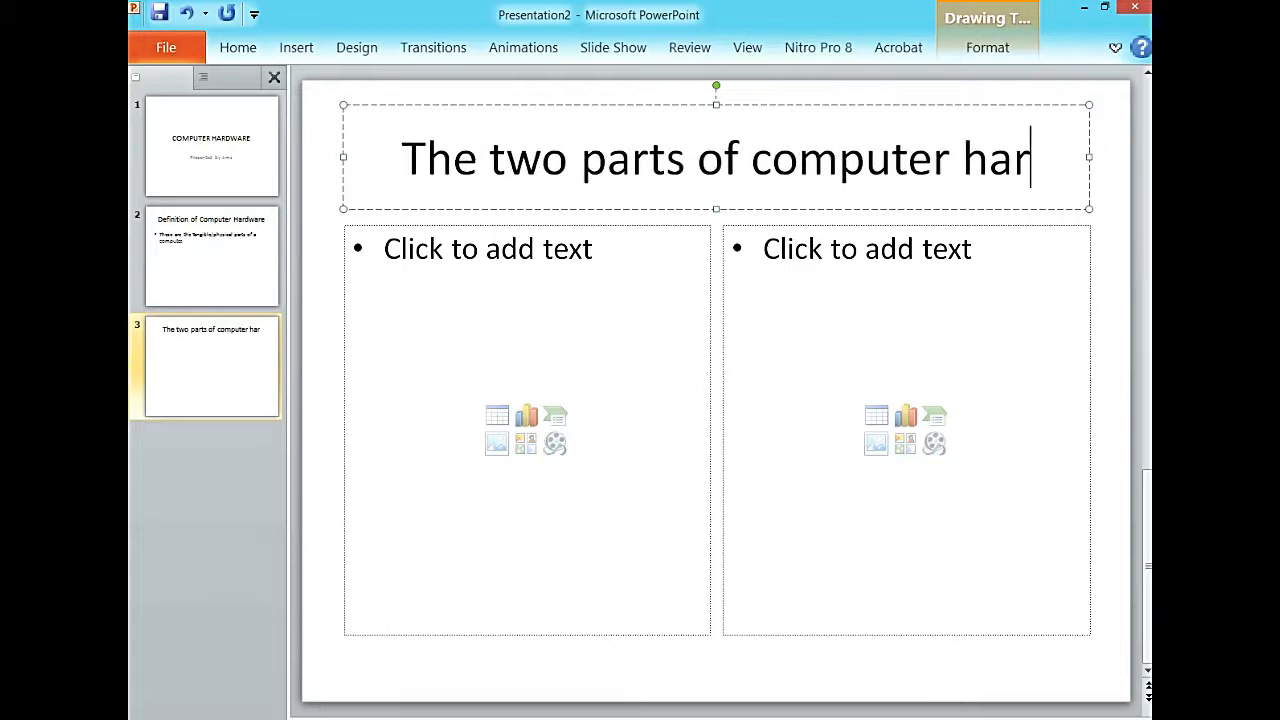
key("BackSpace")
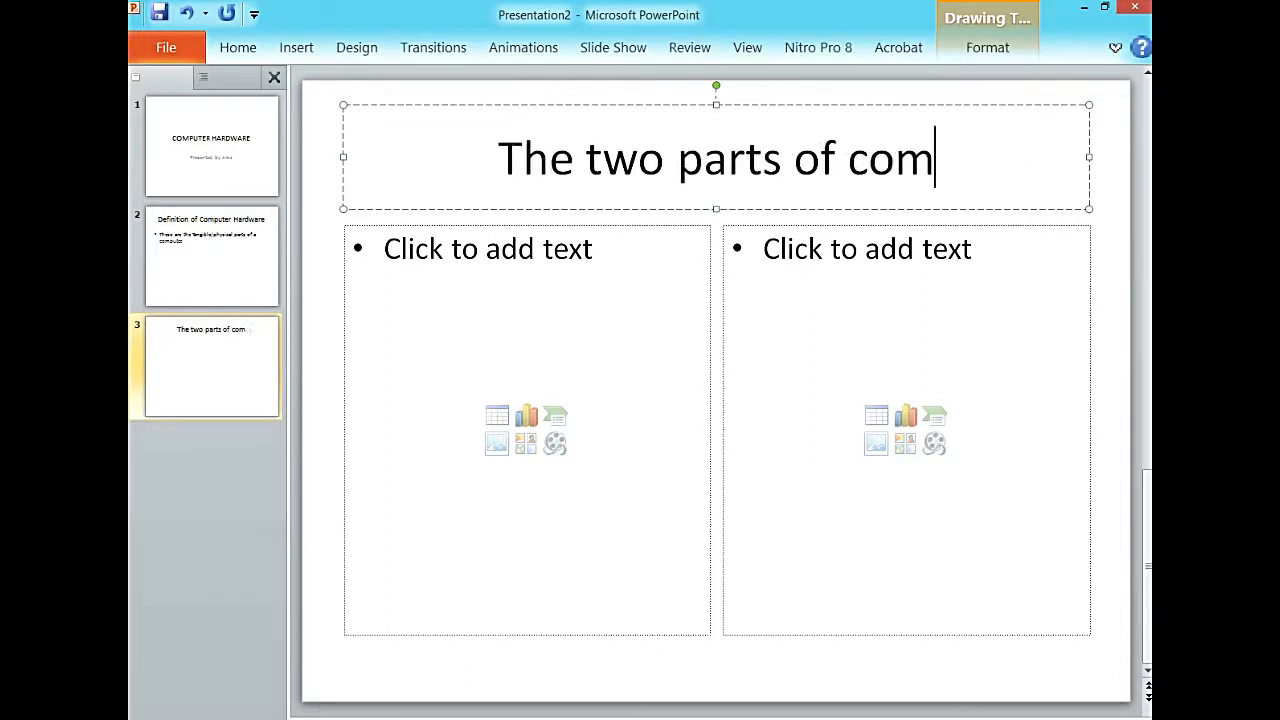
key("BackSpace")
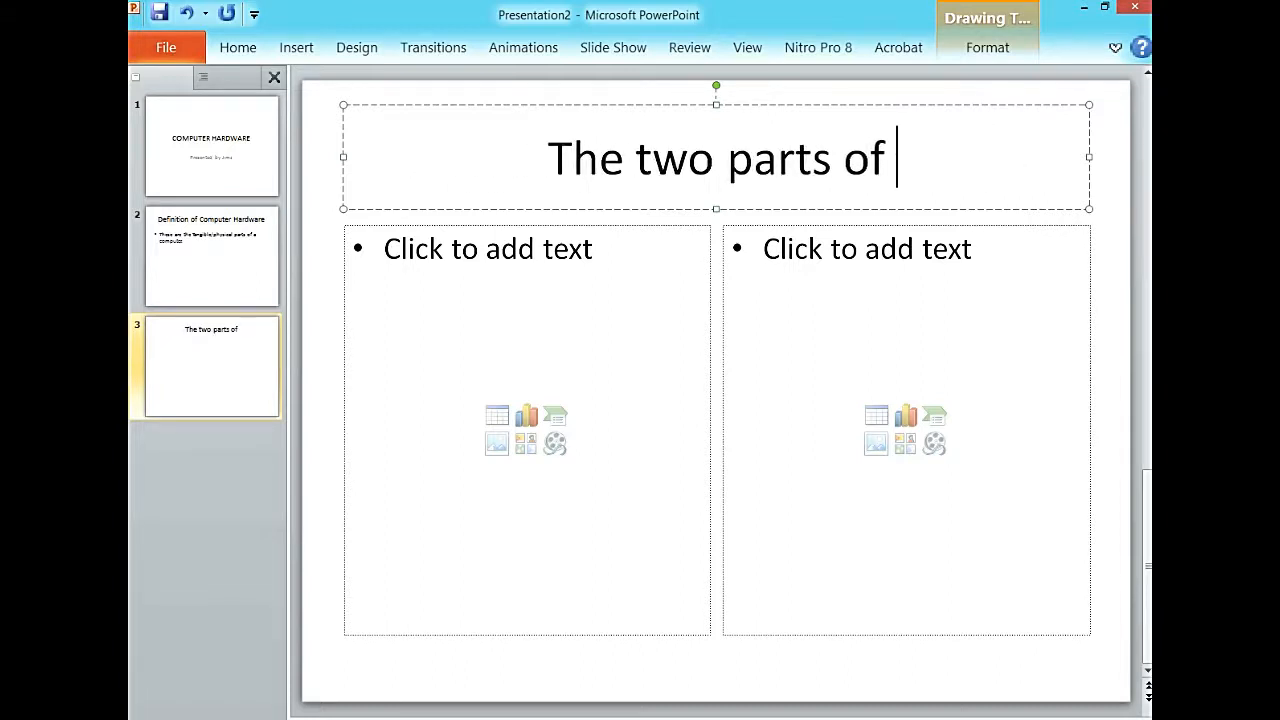
type("Computer")
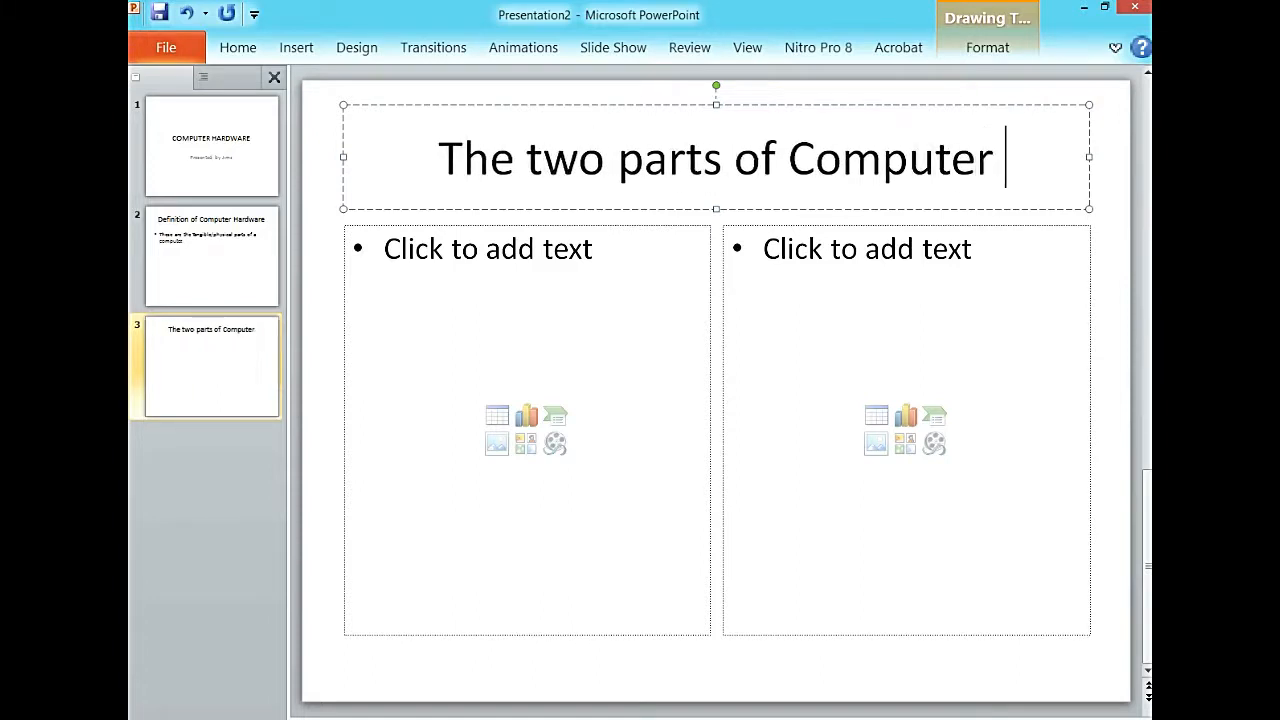
type("Hardware")
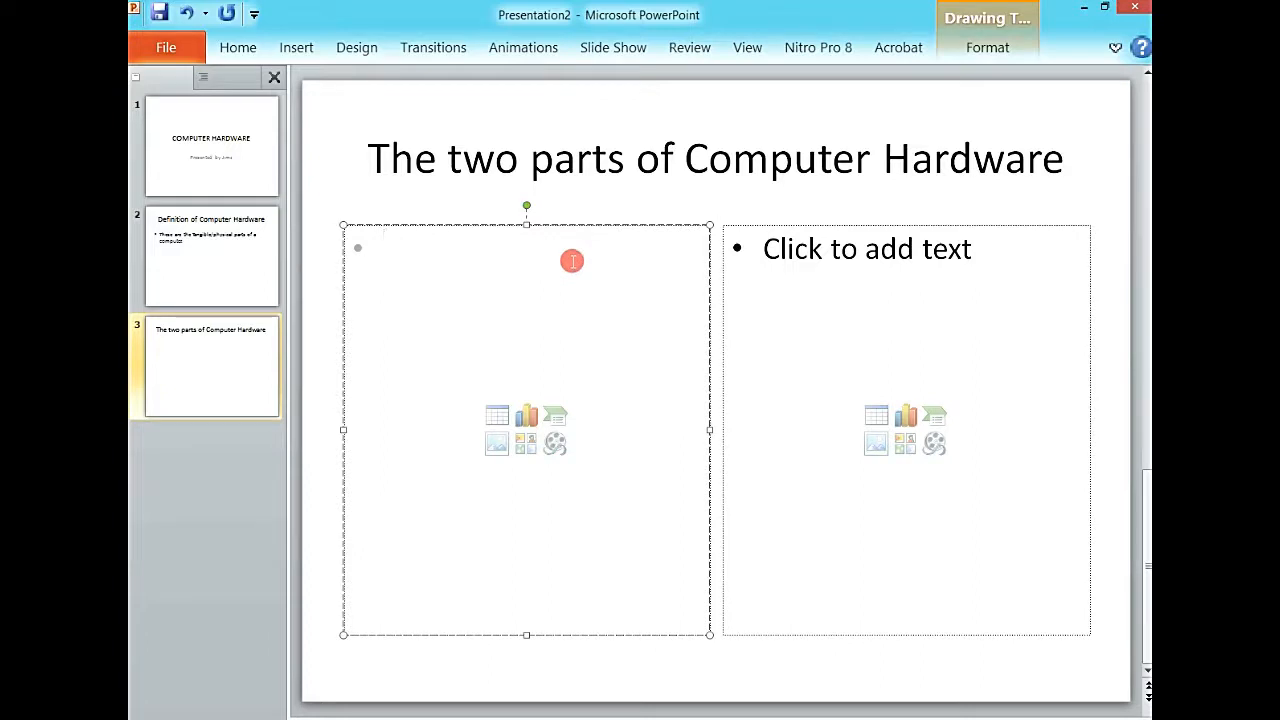
Head the left column of slide 3 with 'Input Hardware'
type("In")
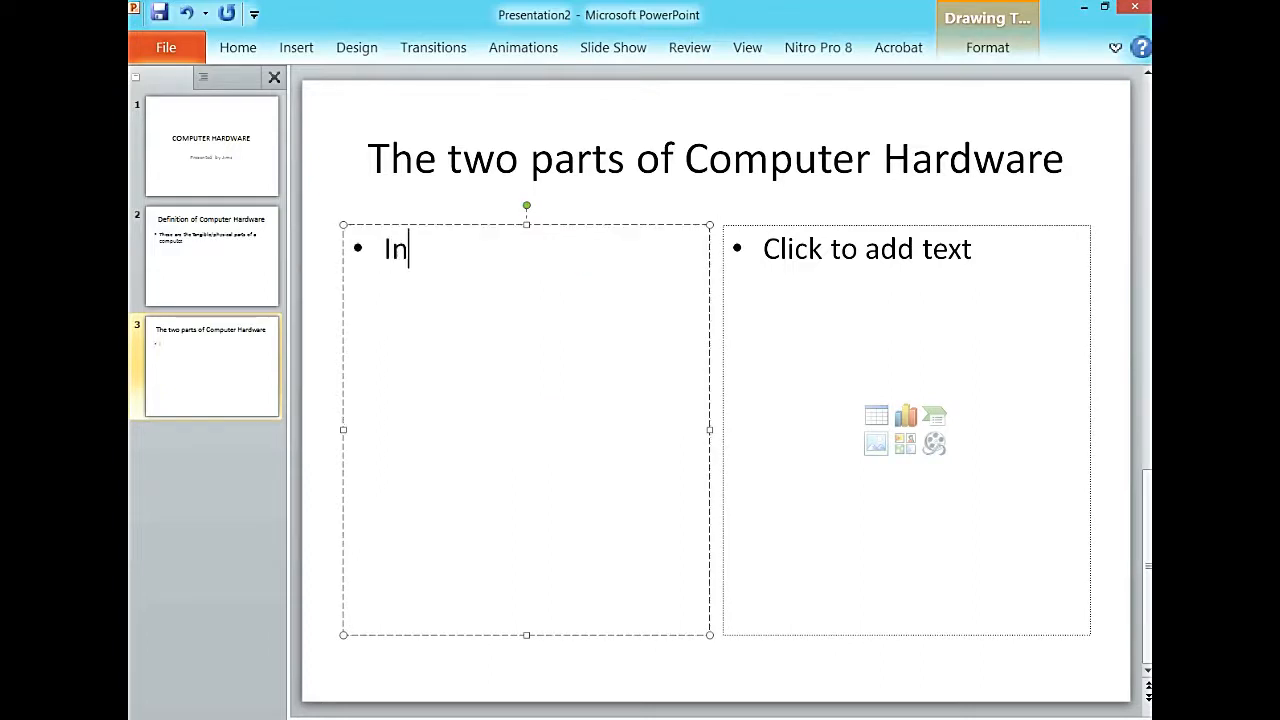
type("put hard")
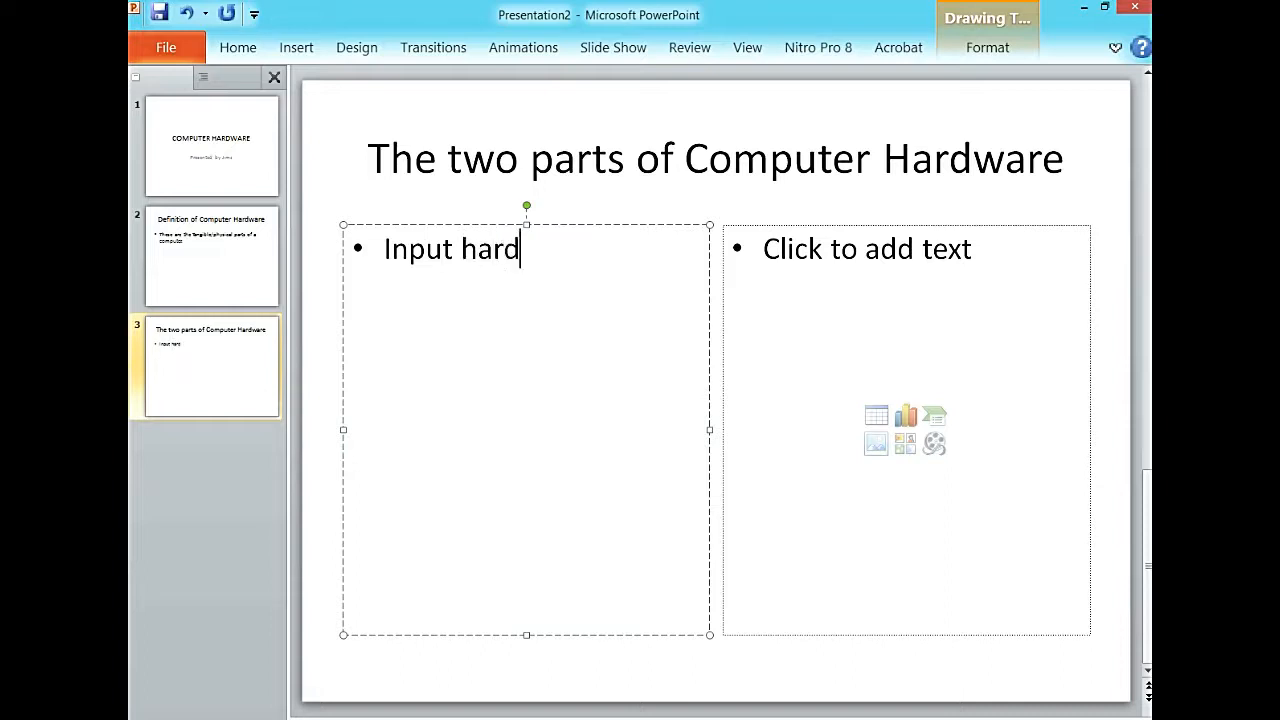
key("BackSpace")
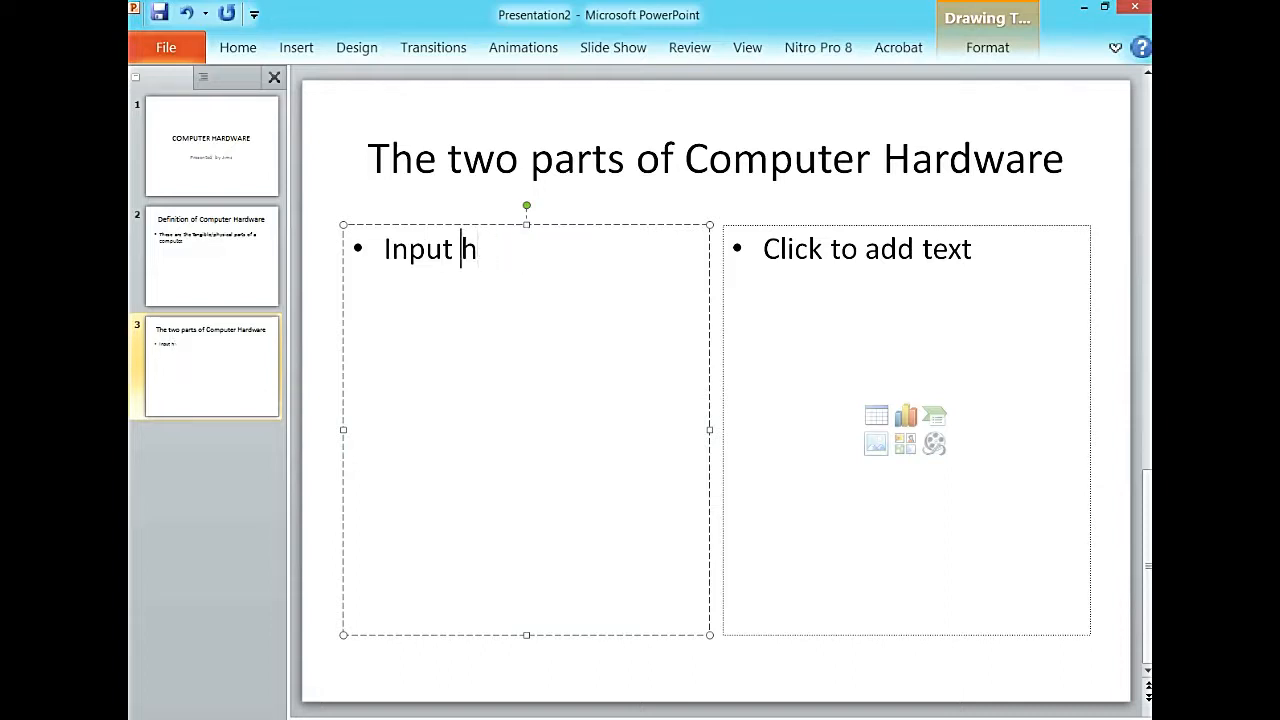
type("ard")
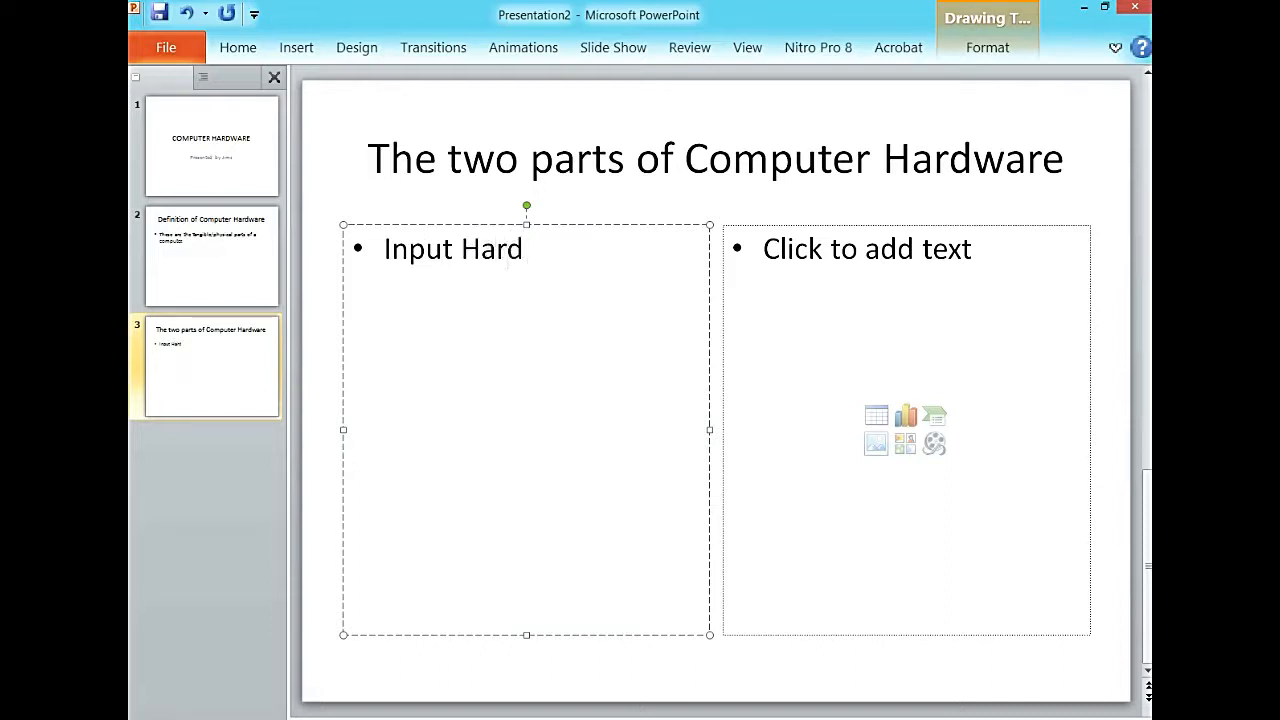
type("ware")
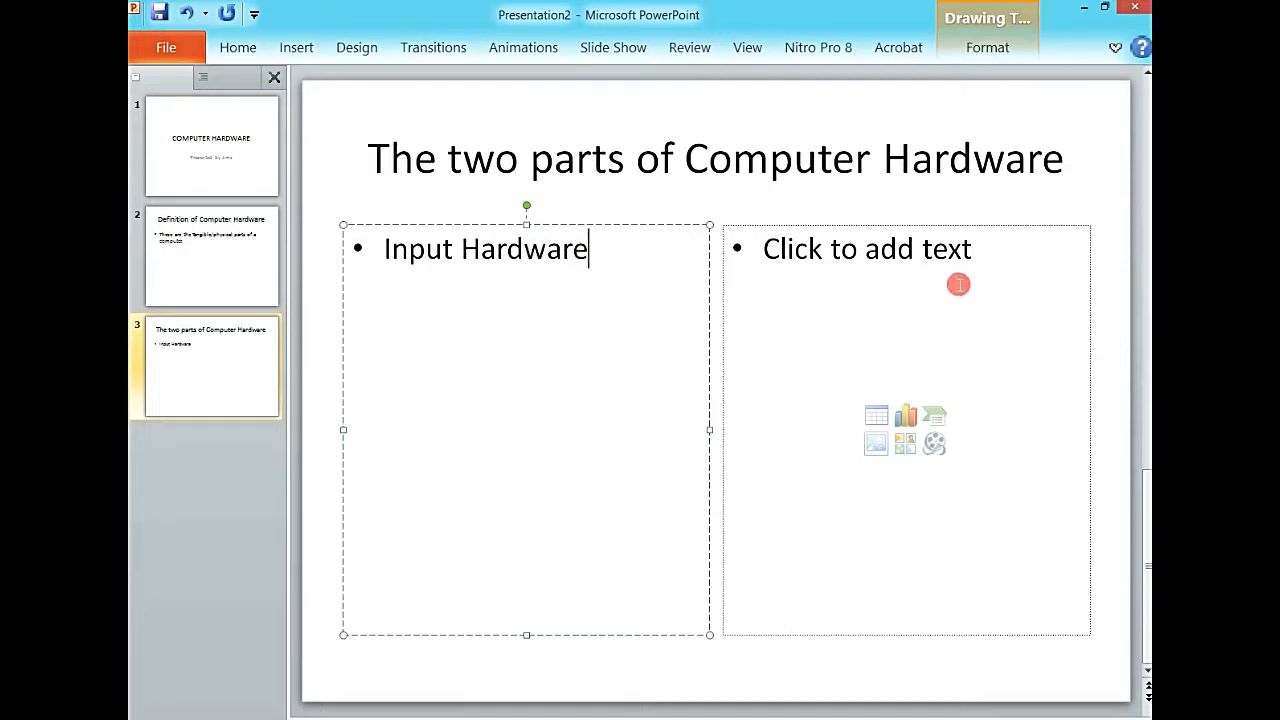
Head the right column of slide 3 with 'Output Hardware'
type("Ou")
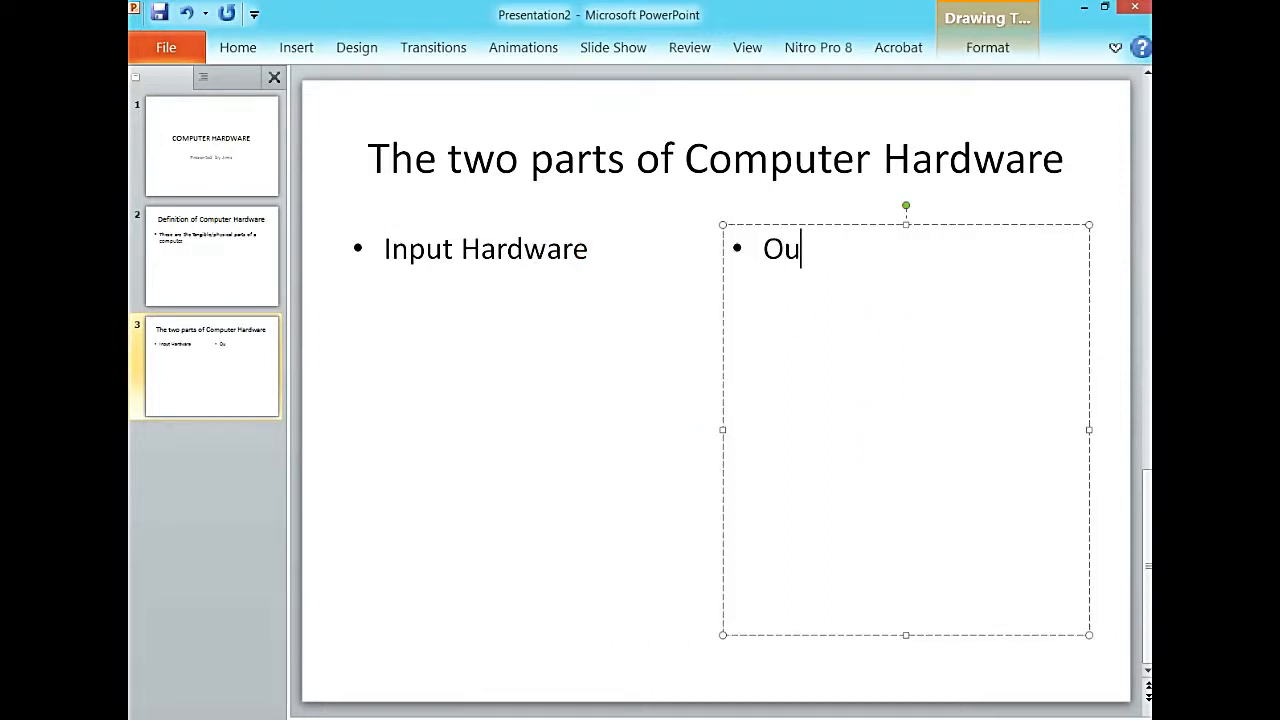
type("tput H")
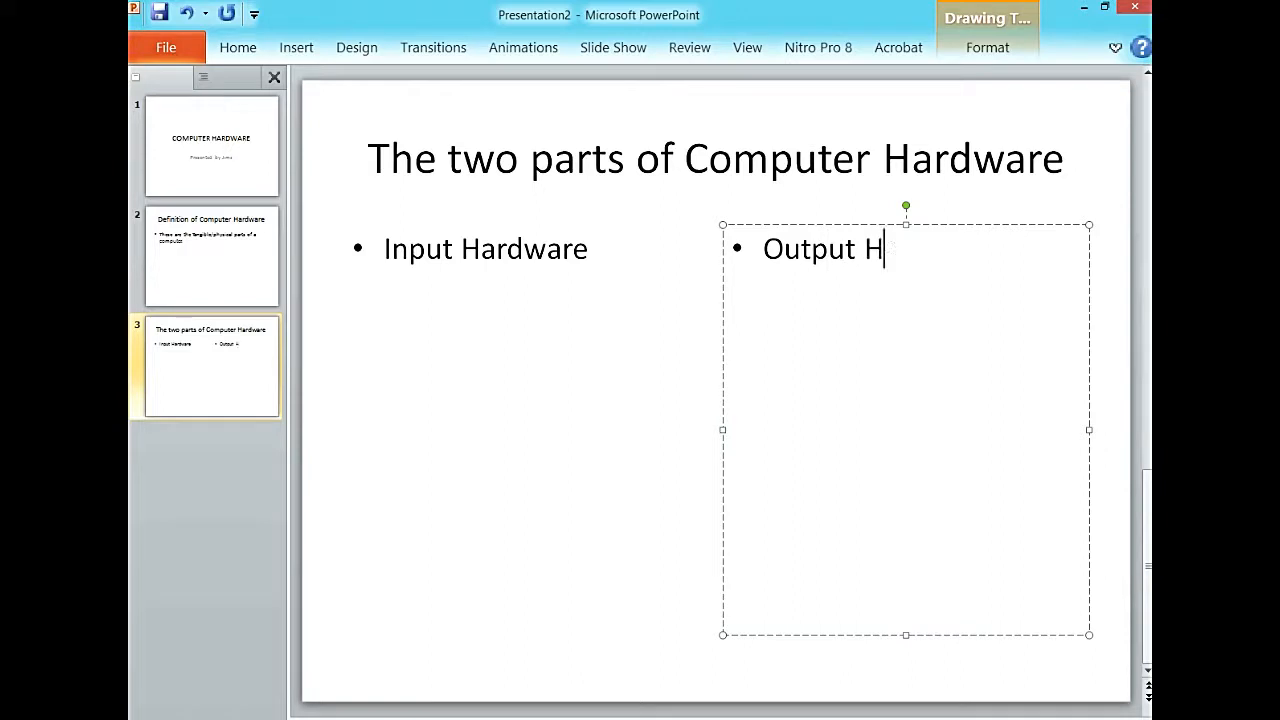
type("ard")
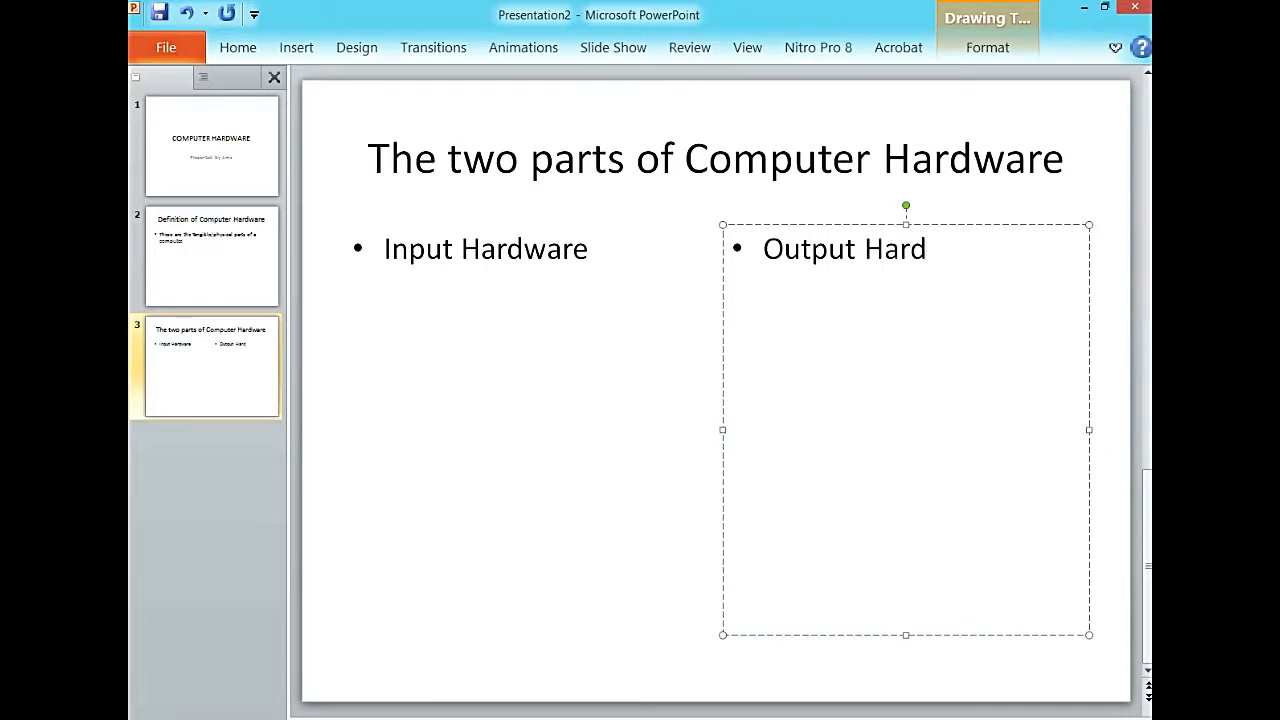
type("ware")
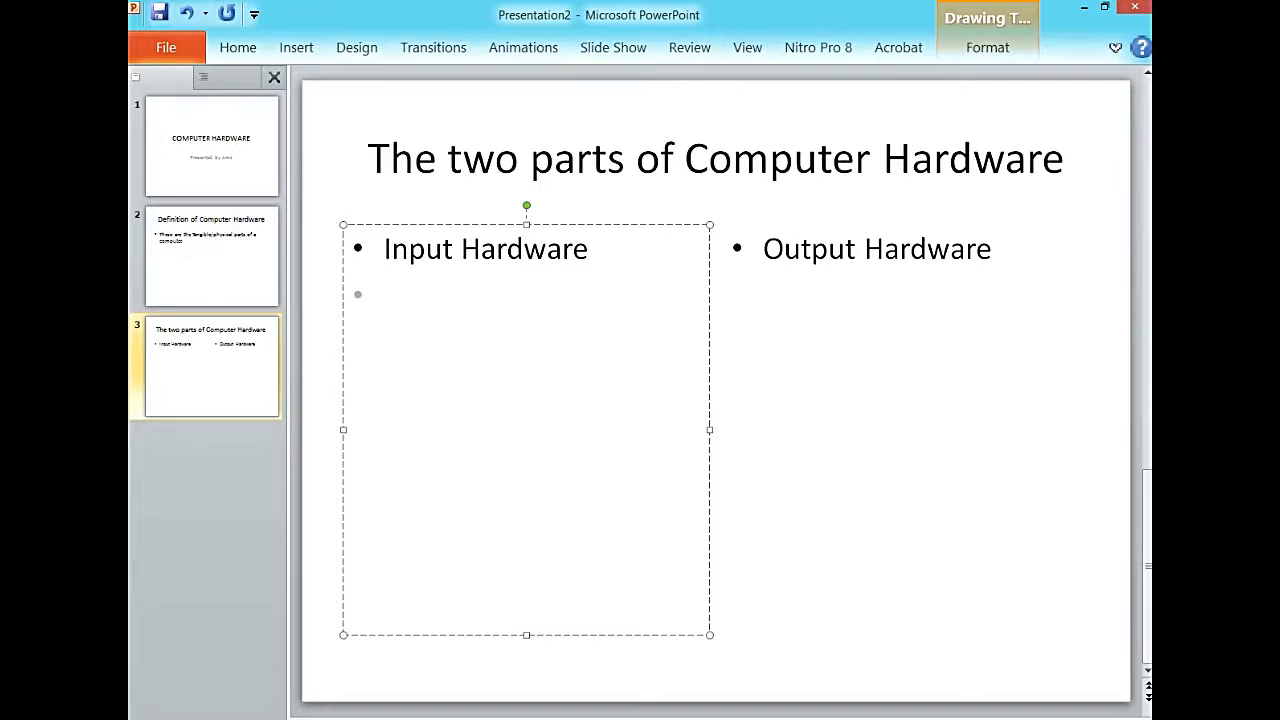
Add the bullet 'Parts which enter data in the computer' under Input Hardware
type("Parts")
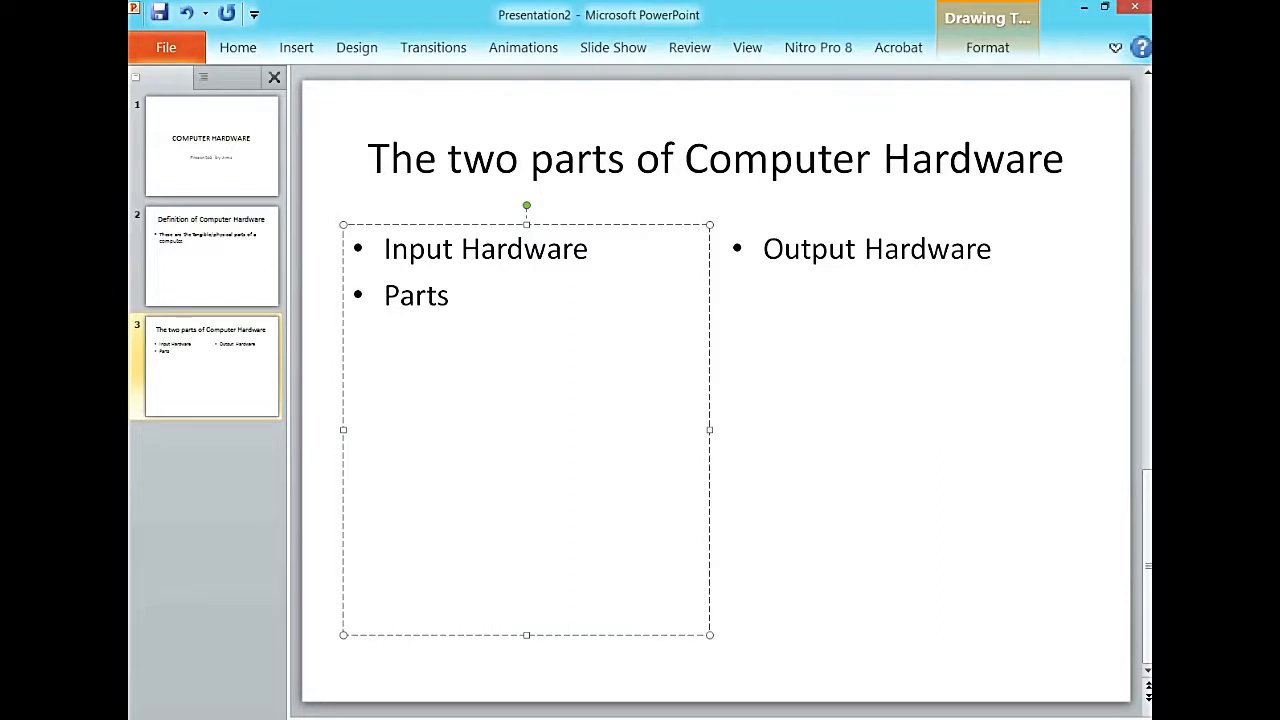
type("which")
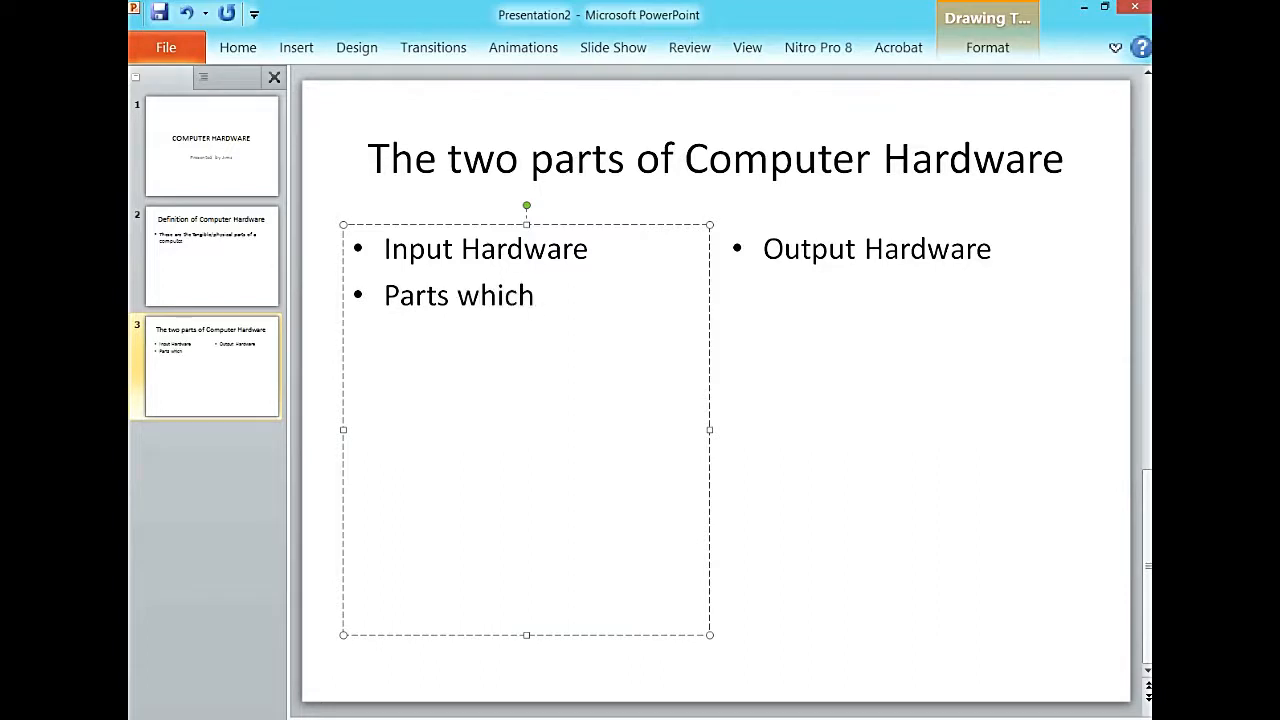
type("e")
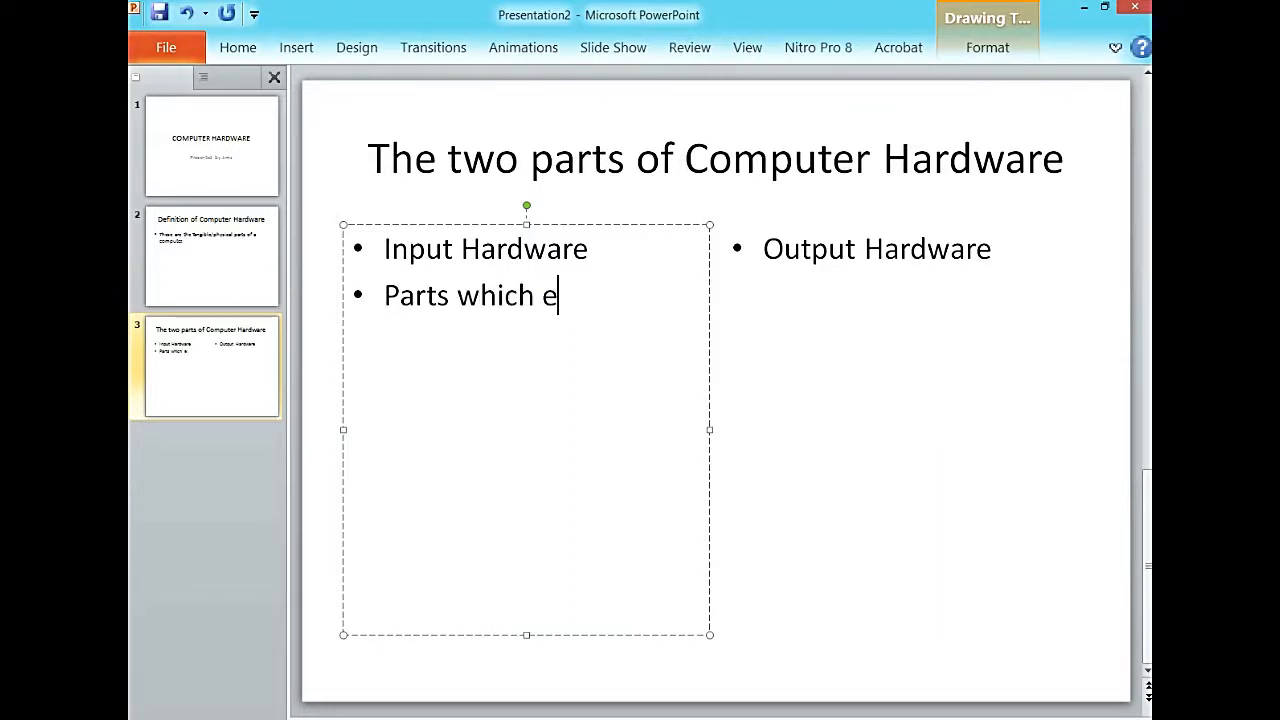
type("nter data")
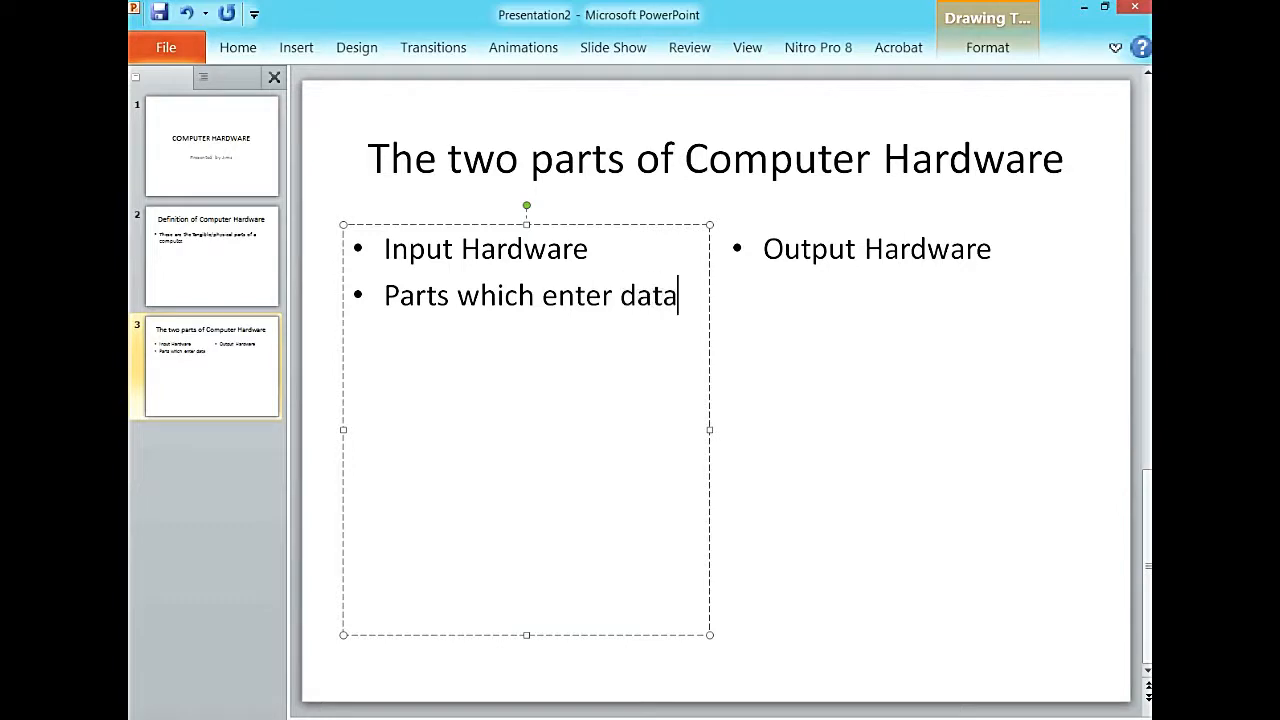
type("in the")
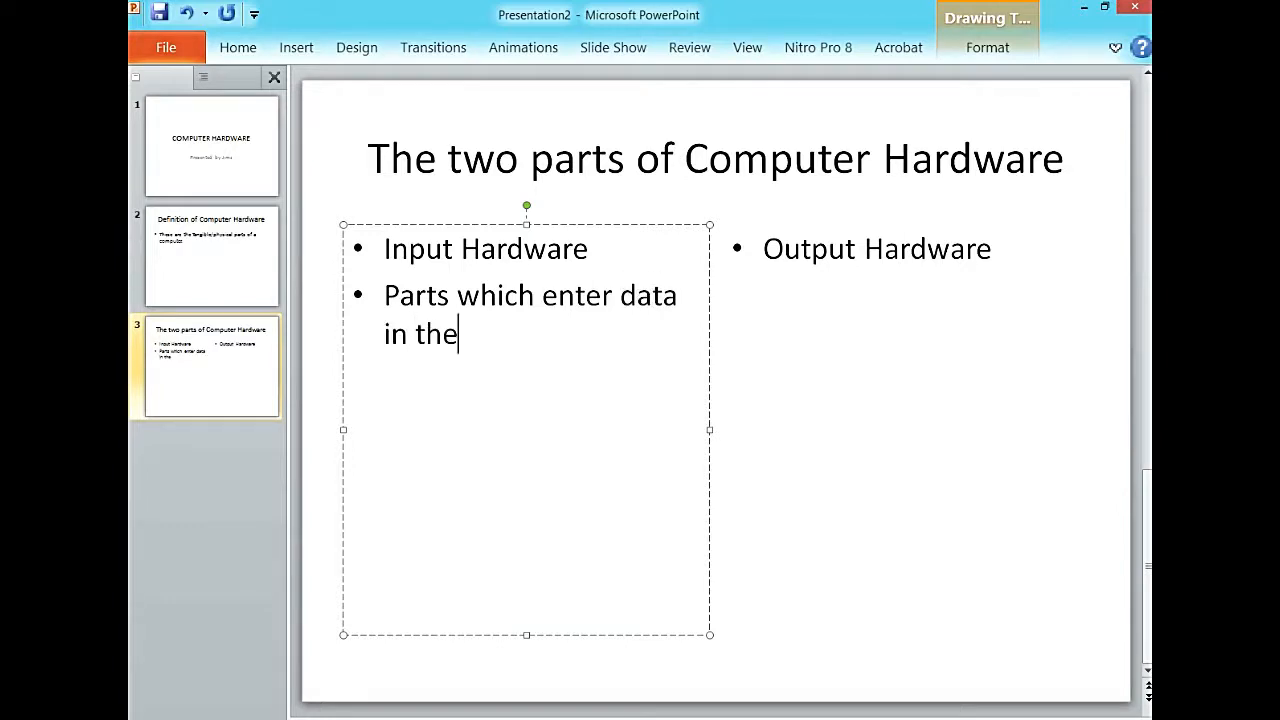
type("compute")
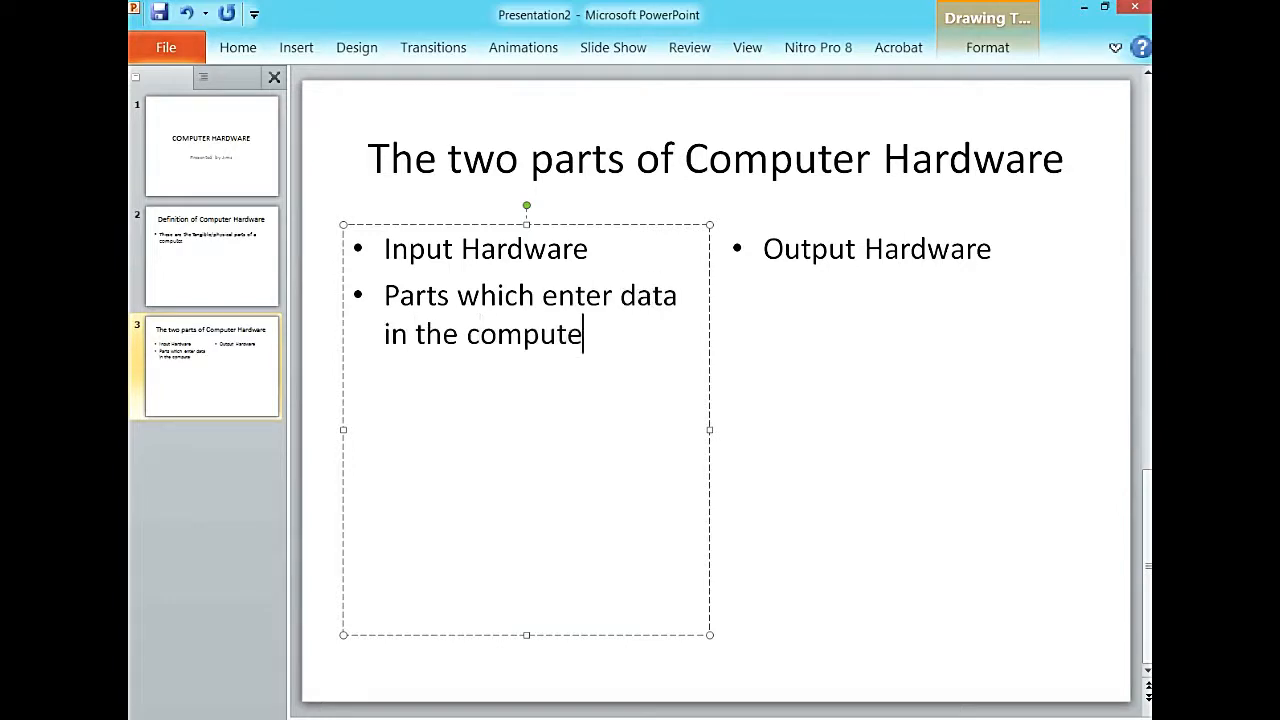
type("r.")
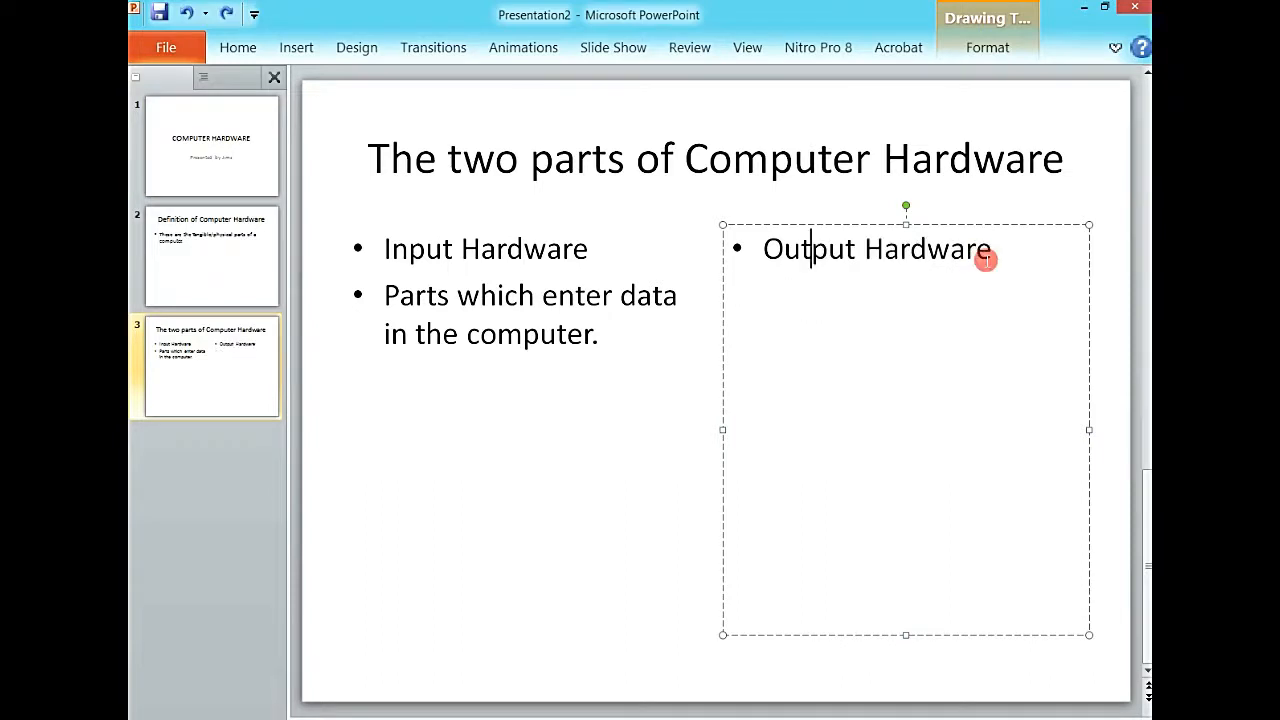
Add the bullet 'Parts which retrieve data from the computer.' under Output Hardware
key("enter")
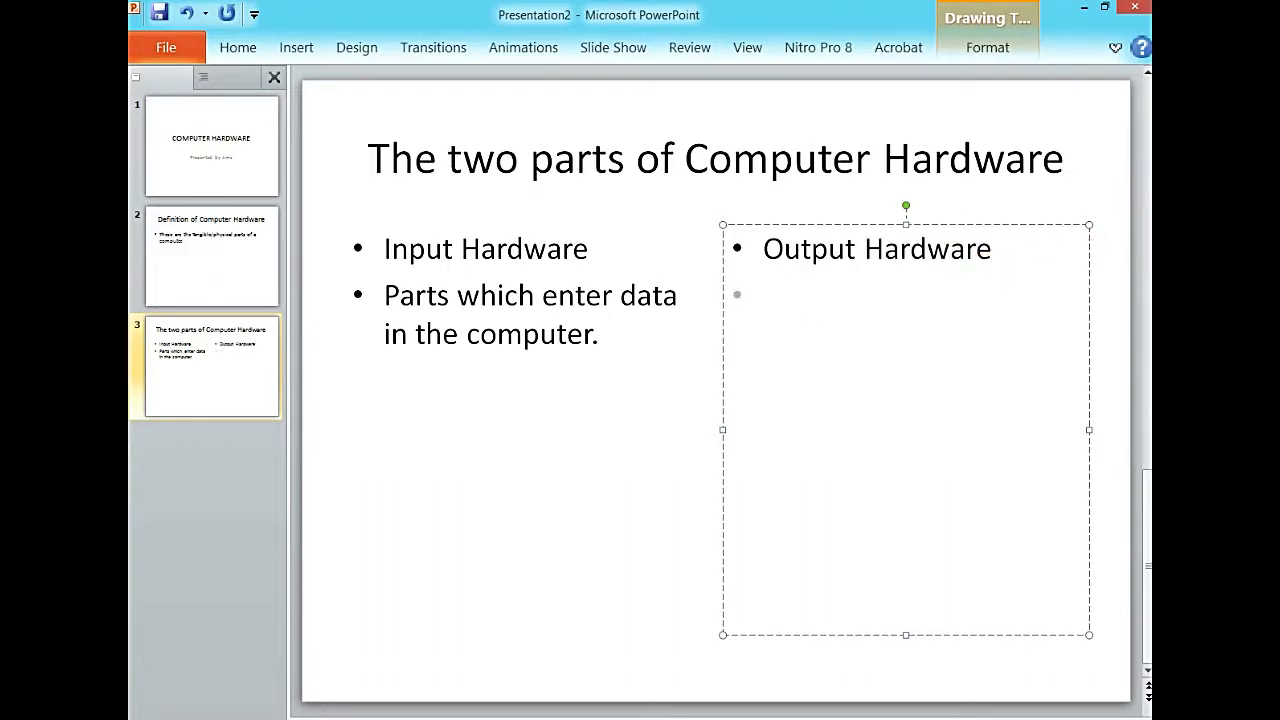
type("Par")
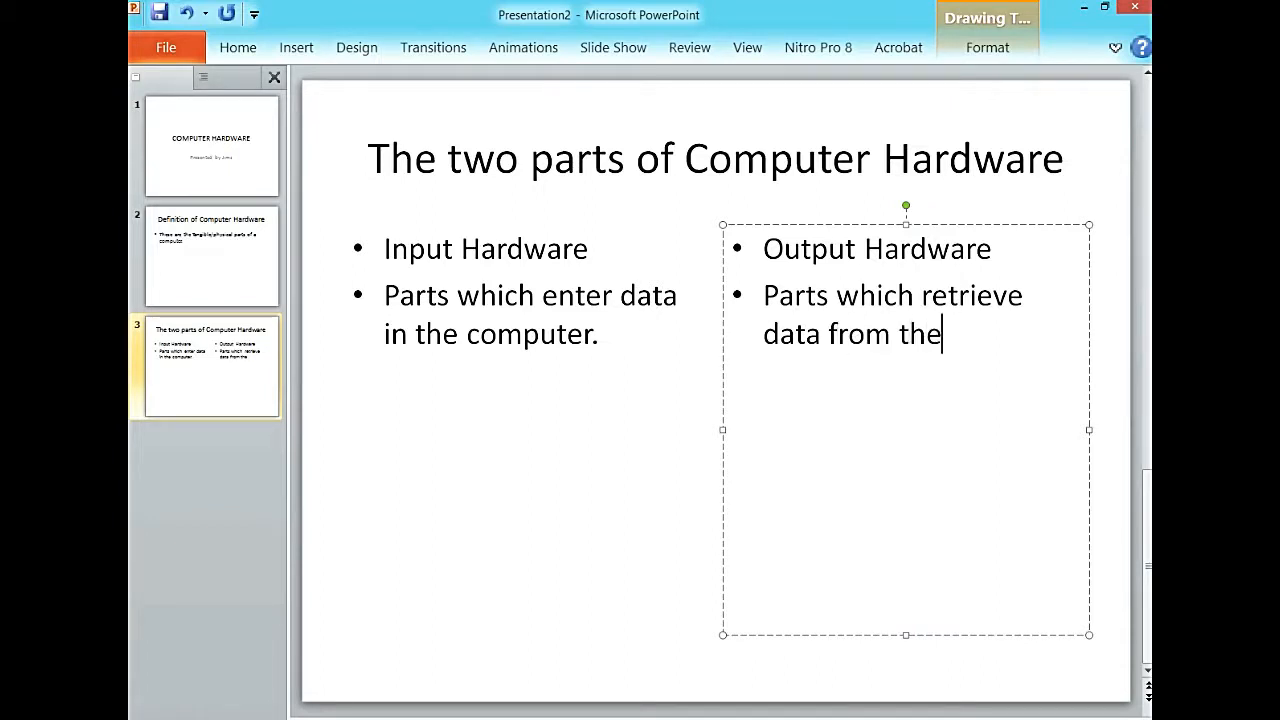
type("compu")
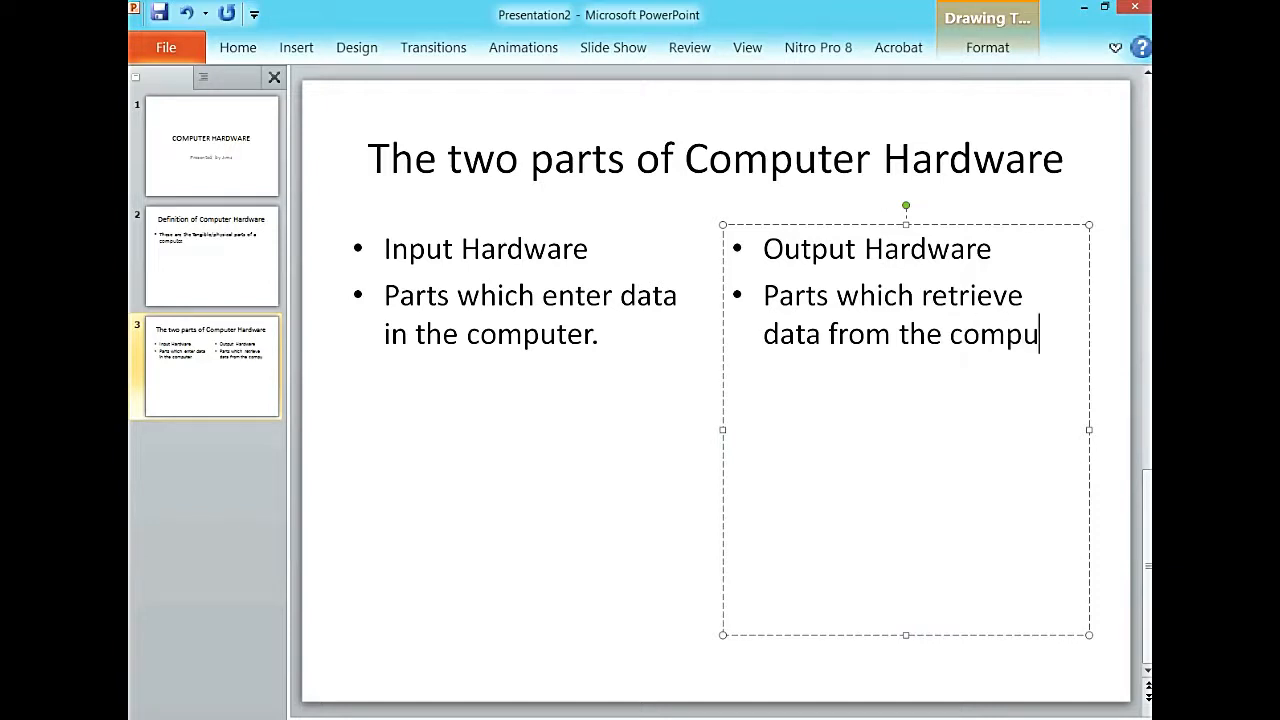
type("ter.")
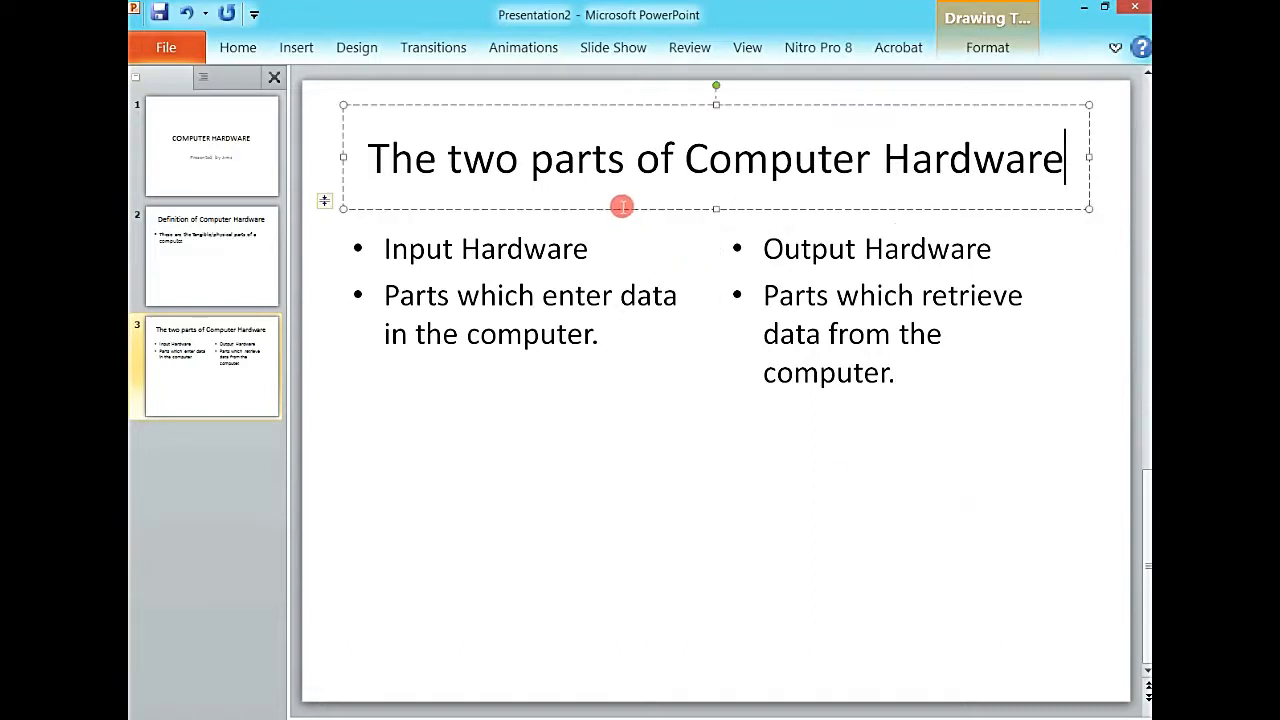
Insert a fourth slide using the Comparison layout
left_click(238, 48)
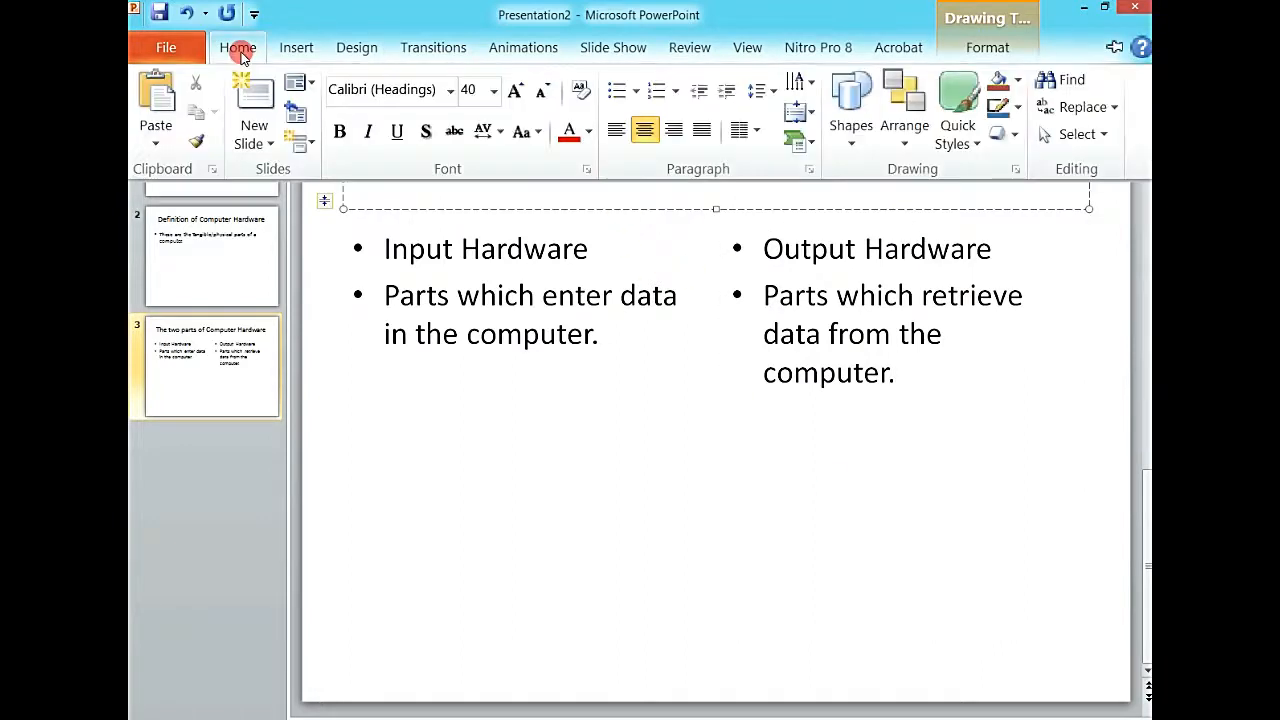
left_click(252, 144)
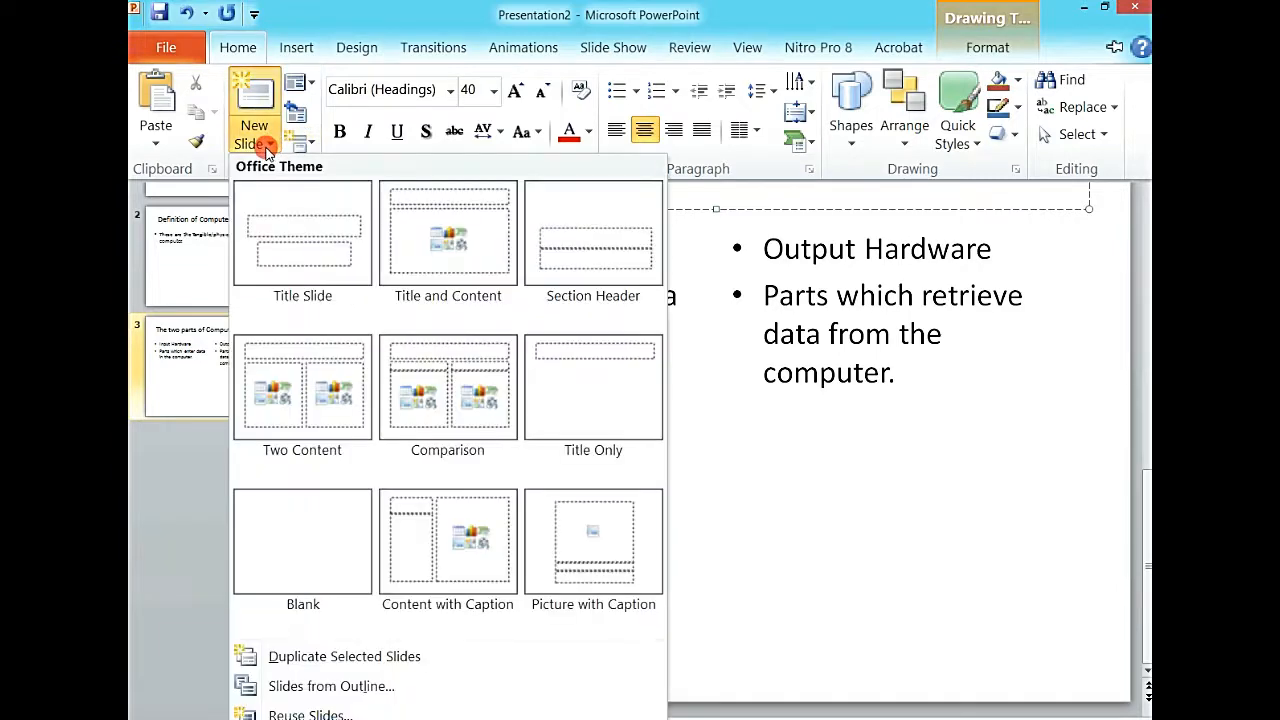
mouse_move(448, 390)
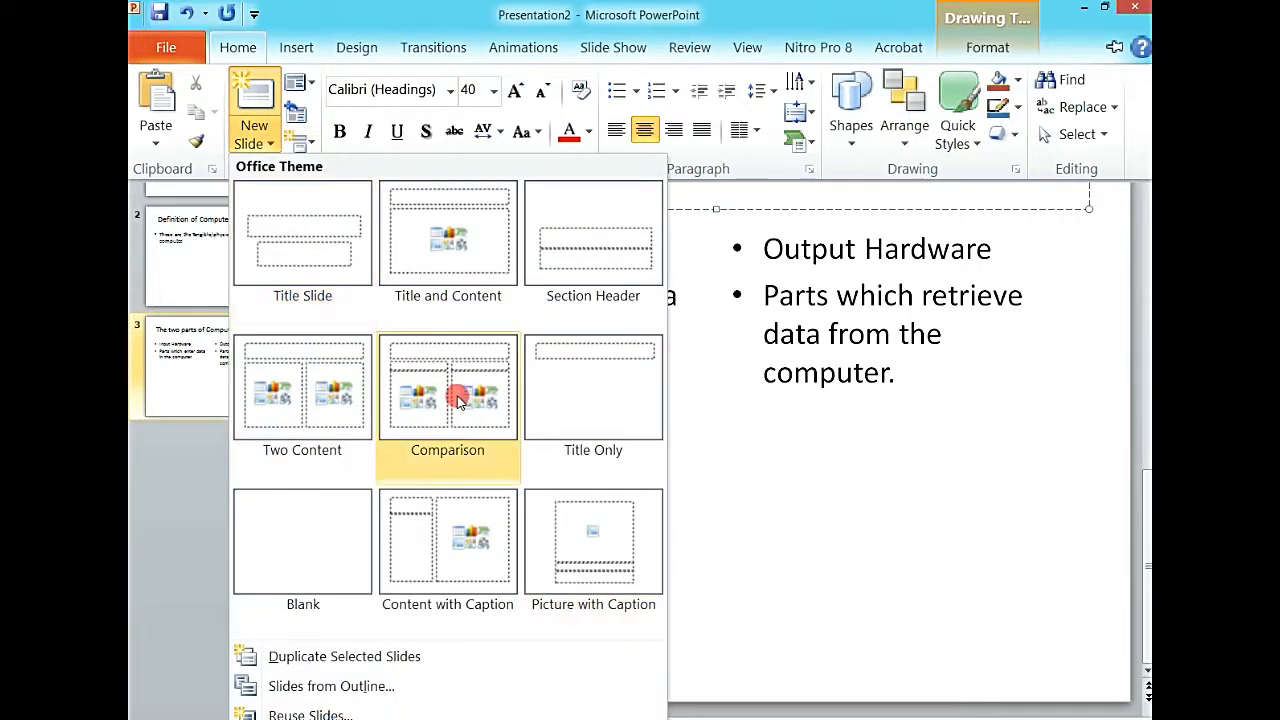
left_click(448, 388)
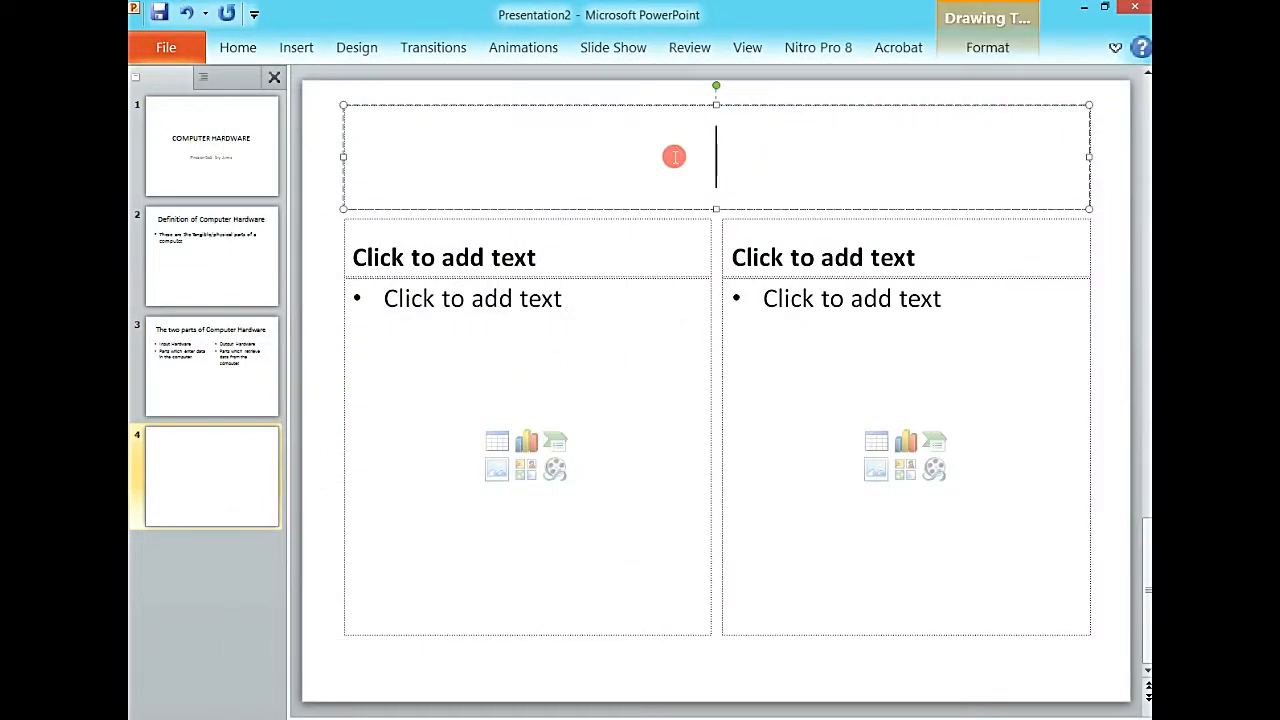
Enter 'Comparison between Hard and Software' as slide 4's title placeholder text
type("Co")
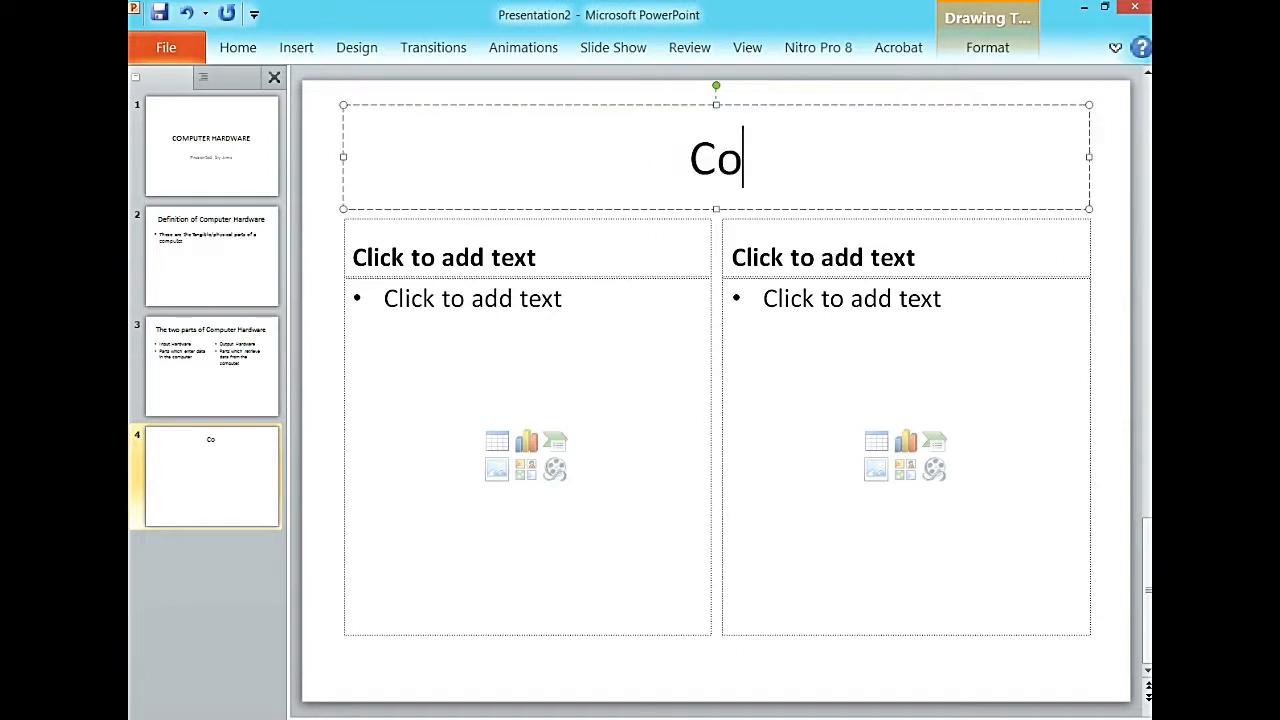
type("mpari")
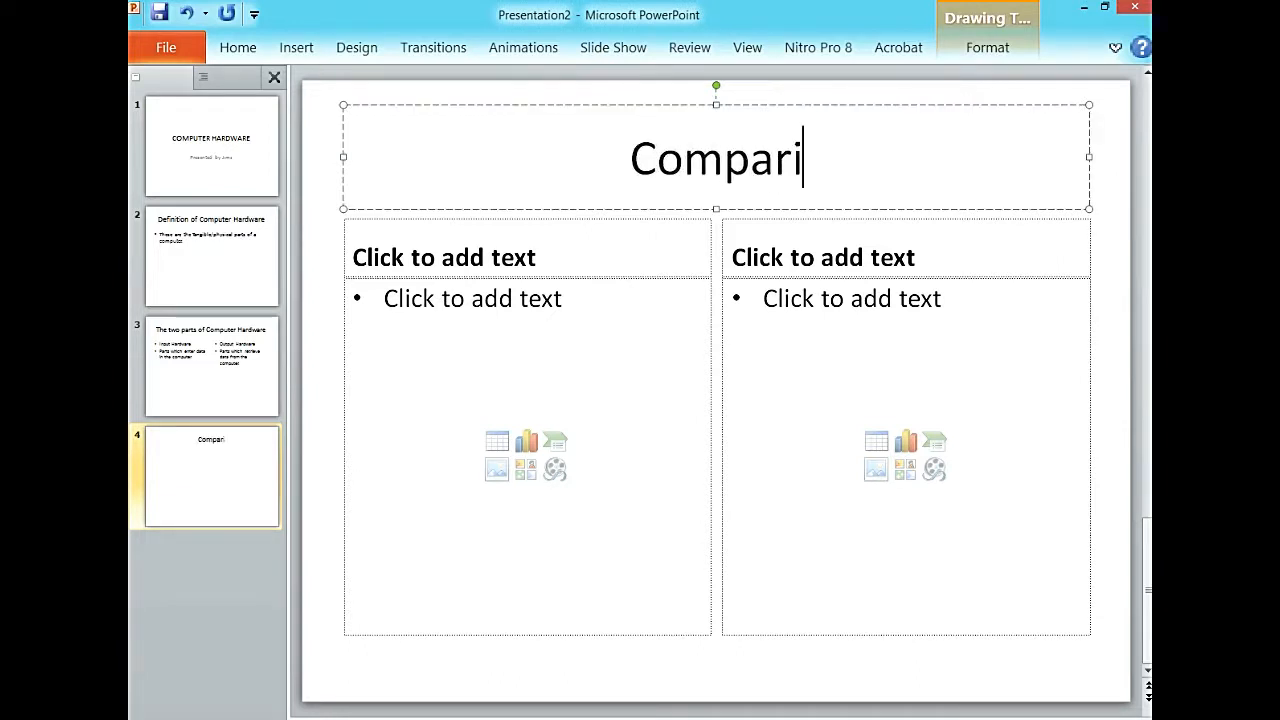
type("son be")
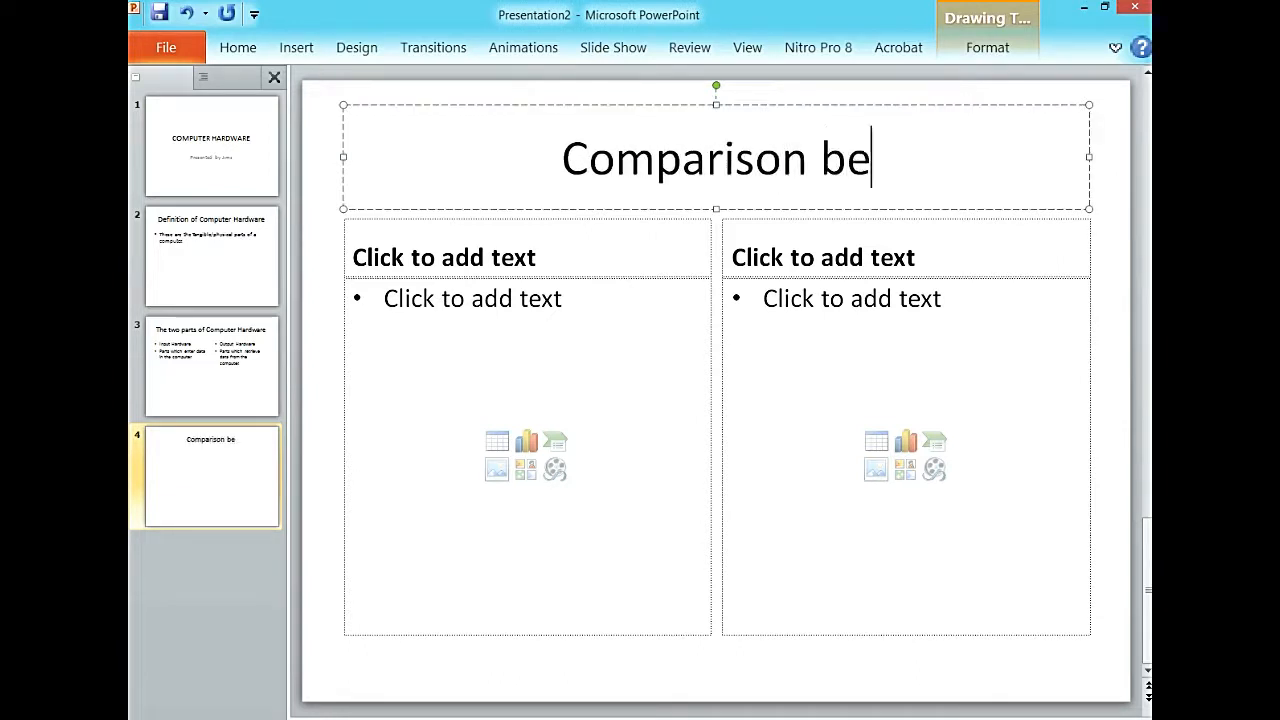
type("tween")
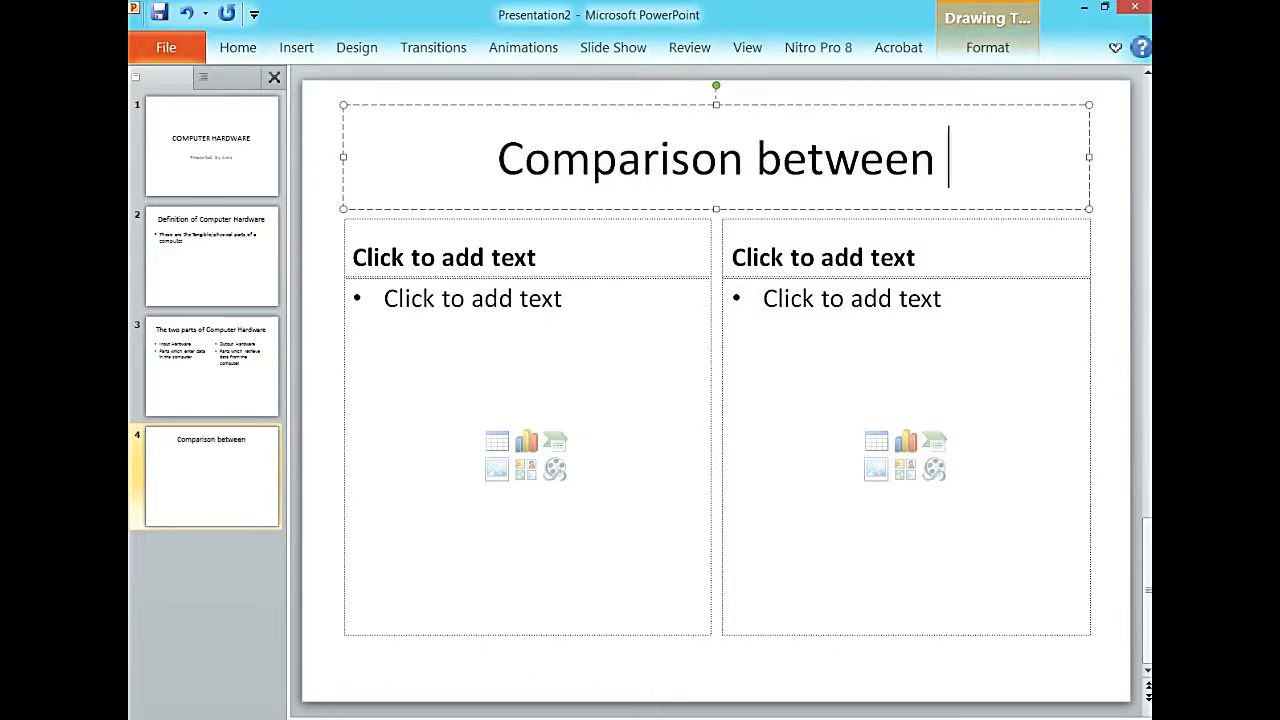
type("Hard")
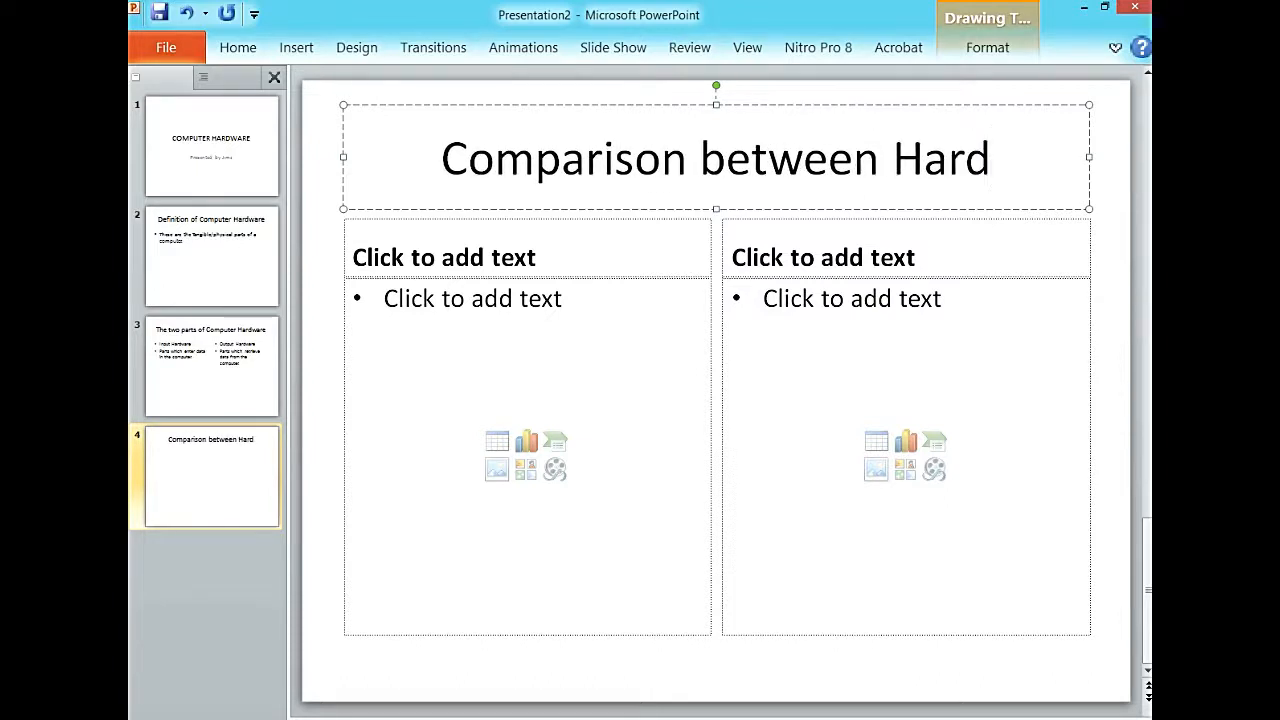
type("and So")
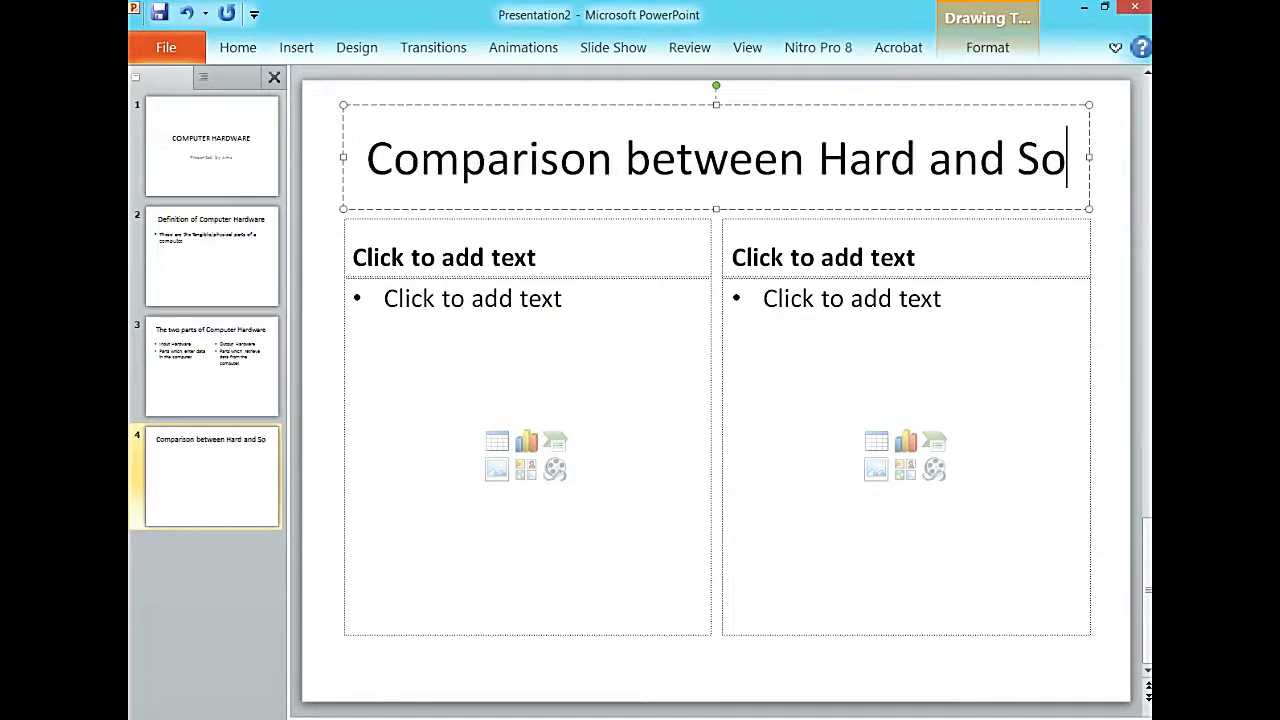
type("ftware")
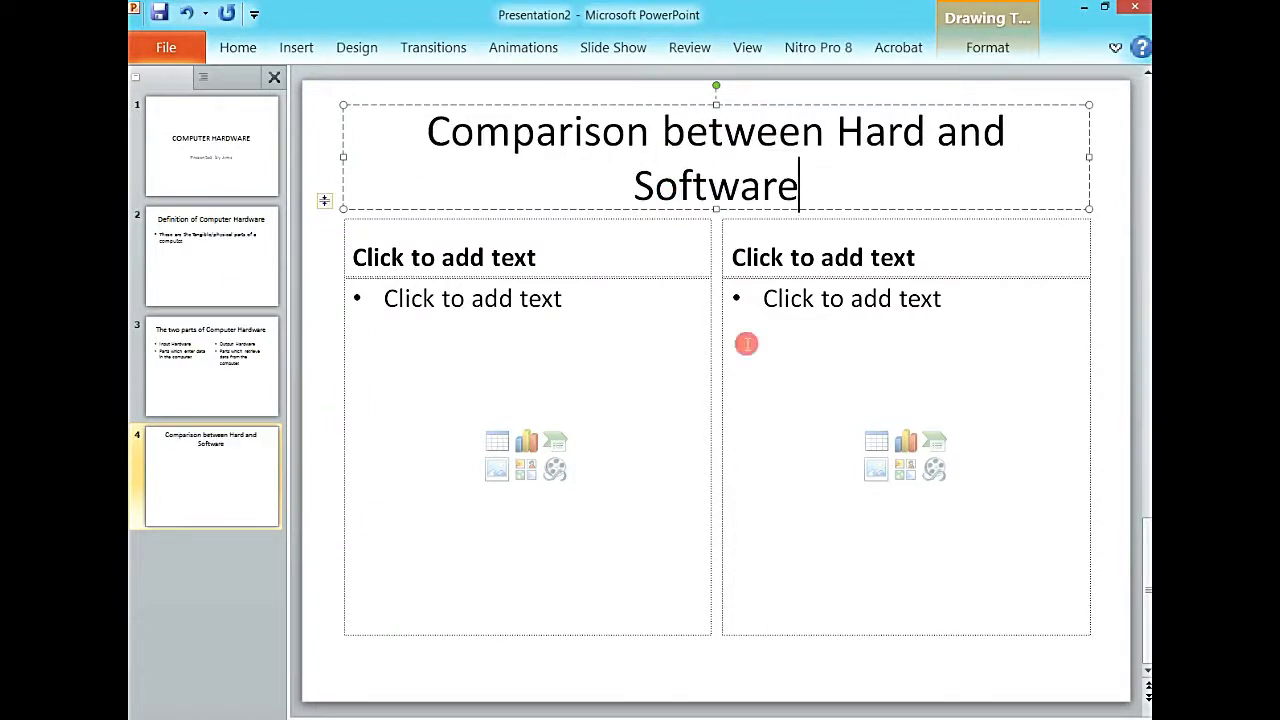
Head the left column 'Hardware' and the right column 'Software'
left_click(444, 256)
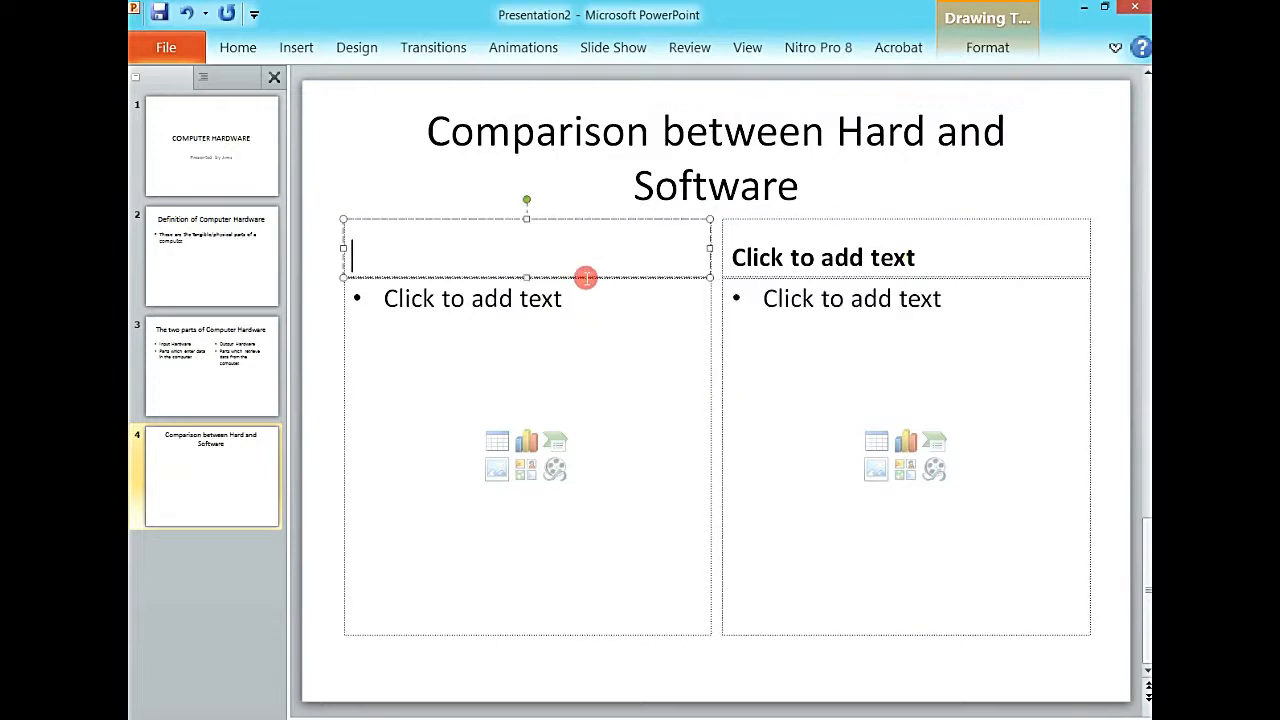
type("Hardware")
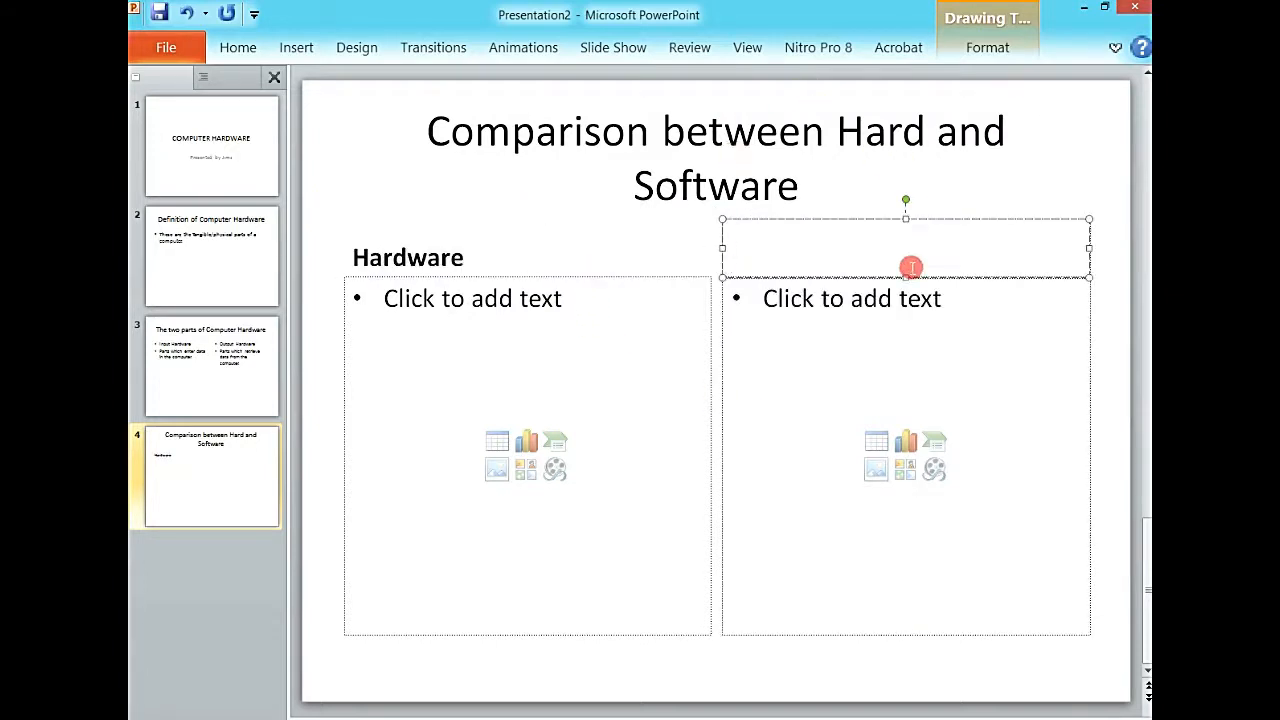
type("Software")
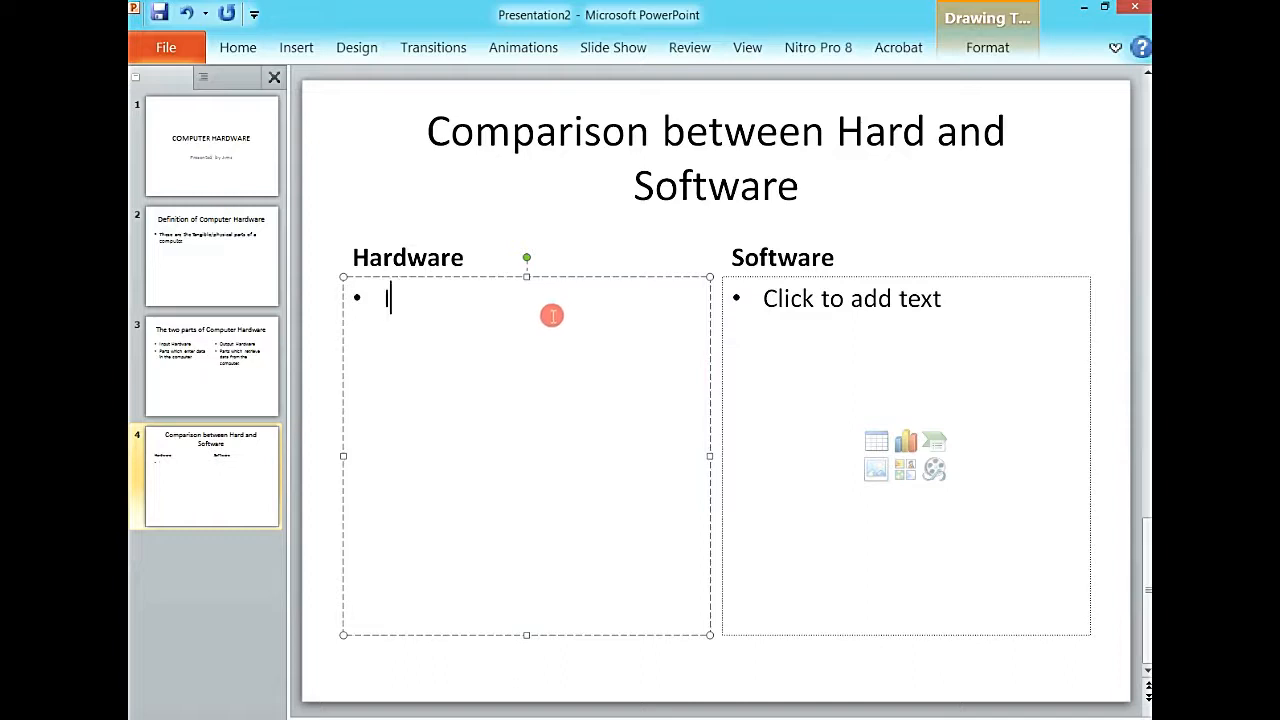
Add first bullets 'Its tangible' under Hardware and 'Its not tangible.' under Software
type("Its tanfg")
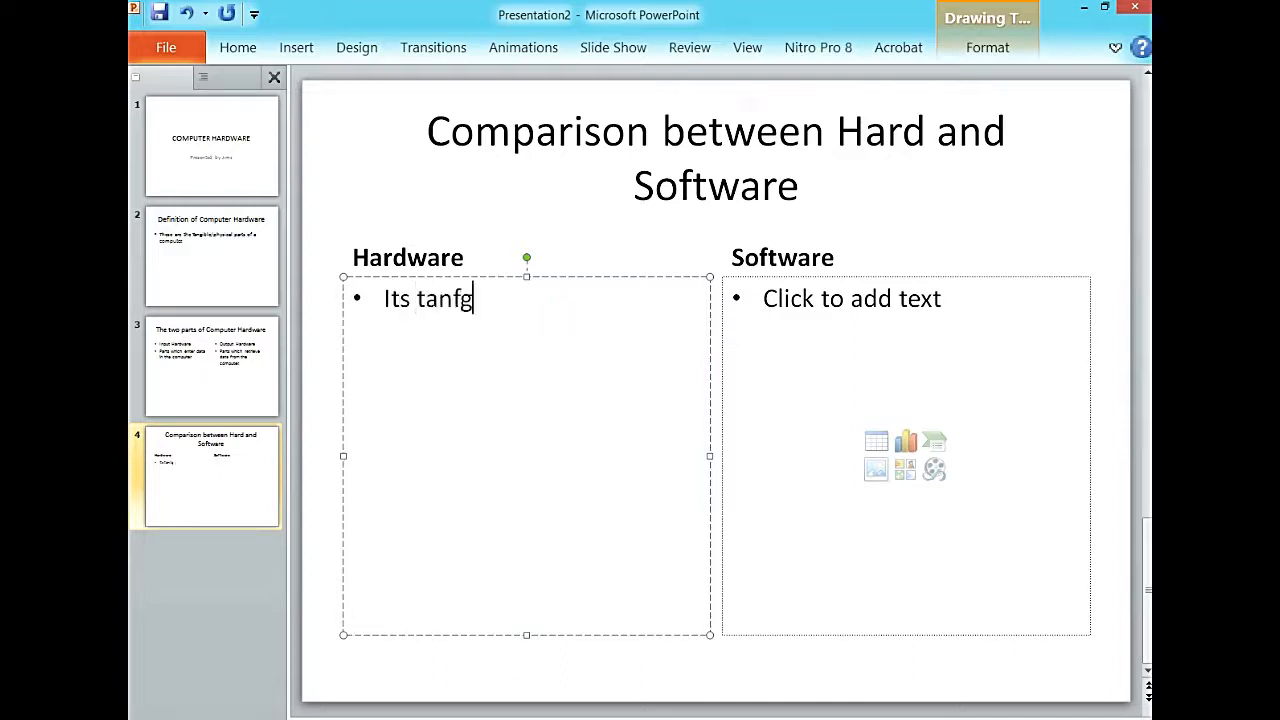
key("BackSpace")
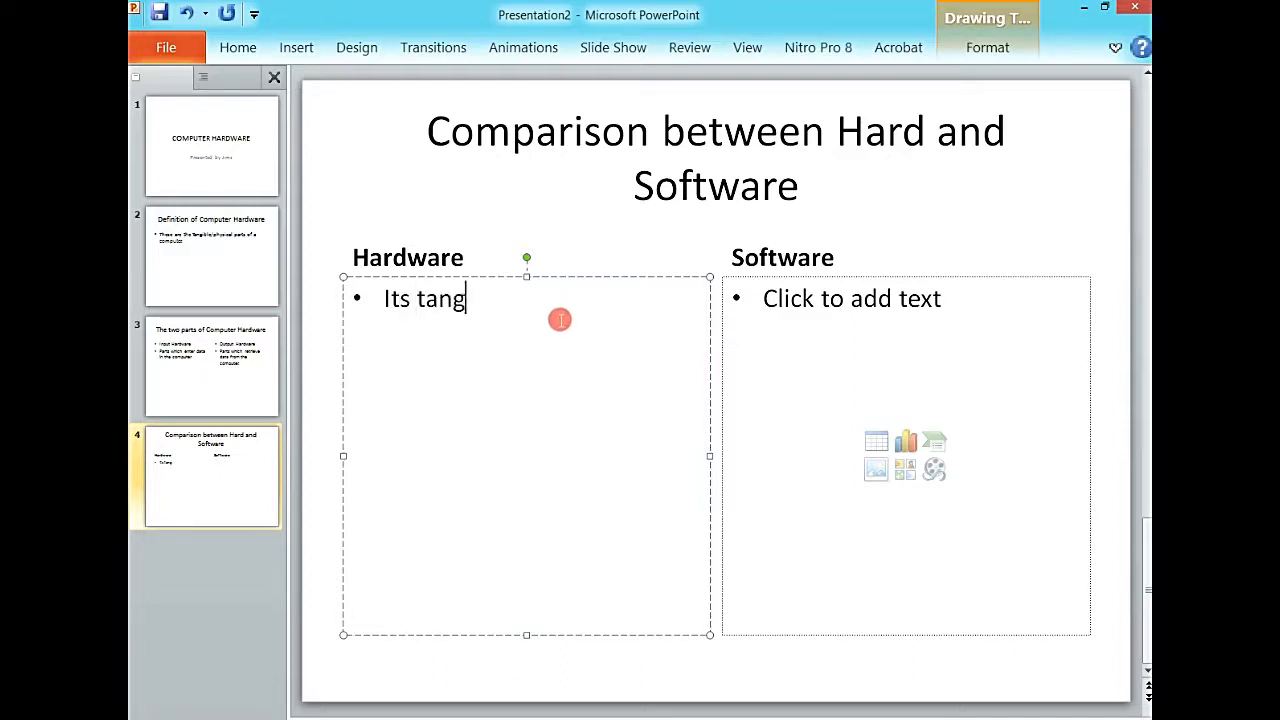
type("ibl")
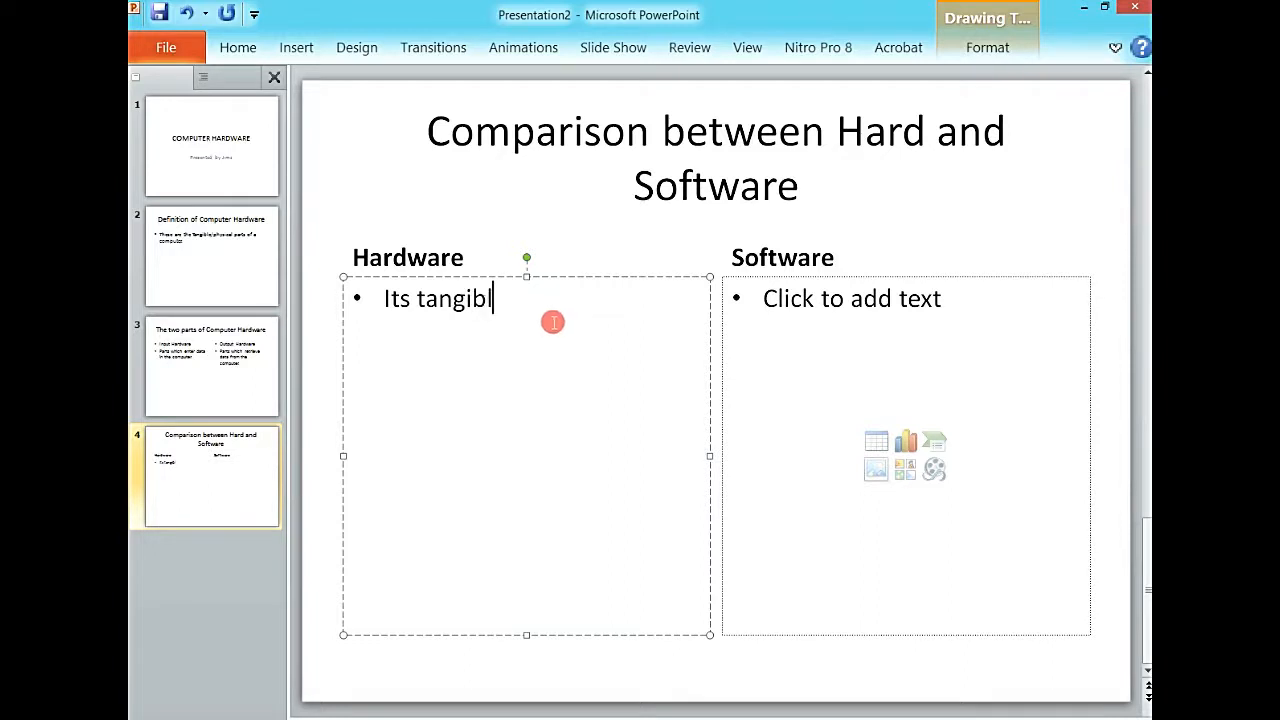
left_click(836, 312)
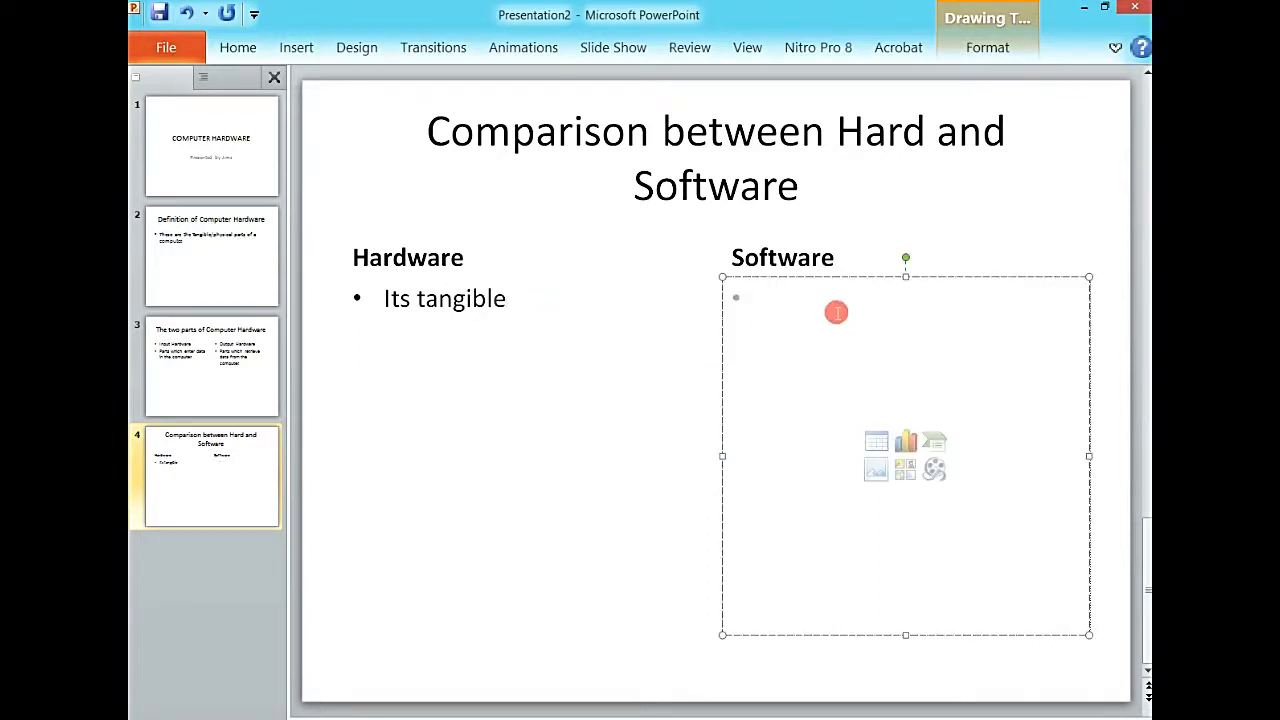
type("Its not")
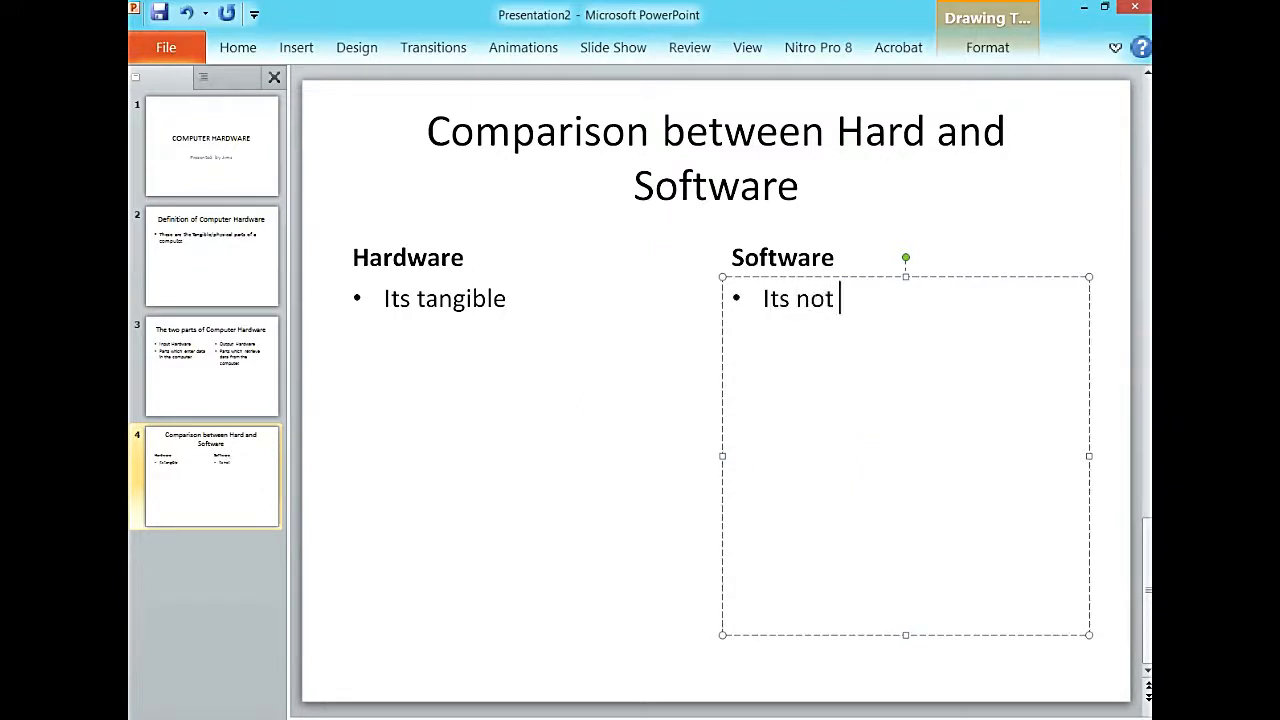
type("tanag")
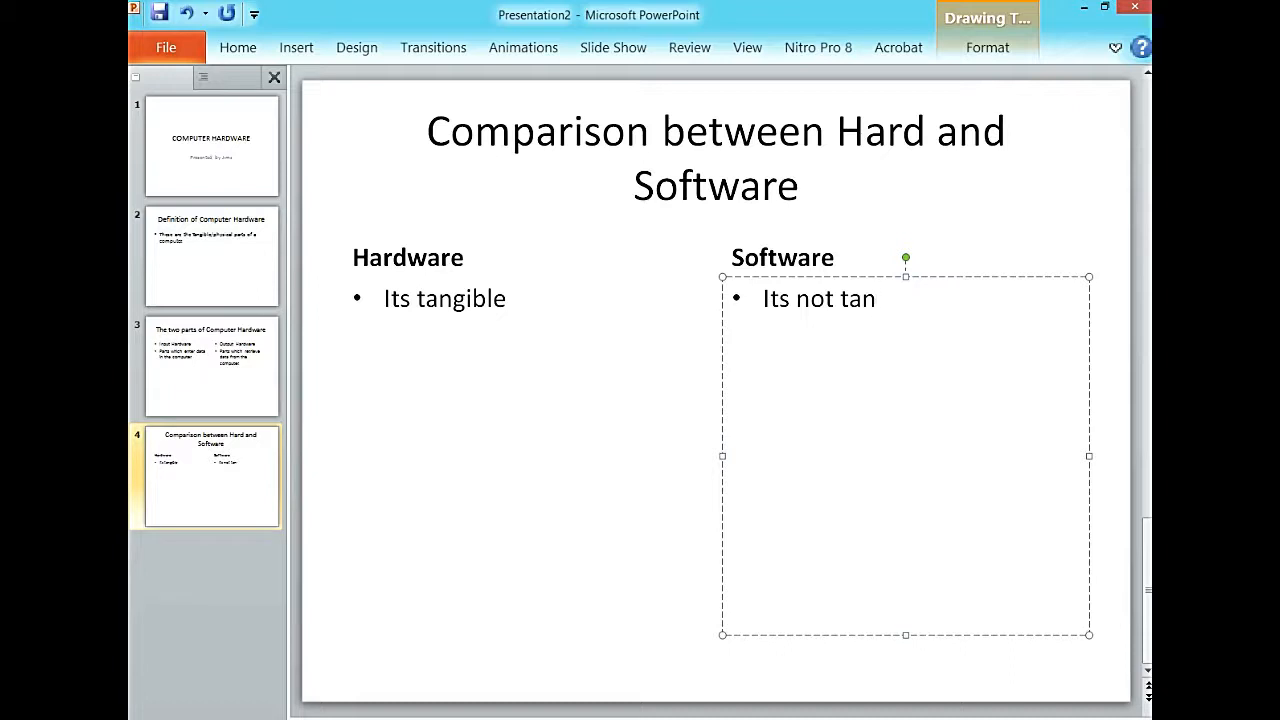
type("gible.")
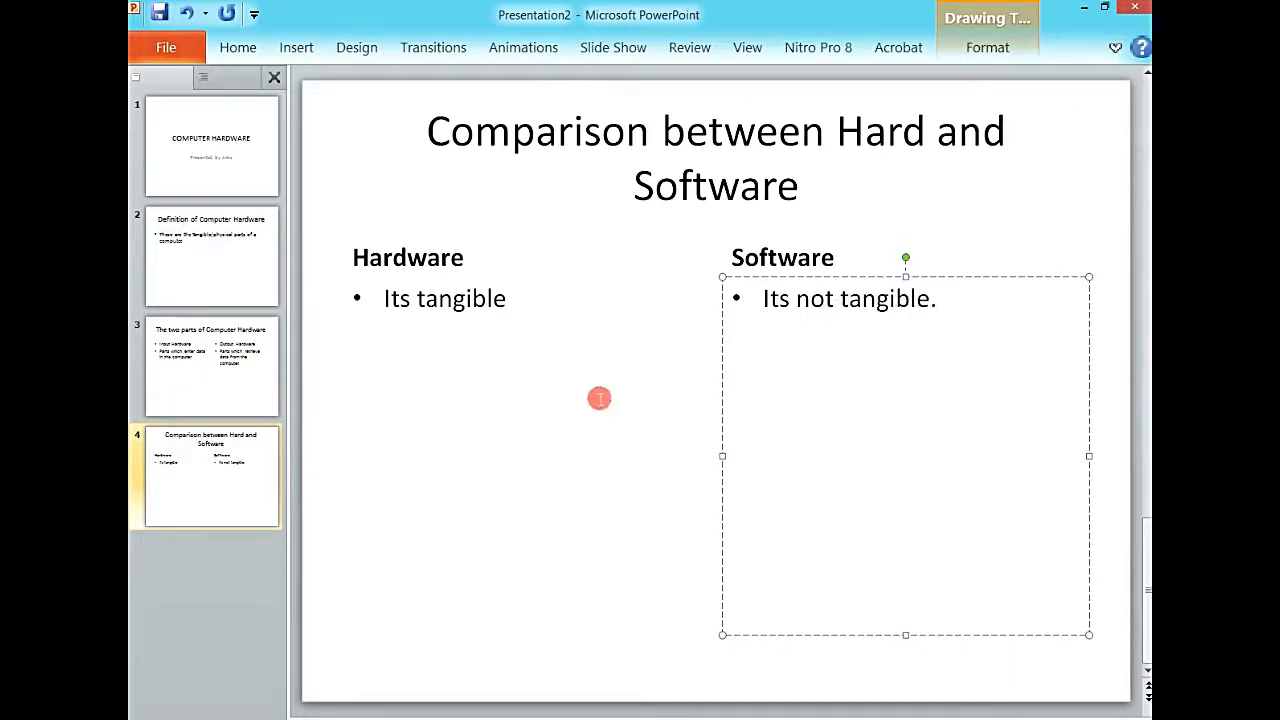
Add a second Hardware bullet reading 'Its seen and touched.'
left_click(448, 298)
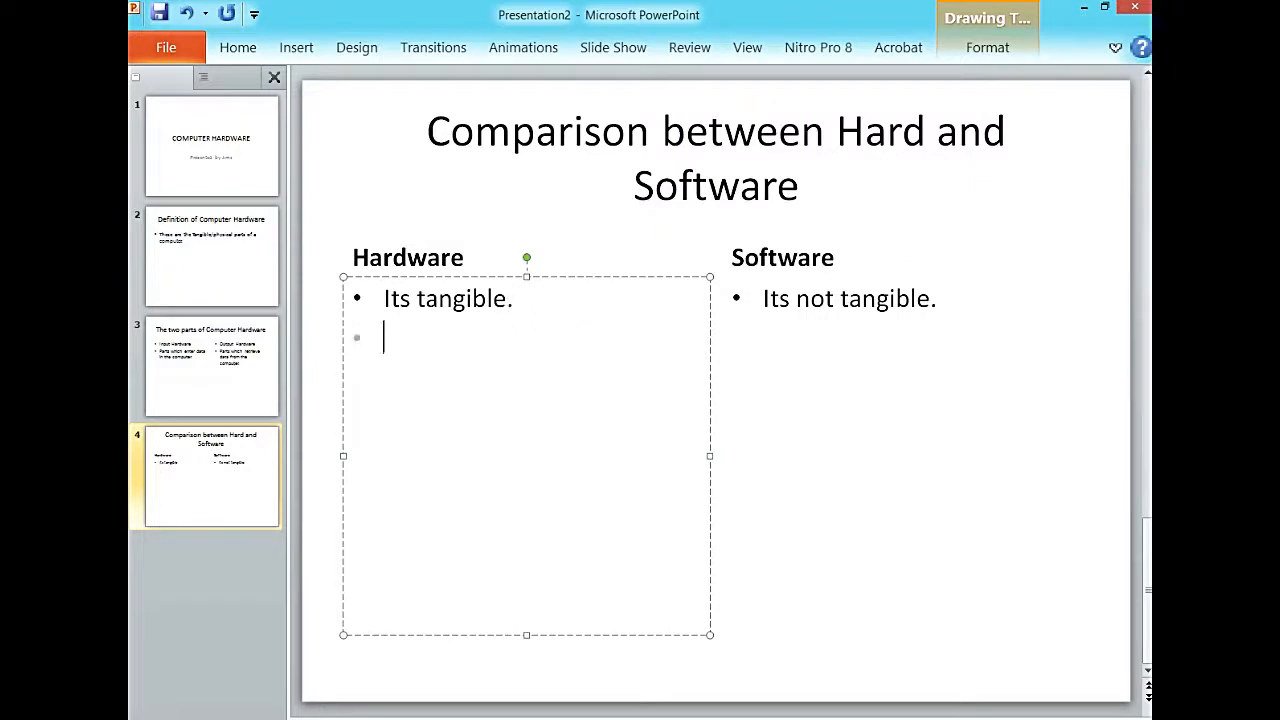
type("Its")
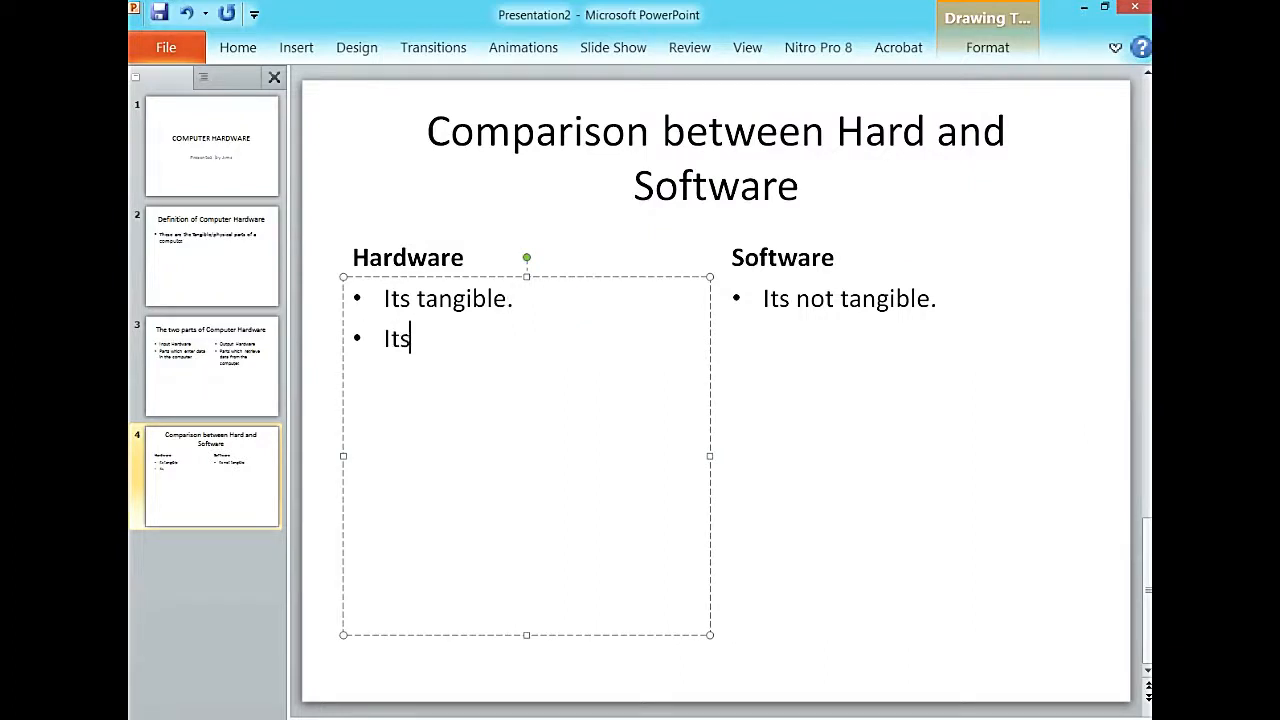
type("seen")
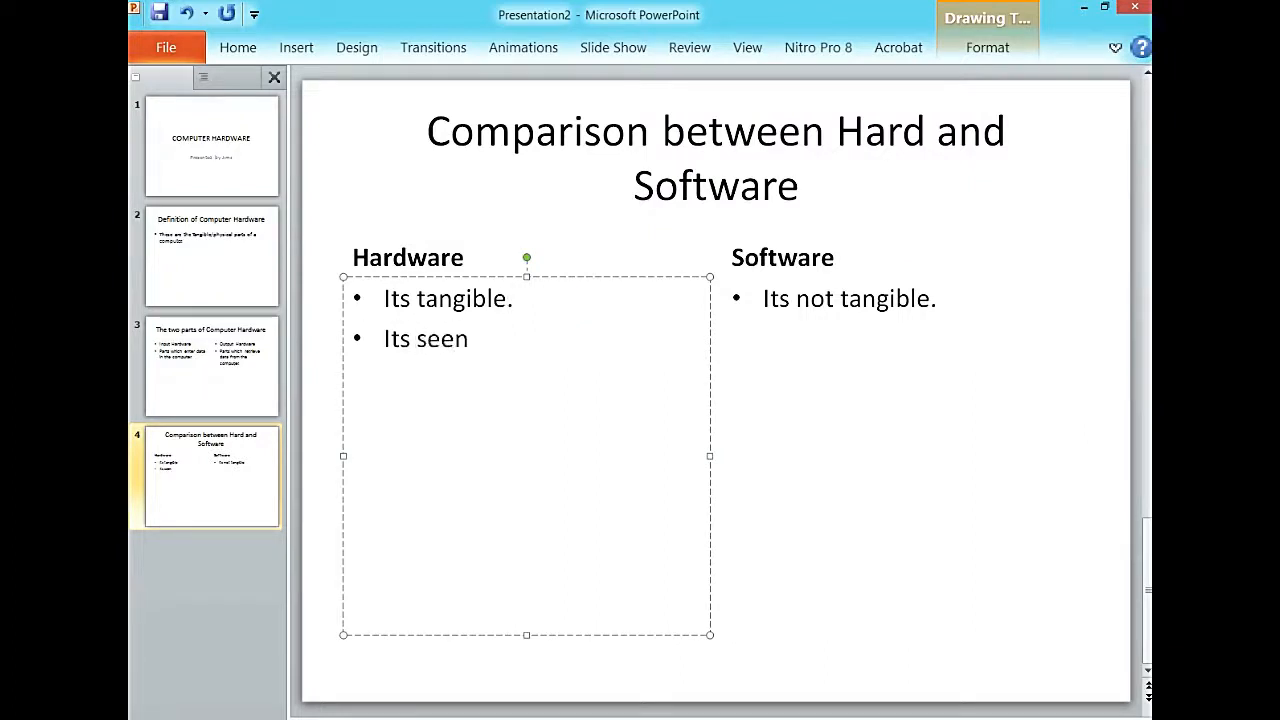
type("and")
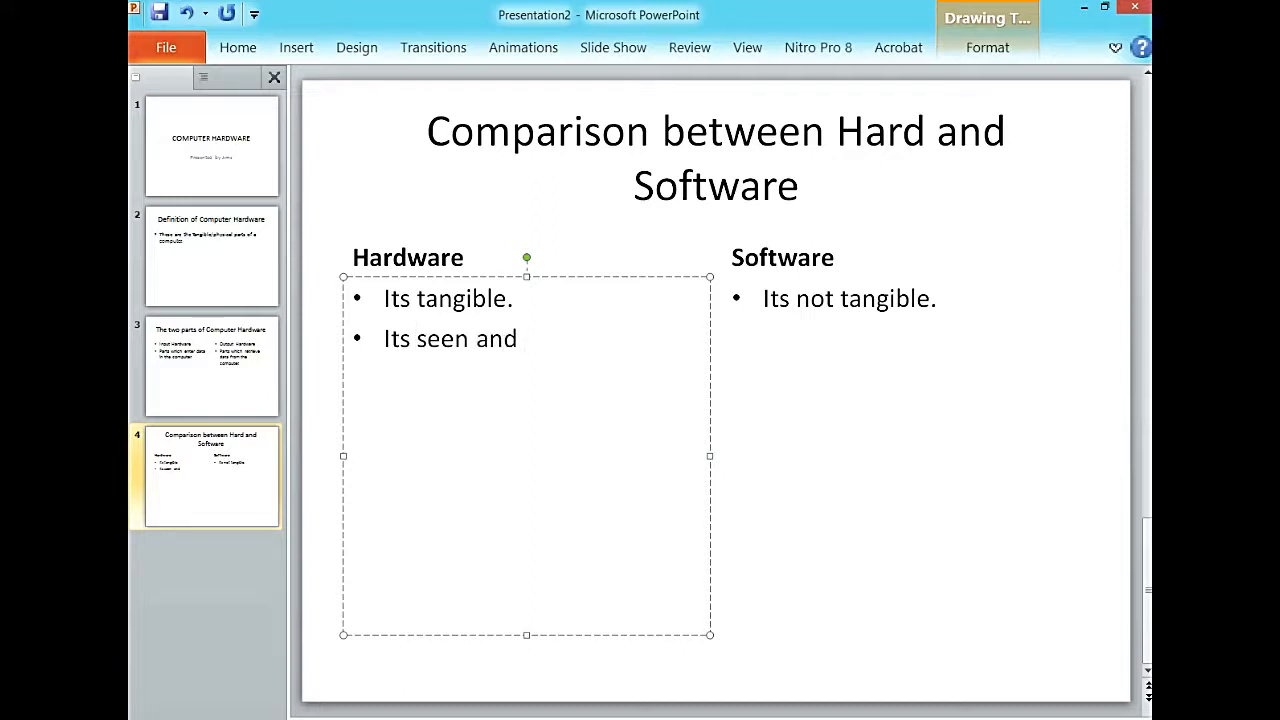
type("to")
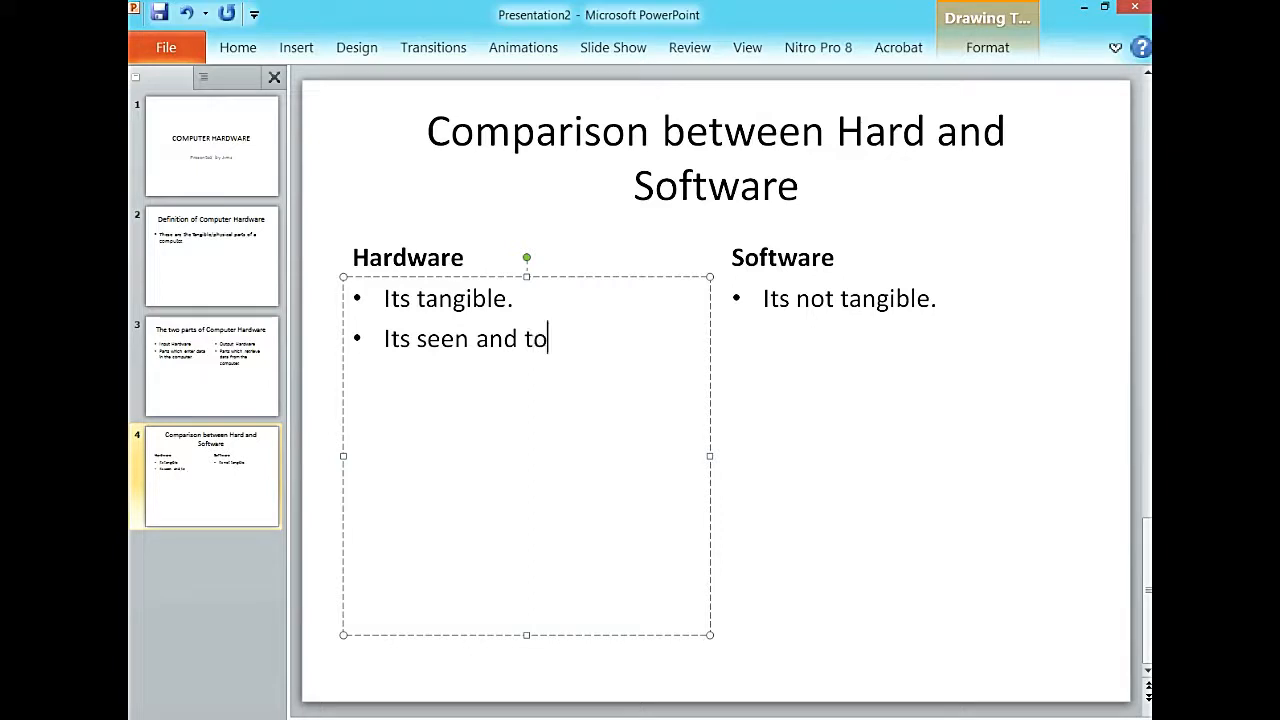
type("uched")
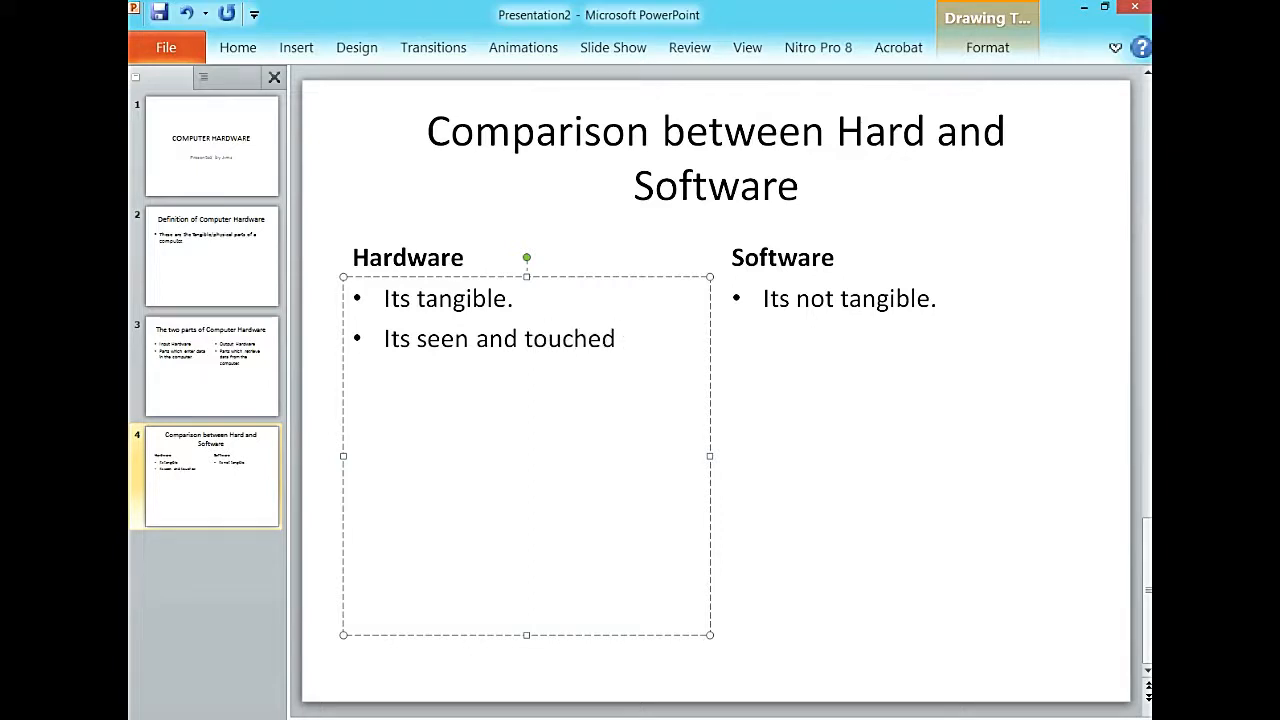
Add a second Software bullet reading 'Its not seen and touched.'
left_click(946, 324)
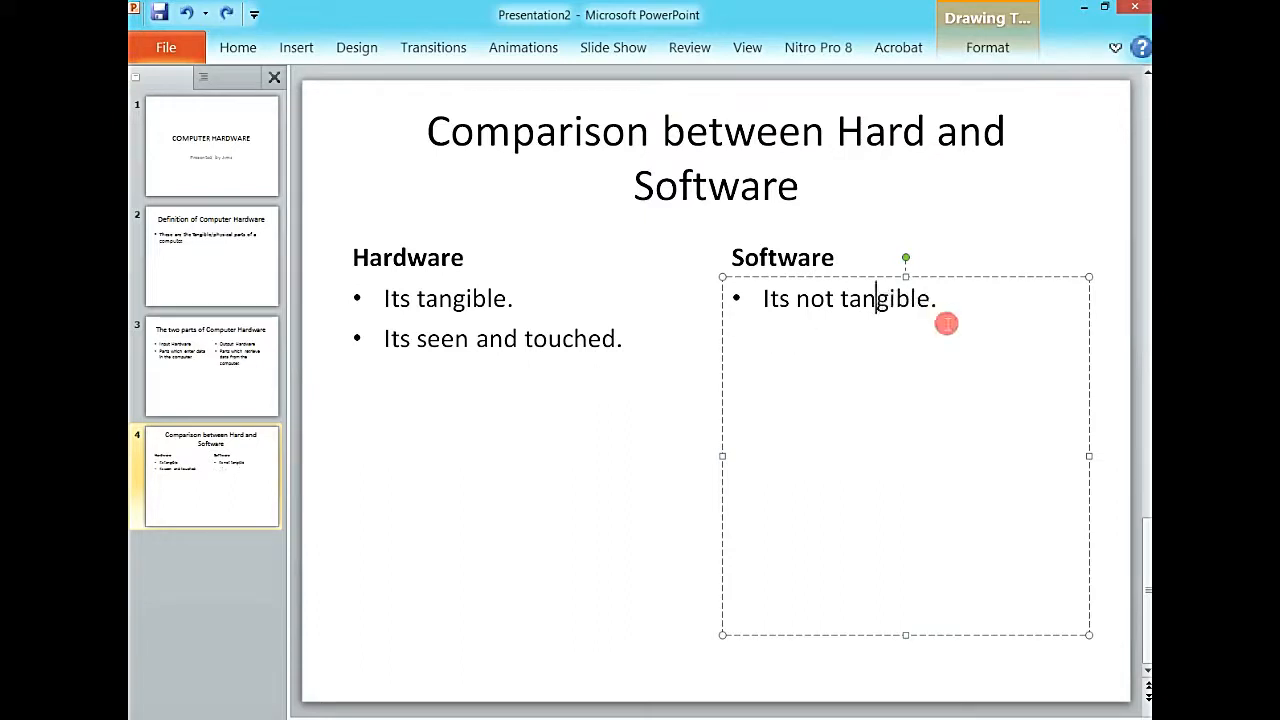
key("enter")
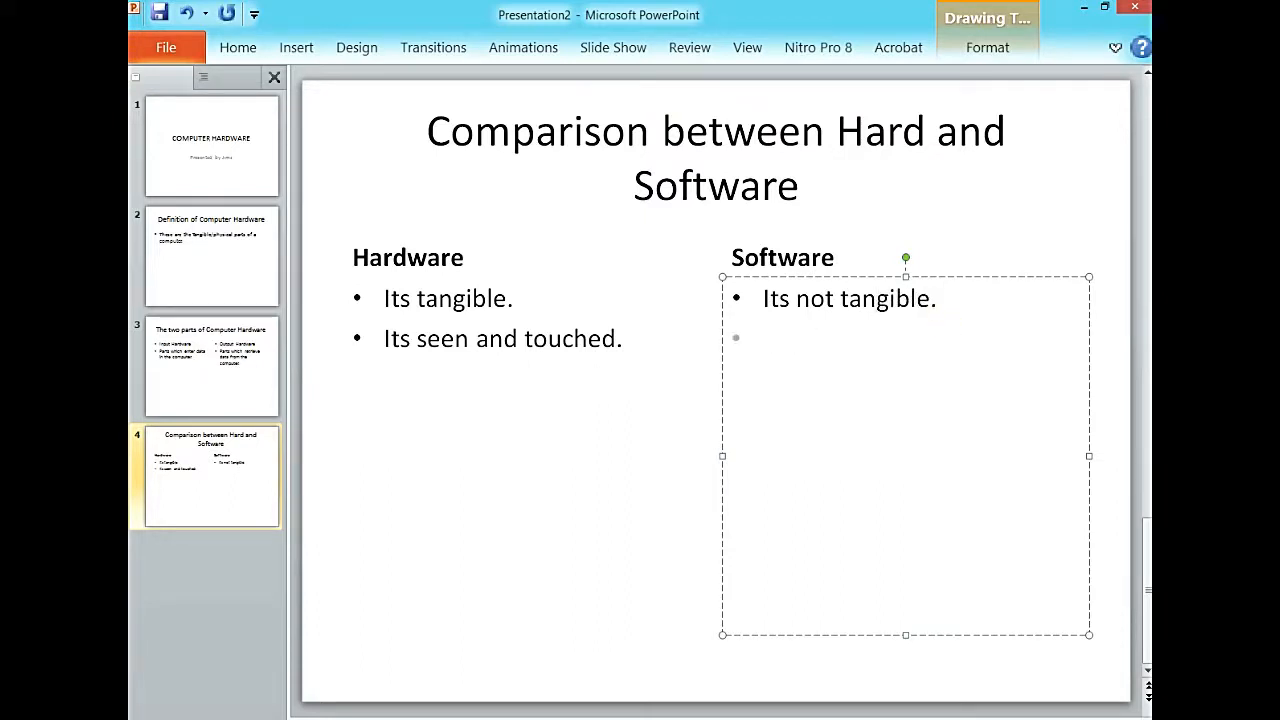
type("Its not")
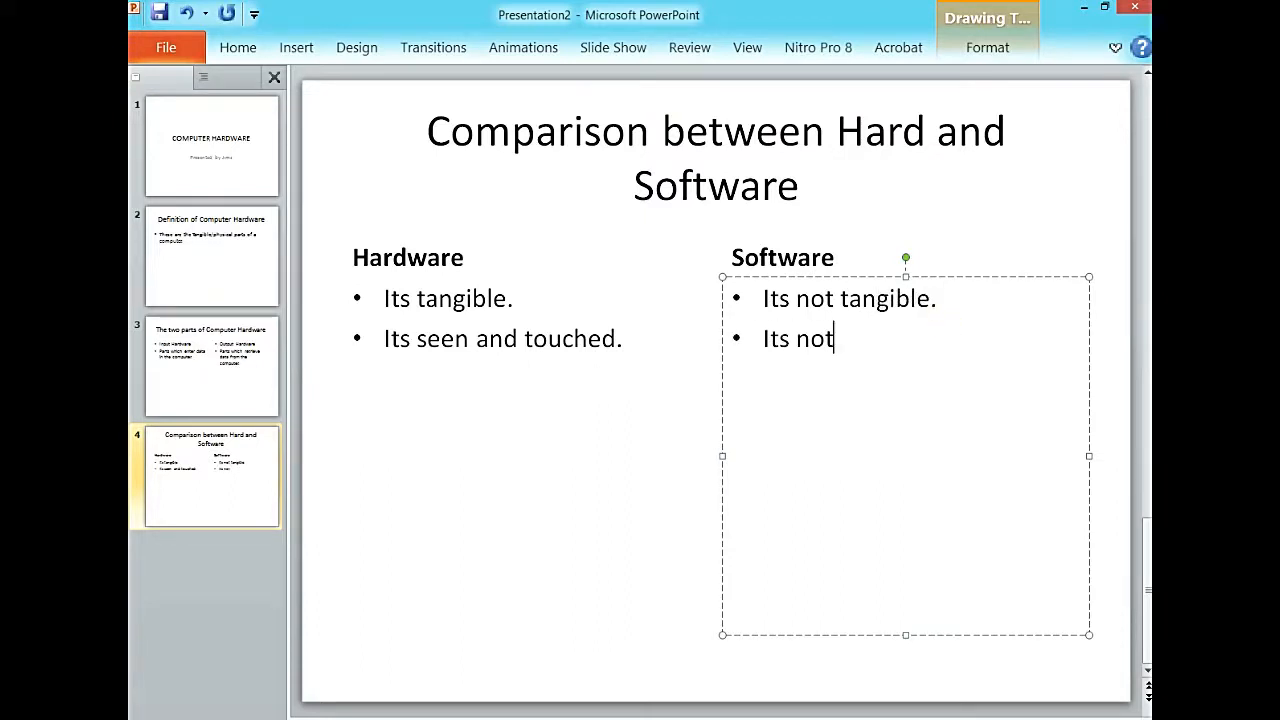
type("seen and t")
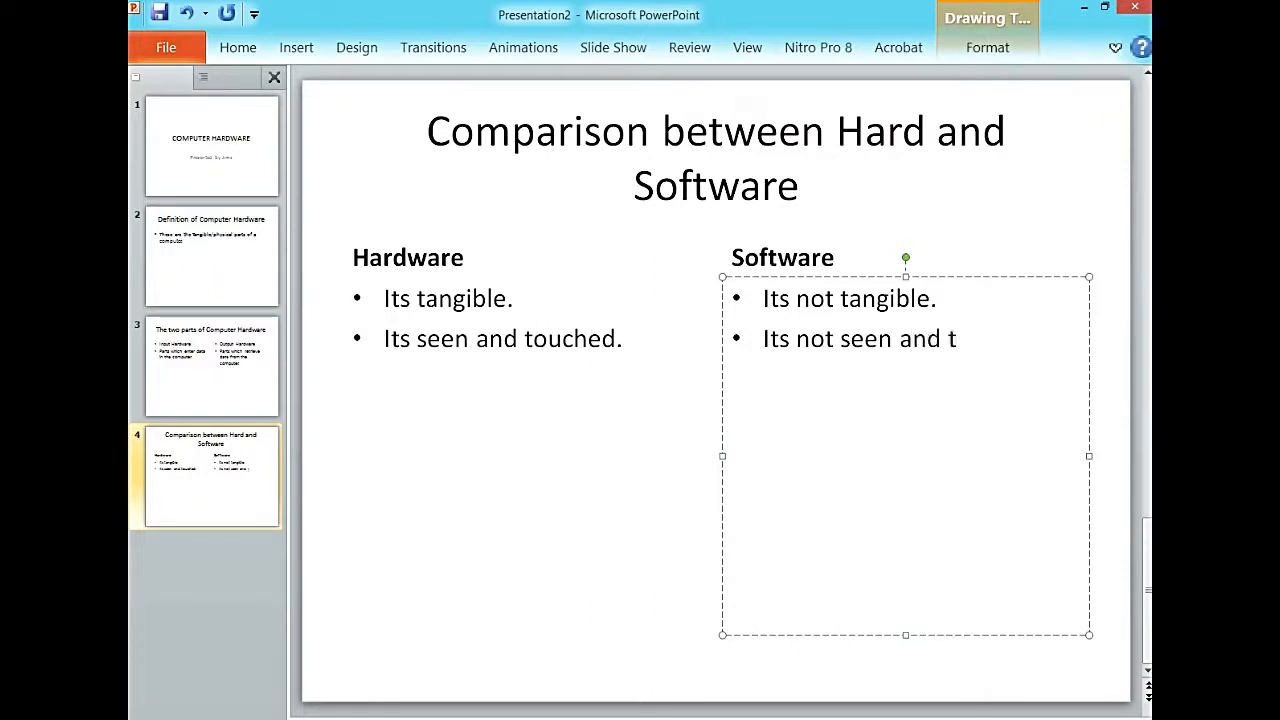
type("ouched.")
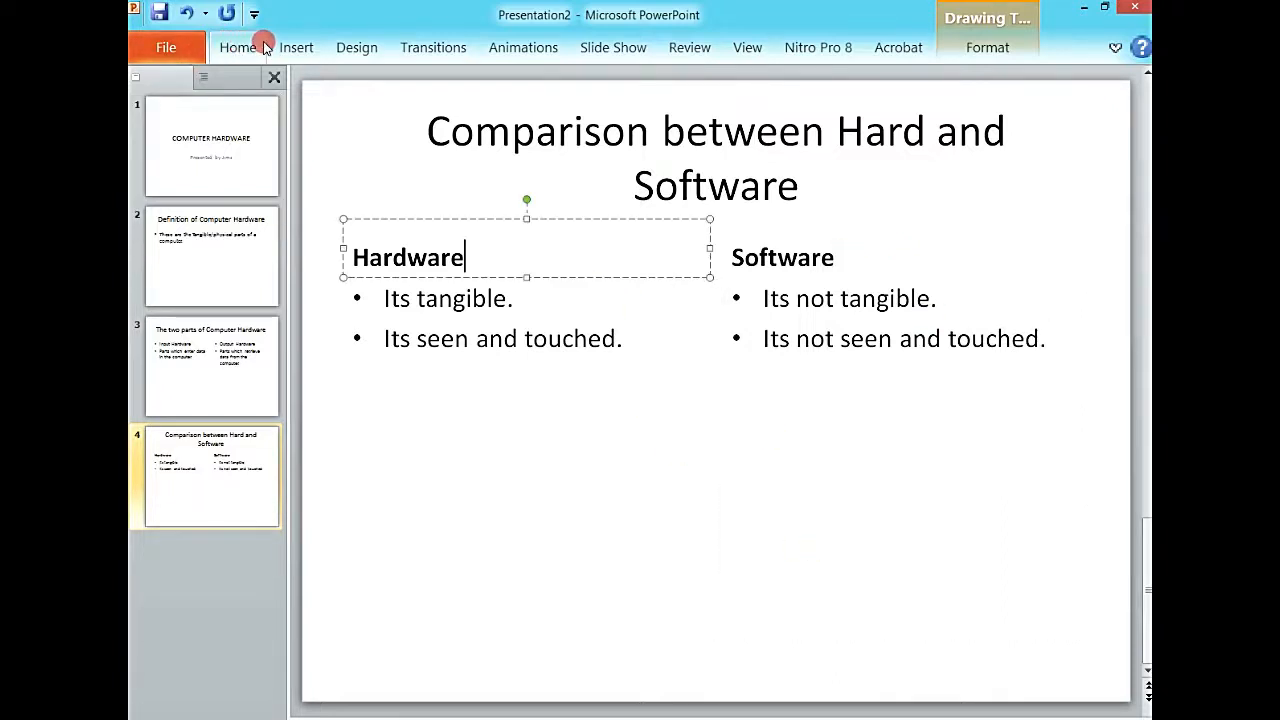
left_click(252, 110)
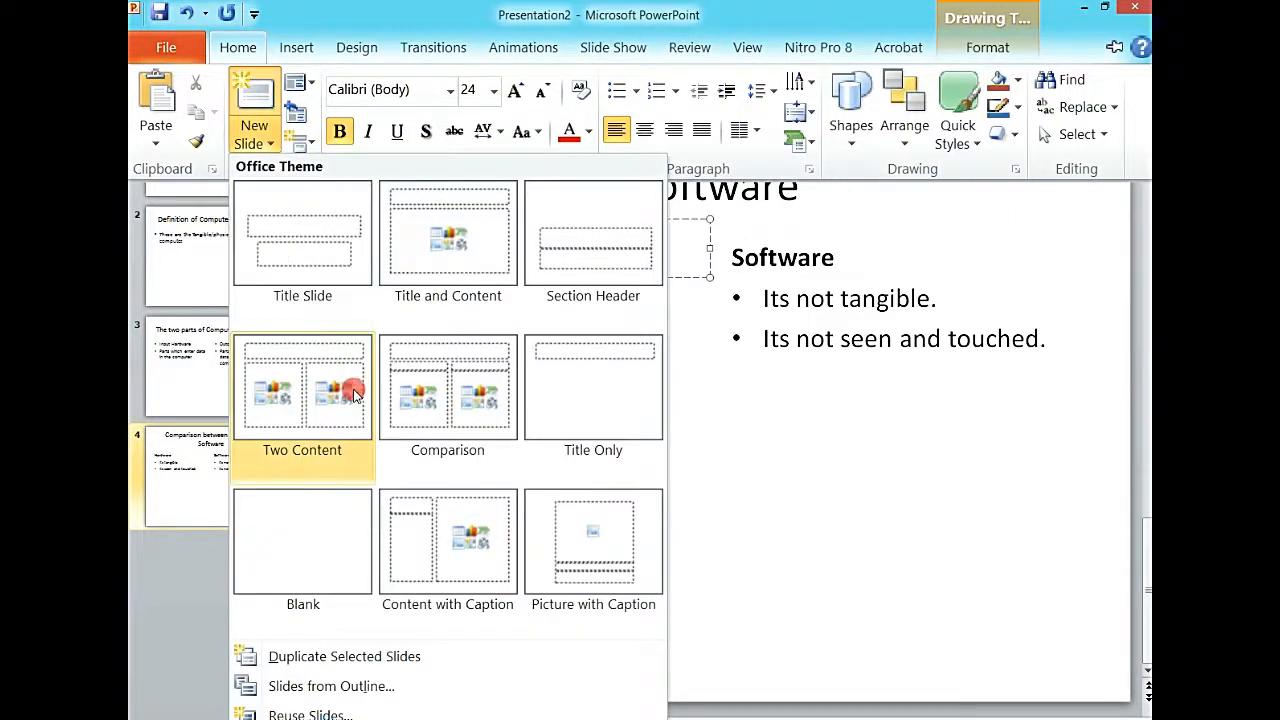
mouse_move(584, 376)
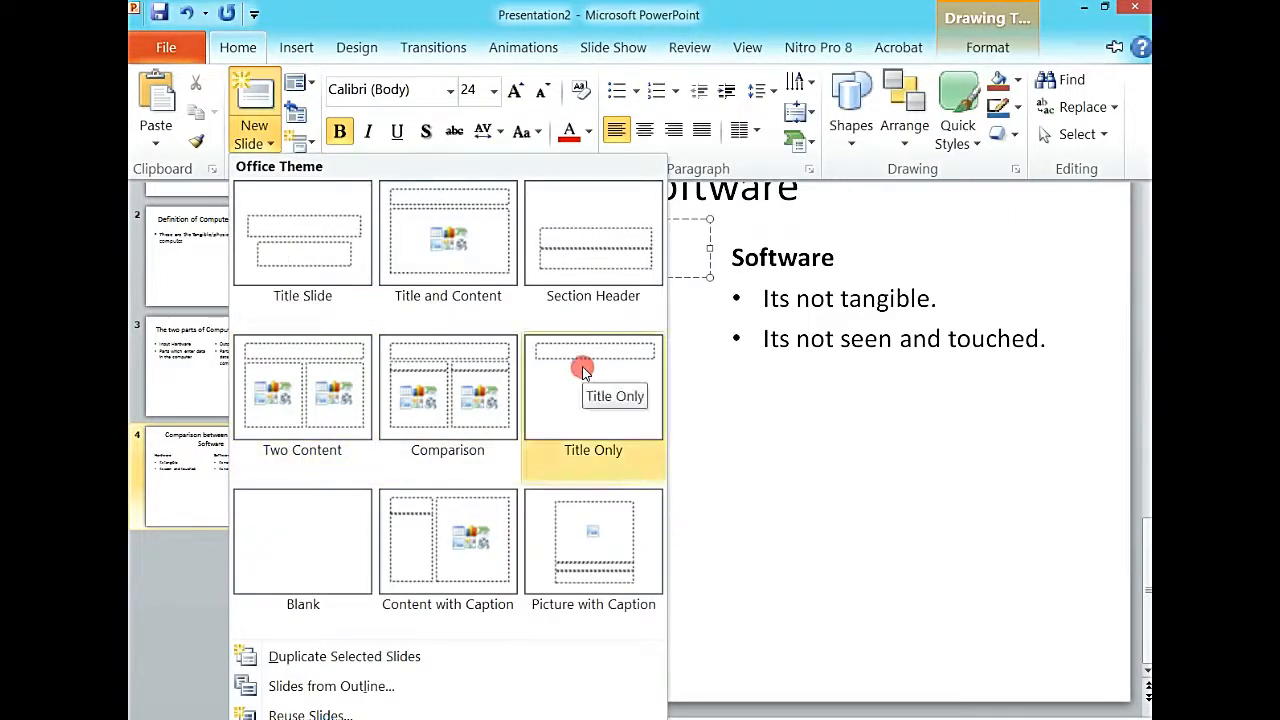
mouse_move(448, 400)
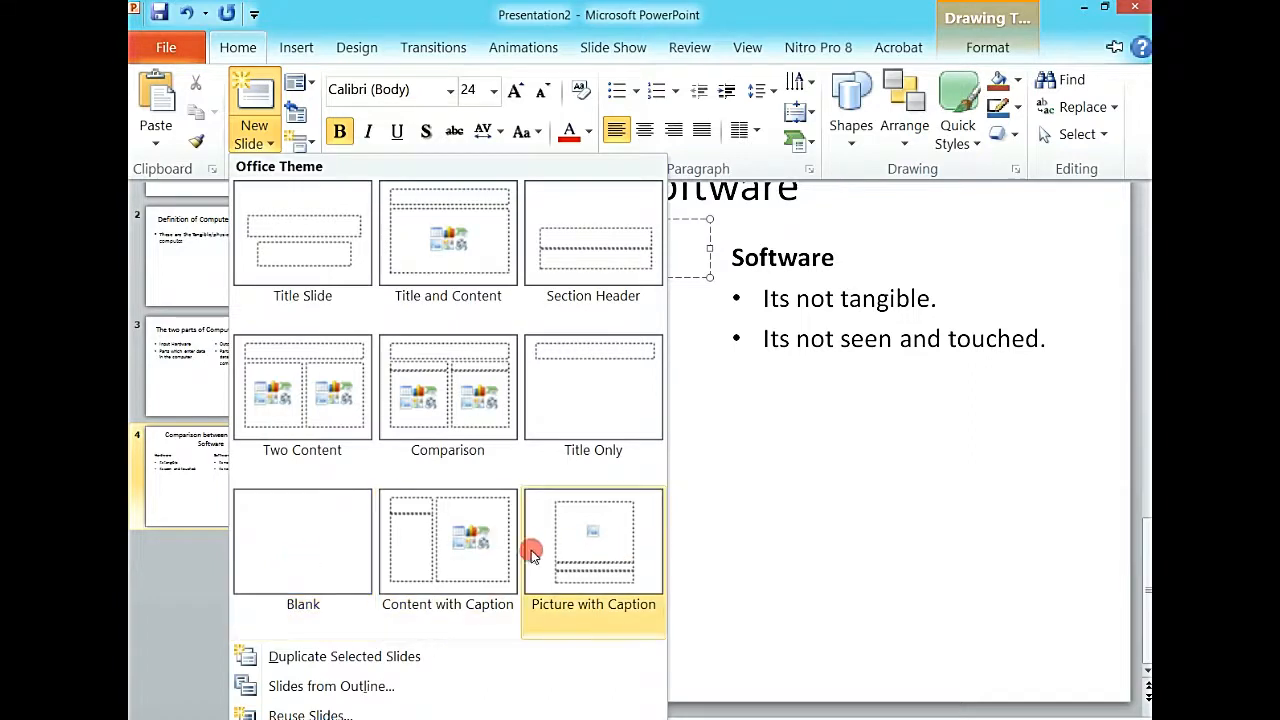
mouse_move(544, 530)
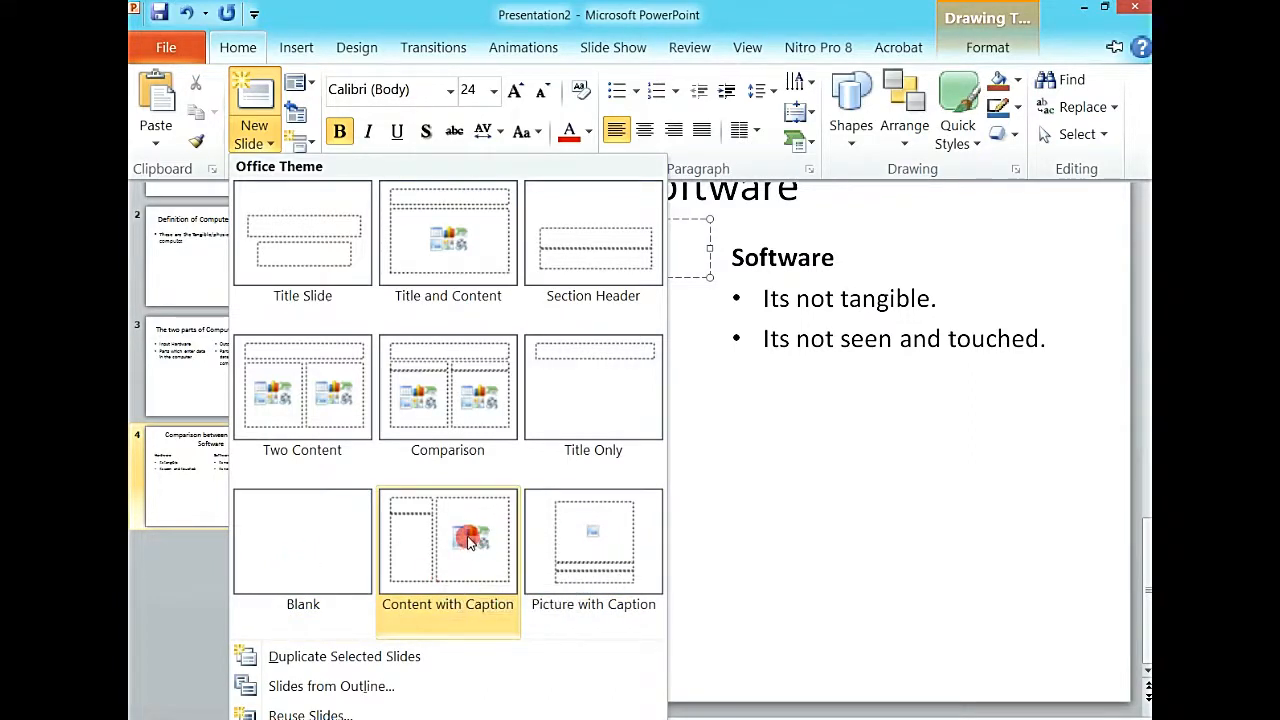
Add a fifth Content with Caption slide and browse Local Disk E for a picture for its content area
left_click(448, 540)
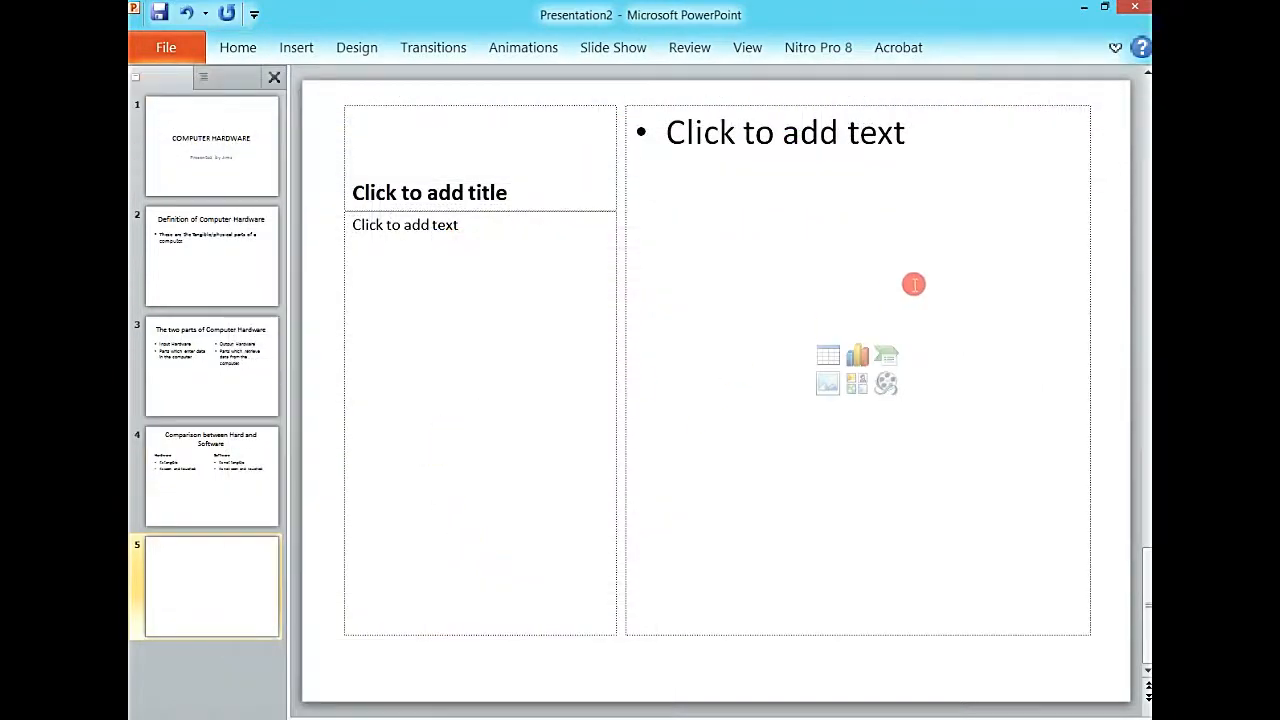
mouse_move(464, 156)
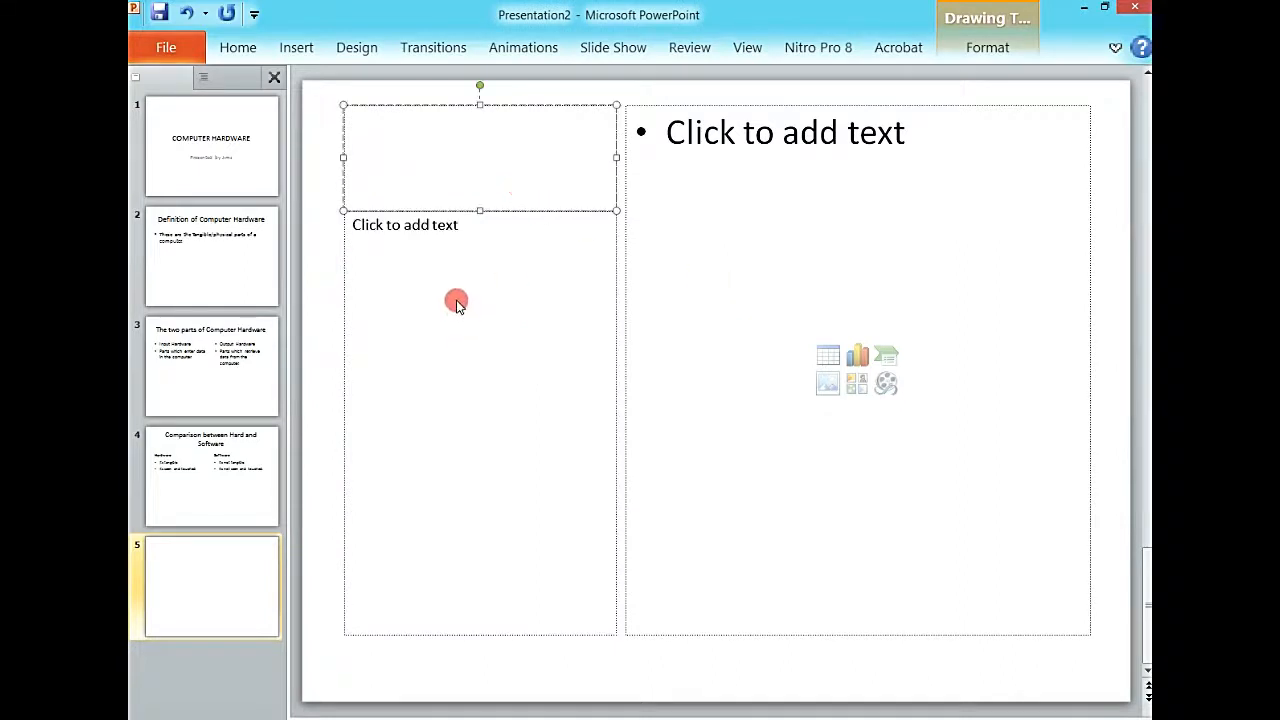
left_click(902, 172)
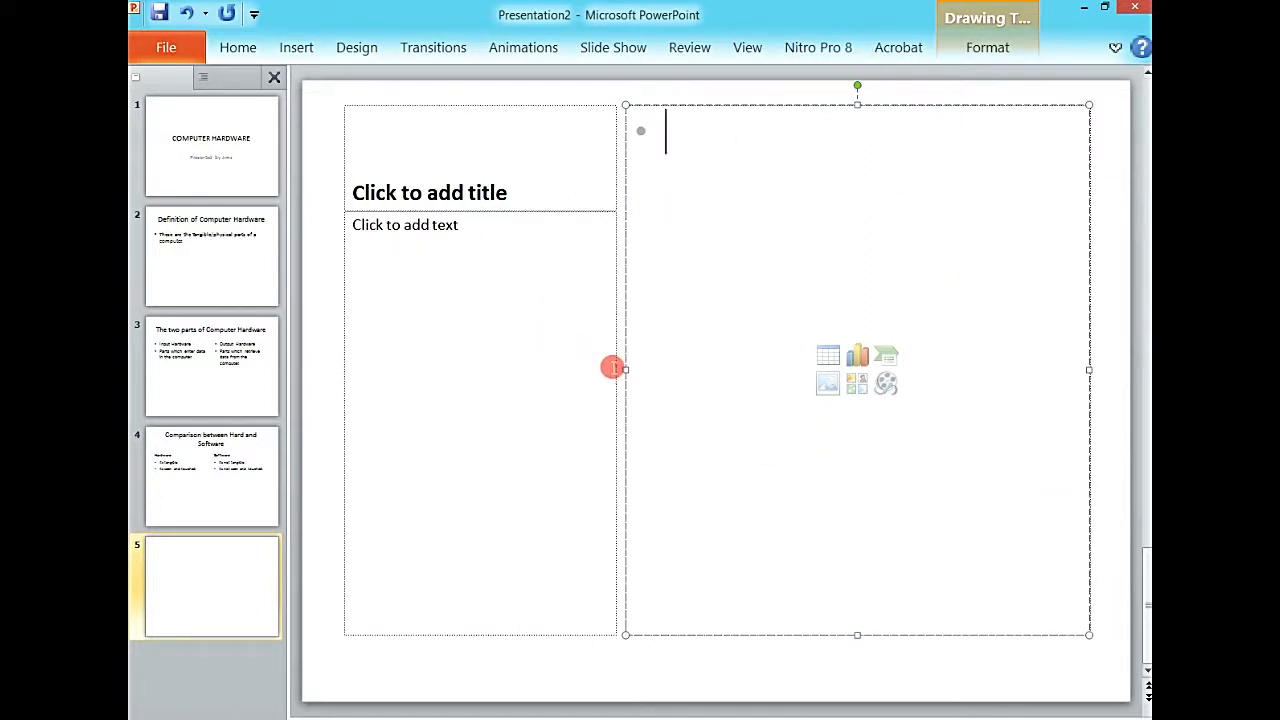
mouse_move(764, 480)
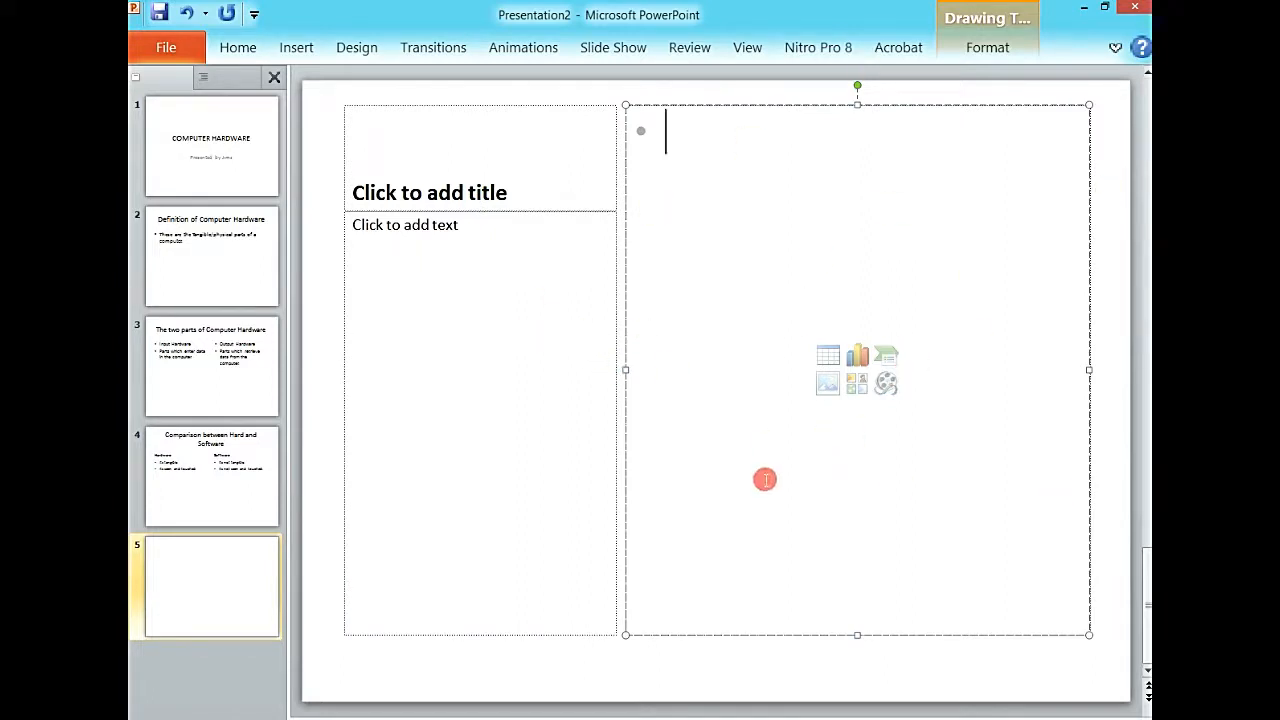
left_click(828, 384)
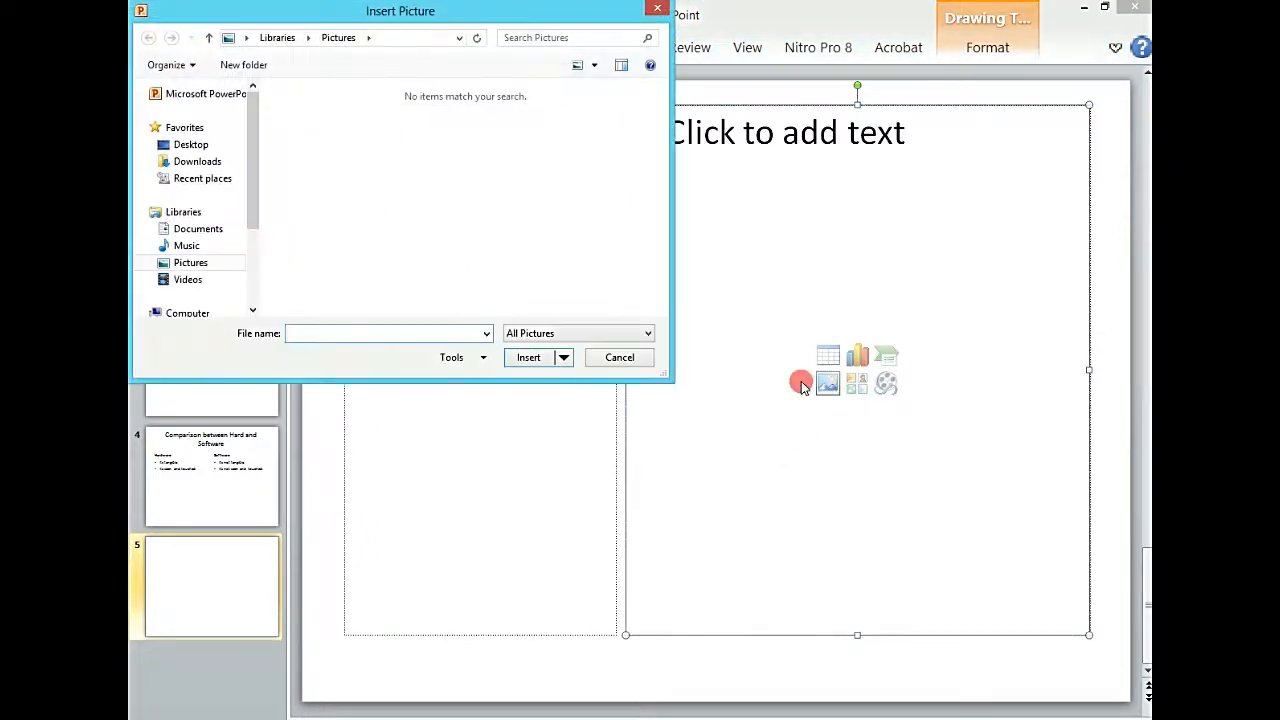
left_click(190, 144)
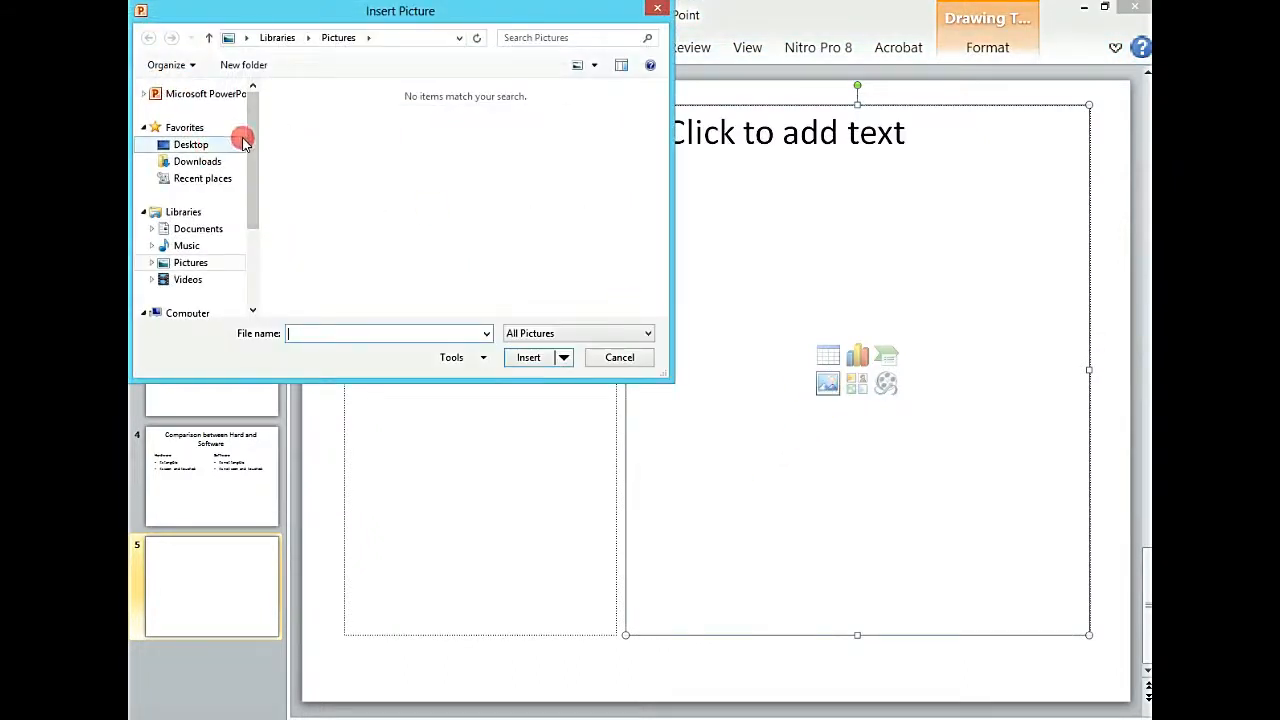
left_click(190, 262)
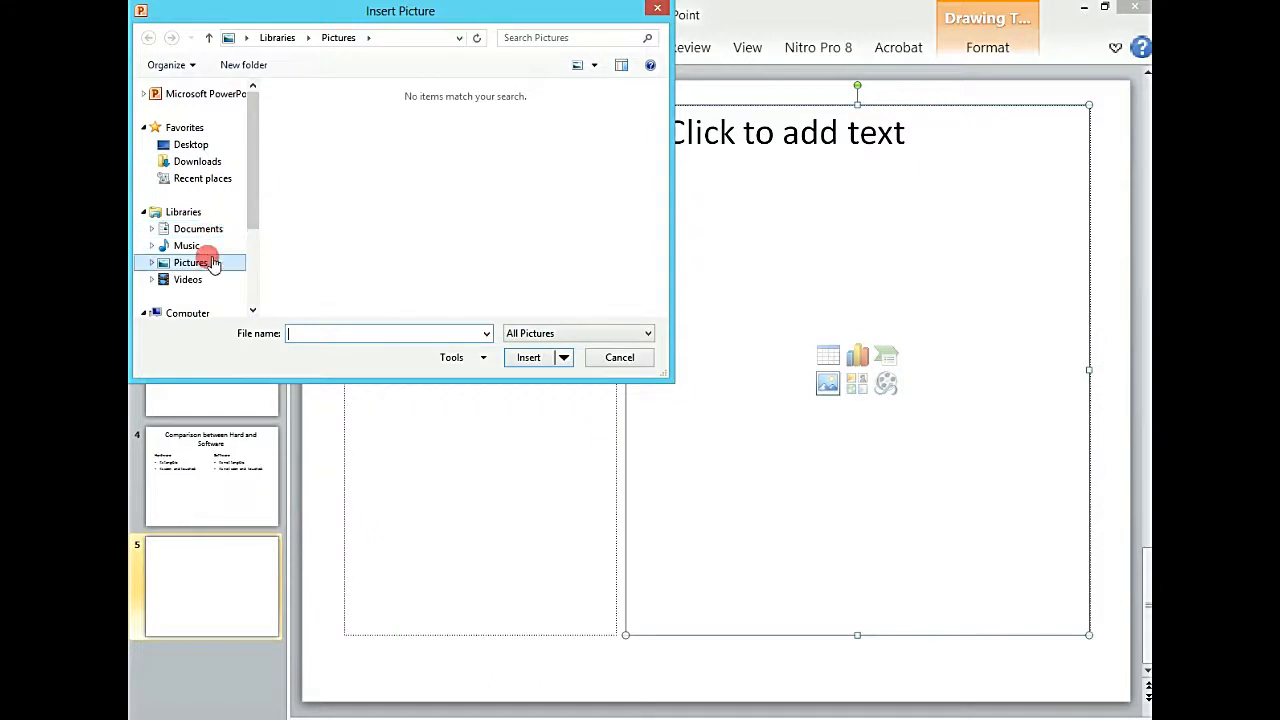
left_click(188, 280)
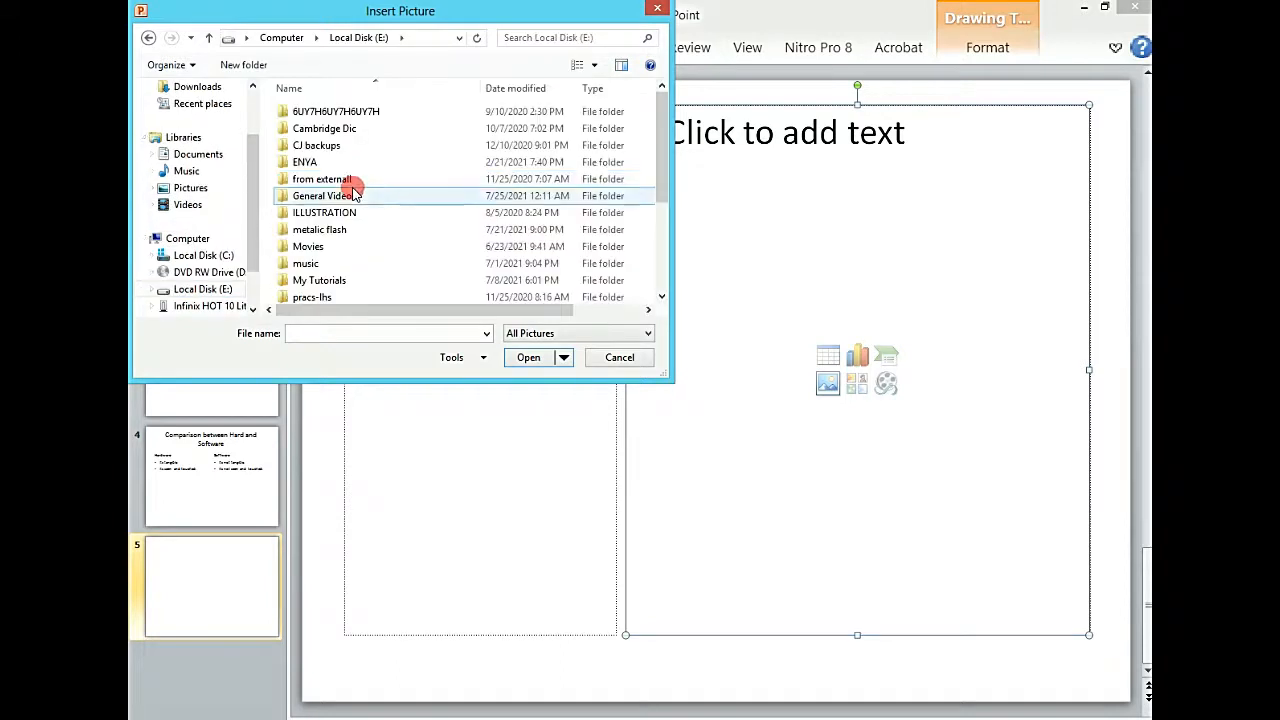
Look in ILLUSTRATION, go back, find the metallic flash folder and insert the Airtel JPG
double_click(324, 212)
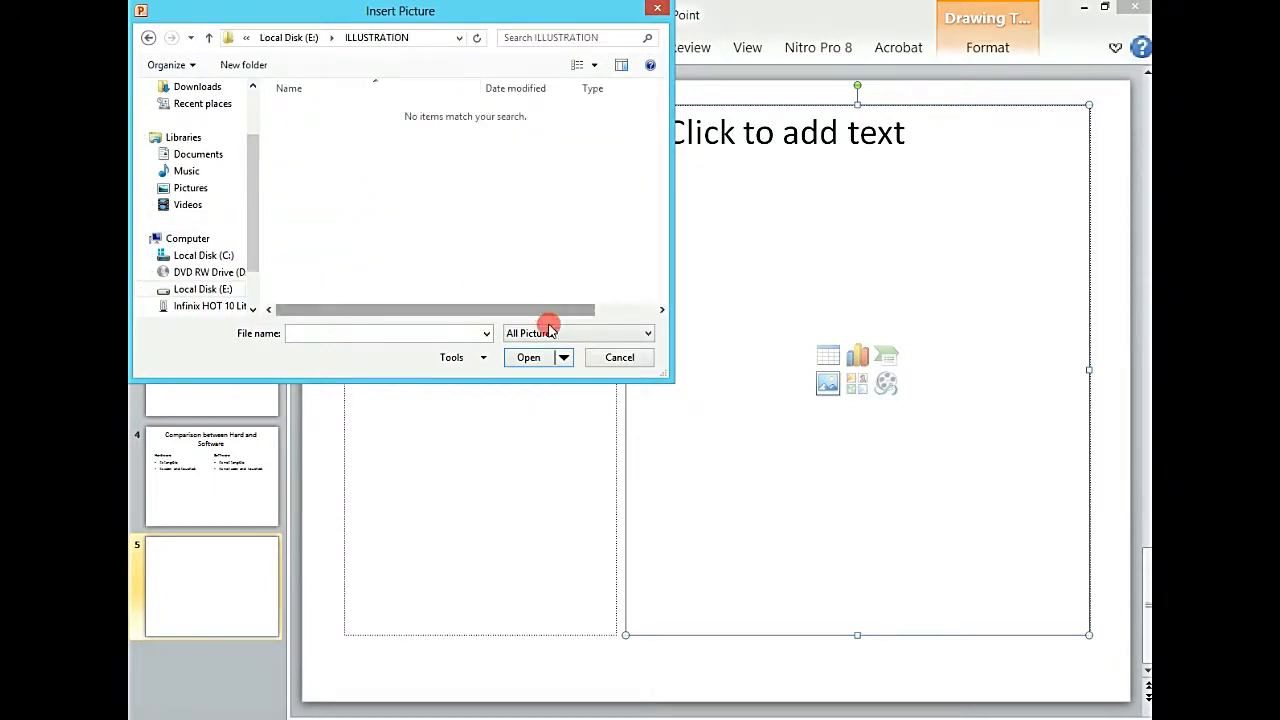
left_click(648, 332)
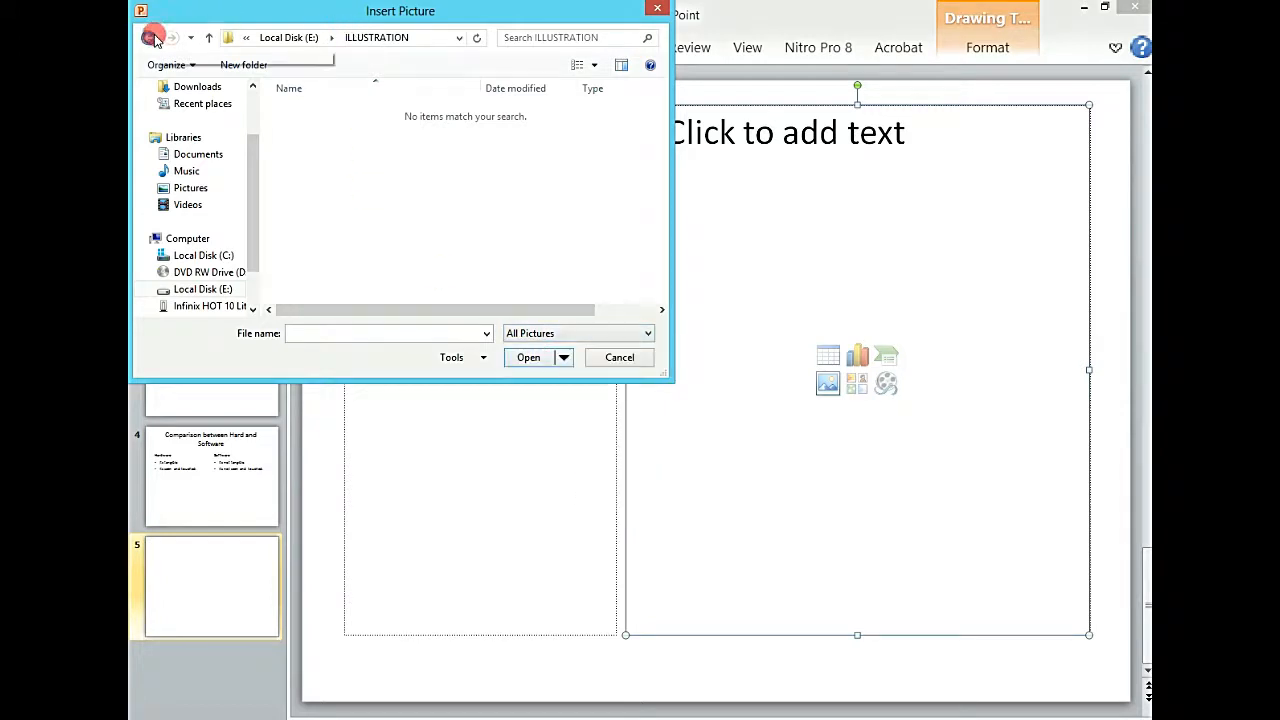
left_click(148, 38)
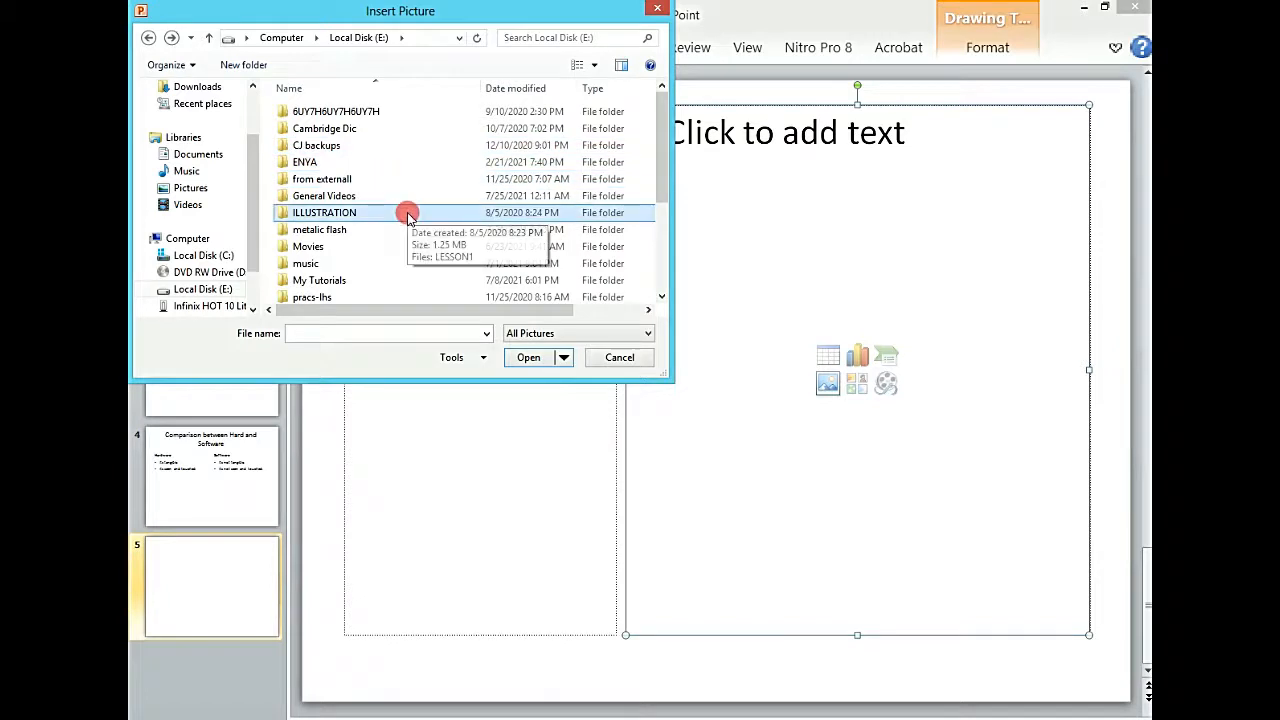
mouse_move(370, 228)
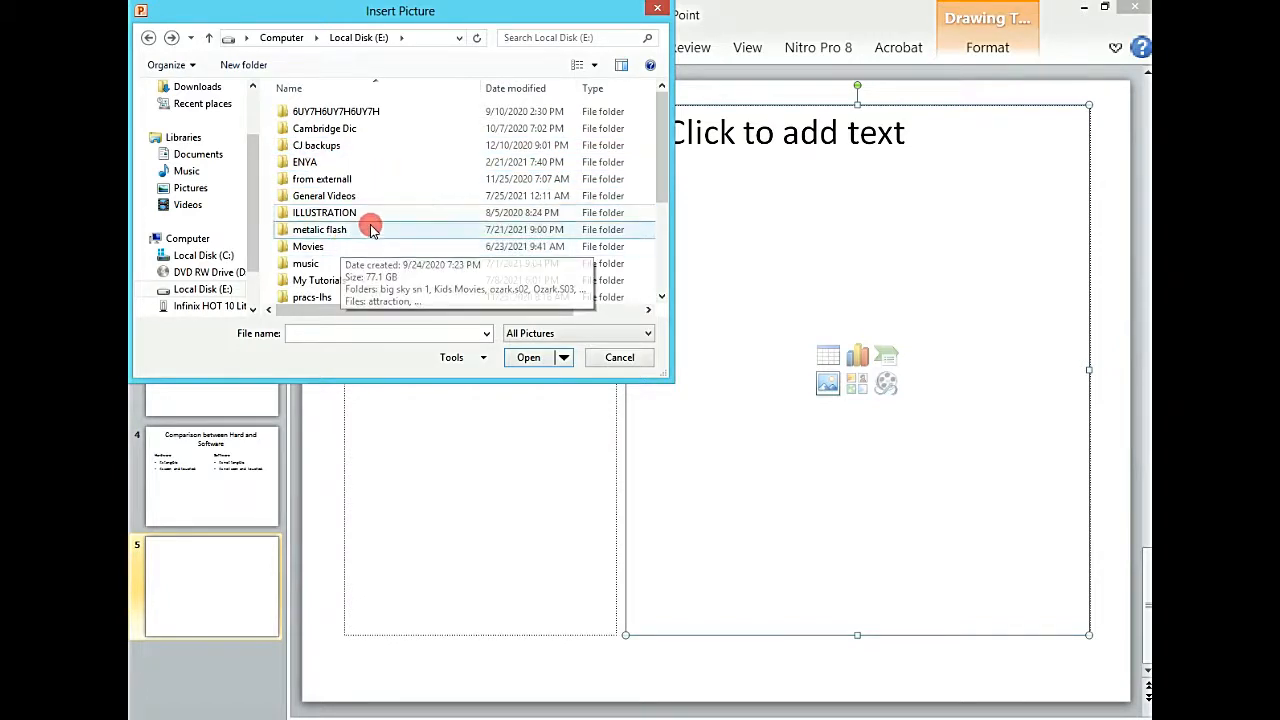
scroll("down", 3)
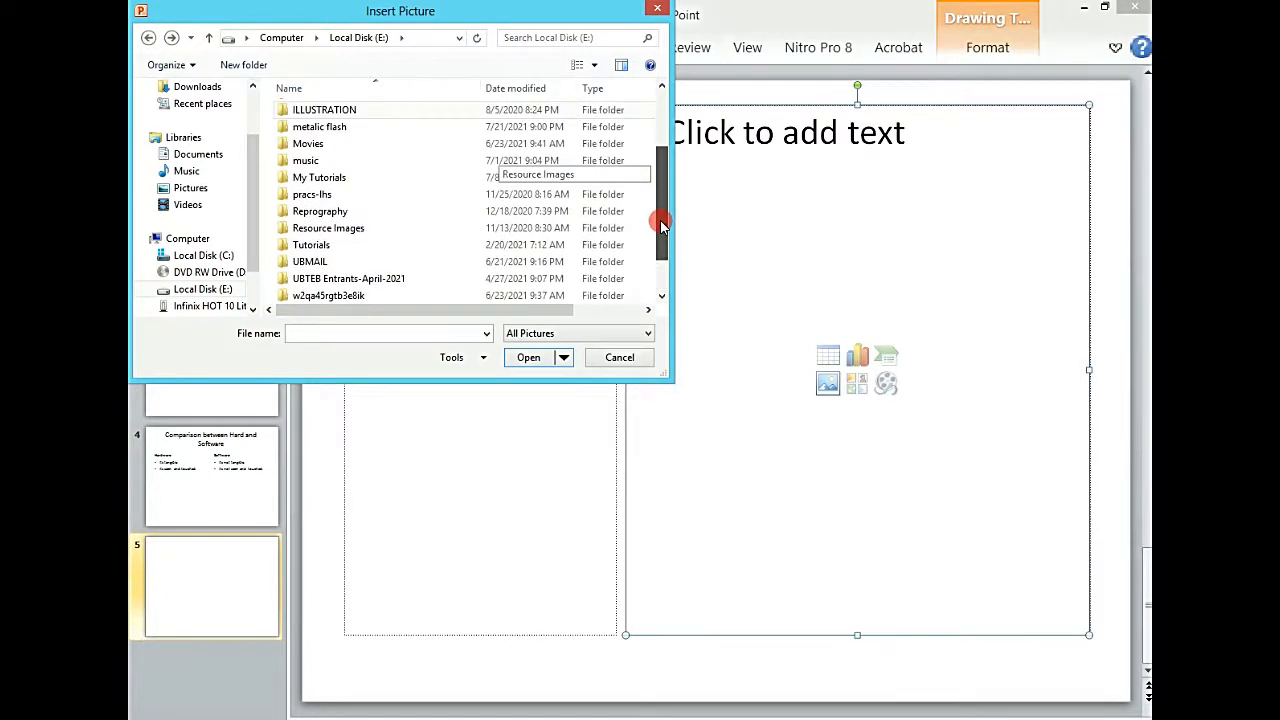
left_click(312, 244)
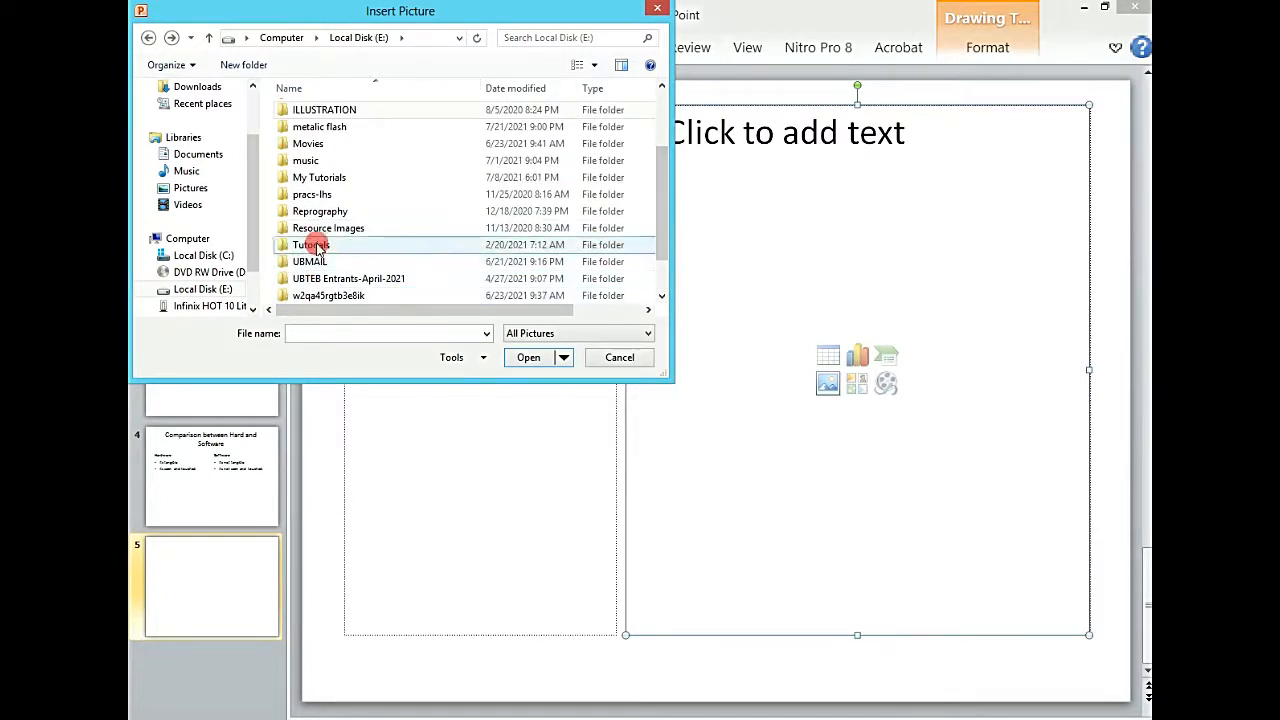
double_click(312, 244)
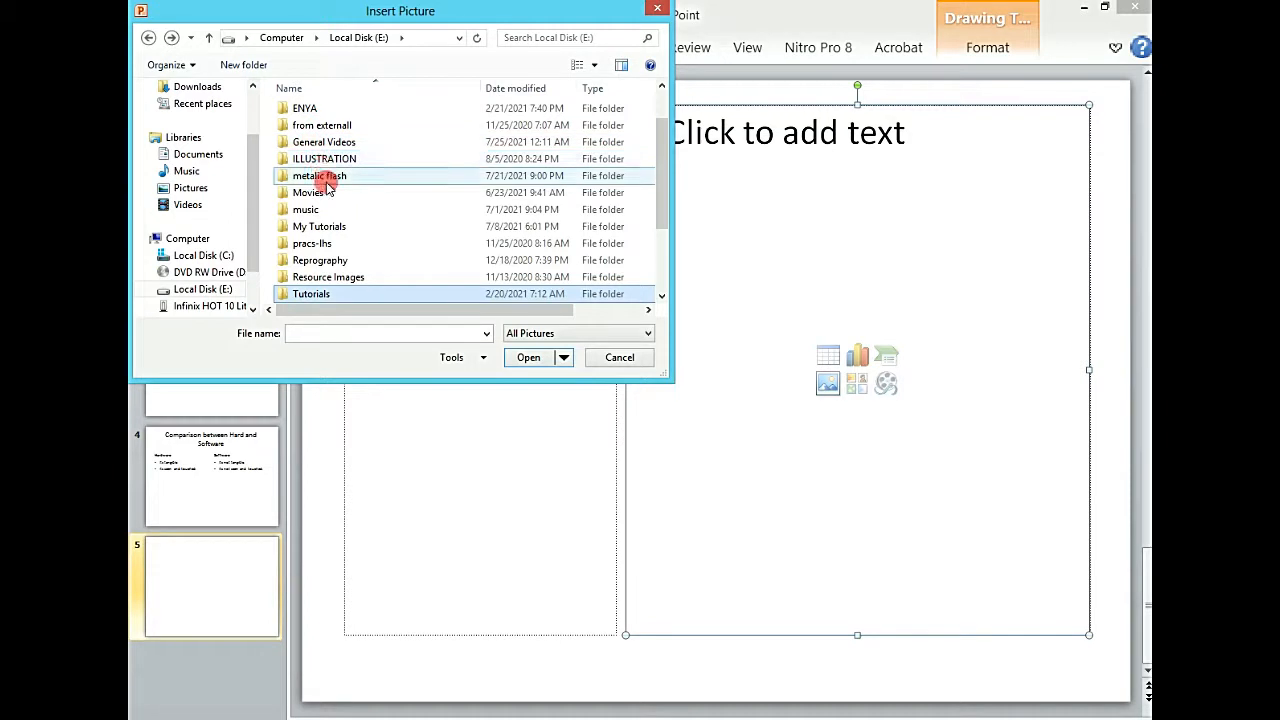
double_click(318, 176)
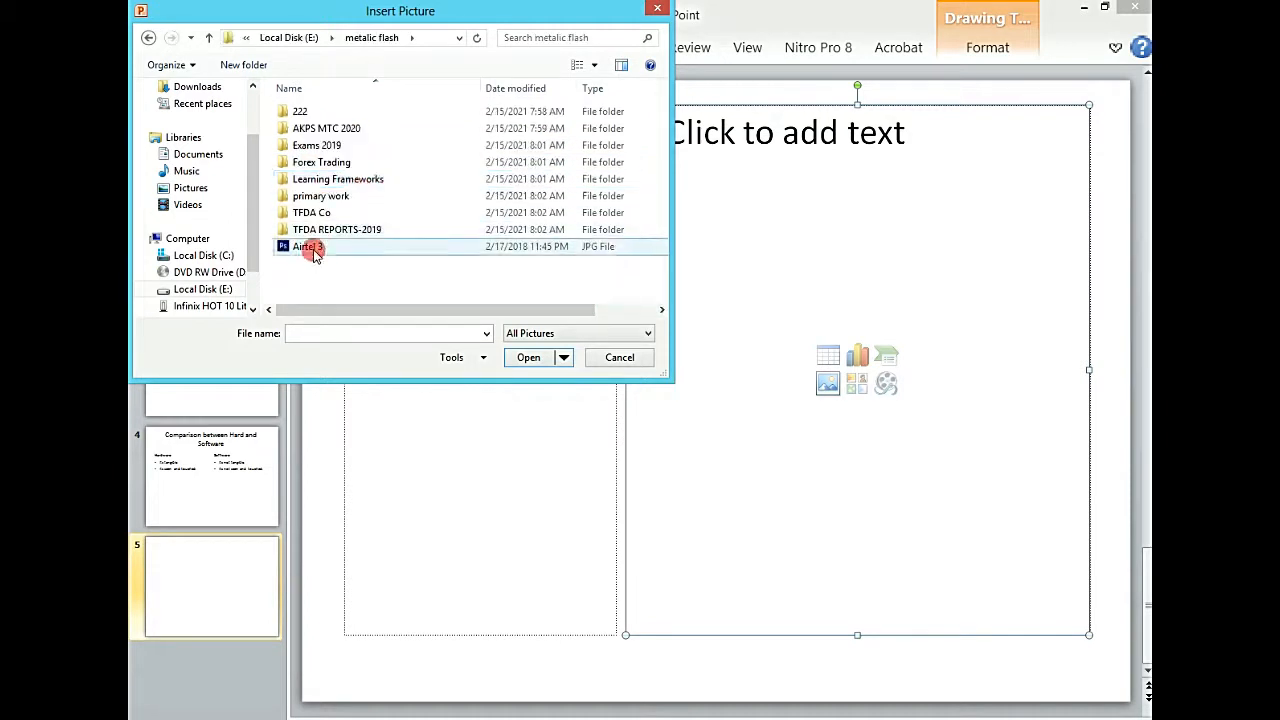
left_click(528, 356)
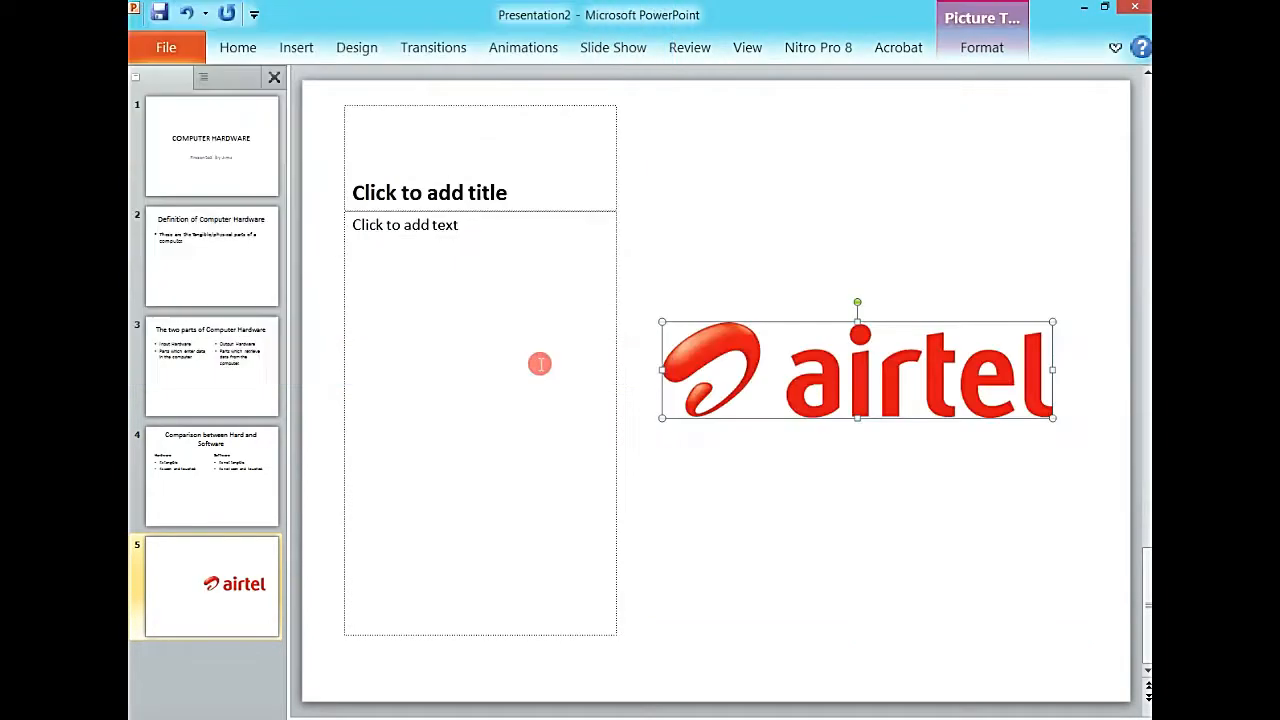
Title the fifth slide 'Airtel Logo'
left_click(840, 136)
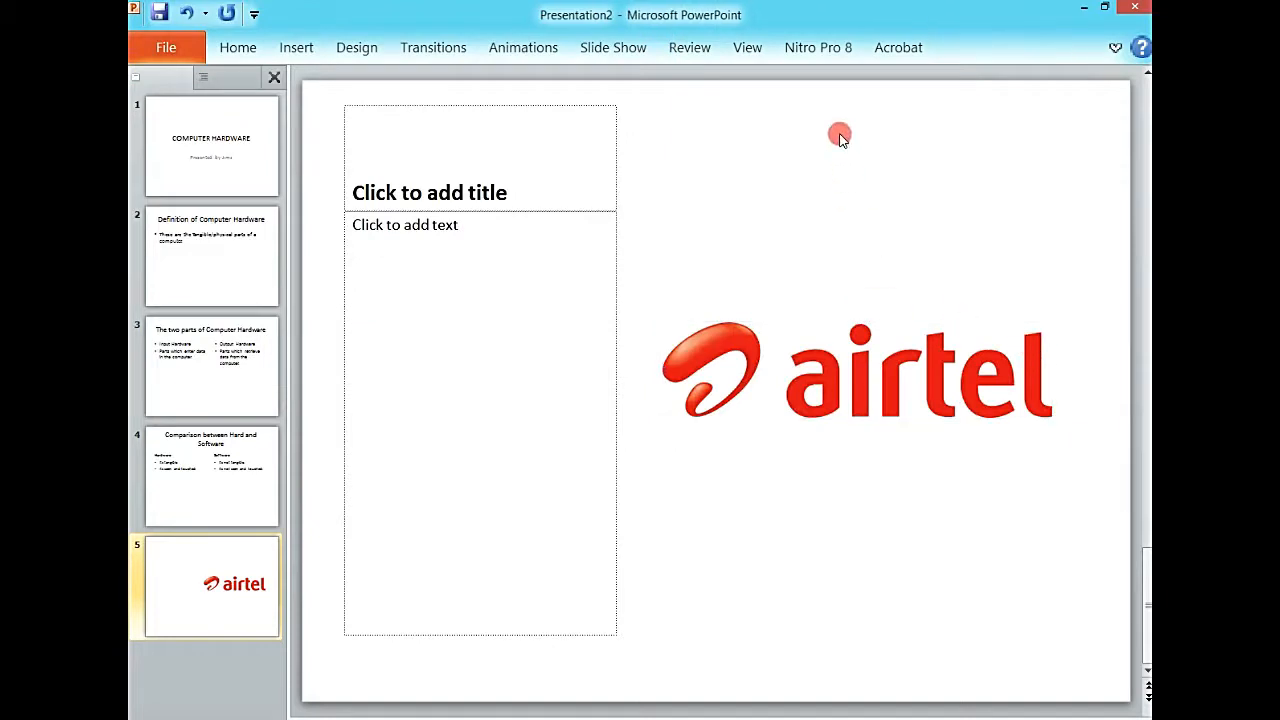
left_click(480, 192)
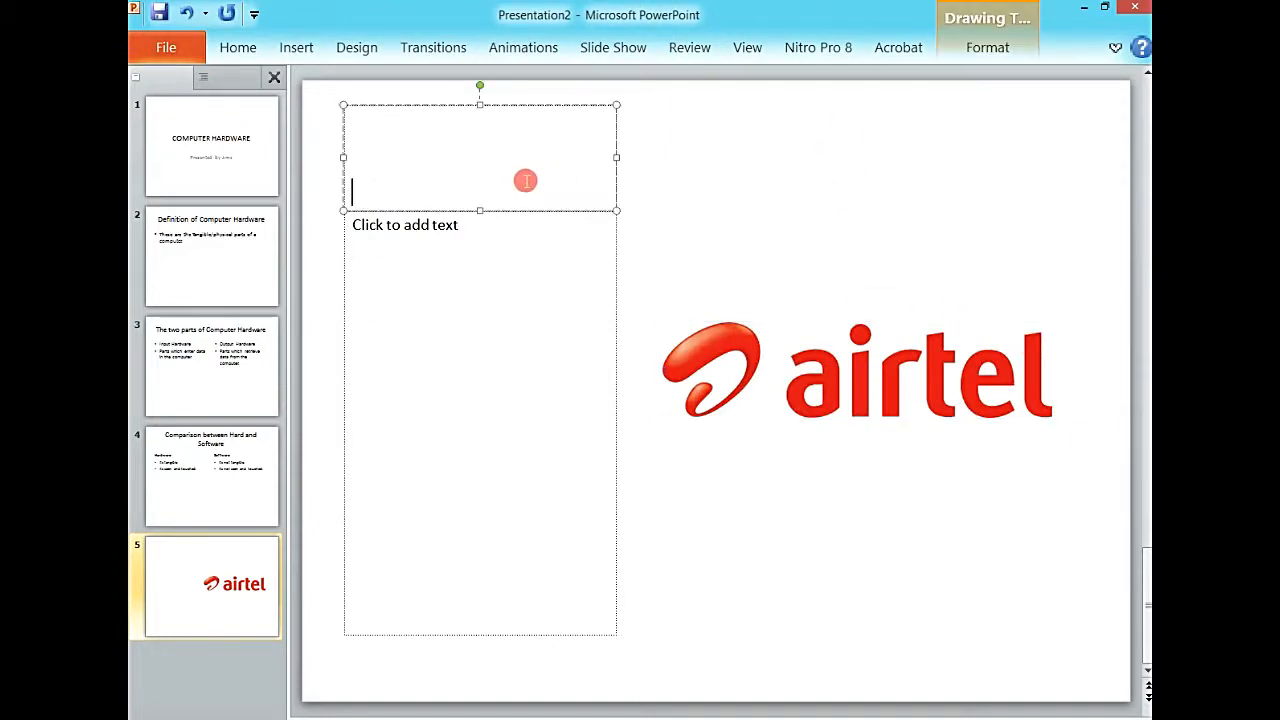
type("Airtel Lof")
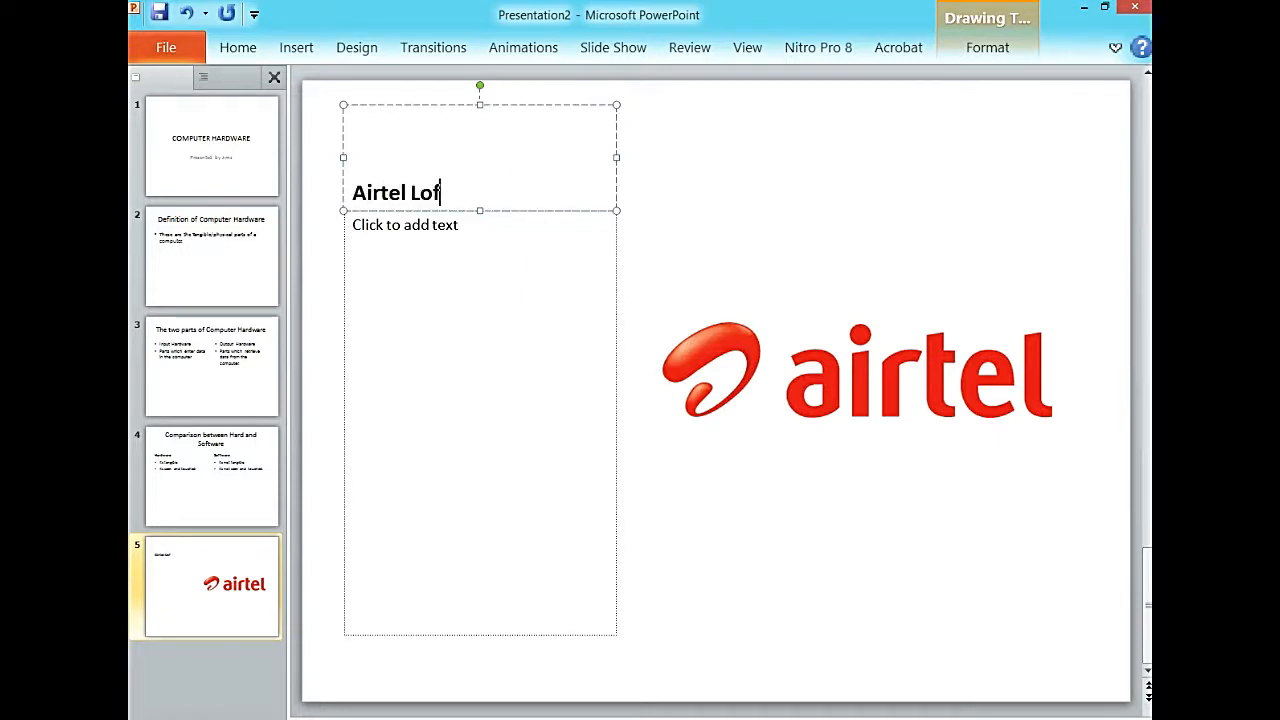
type("go")
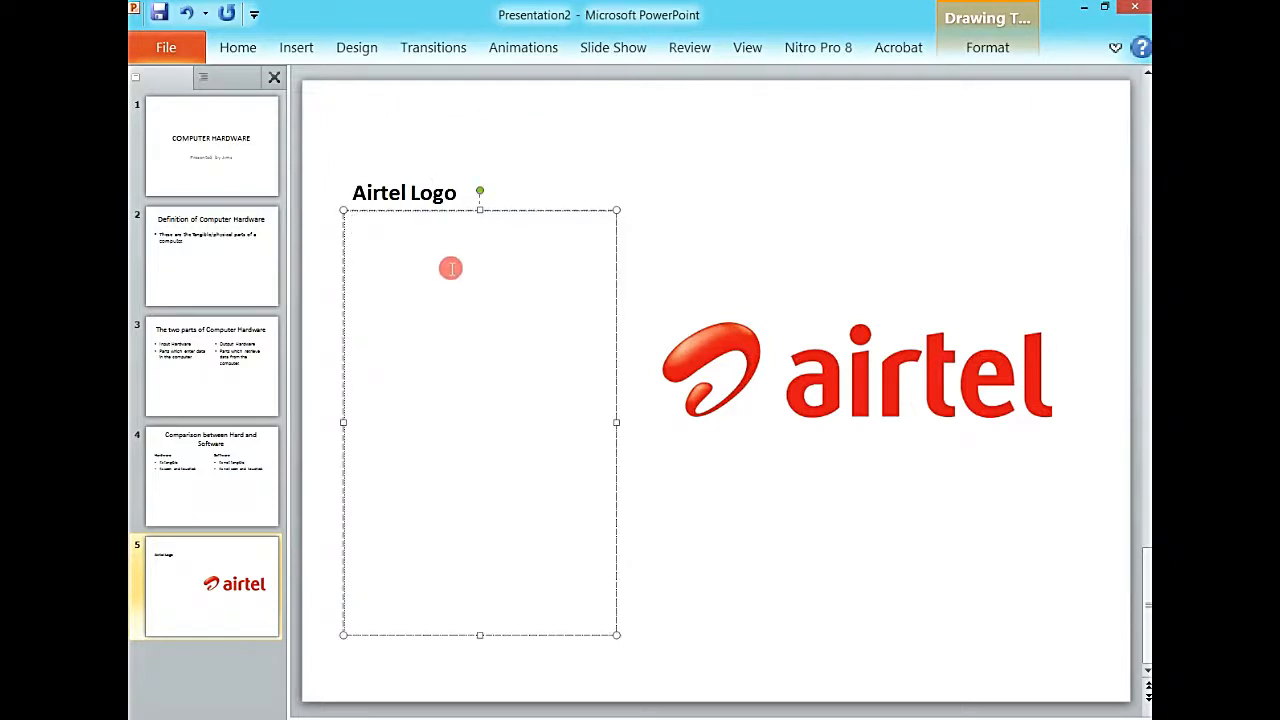
Write the caption 'This is a Telecom company which provides DATA and VOICE services.'
type("This s")
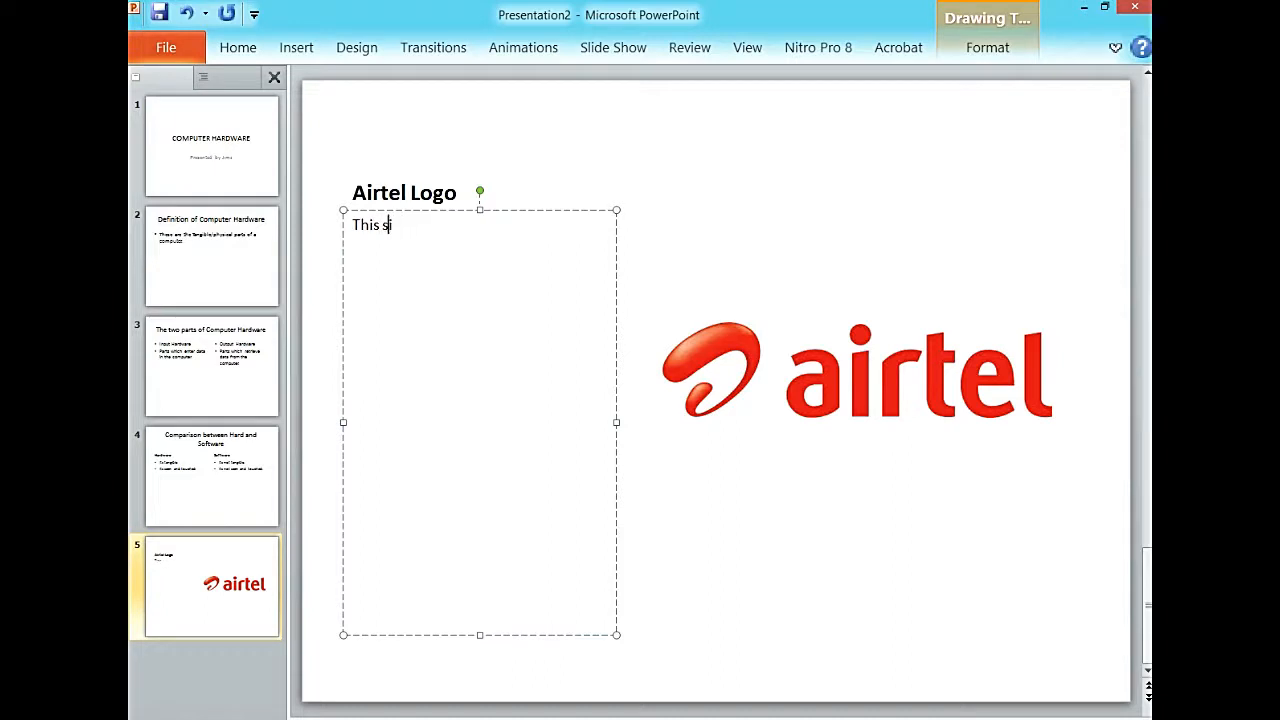
type("is a")
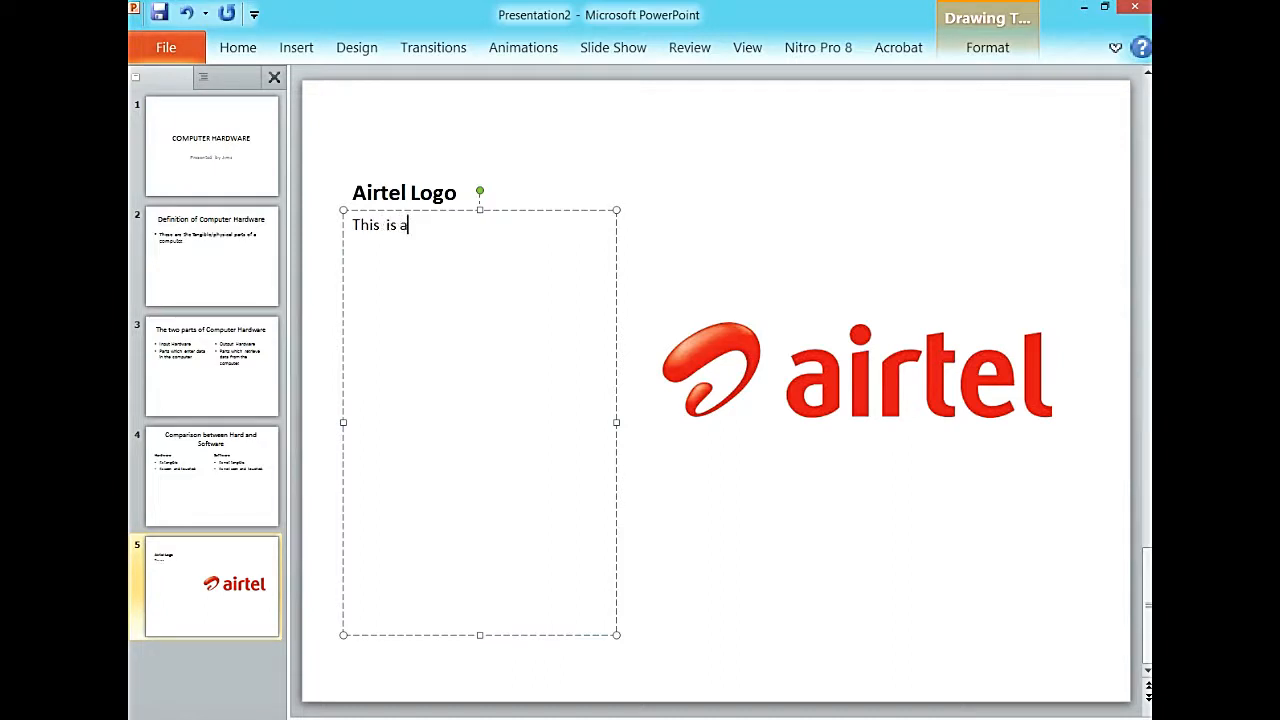
type("Telecom c")
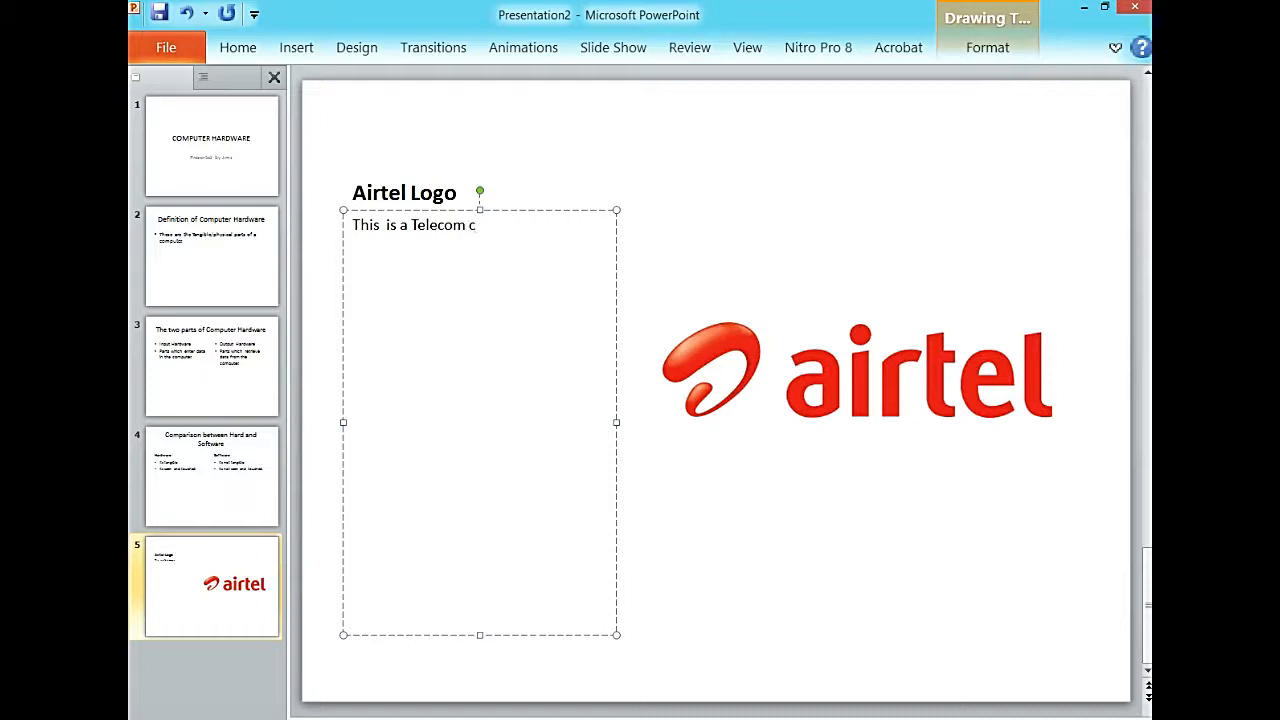
type("ompany which pr")
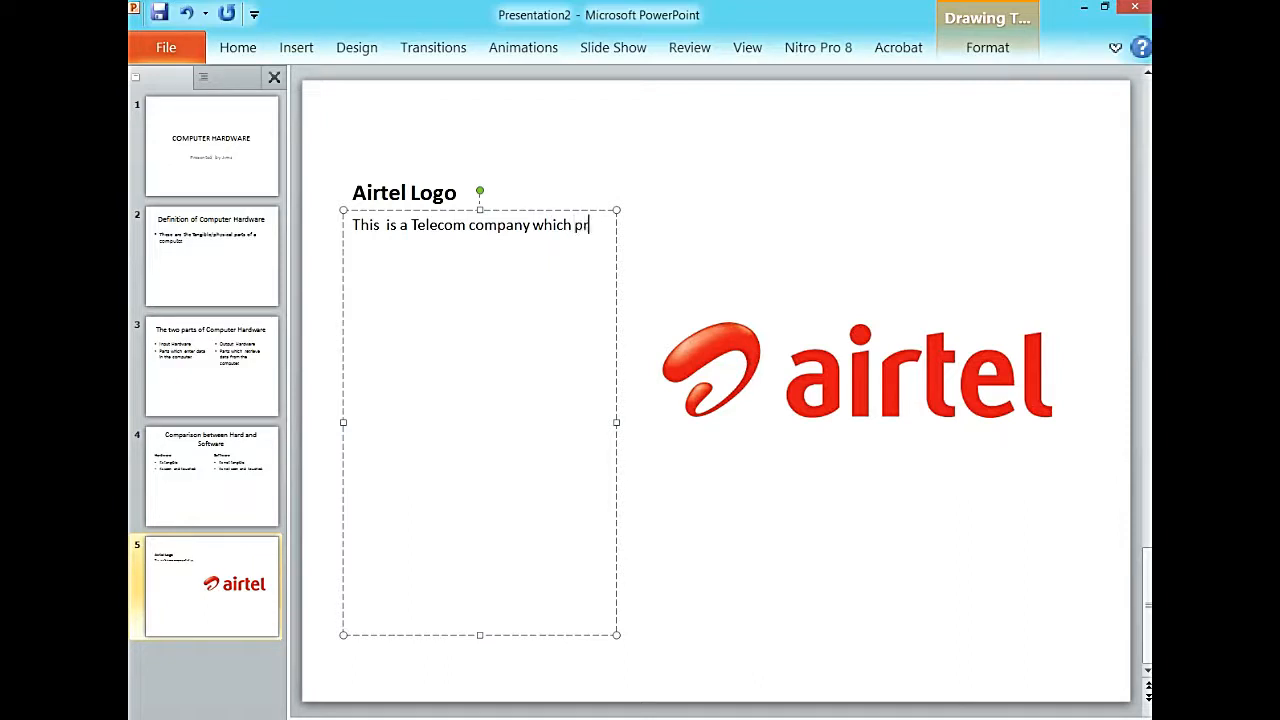
type("ovides")
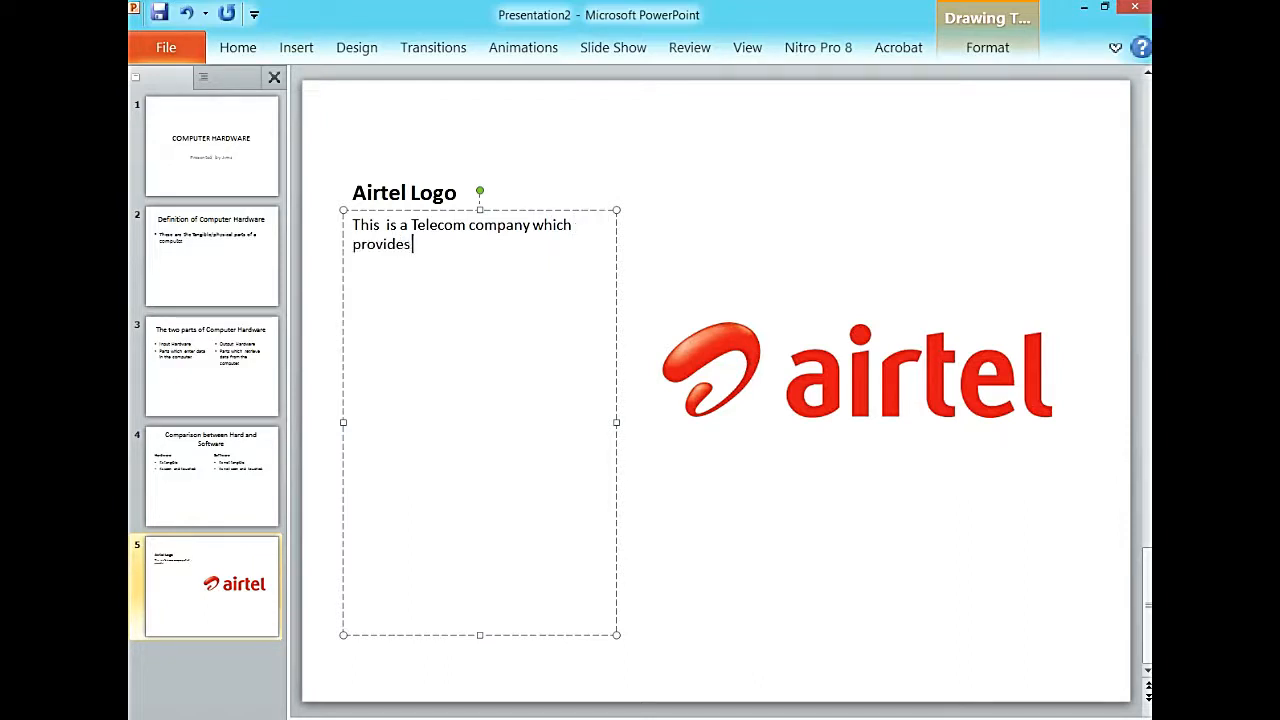
type("DATA")
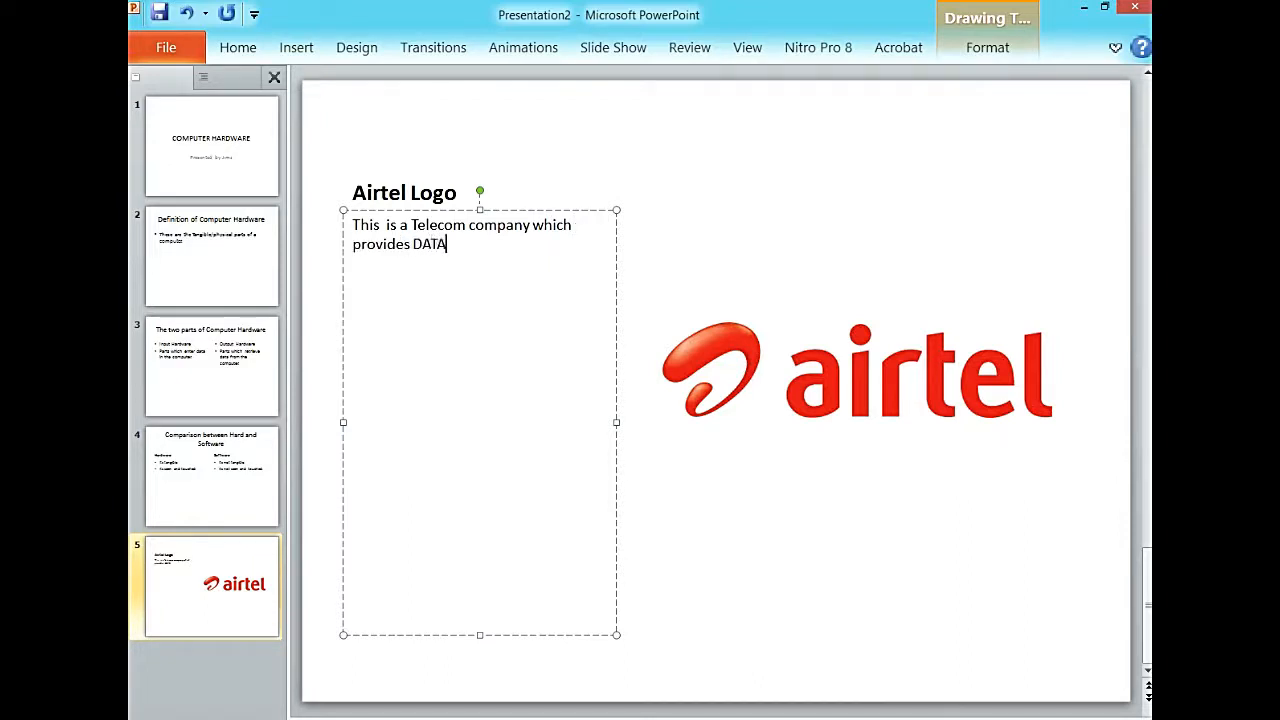
type("and VOC")
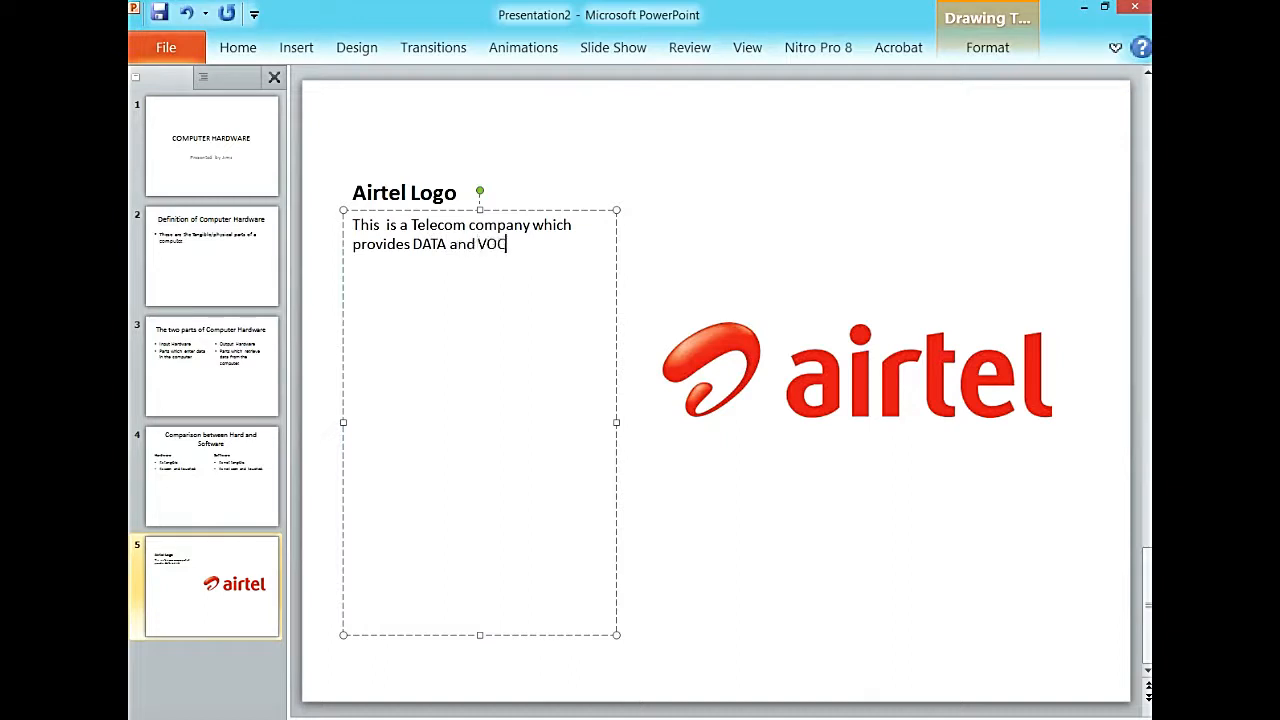
key("backspace")
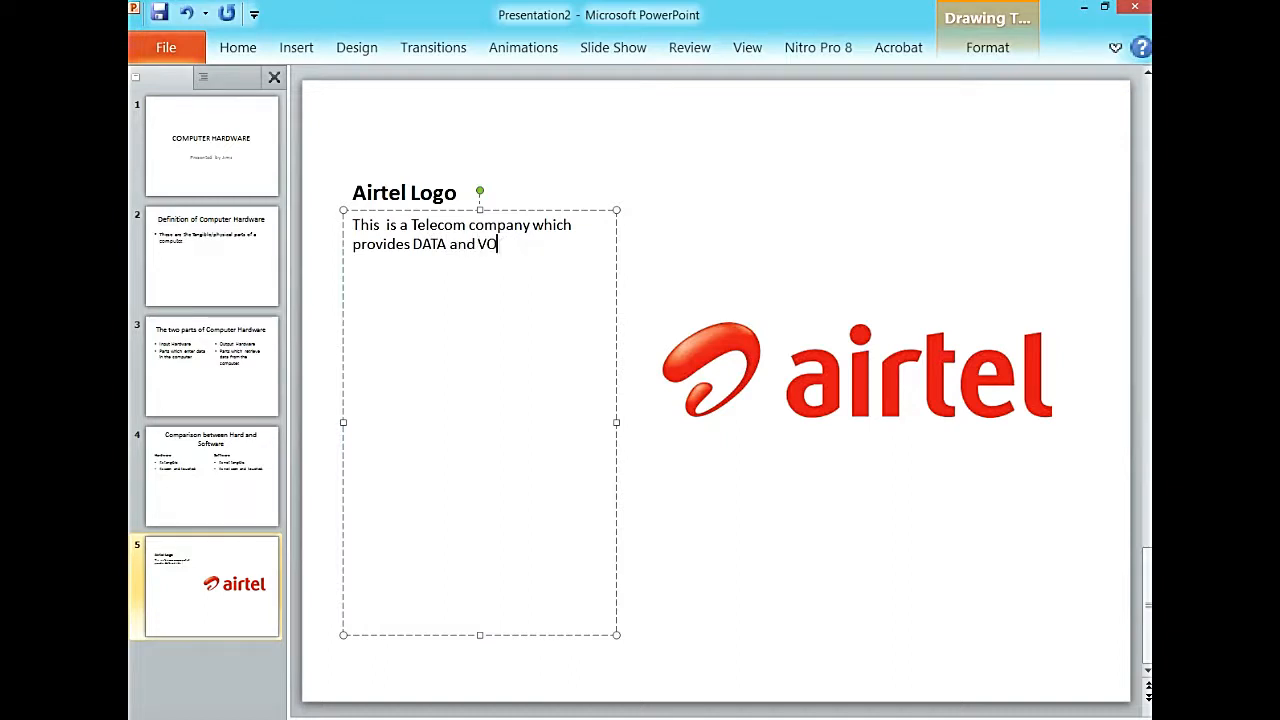
type("ICE ser")
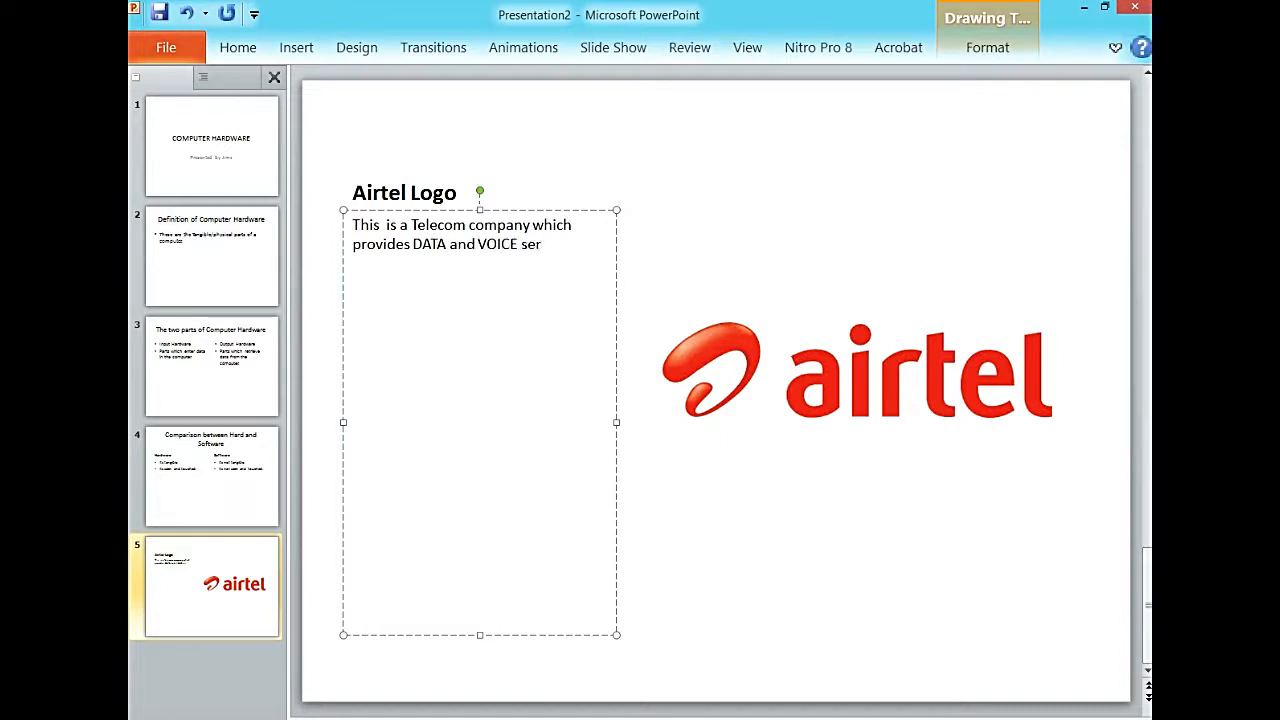
type("vices")
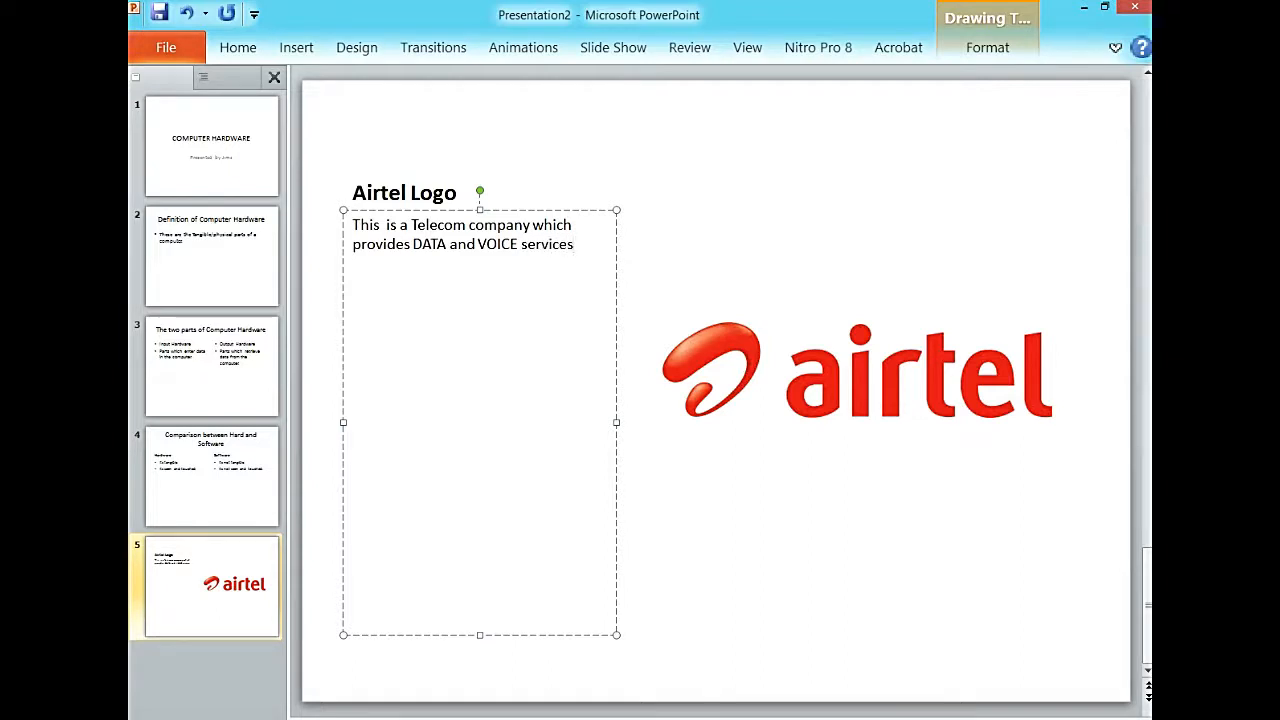
type(".")
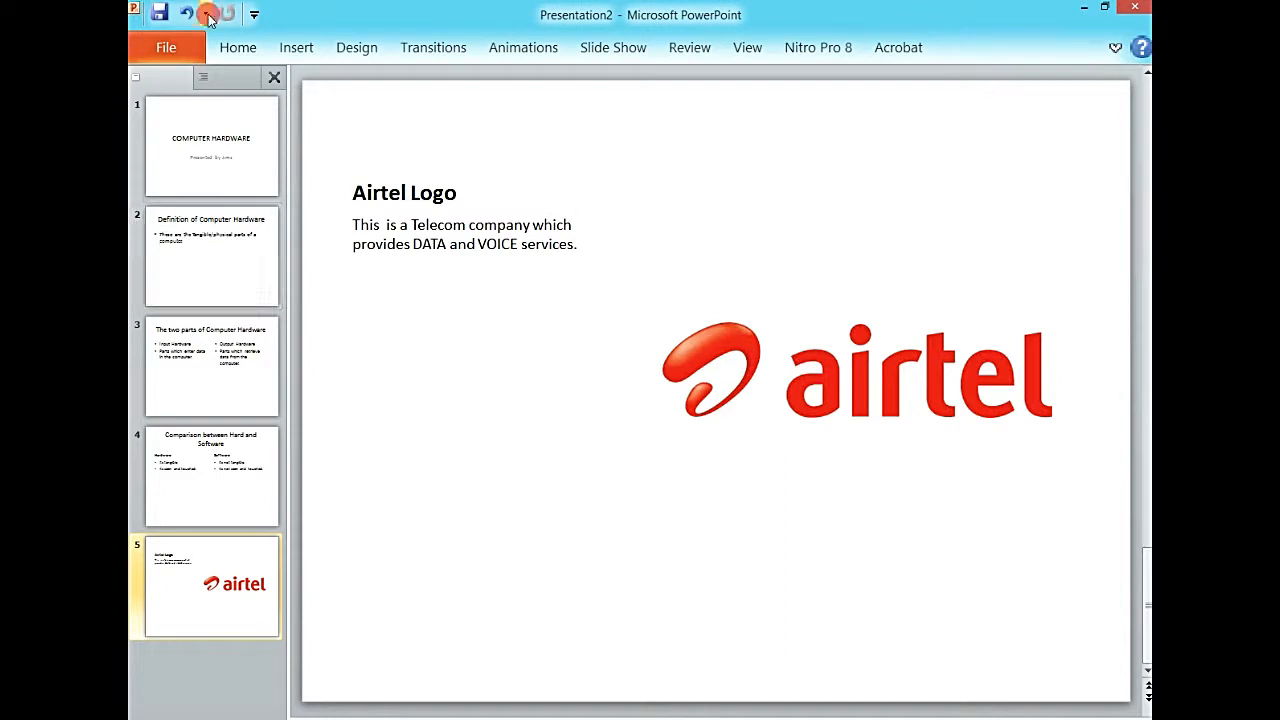
Add a sixth slide with the Picture with Caption layout from the Home tab's New Slide gallery
left_click(252, 140)
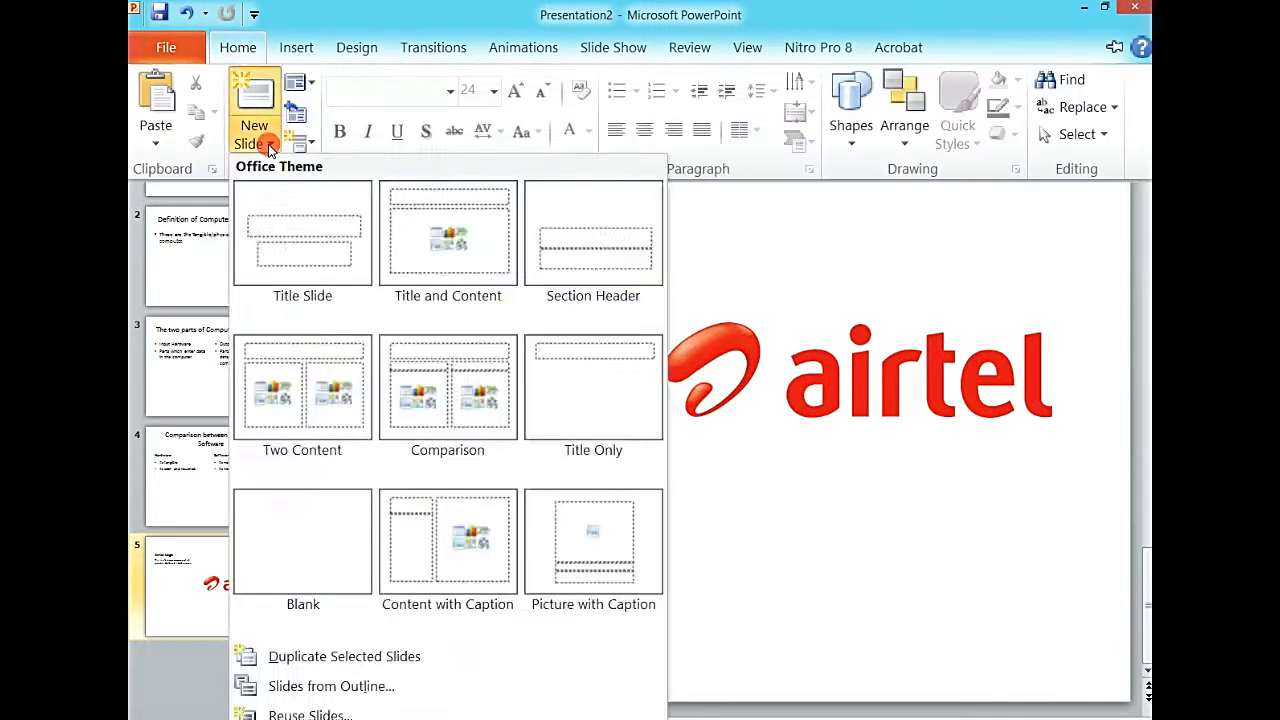
mouse_move(448, 540)
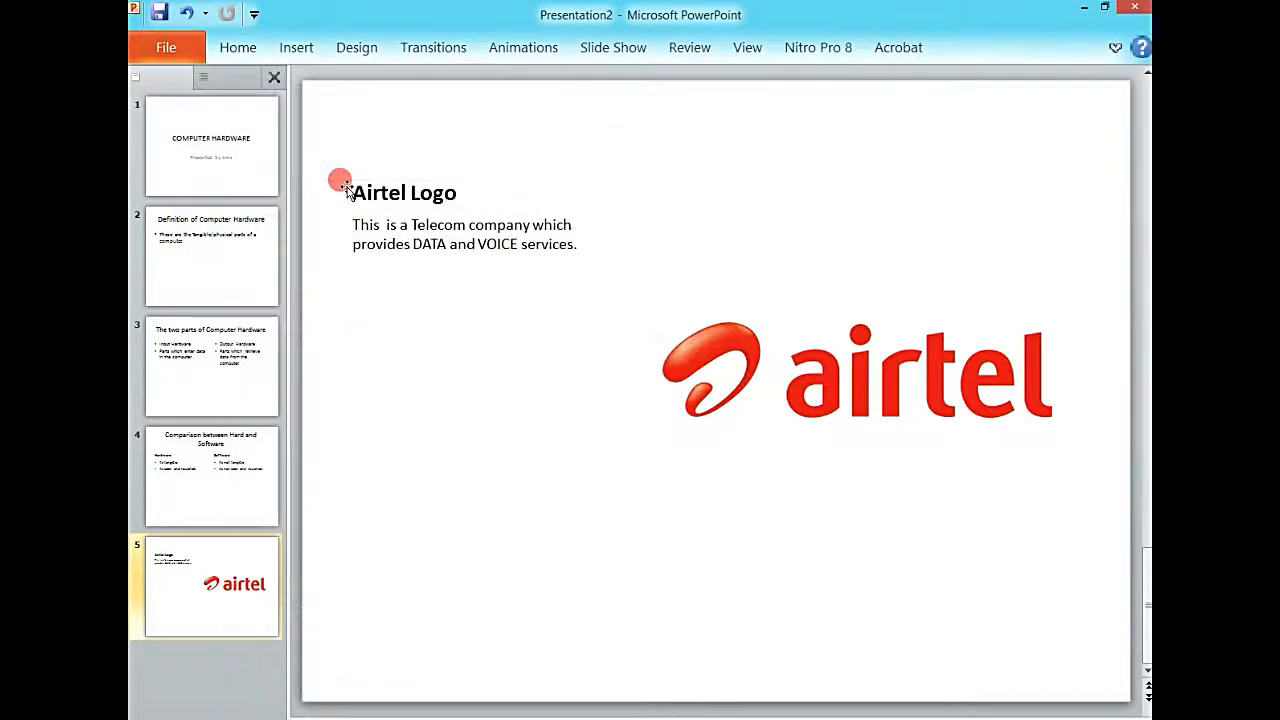
left_click(238, 48)
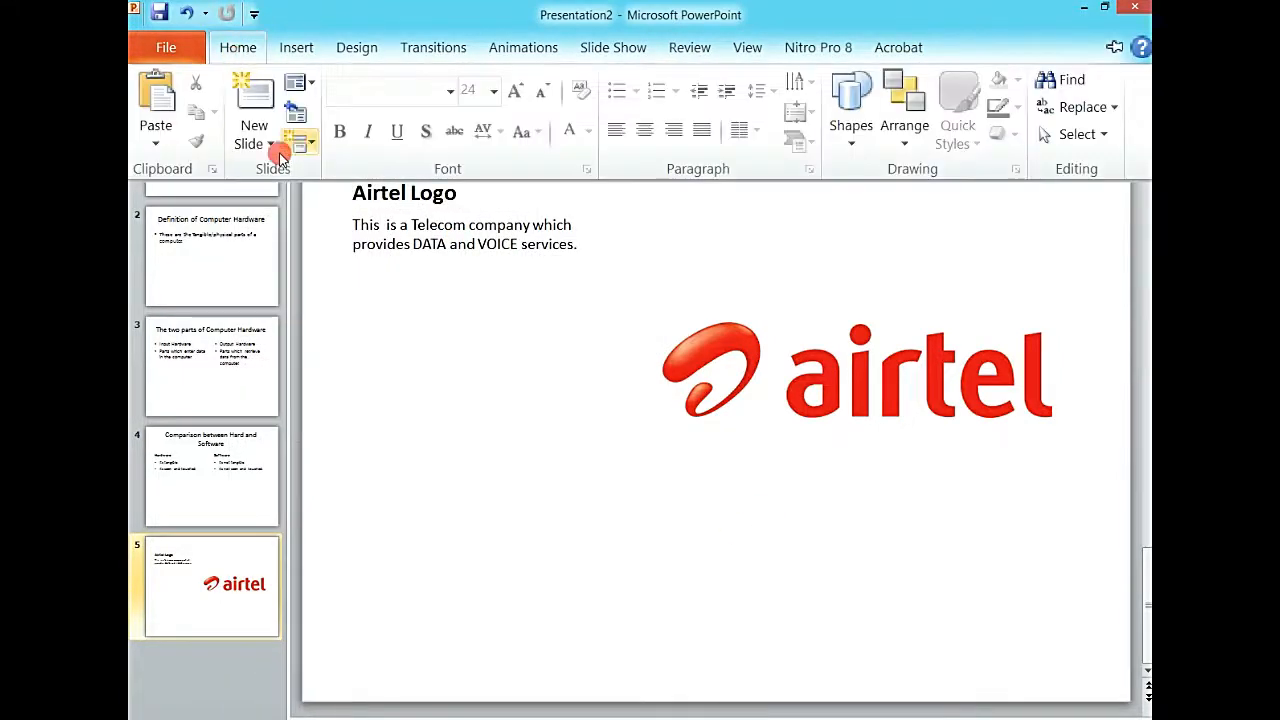
left_click(252, 144)
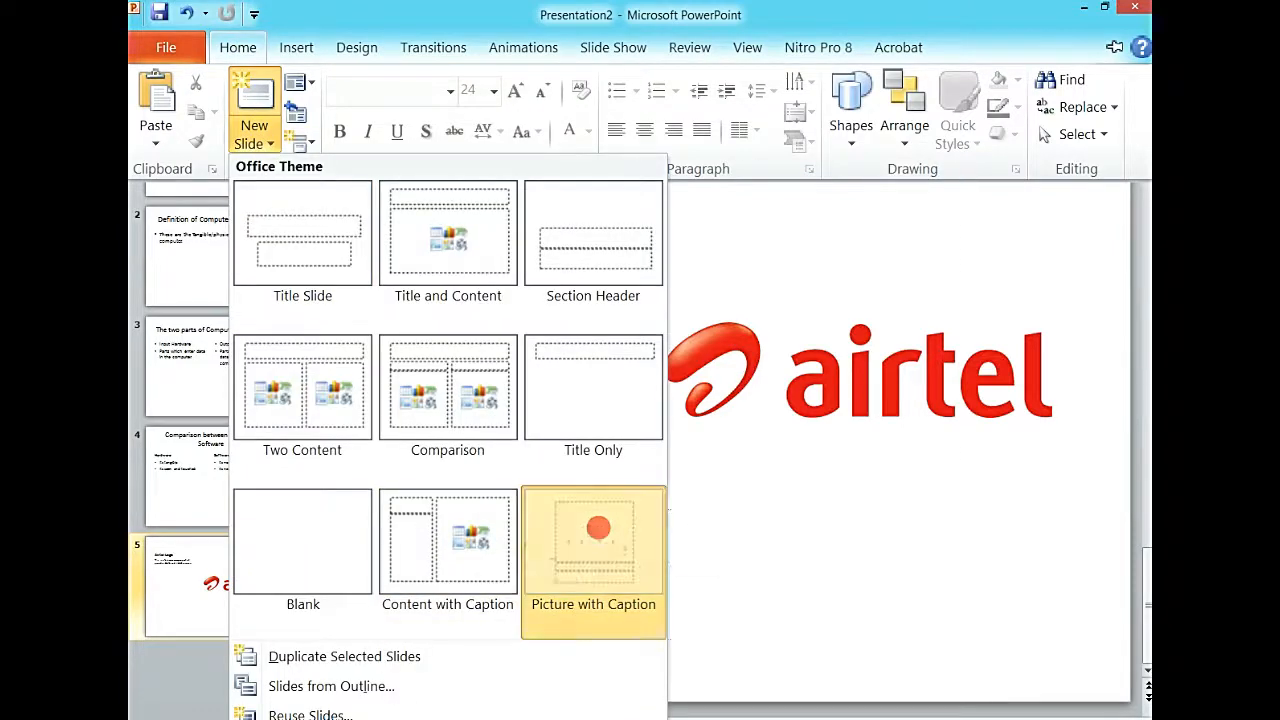
left_click(592, 544)
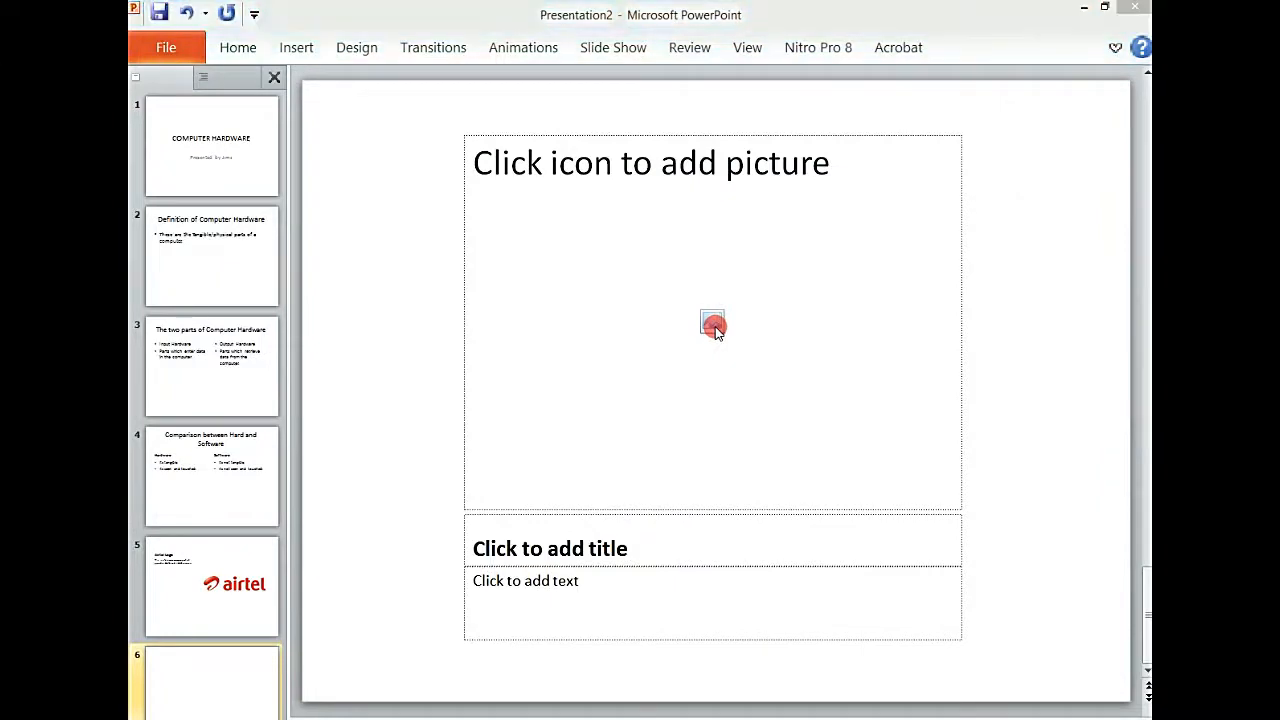
Insert the Airtel image into the picture area and title the slide 'Airtel Logo'
left_click(712, 322)
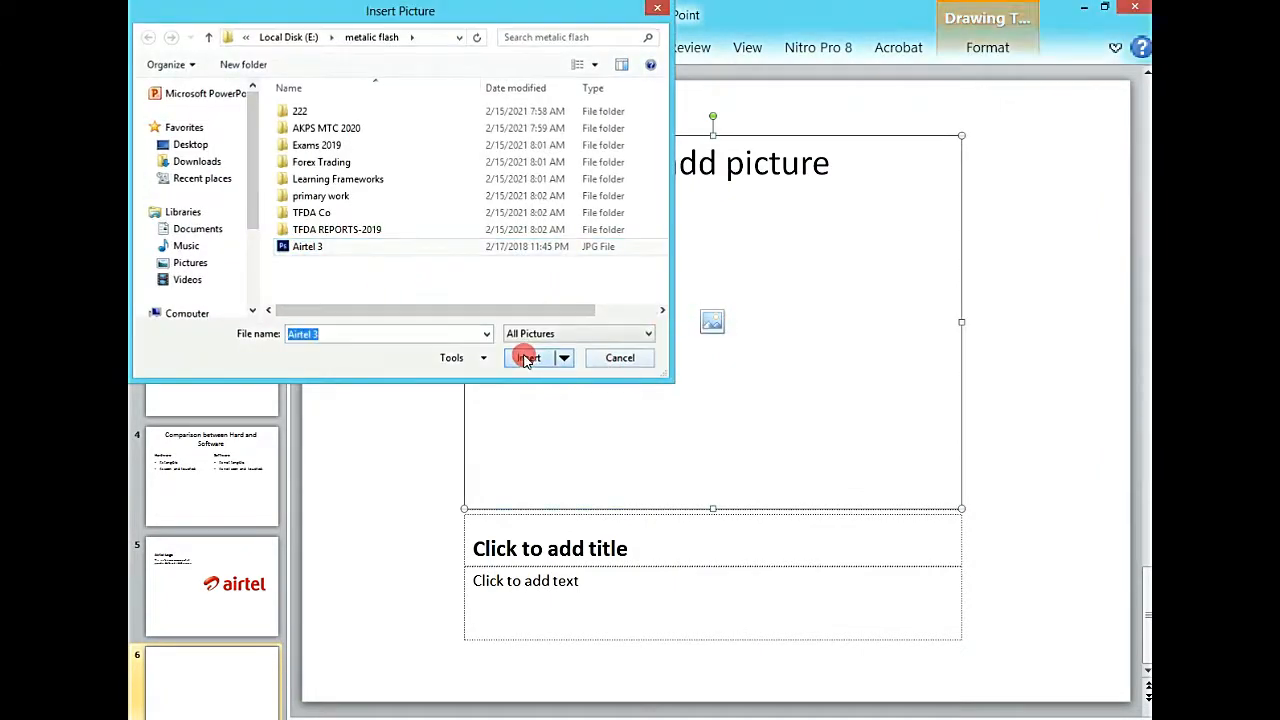
left_click(526, 358)
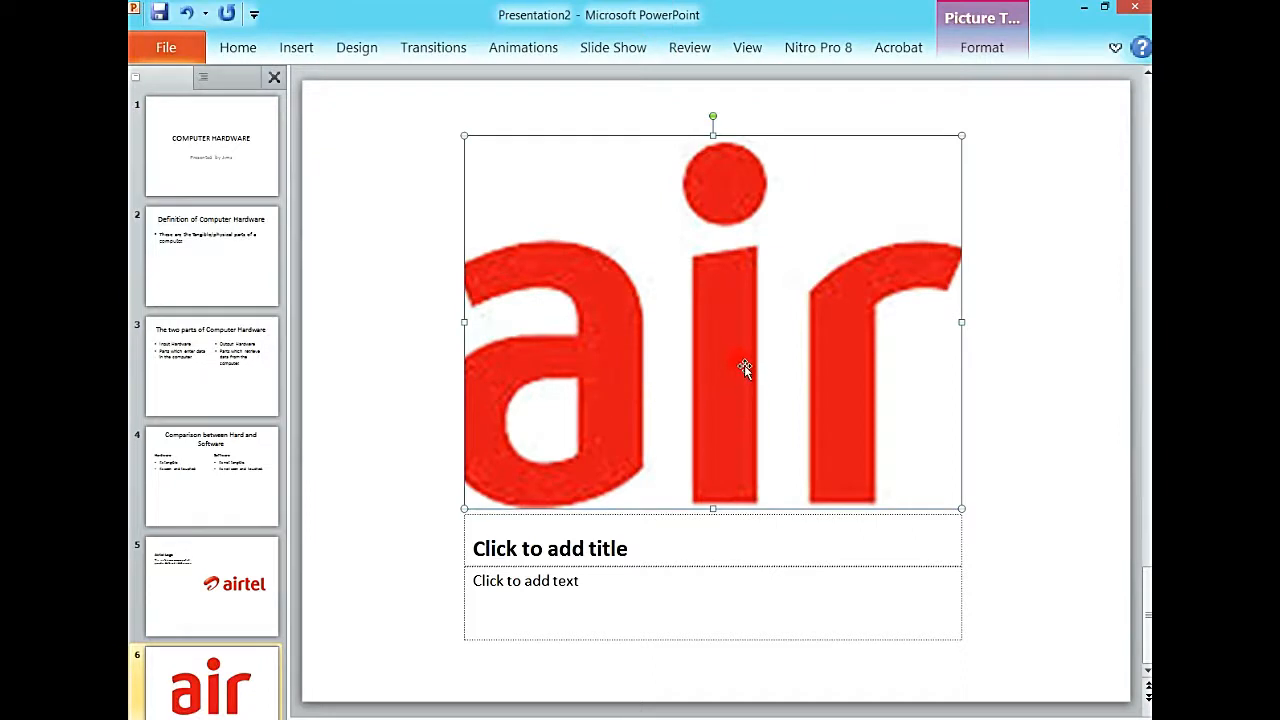
mouse_move(756, 358)
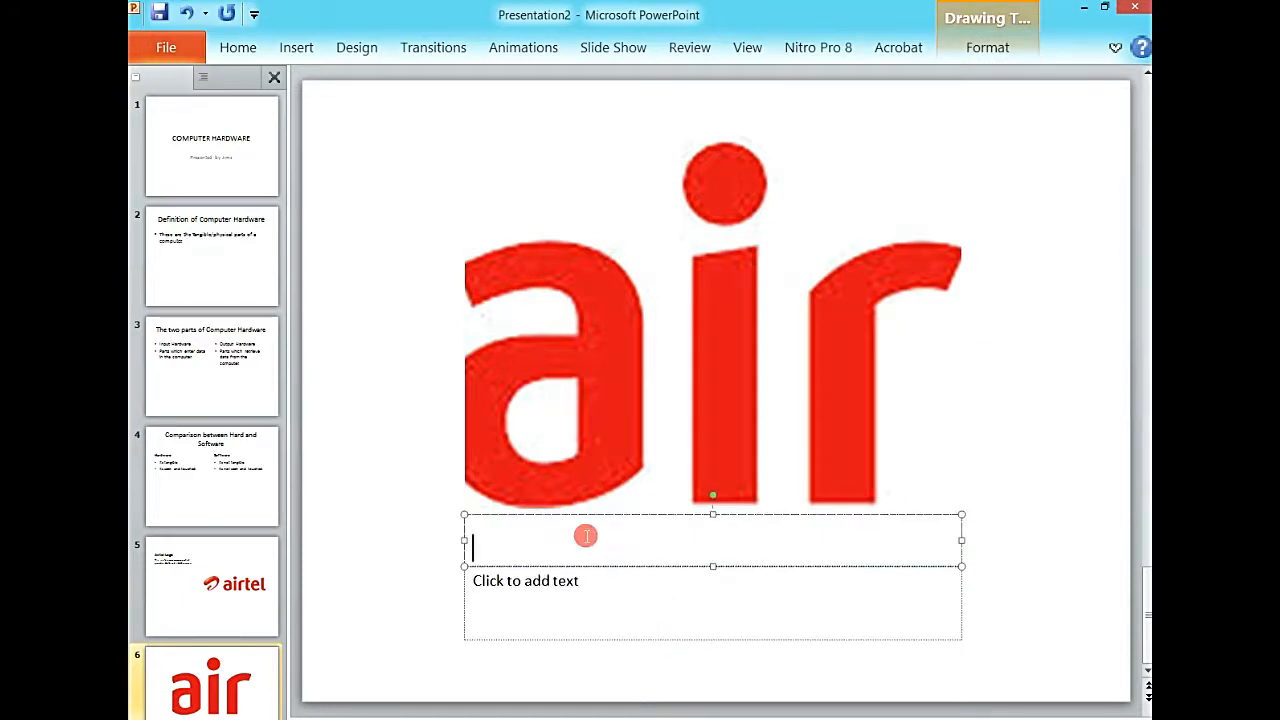
type("A")
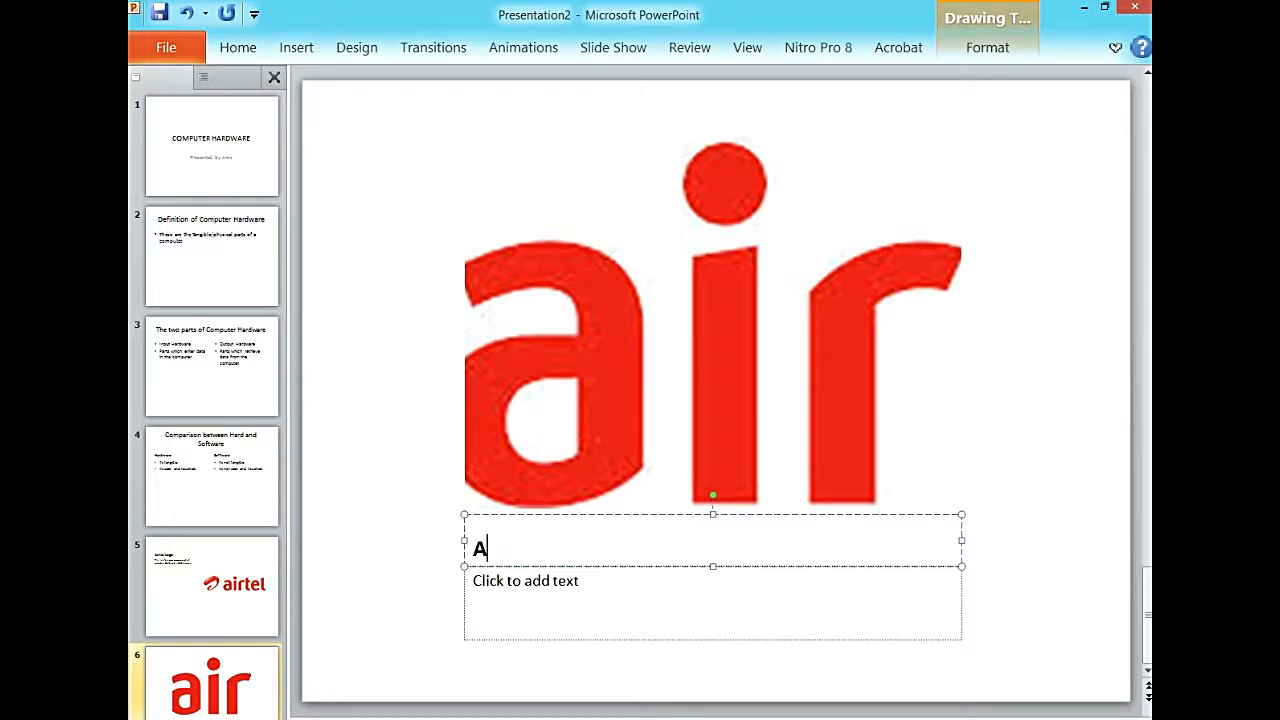
type("irtel Logo")
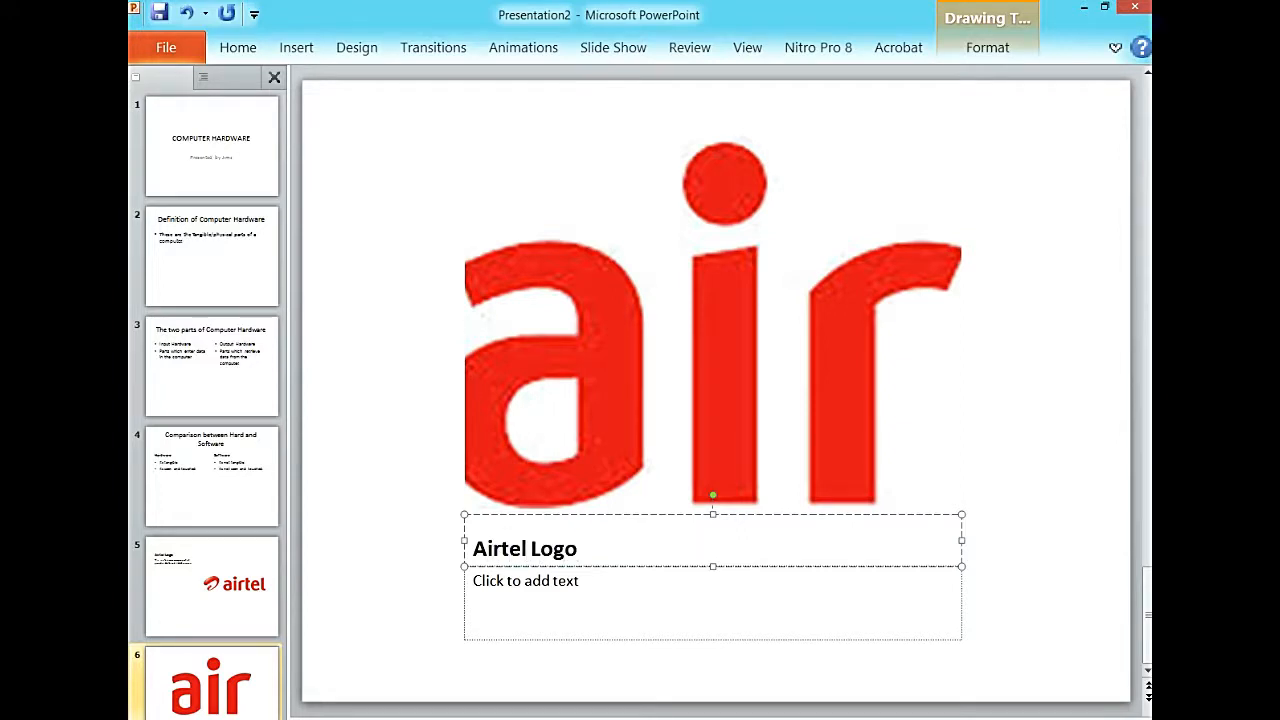
Write the caption 'The smartphone Network' below the title
left_click(592, 616)
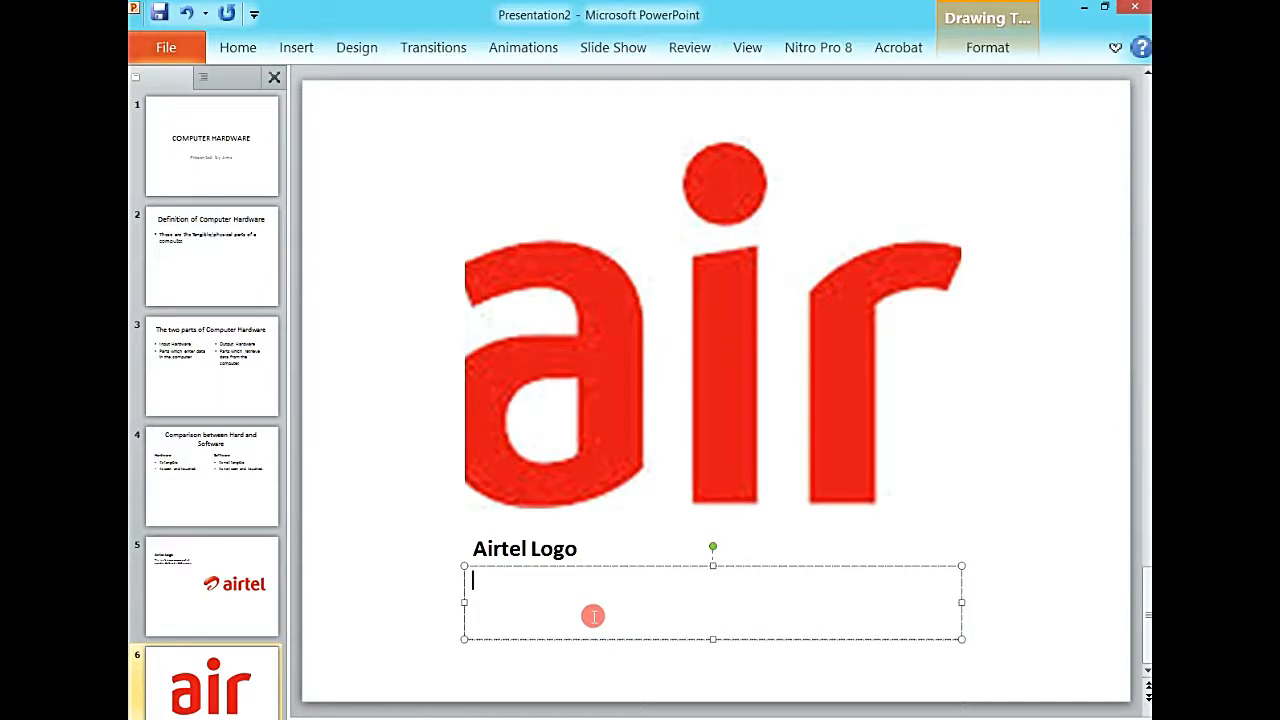
type("The")
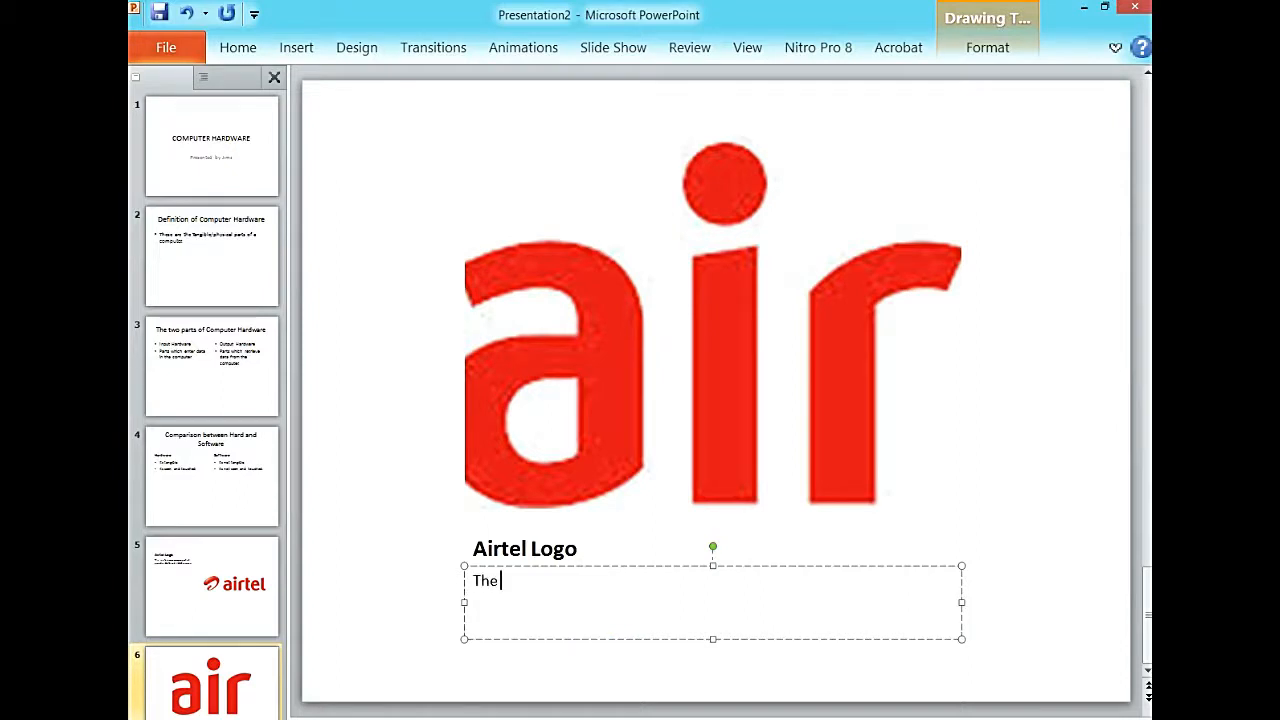
type("s")
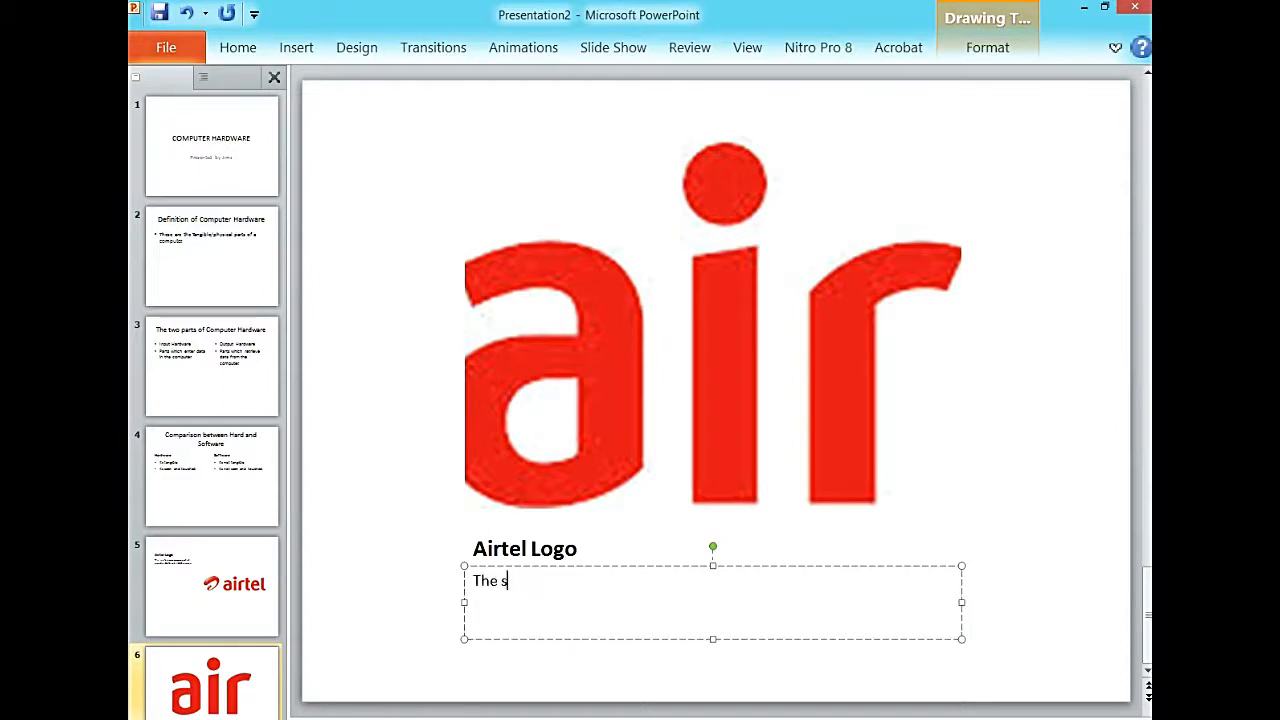
type("martp")
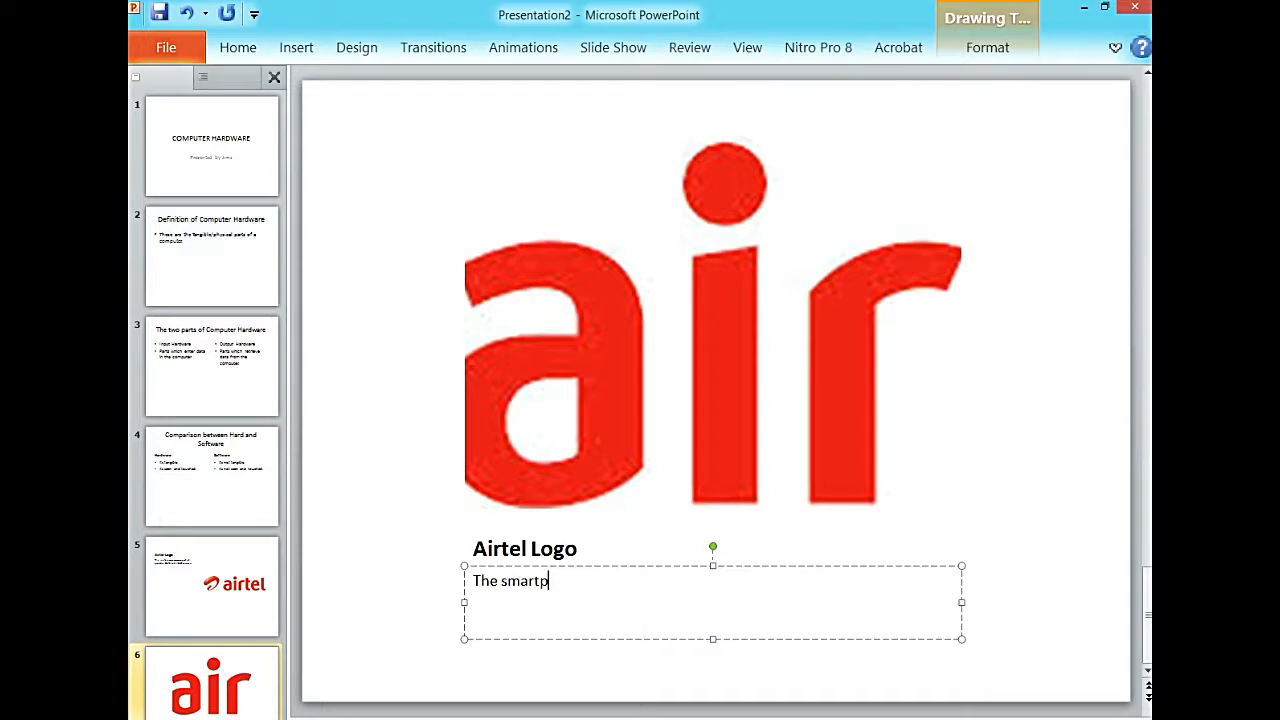
type("hone")
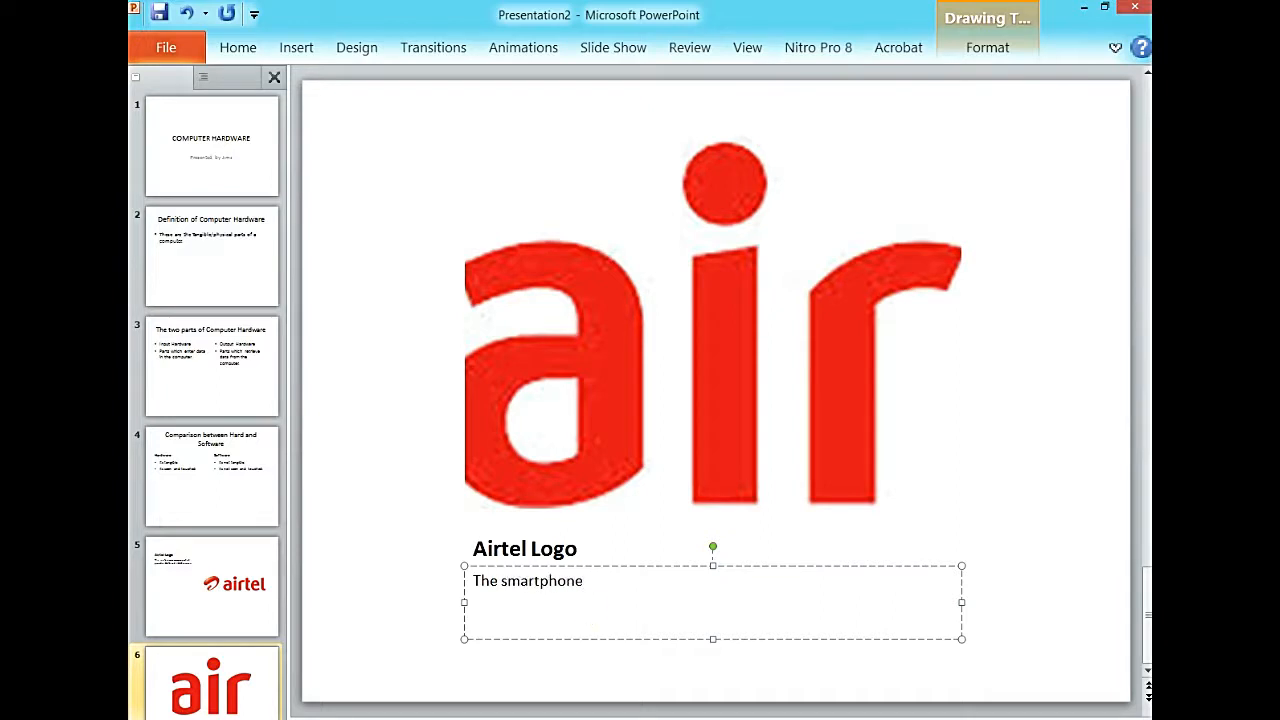
type("Network")
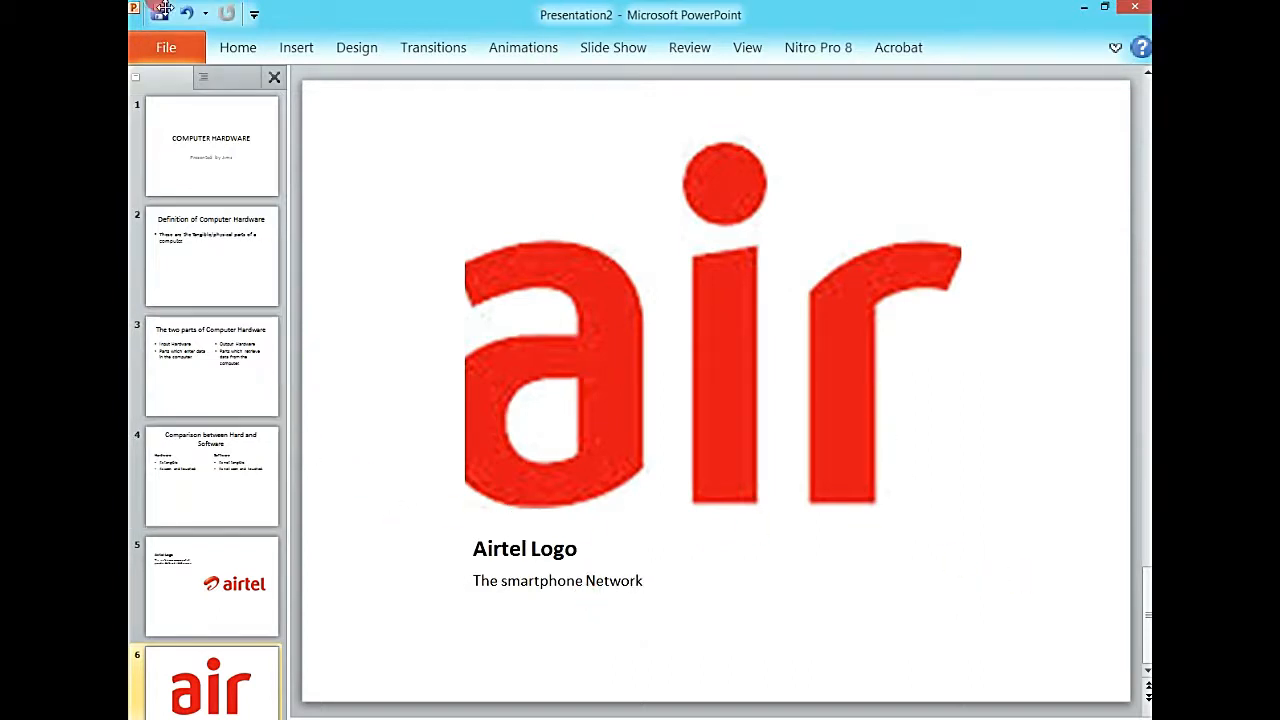
Review the COMPUTER HARDWARE title slide and the Definition slide, selecting its heading
left_click(238, 48)
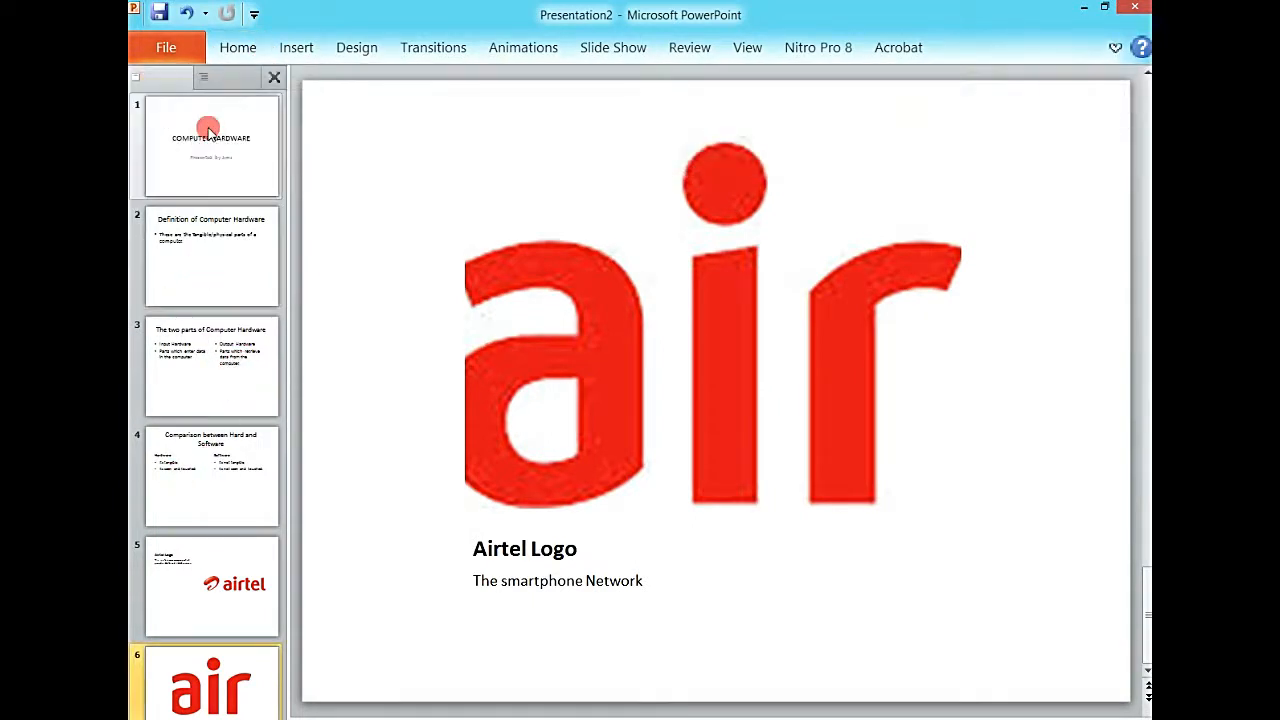
left_click(210, 144)
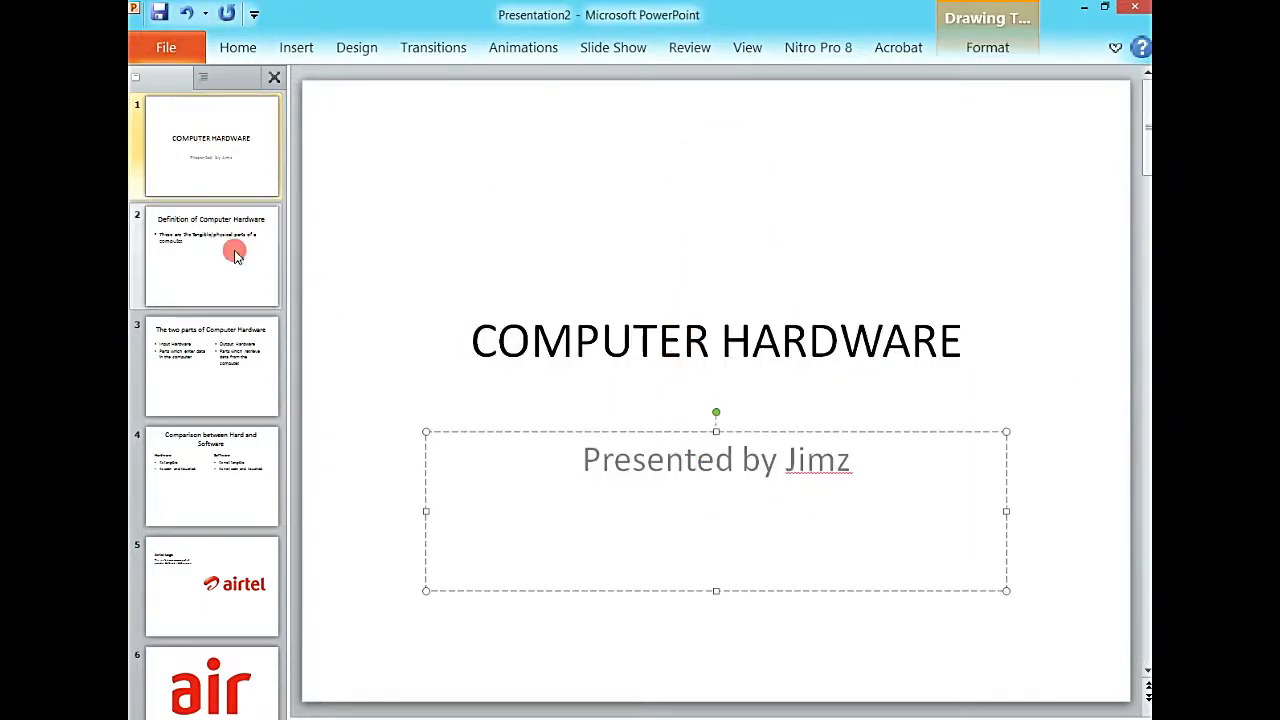
left_click(212, 256)
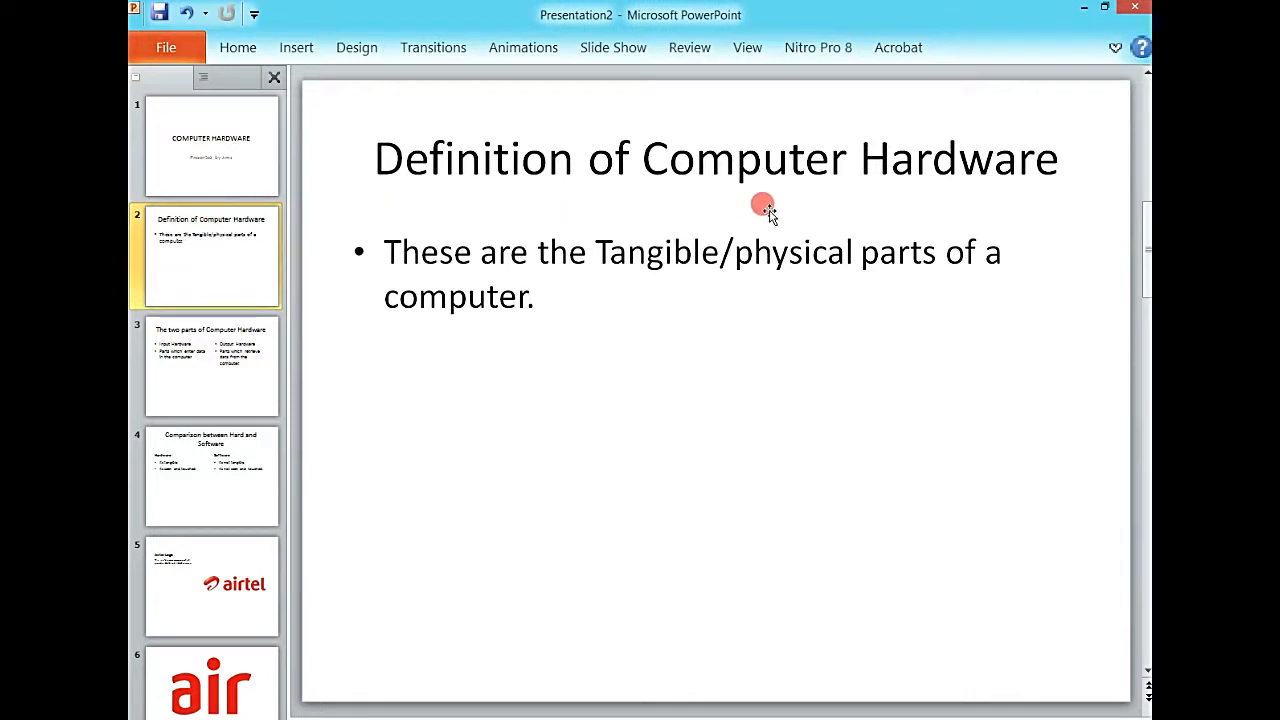
left_click(816, 156)
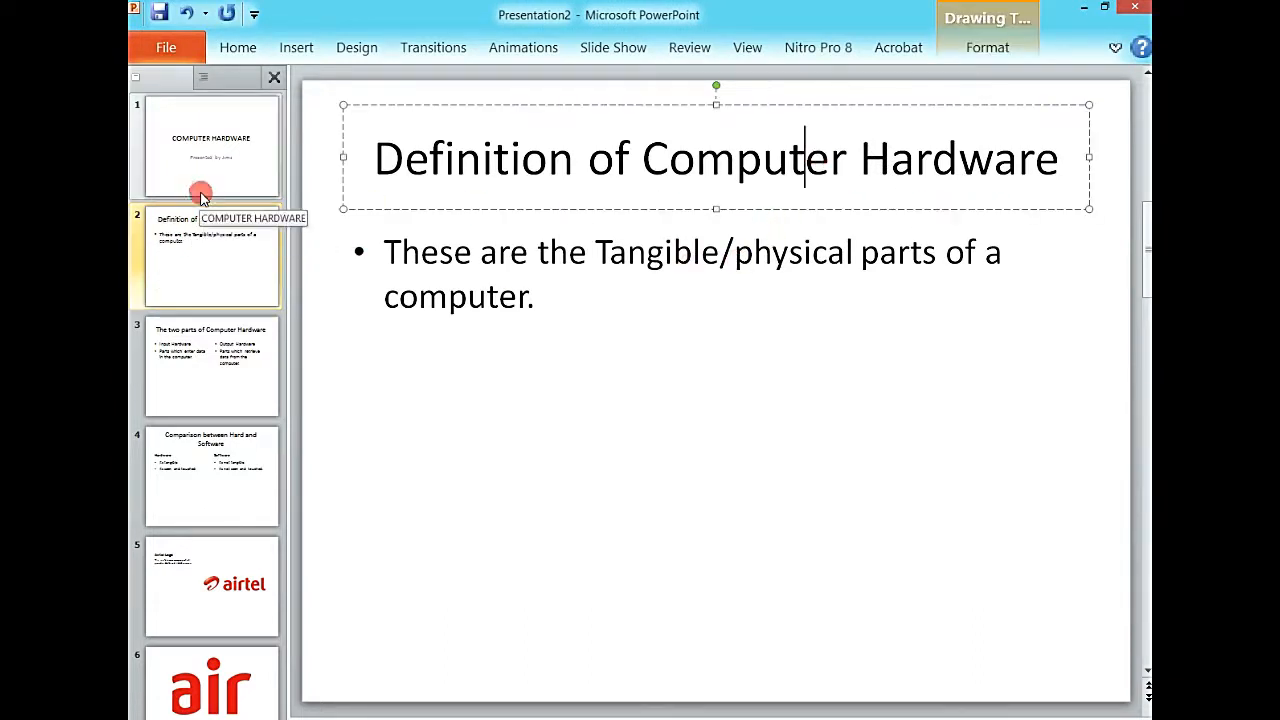
left_click(210, 148)
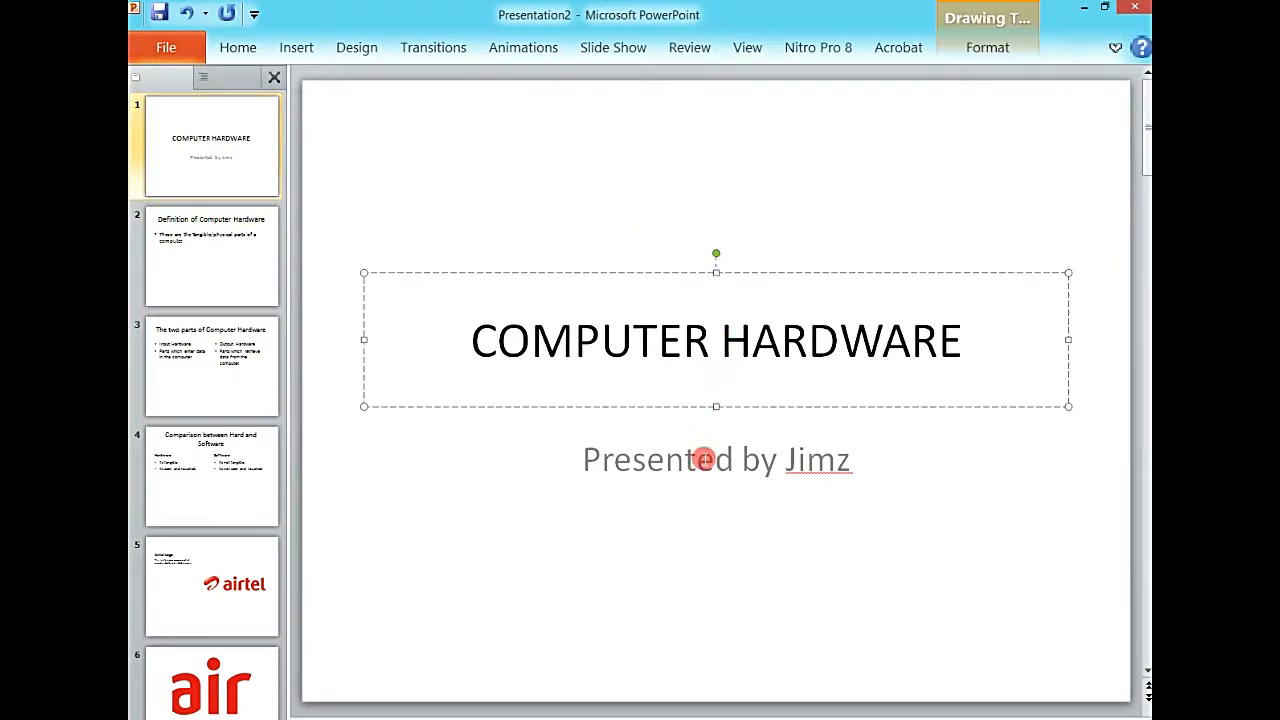
left_click(212, 256)
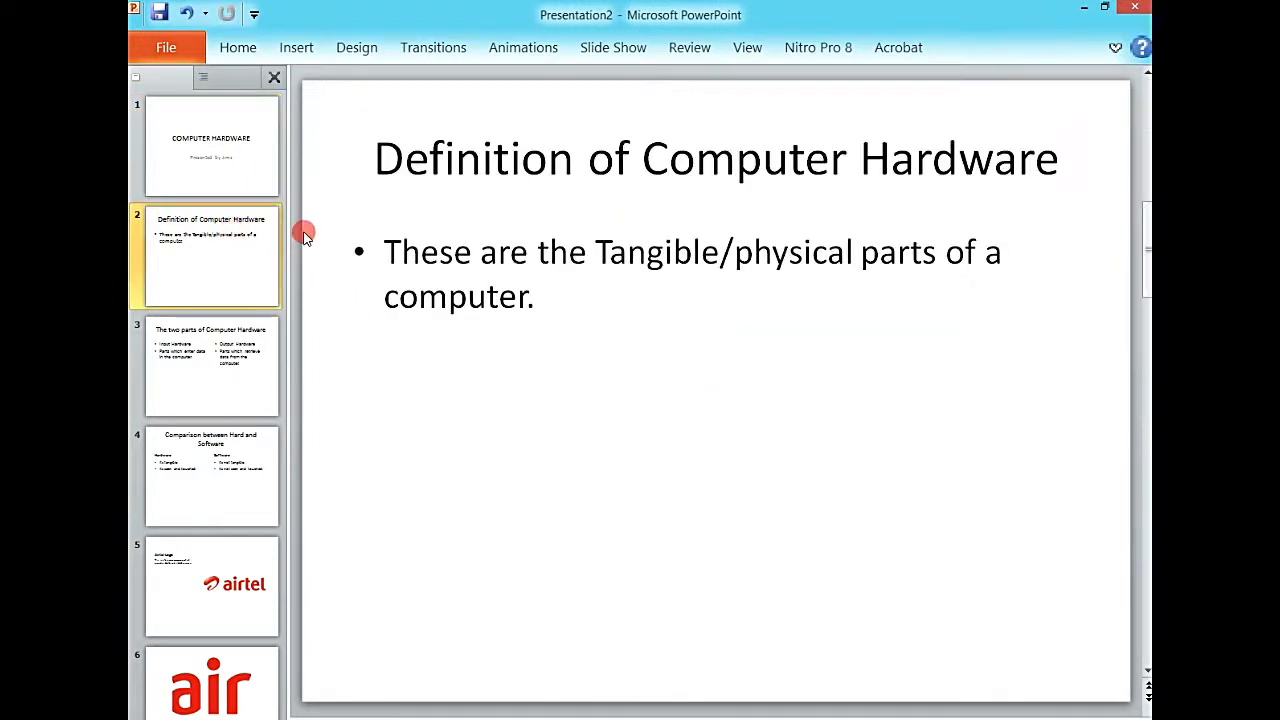
left_click(716, 156)
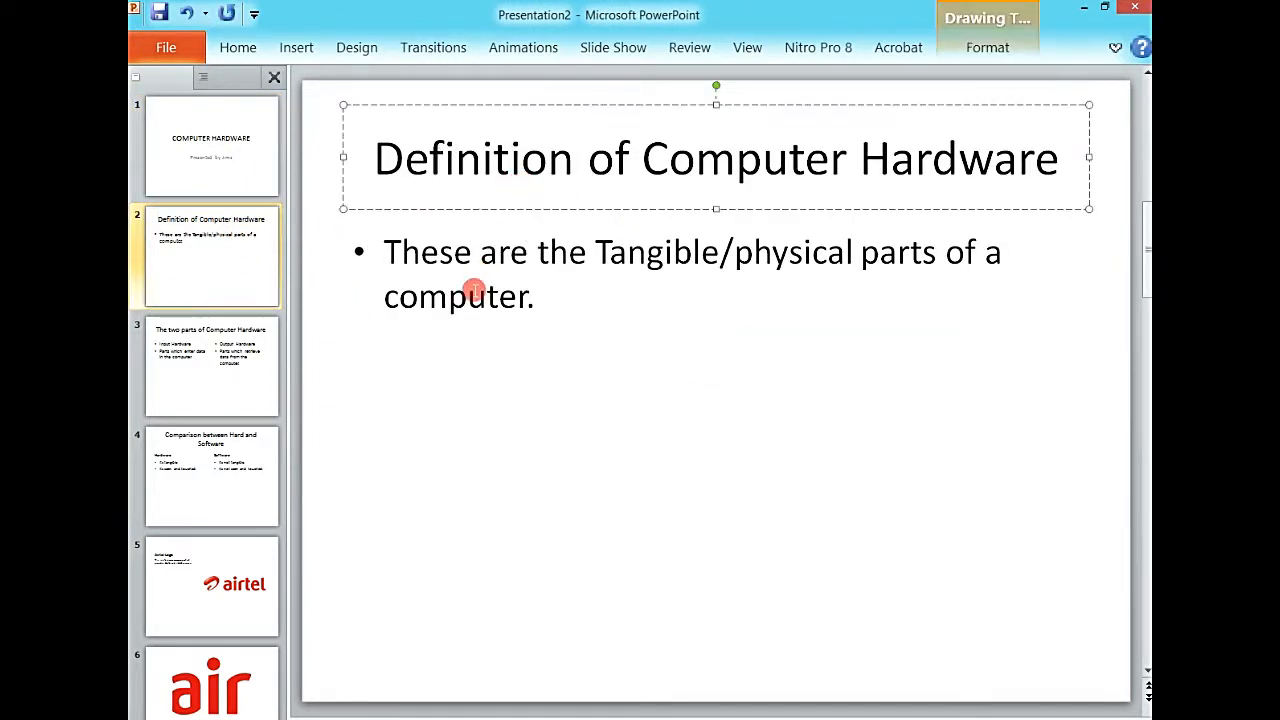
Step through the comparison and Airtel Logo slides, ending with the new-slide layout choices showing
left_click(210, 364)
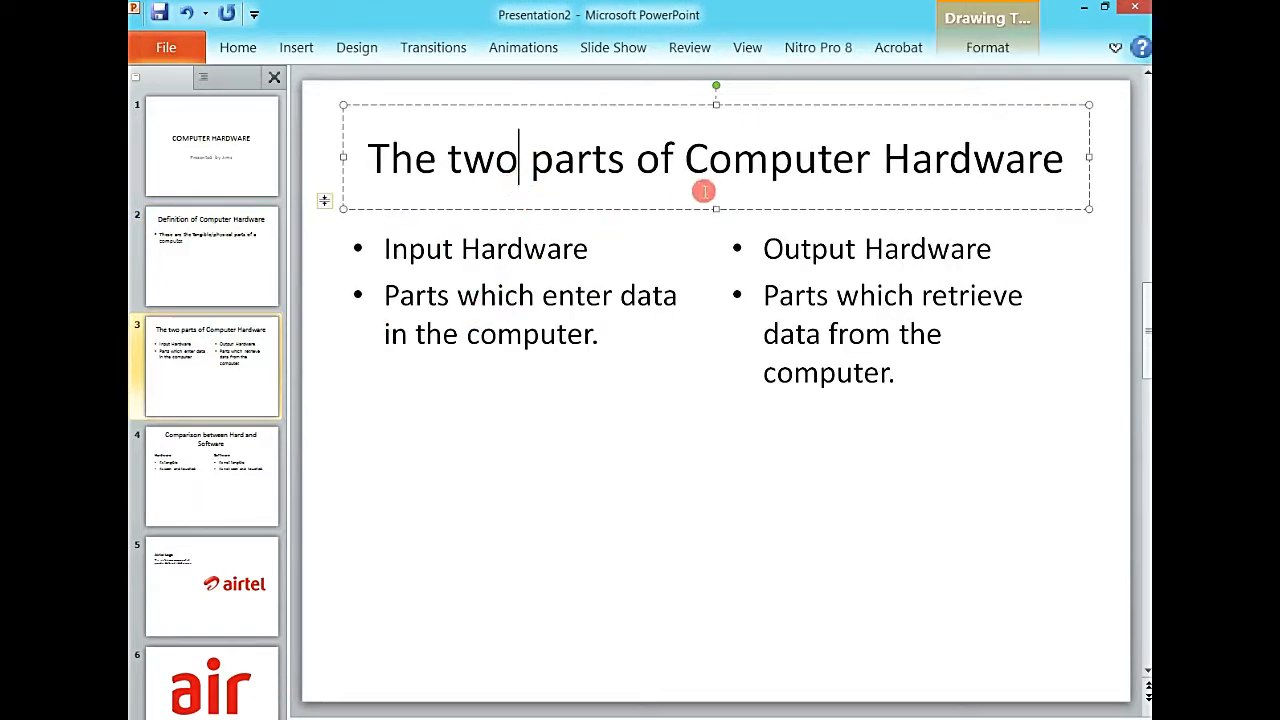
left_click(210, 476)
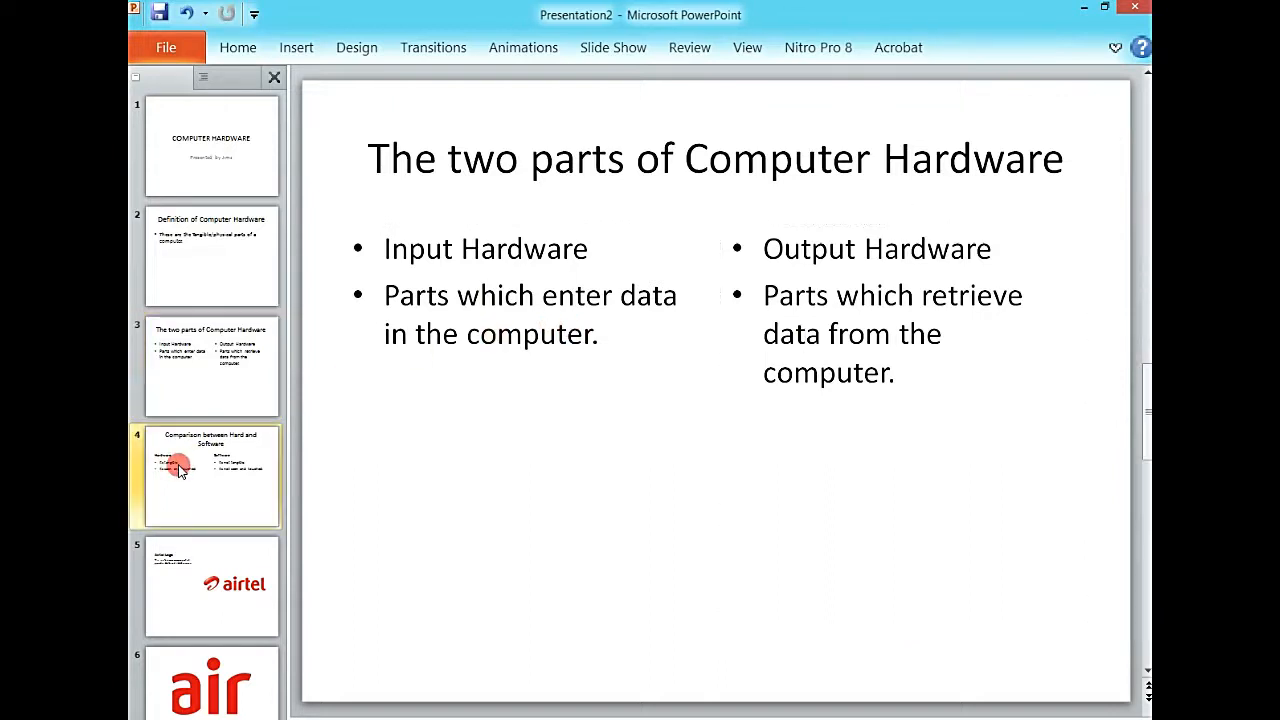
left_click(178, 466)
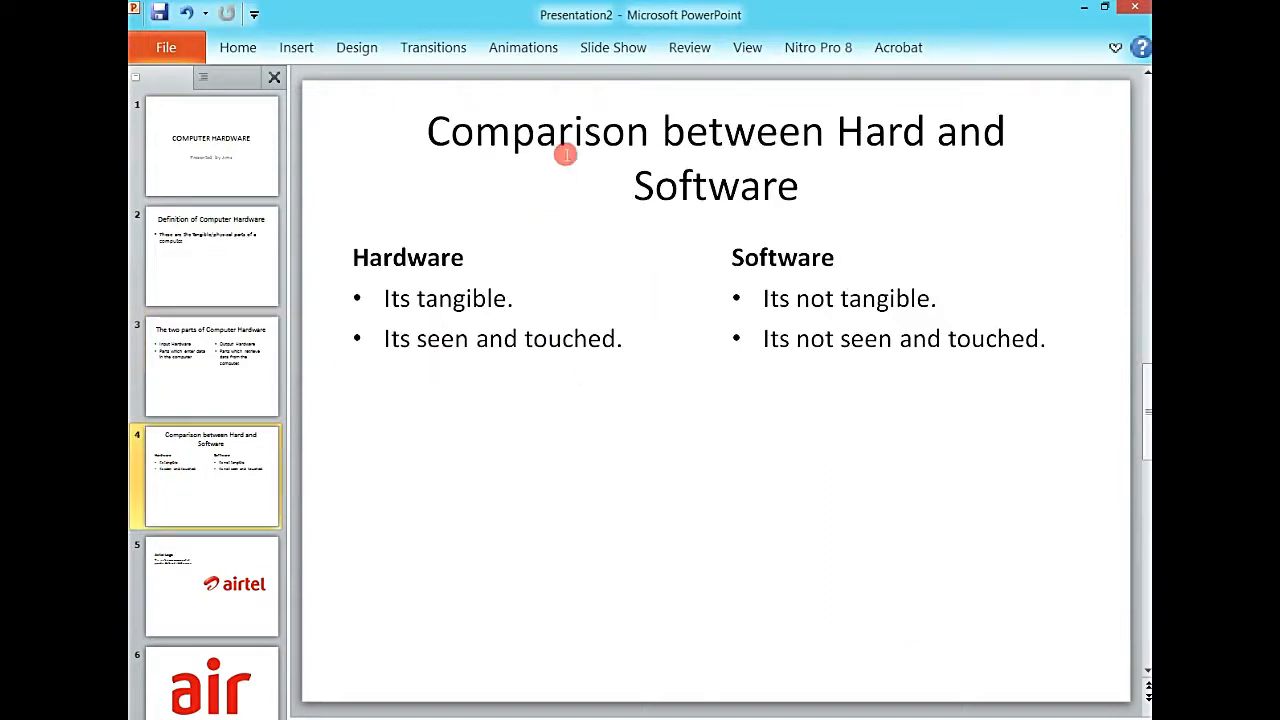
left_click(850, 298)
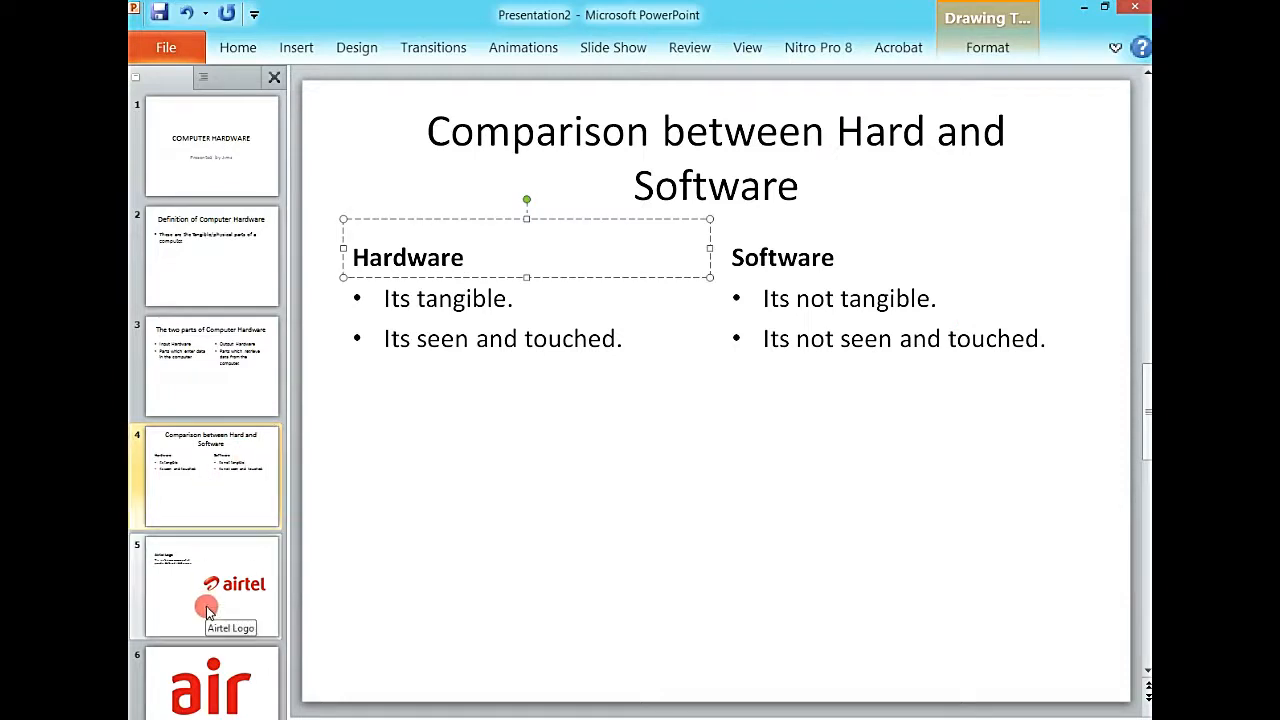
left_click(210, 584)
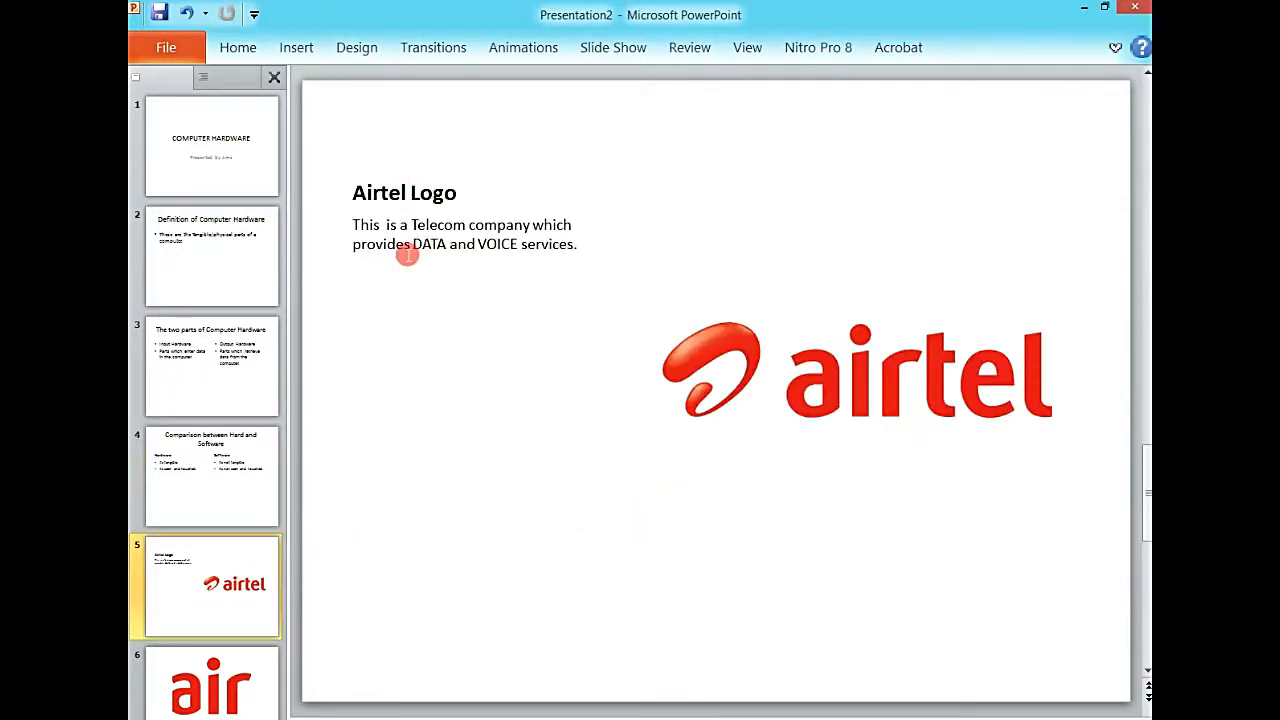
mouse_move(892, 400)
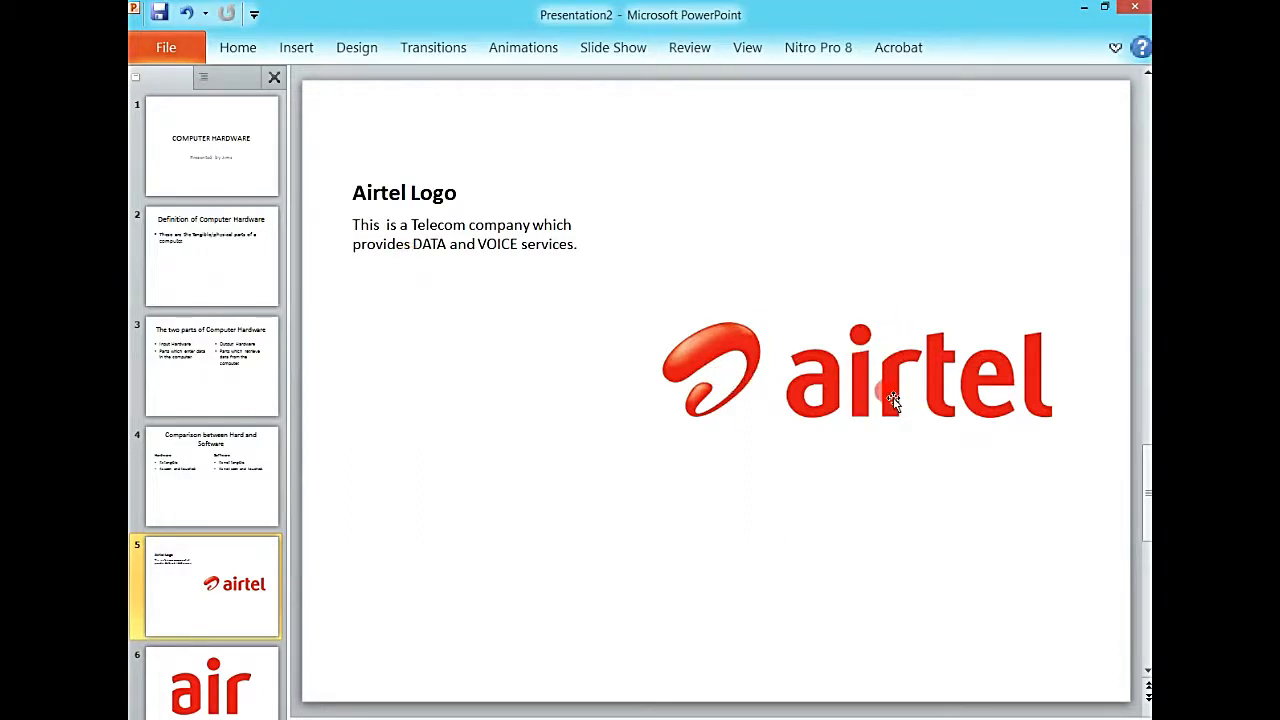
left_click(210, 684)
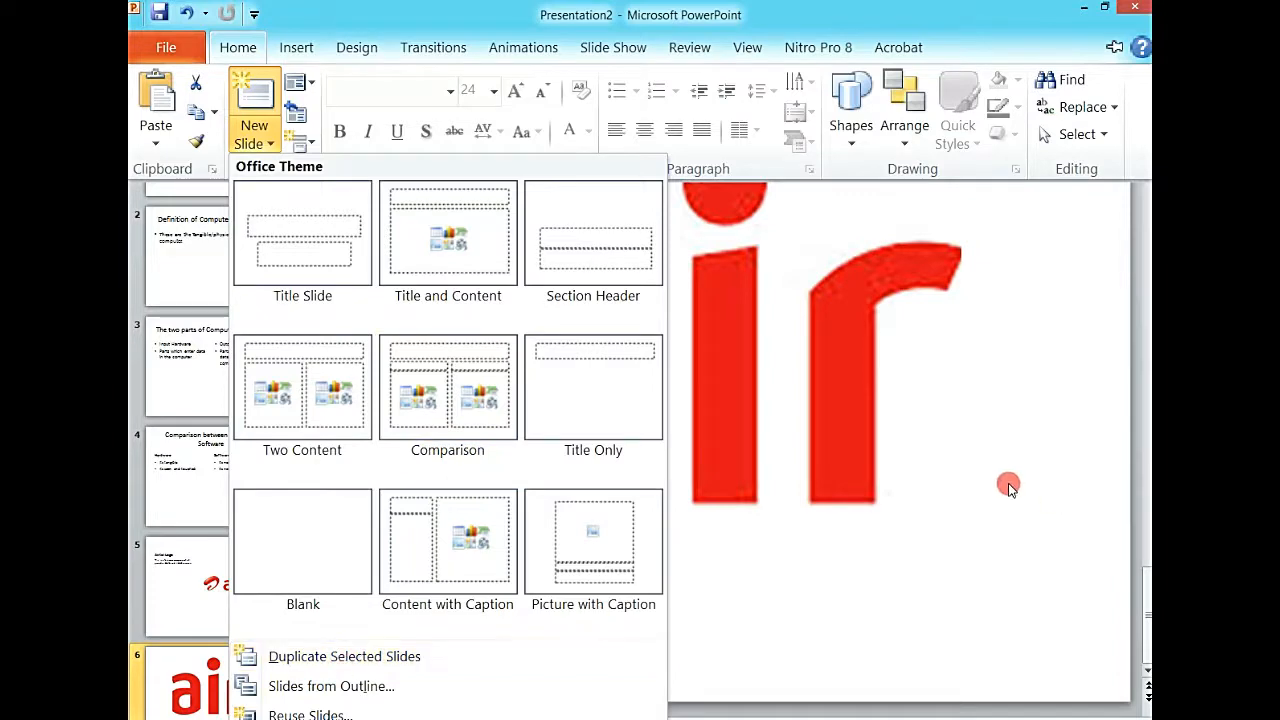
Dismiss the layout gallery and bring up the right-click menu on the slide 5 Airtel Logo thumbnail
left_click(196, 596)
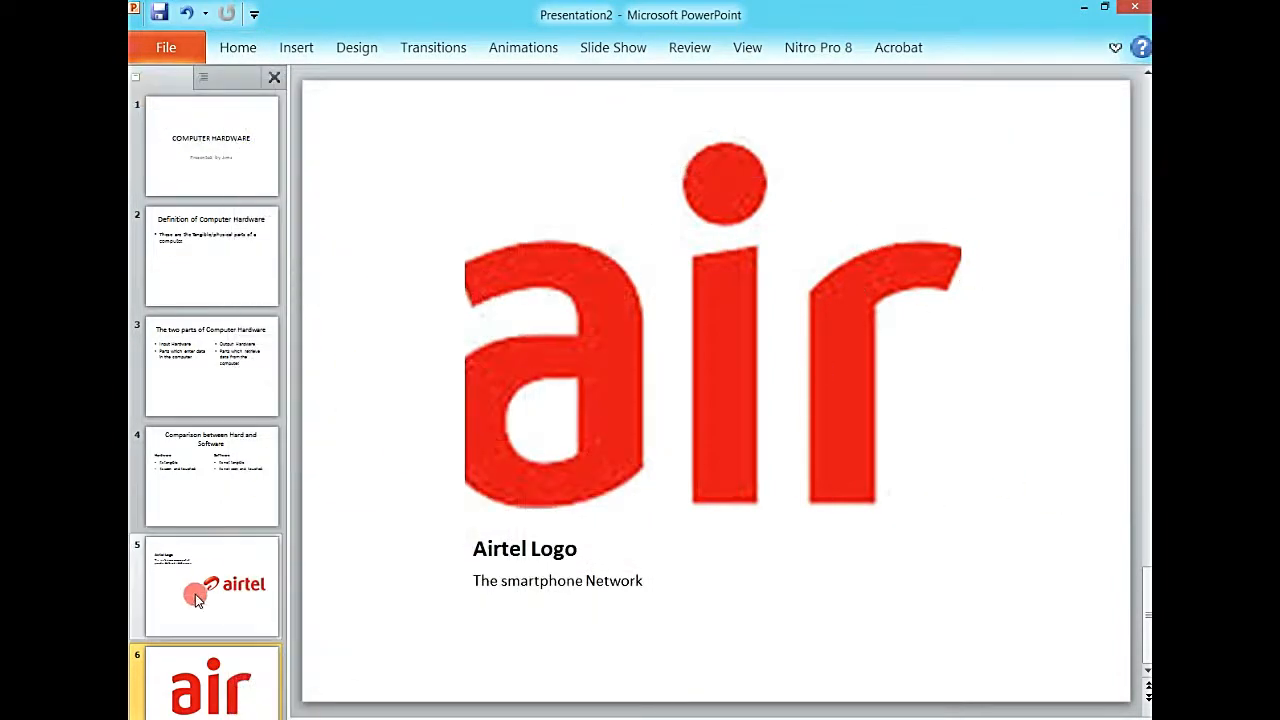
left_click(210, 584)
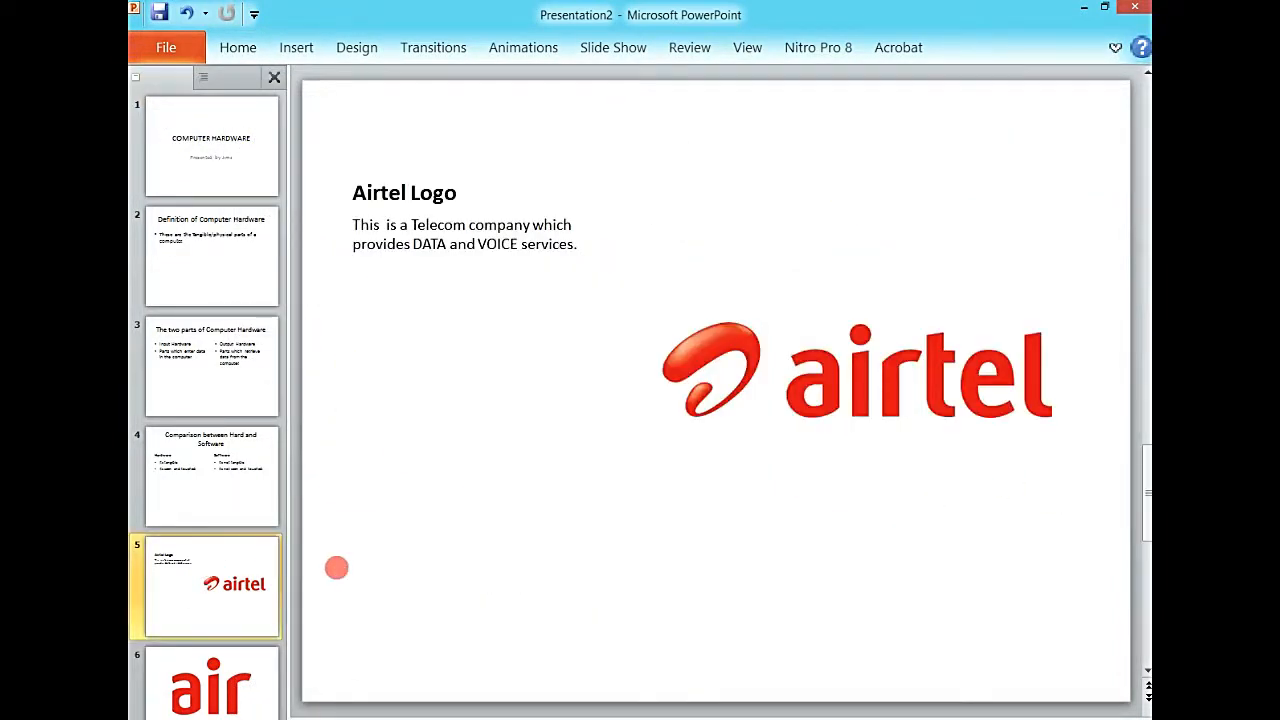
right_click(234, 584)
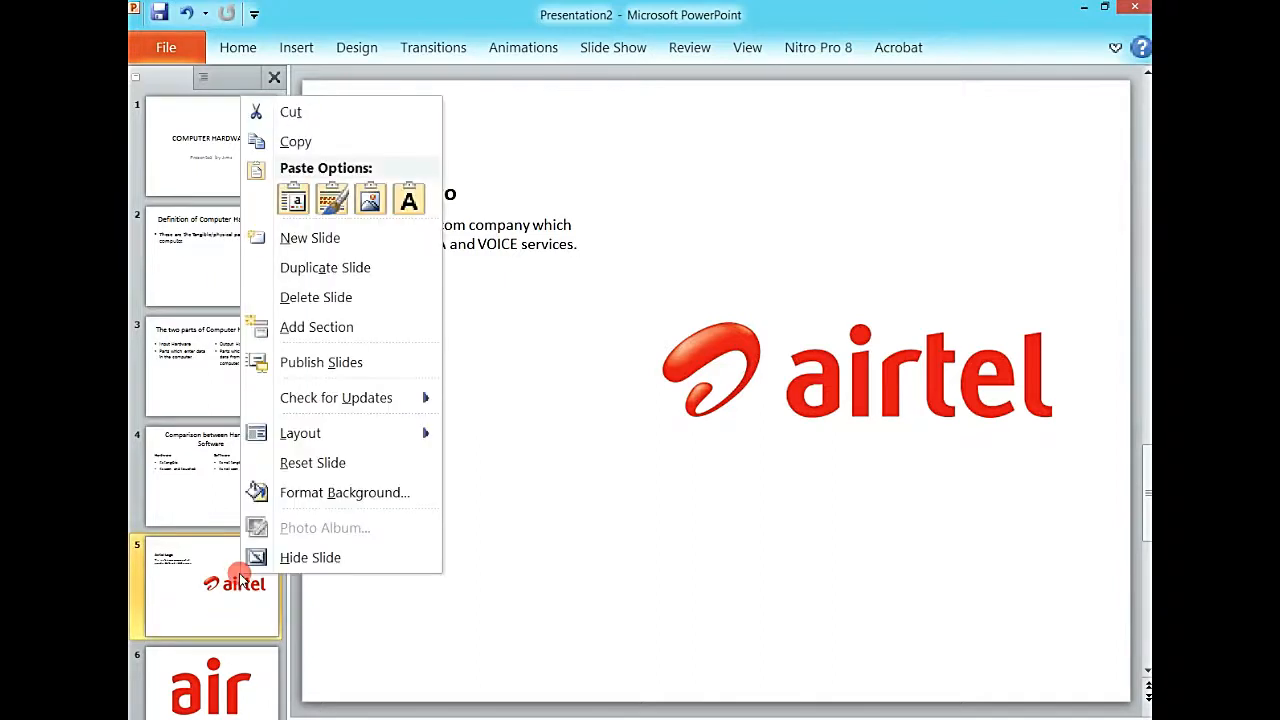
mouse_move(336, 398)
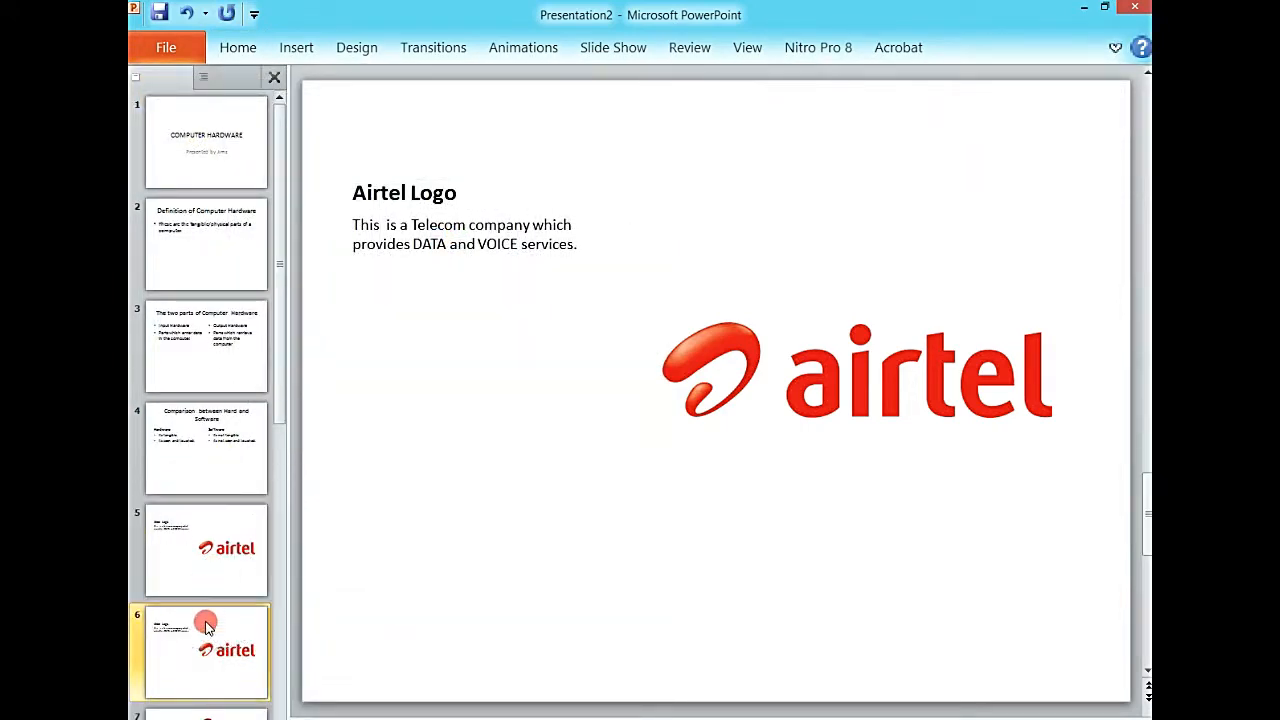
mouse_move(212, 560)
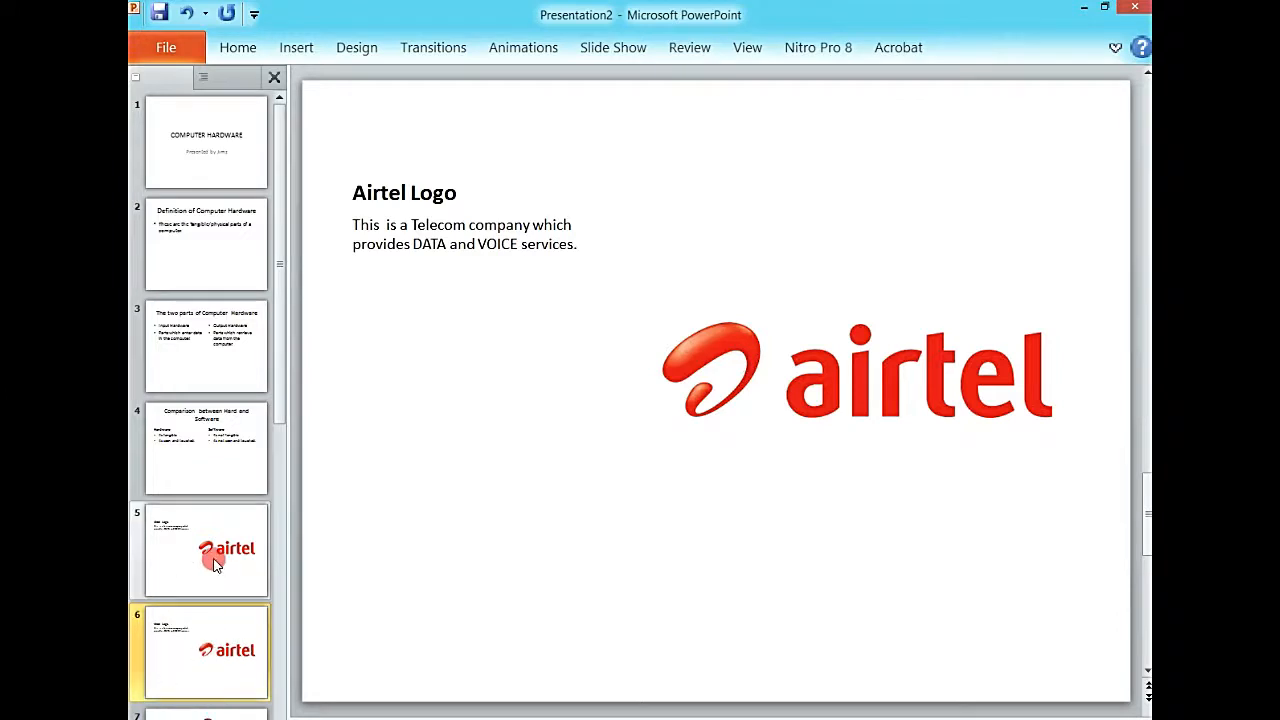
Compare the original and duplicate Airtel Logo slides, then revisit the title and Definition slides
left_click(204, 548)
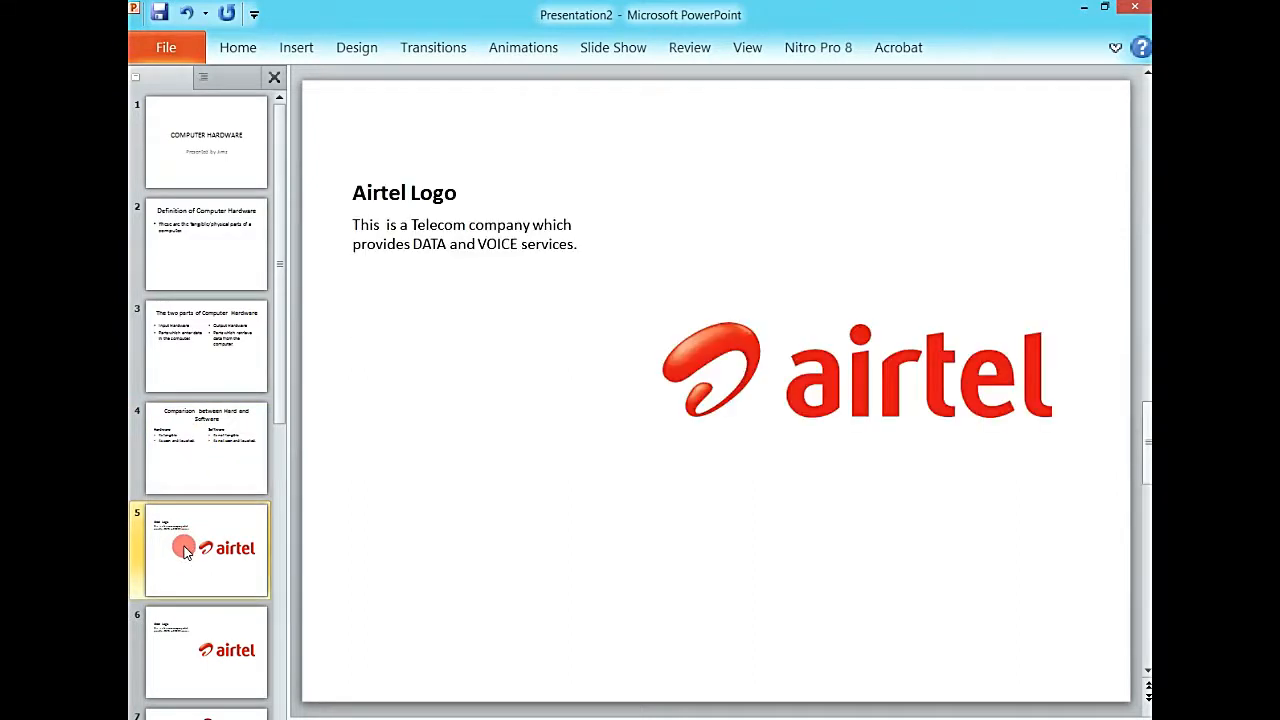
left_click(204, 652)
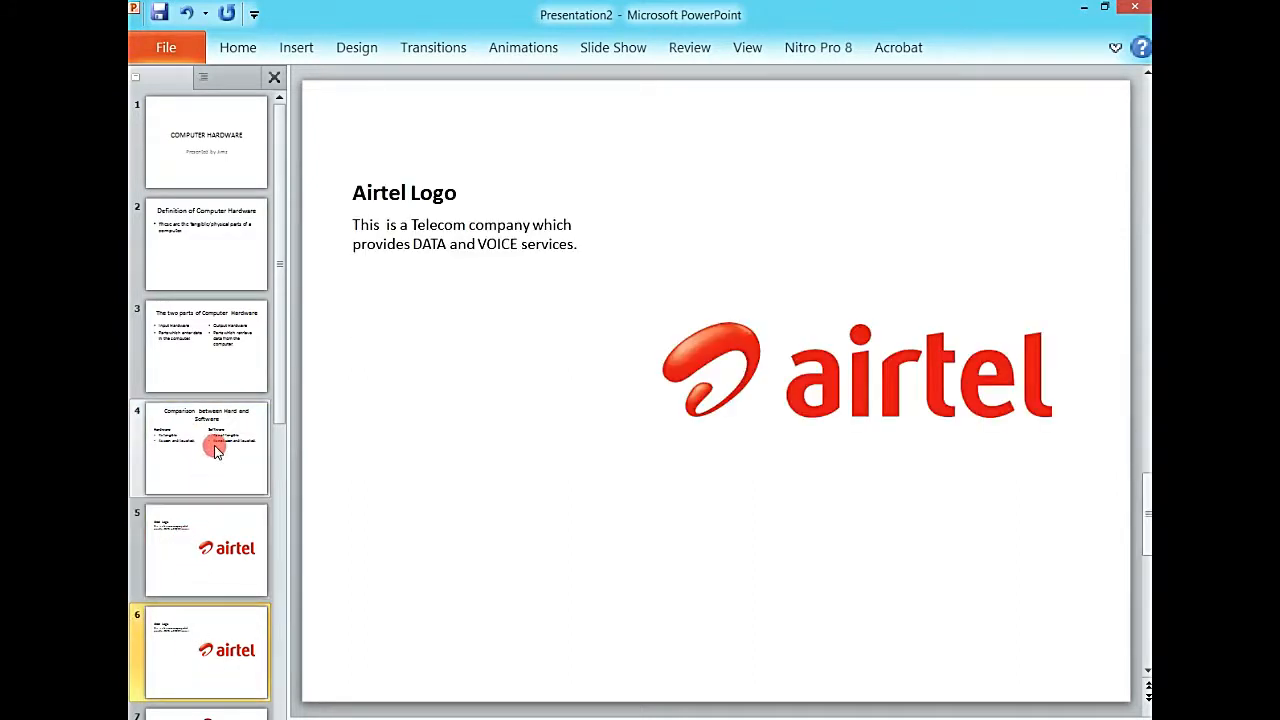
left_click(204, 548)
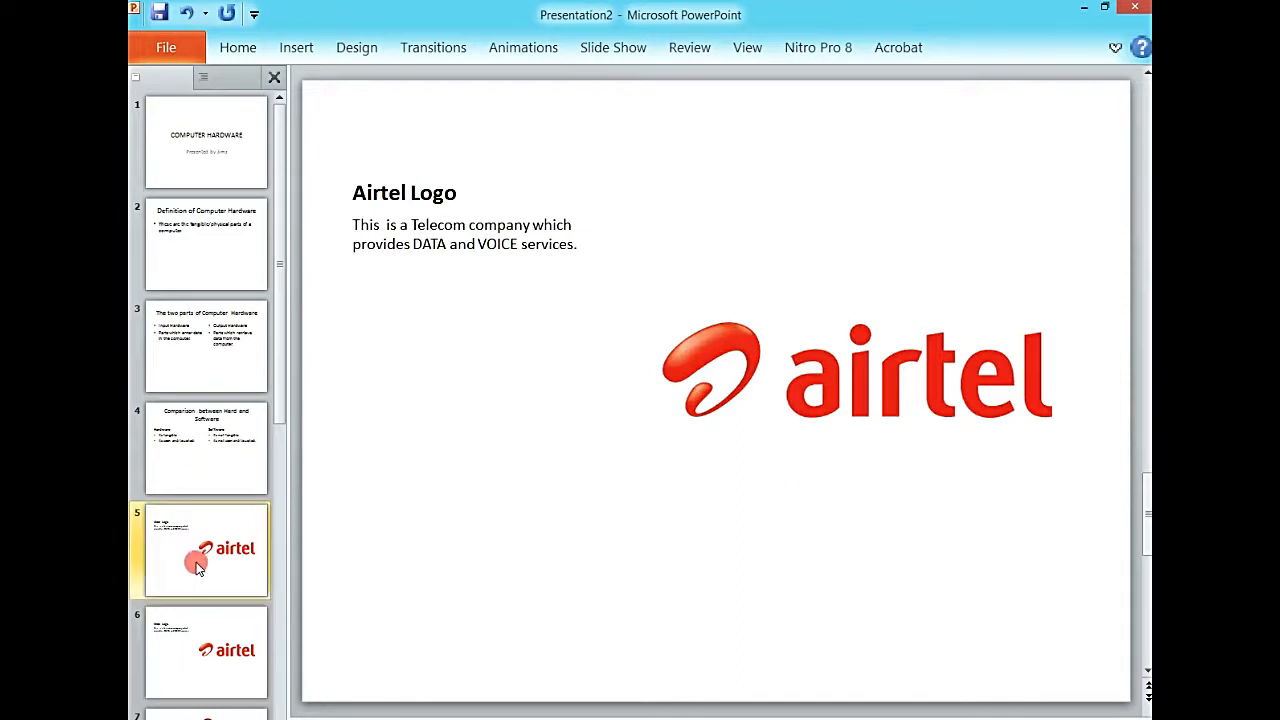
left_click(204, 244)
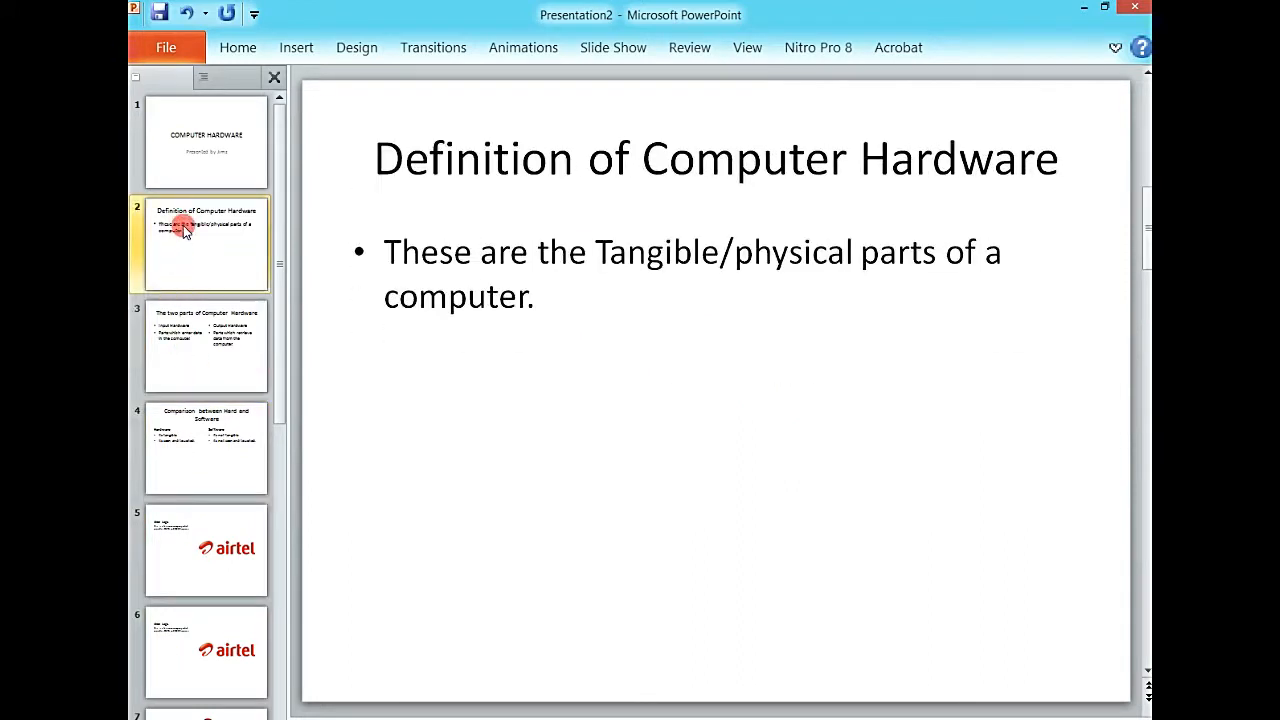
left_click(204, 140)
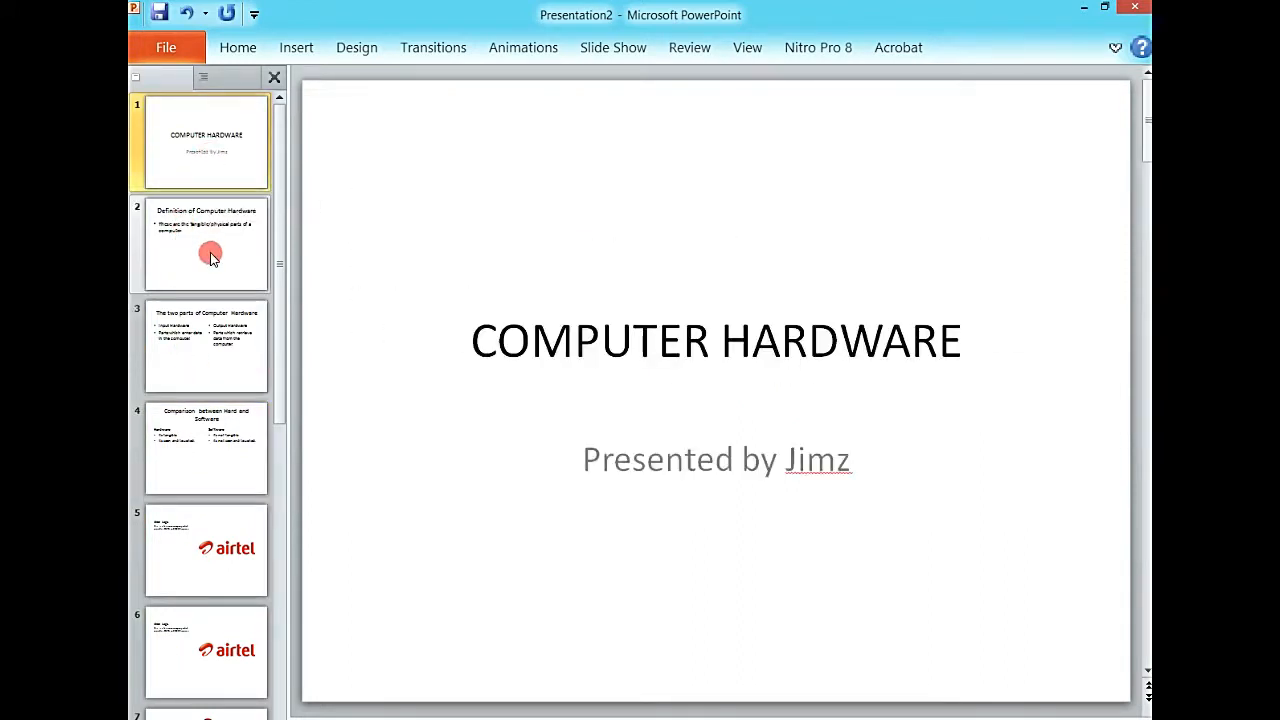
left_click(204, 244)
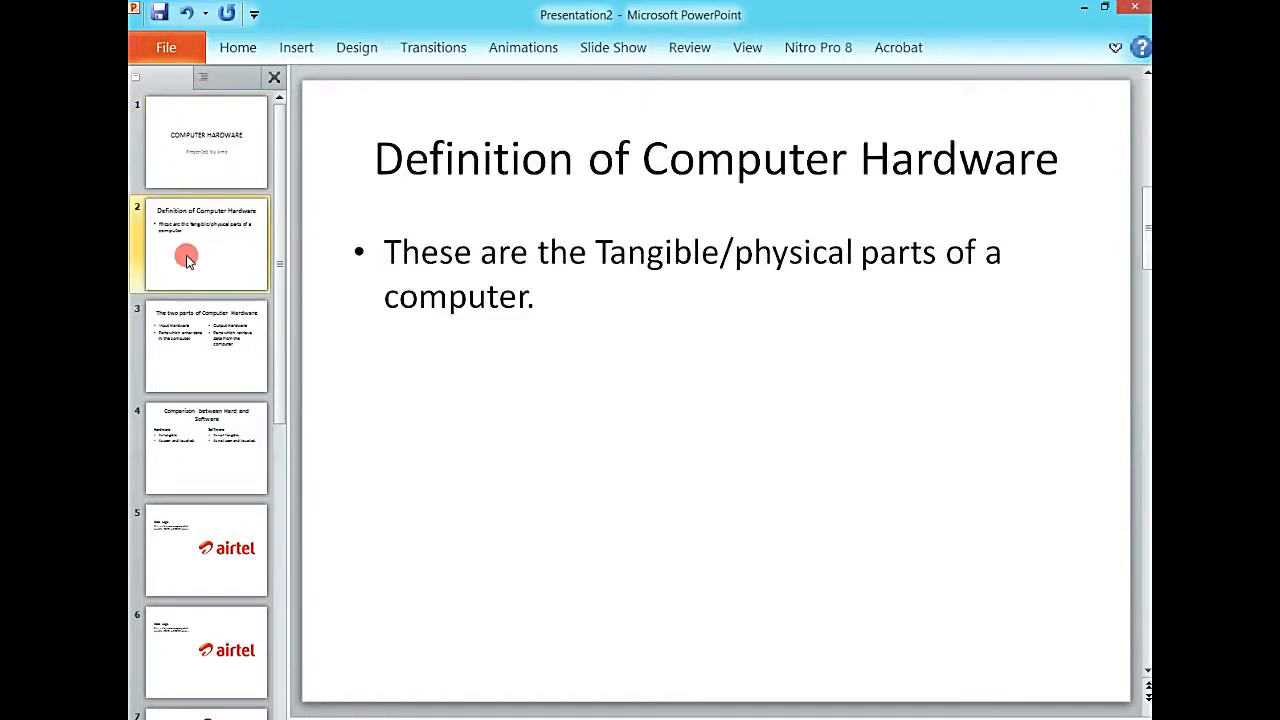
Click through the comparison, Airtel and two-parts slides, finishing on the Definition slide
left_click(204, 448)
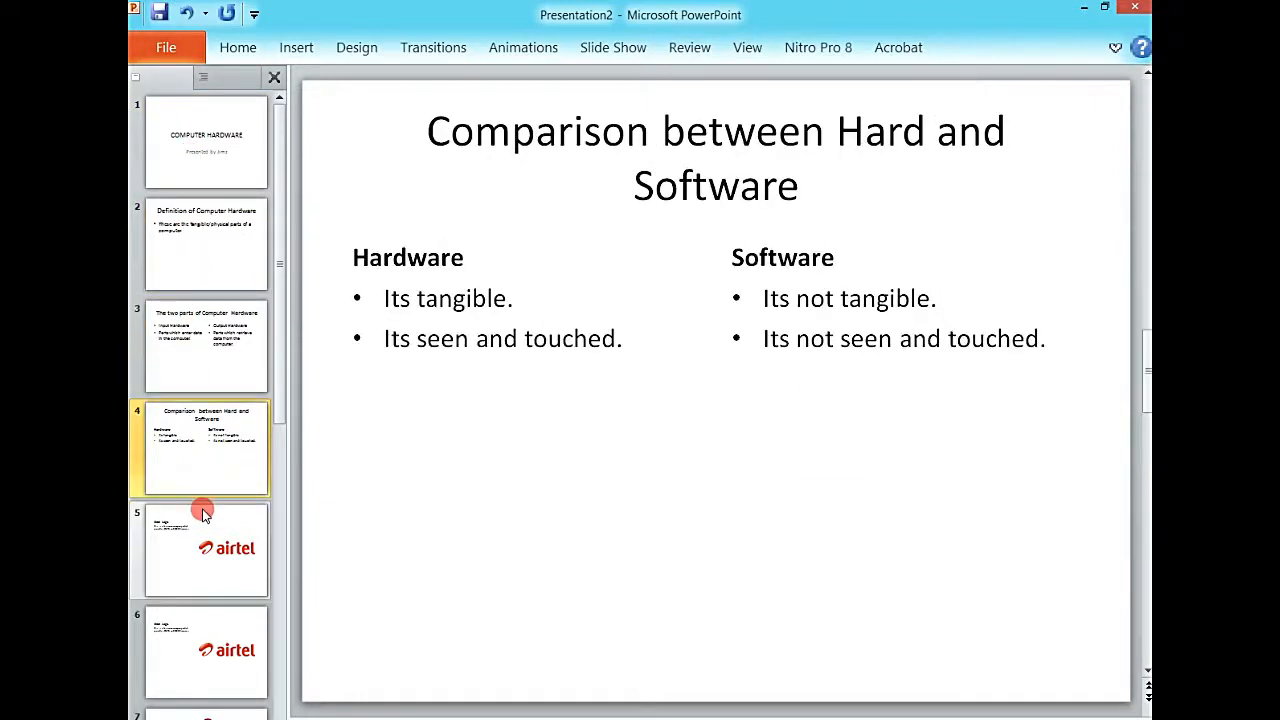
left_click(204, 650)
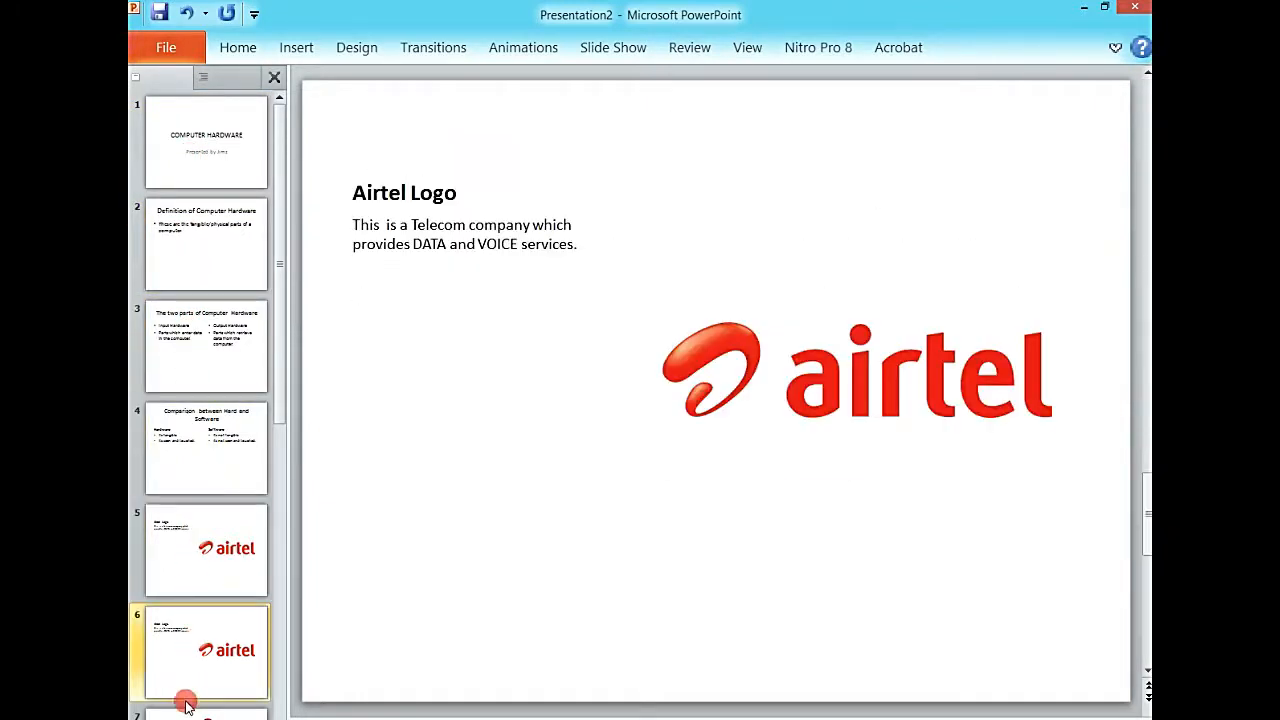
left_click(204, 344)
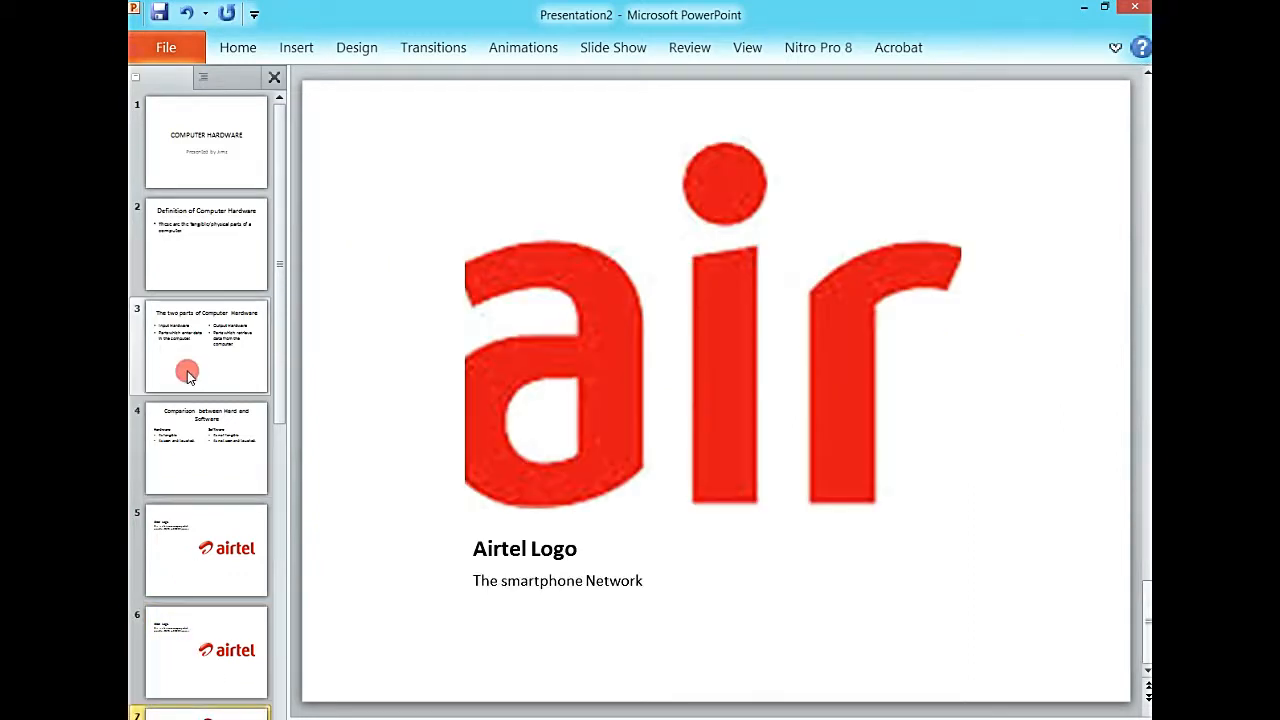
left_click(204, 344)
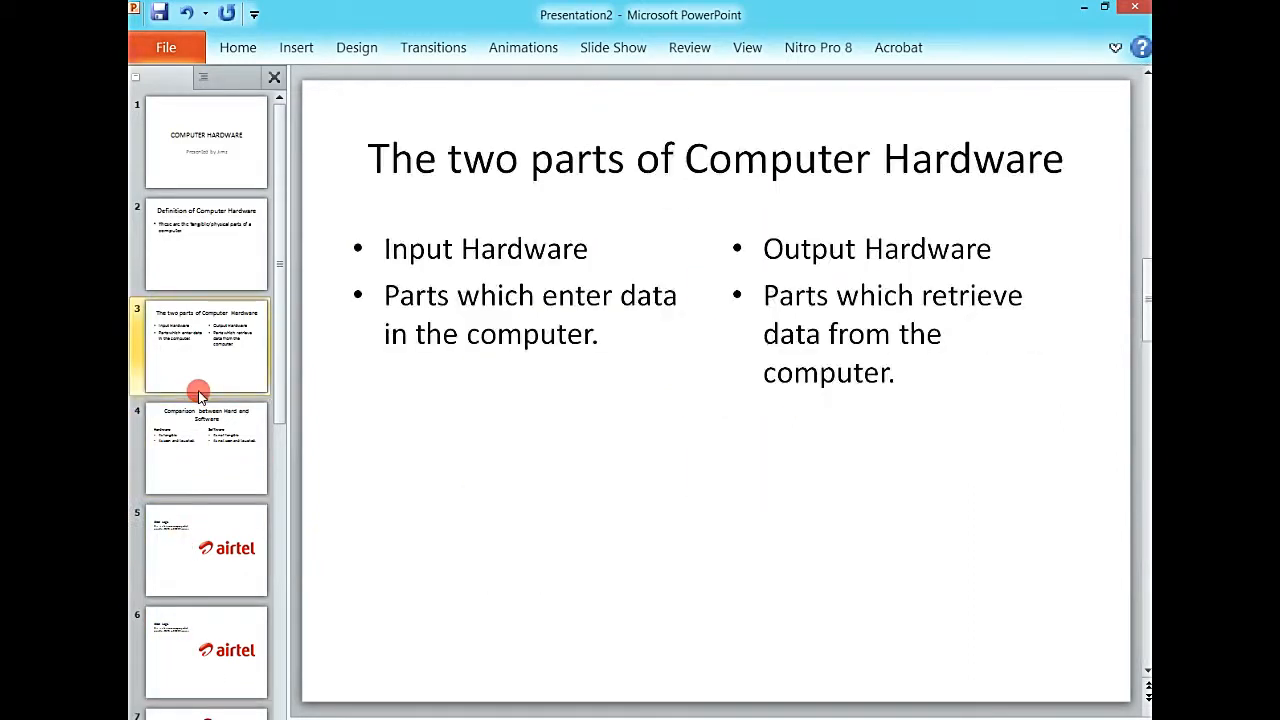
left_click(204, 448)
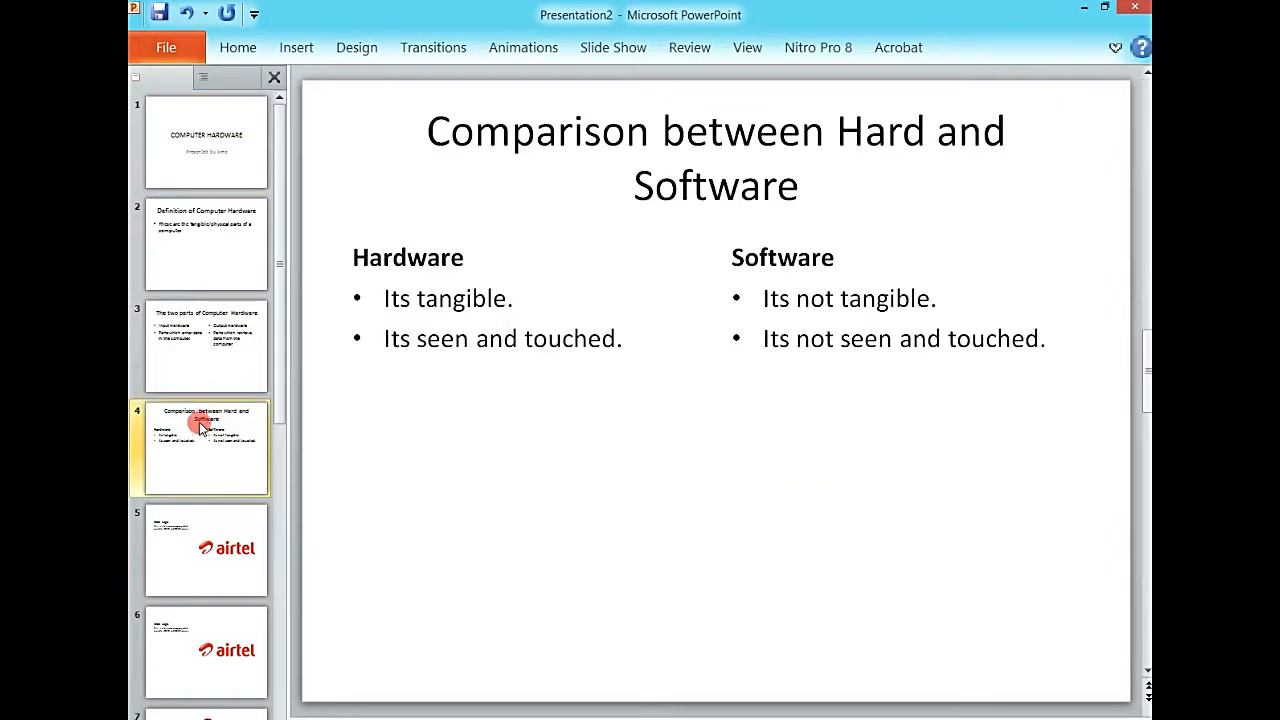
left_click(204, 244)
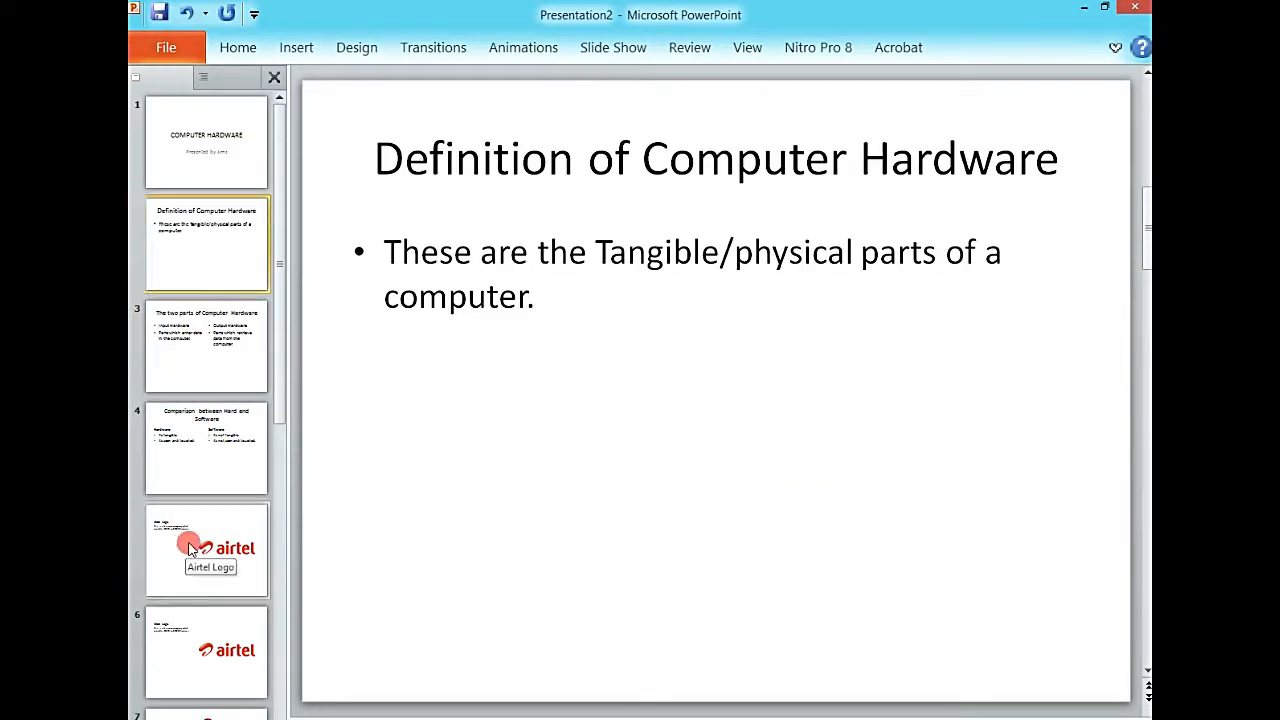
Delete the duplicate Airtel Logo slide and move 'The two parts of Computer Hardware' before Definition
right_click(204, 548)
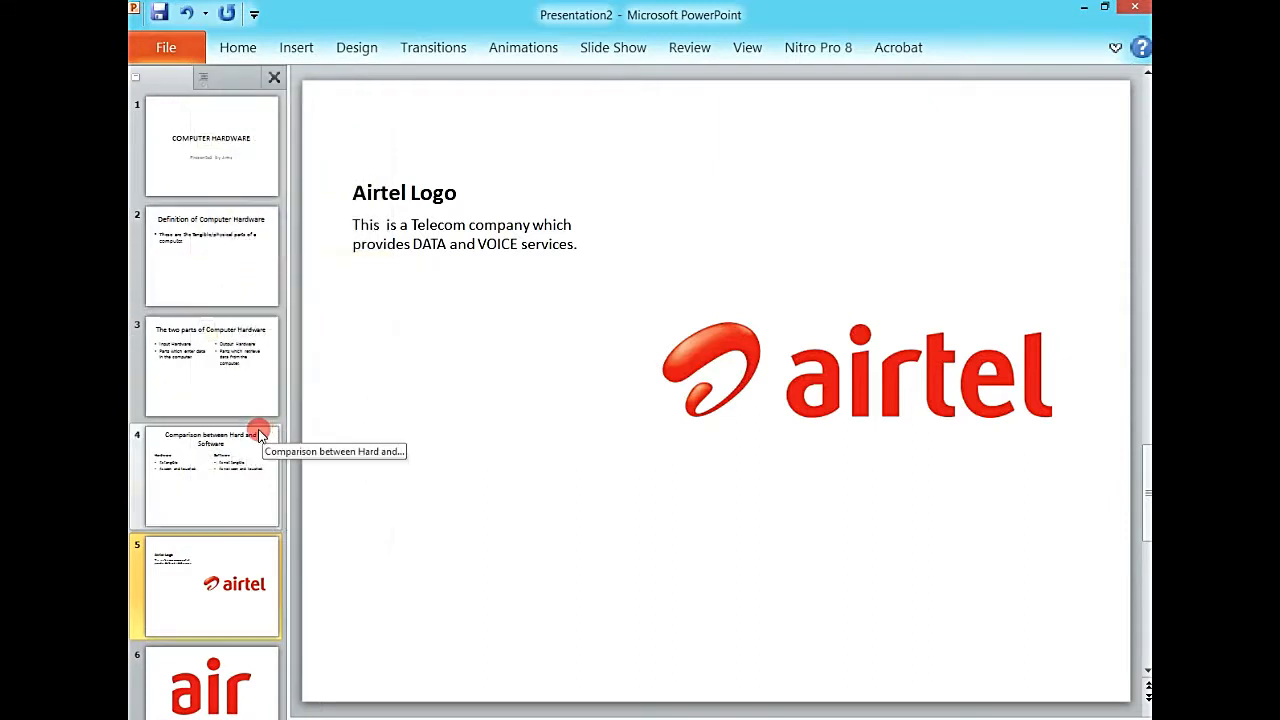
mouse_move(212, 378)
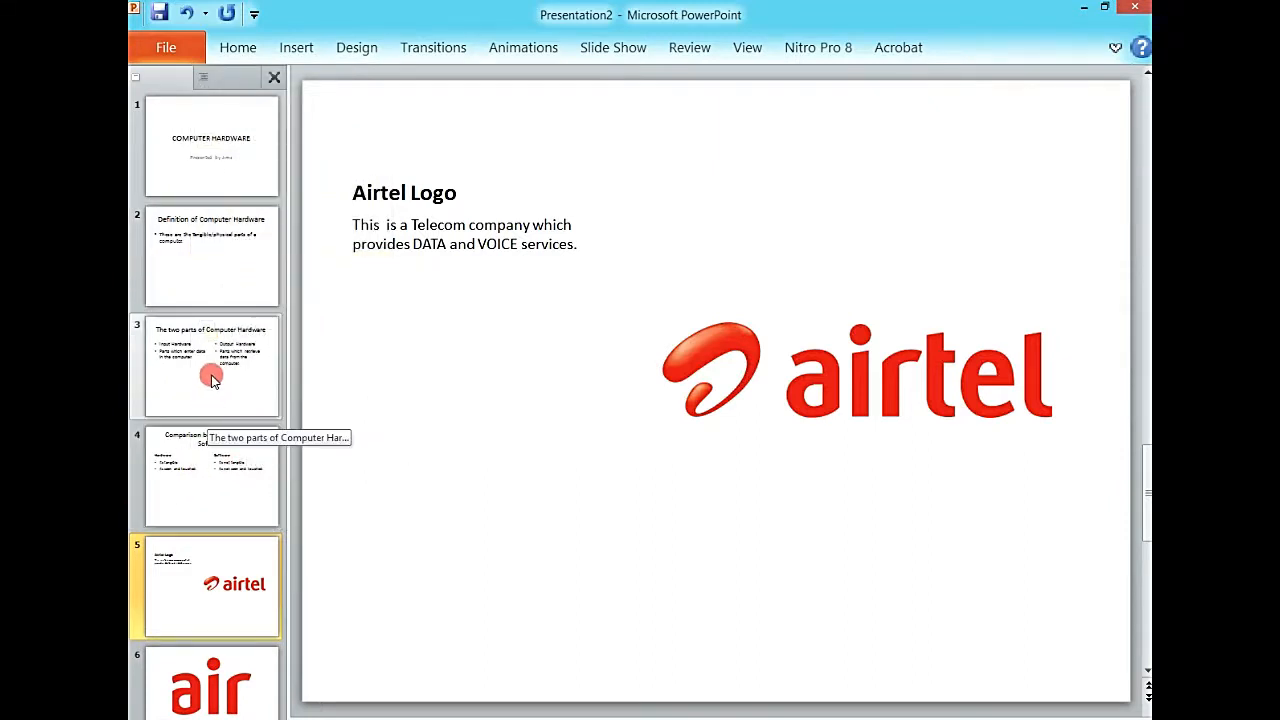
left_click(212, 364)
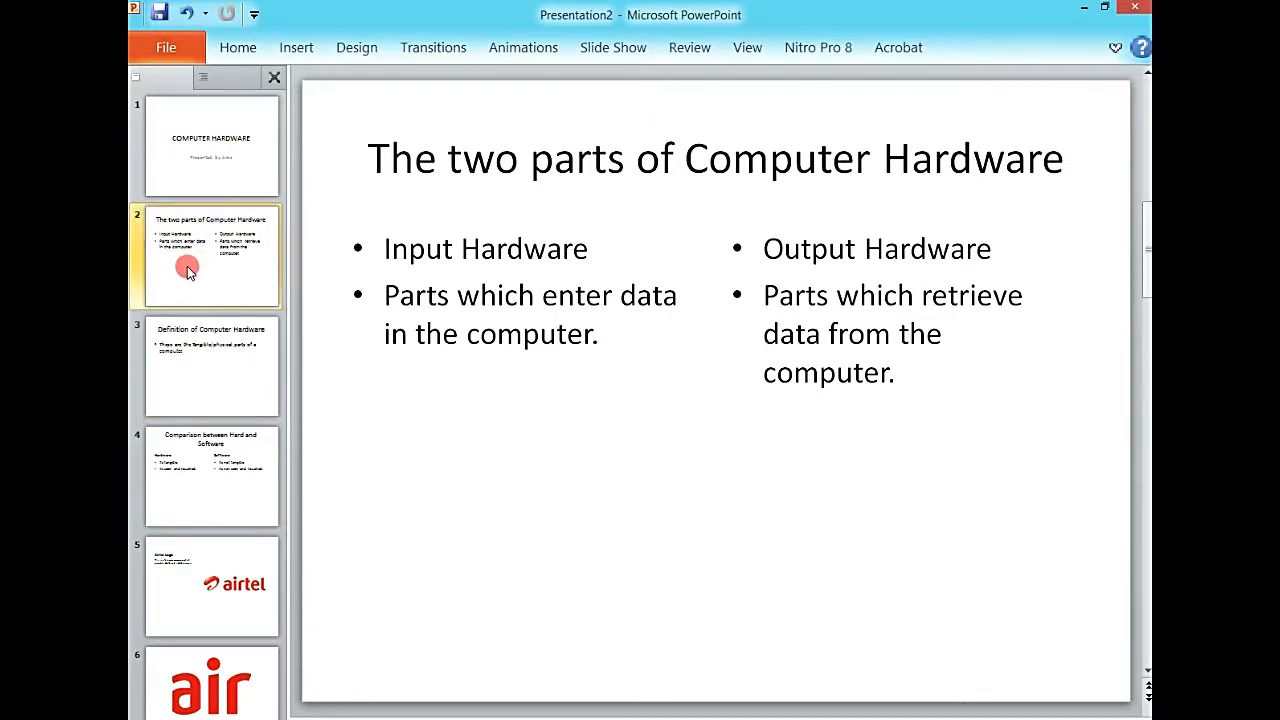
left_click(212, 366)
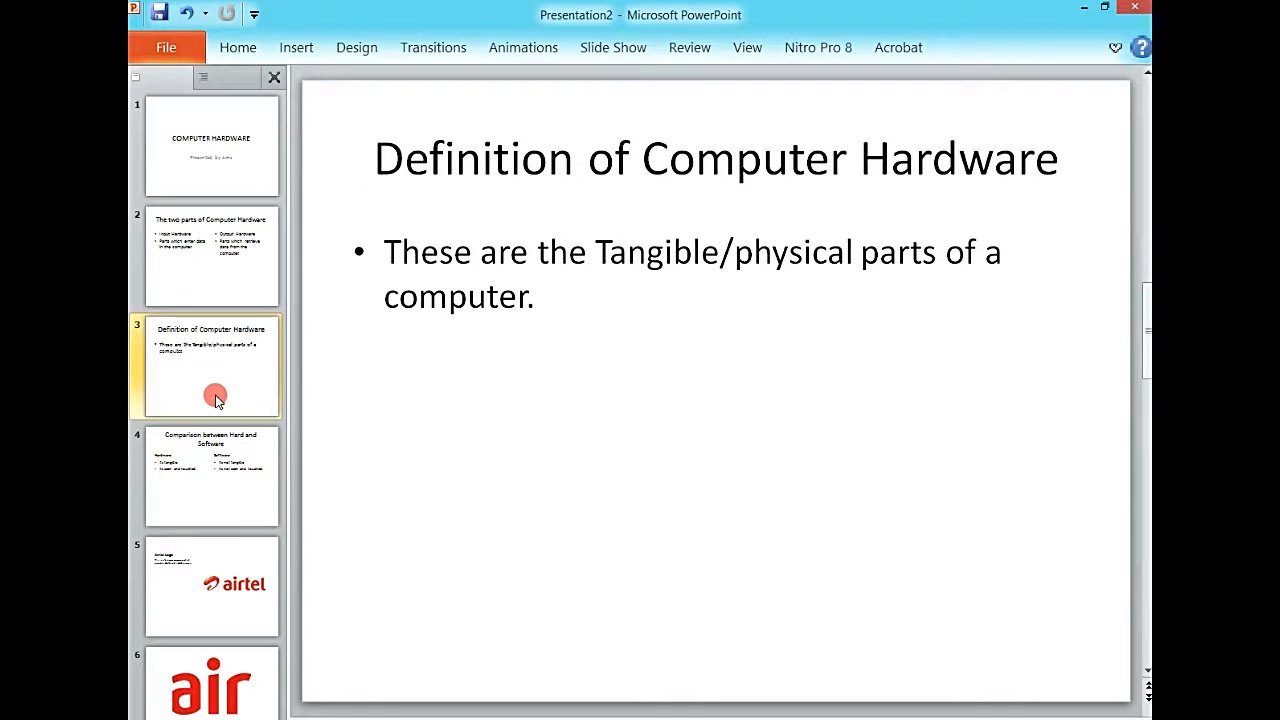